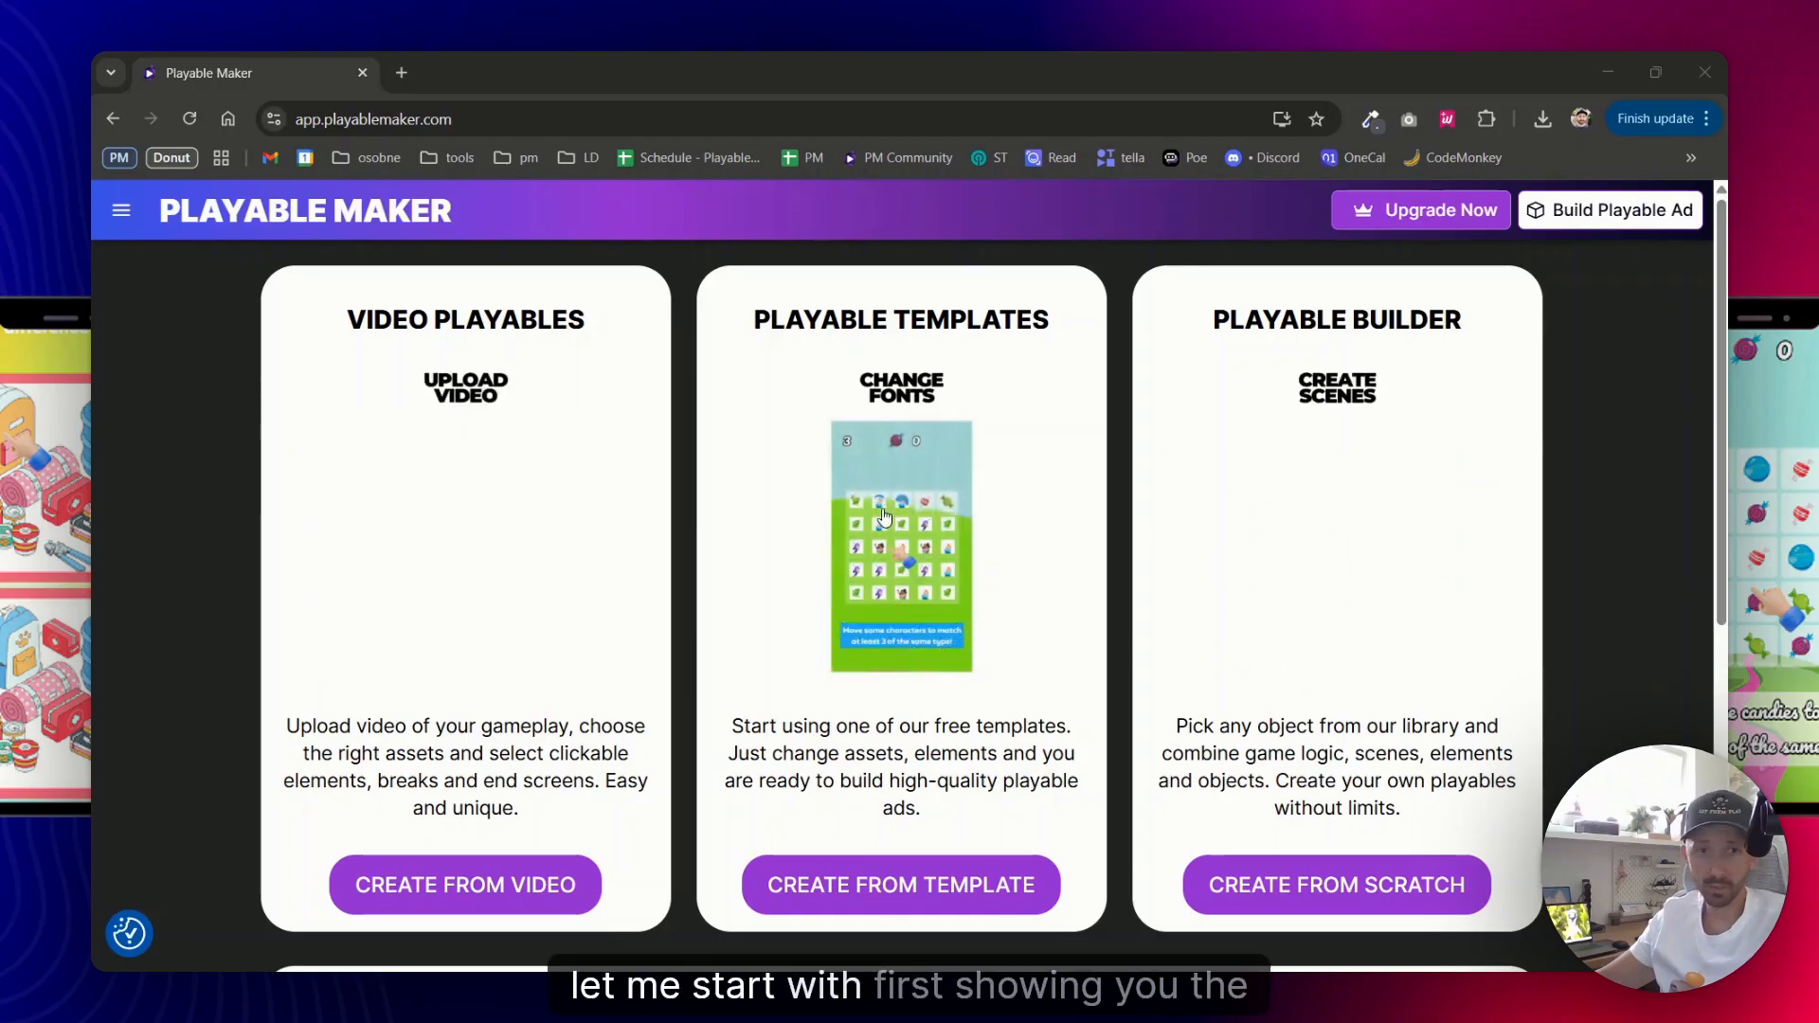
Start a new playable from a template, filtering the library to End Cards
click(900, 885)
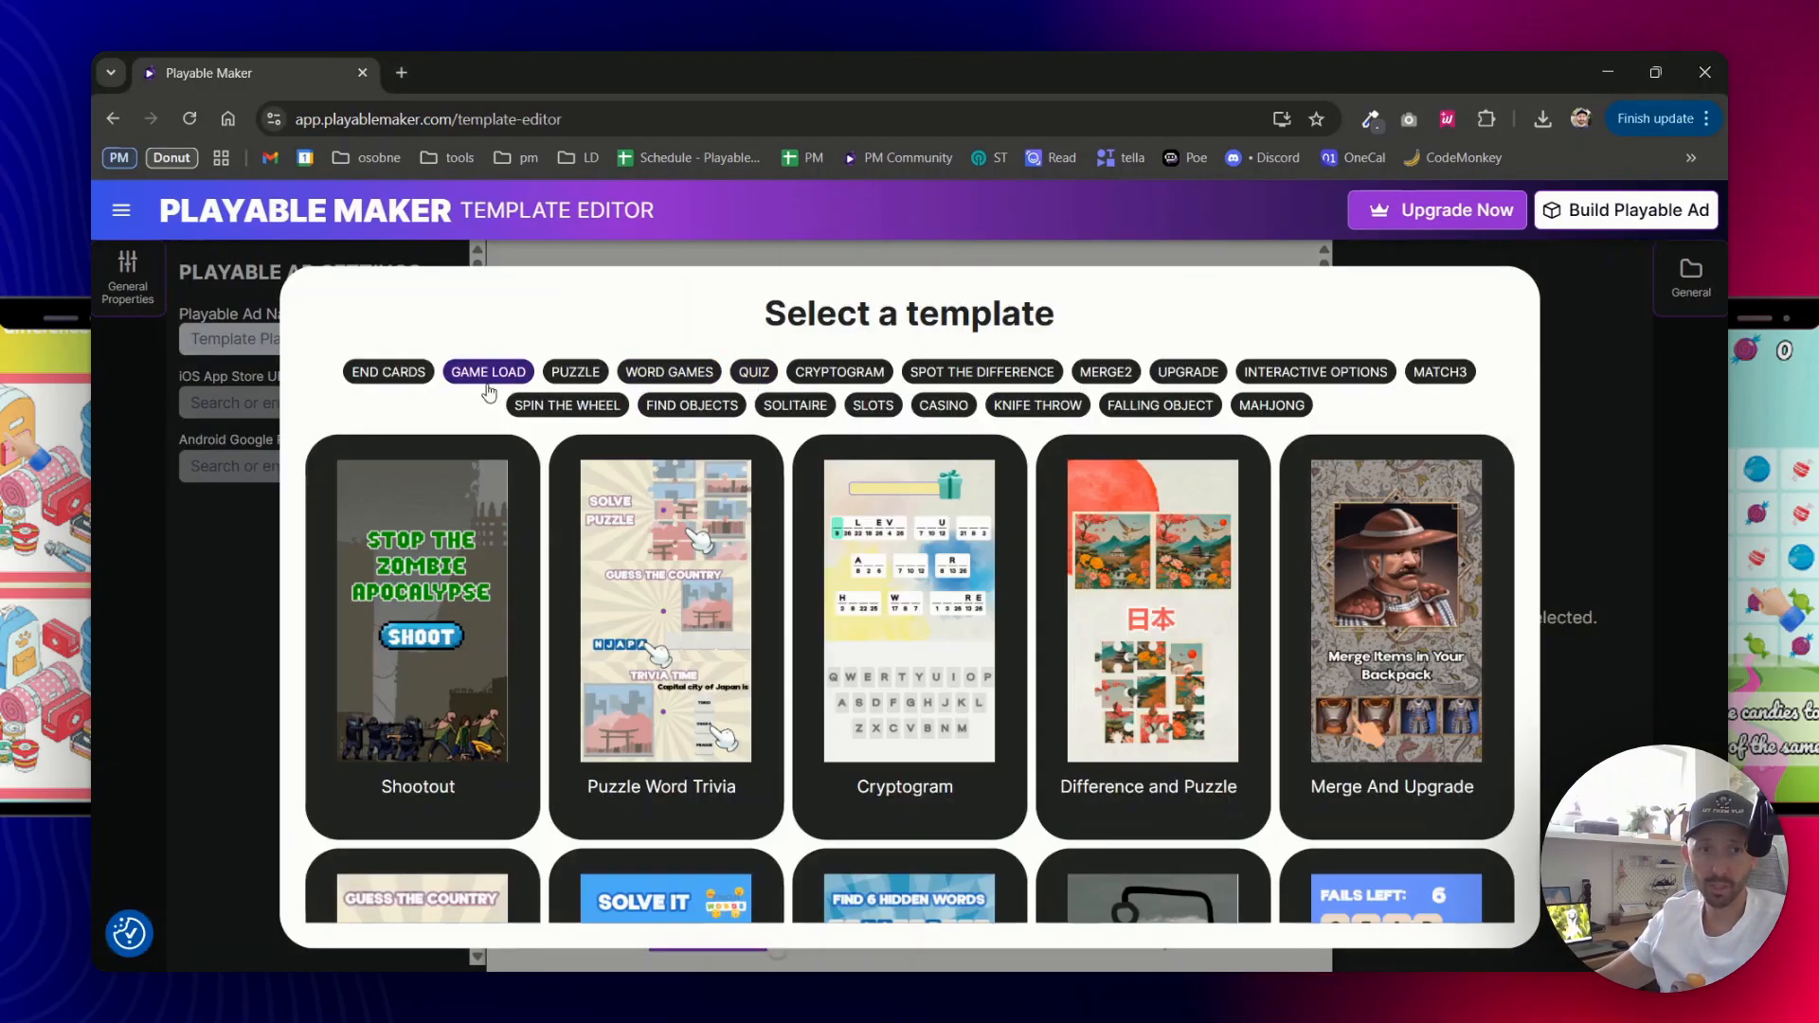
click(386, 372)
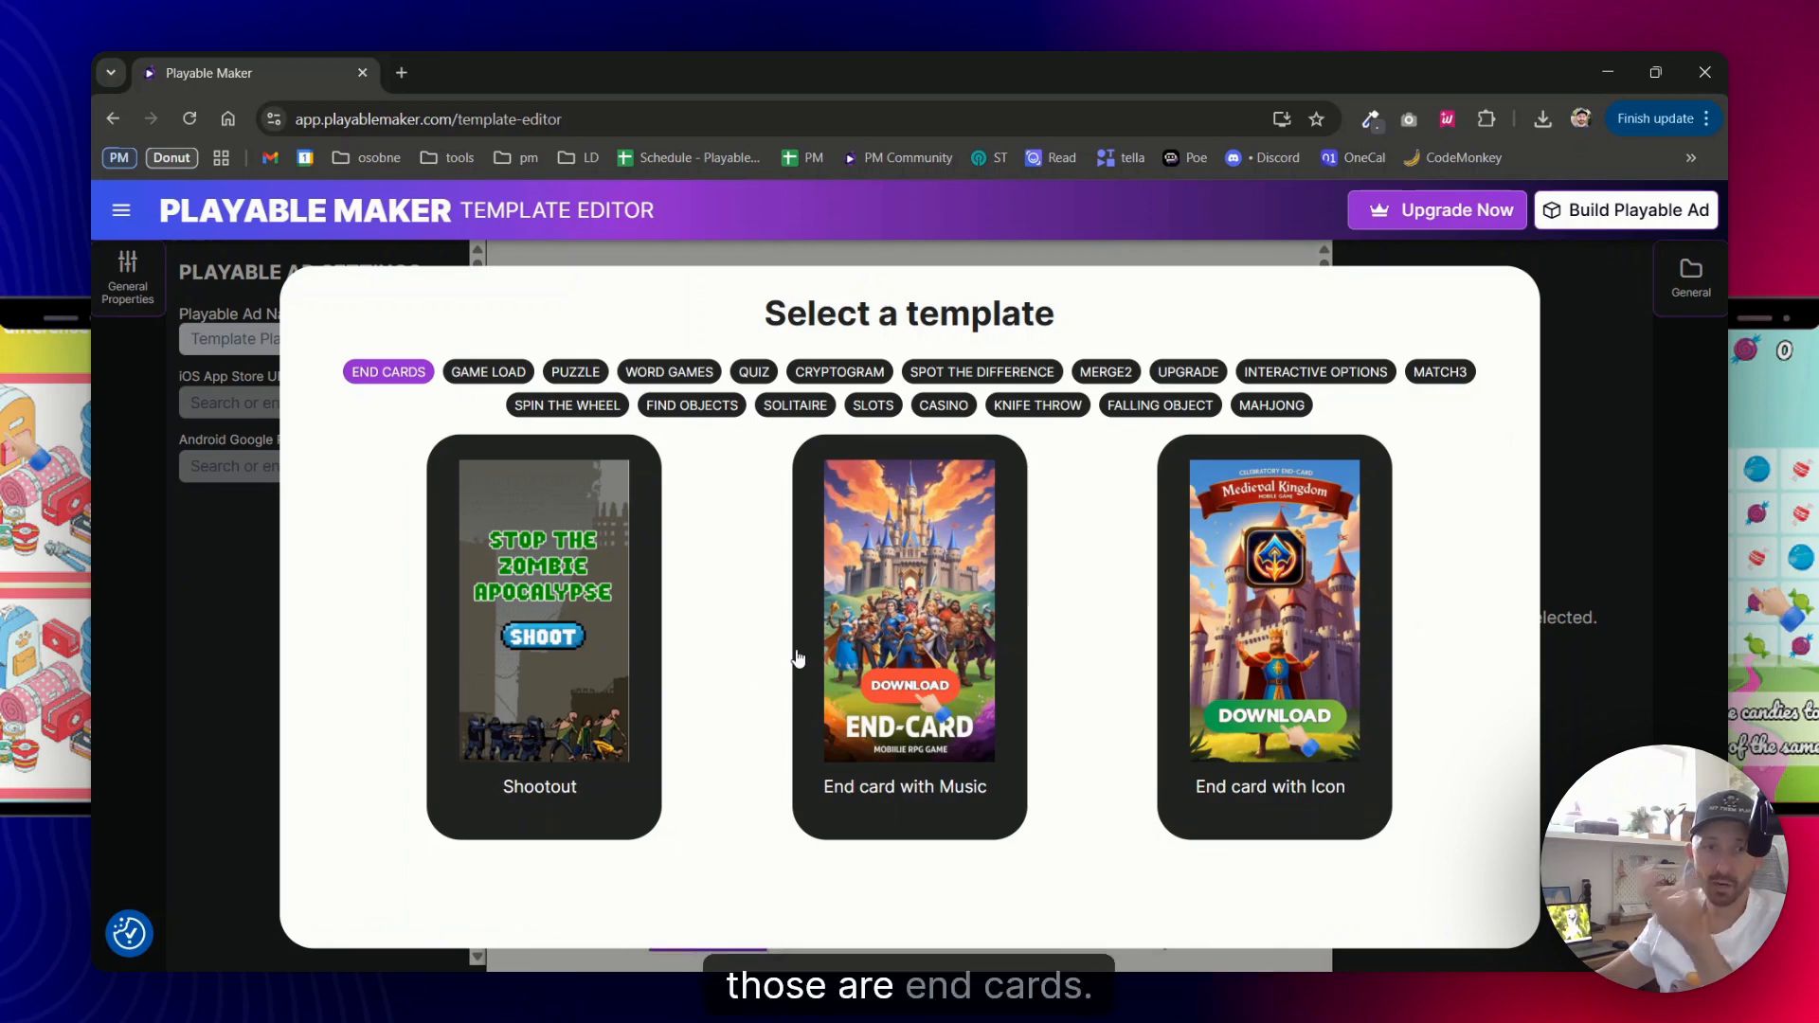
mouse_move(1000, 580)
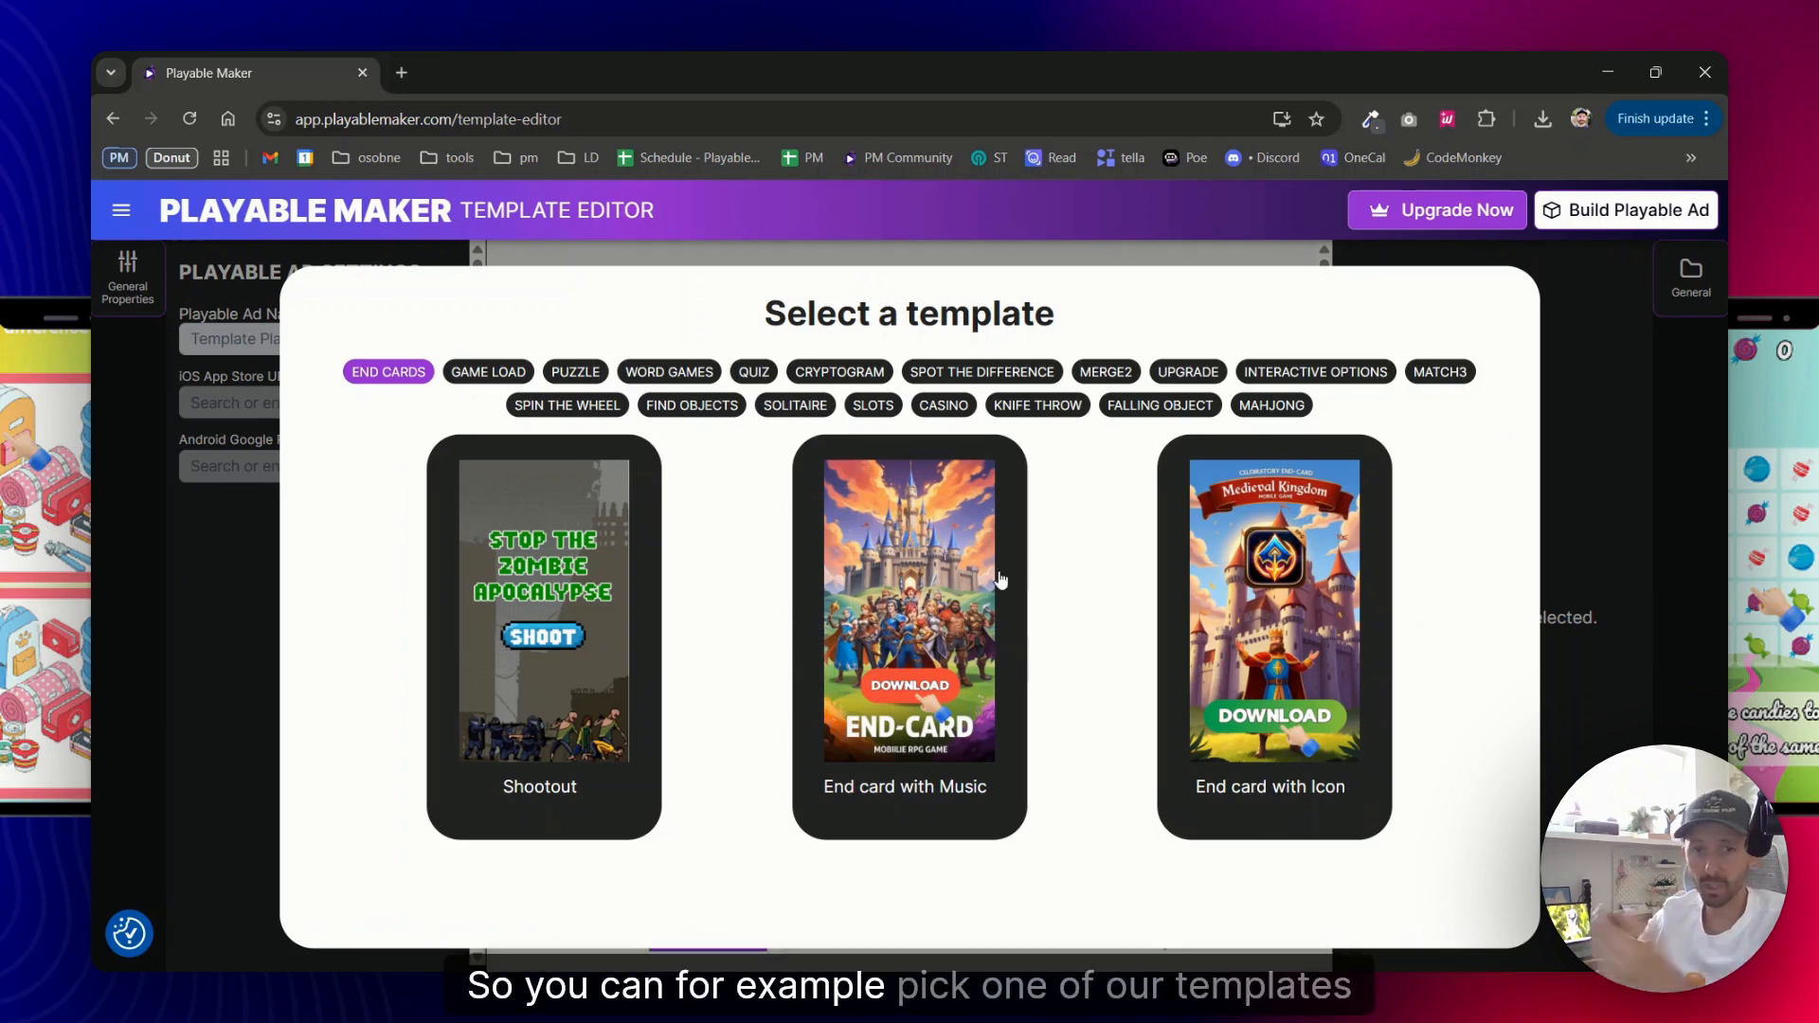
mouse_move(1013, 621)
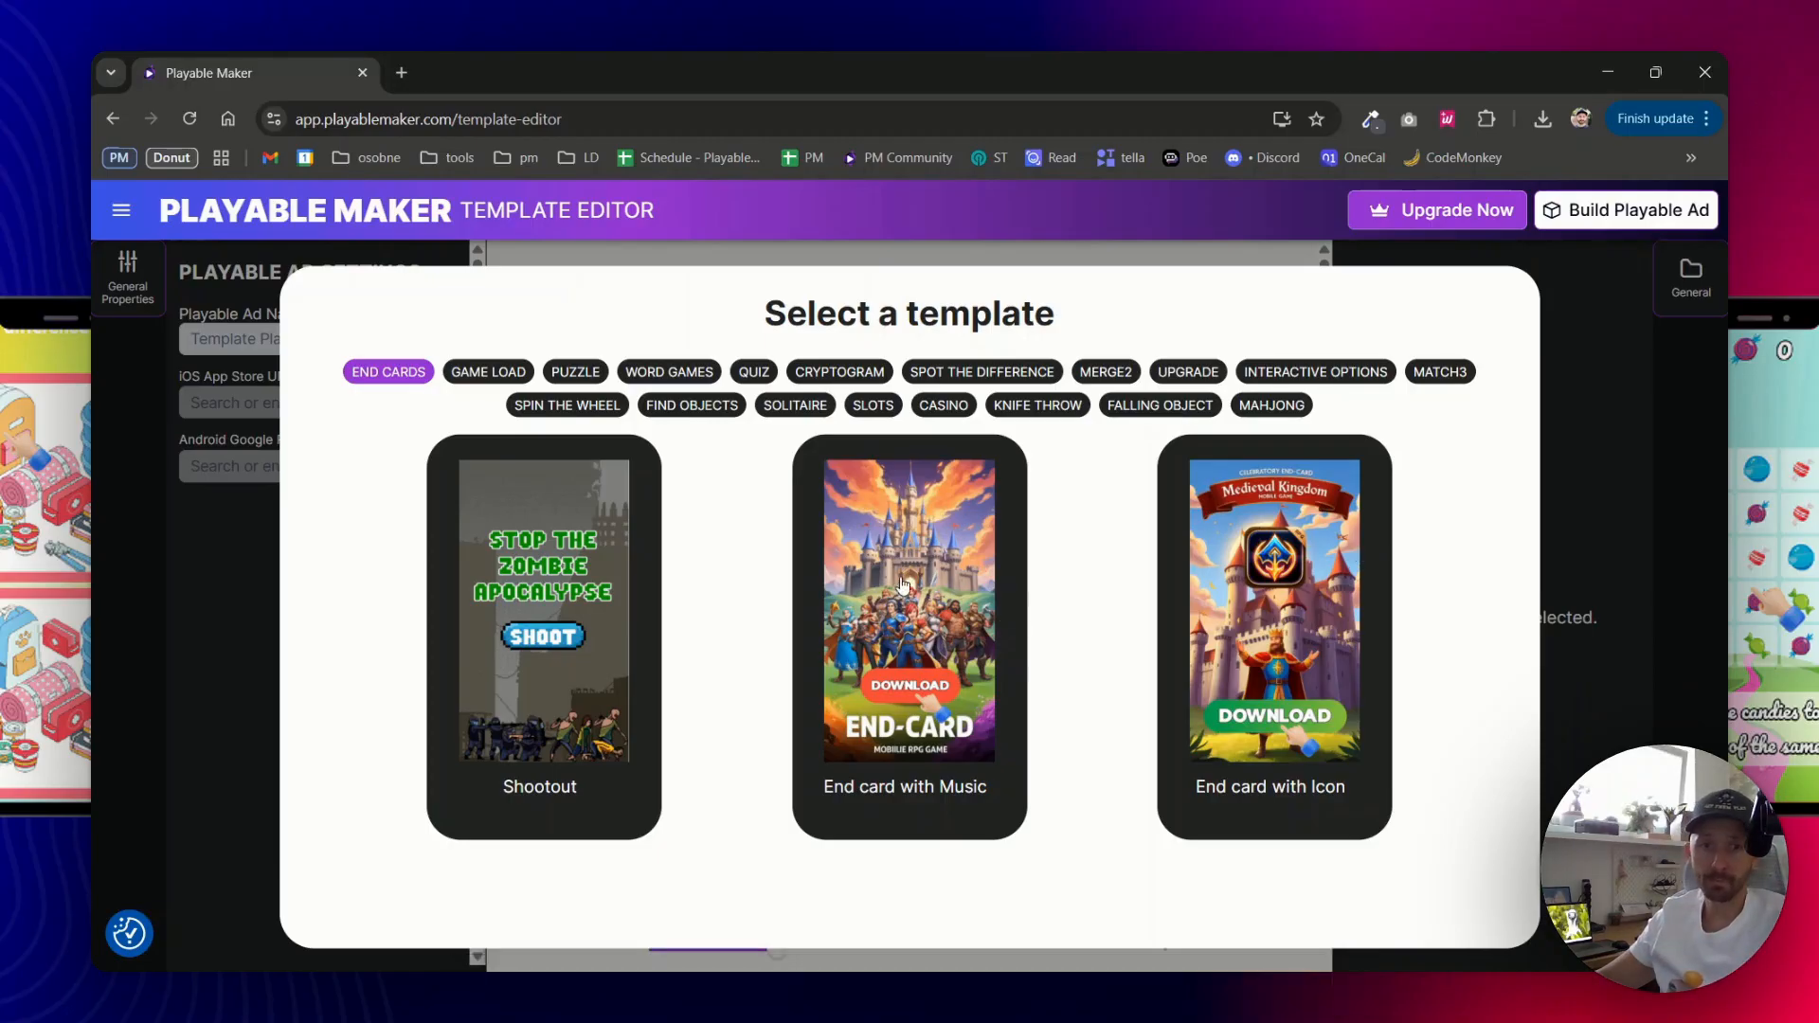
mouse_move(1069, 479)
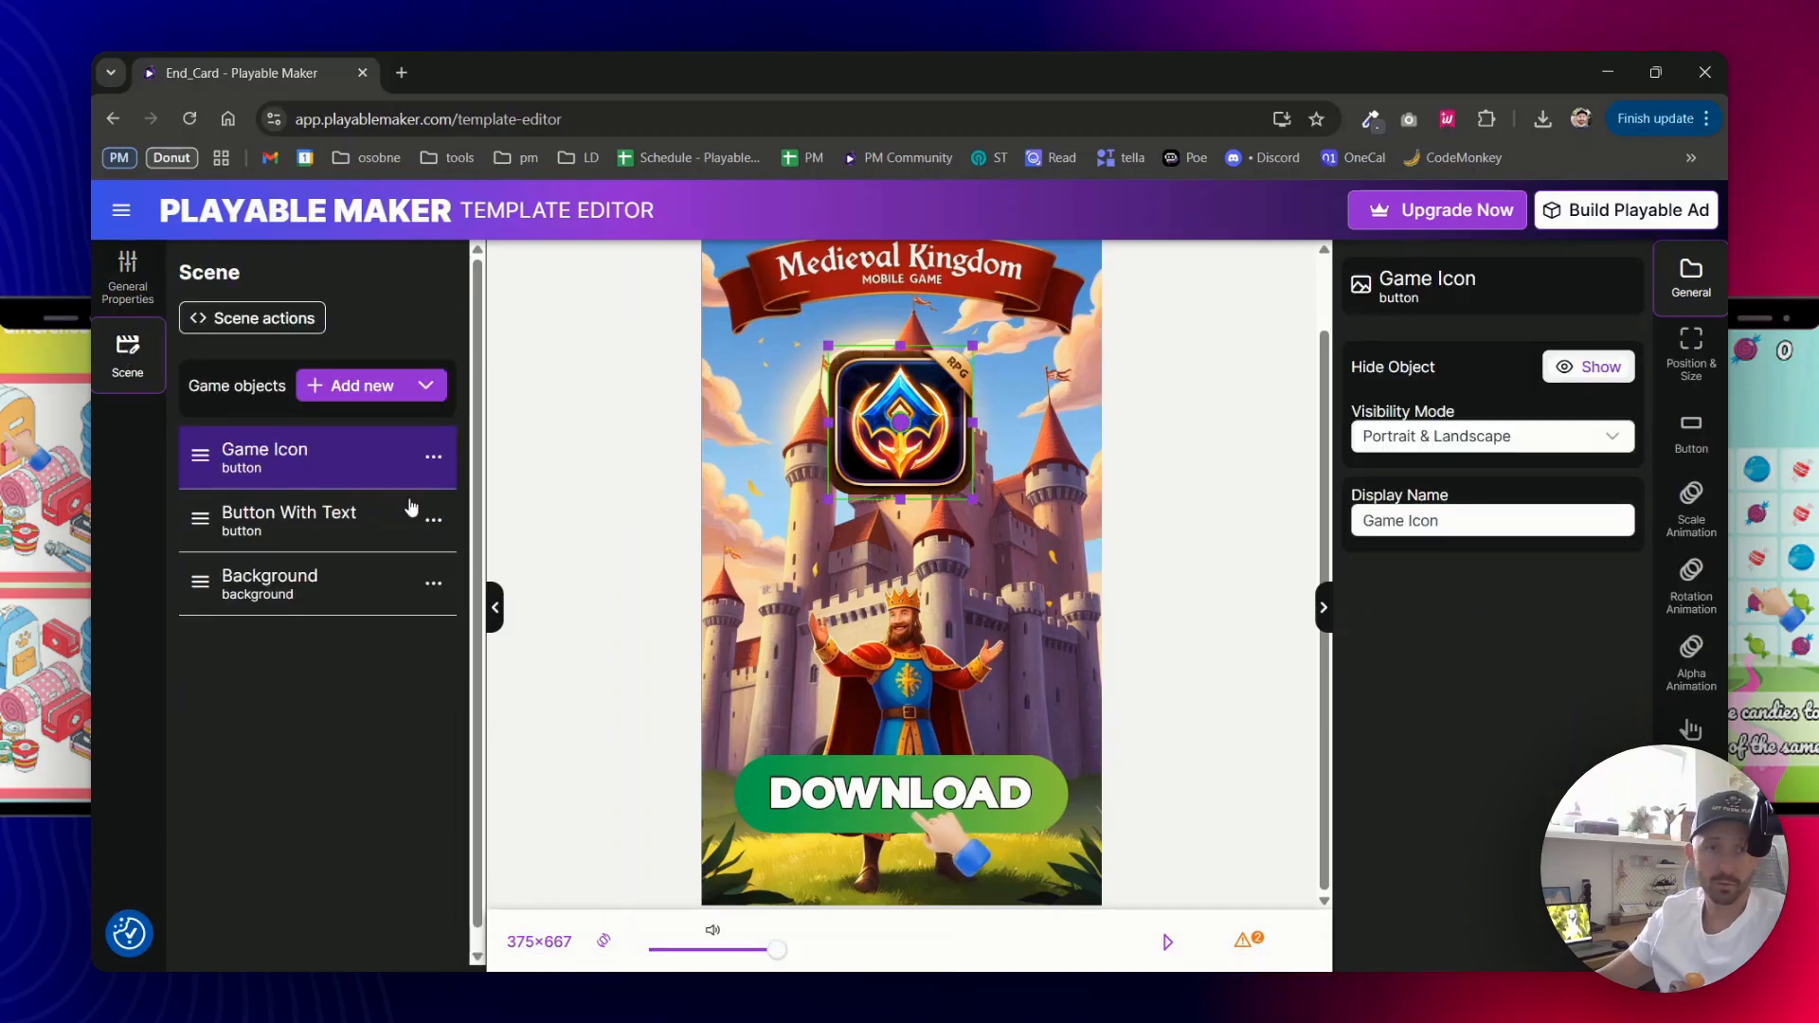
Swap the Background object's image to the motocross rider for portrait and landscape, checking both orientations
click(269, 584)
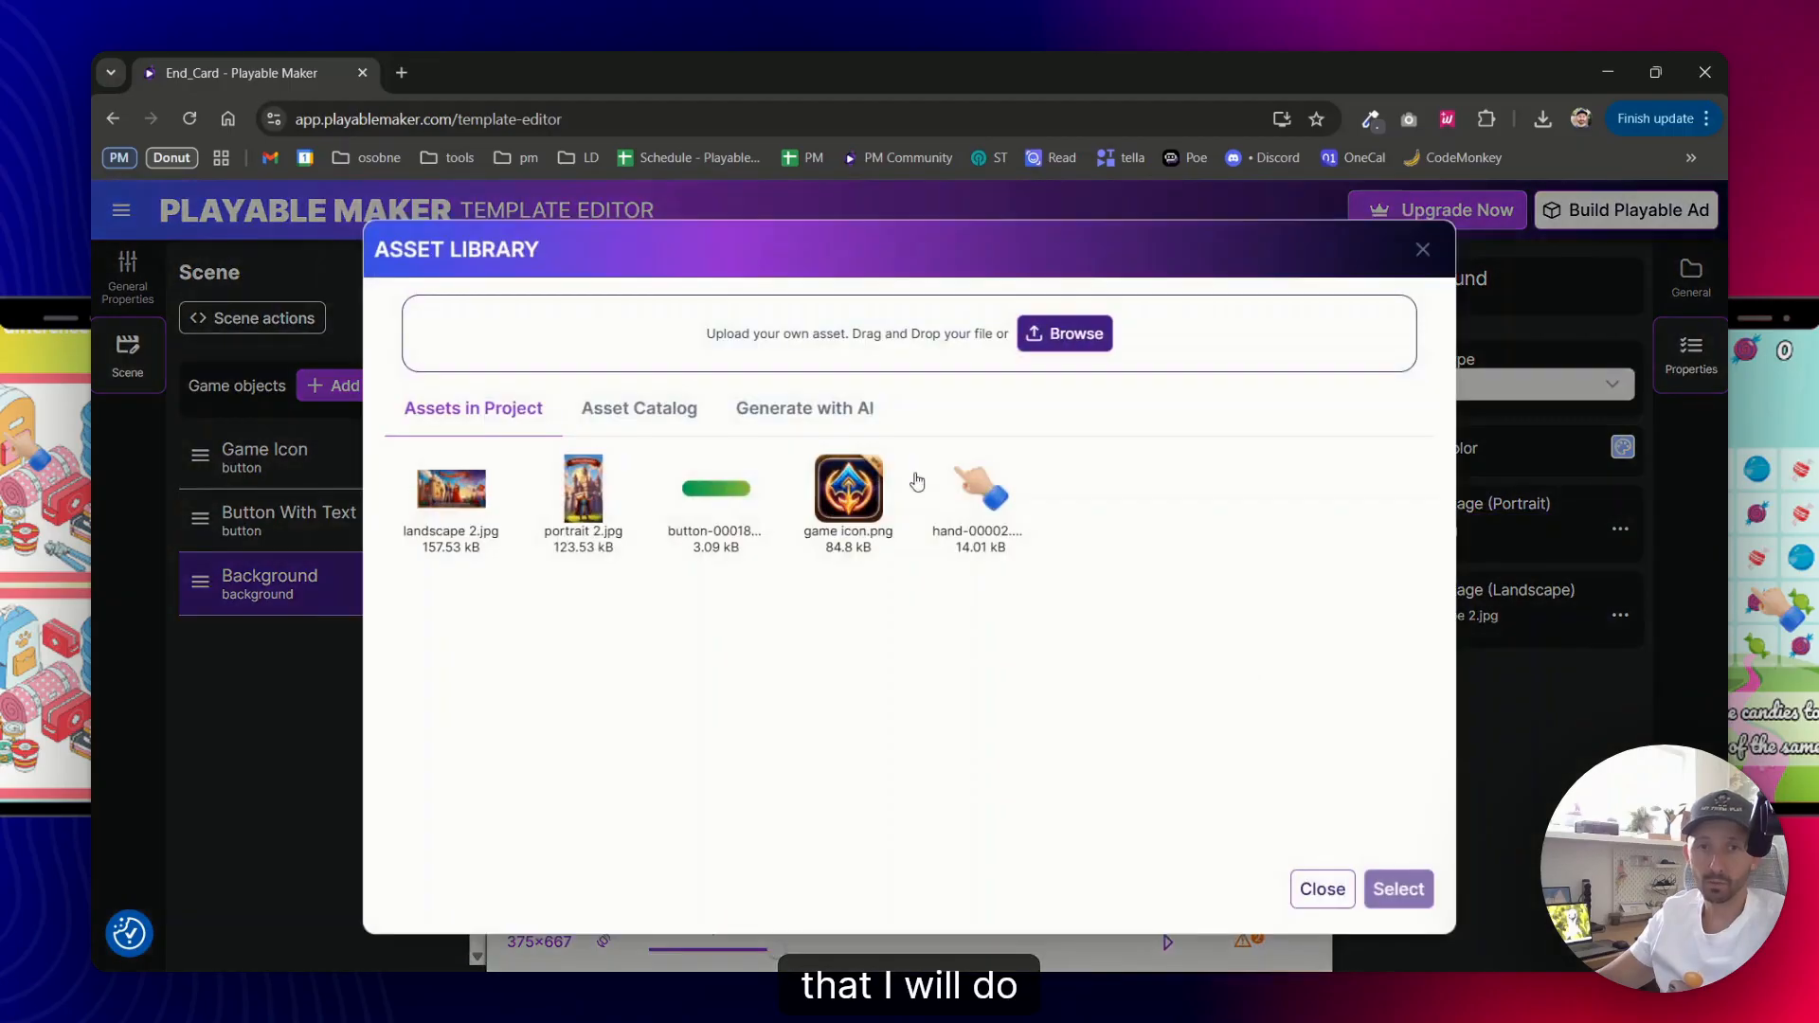
click(1065, 333)
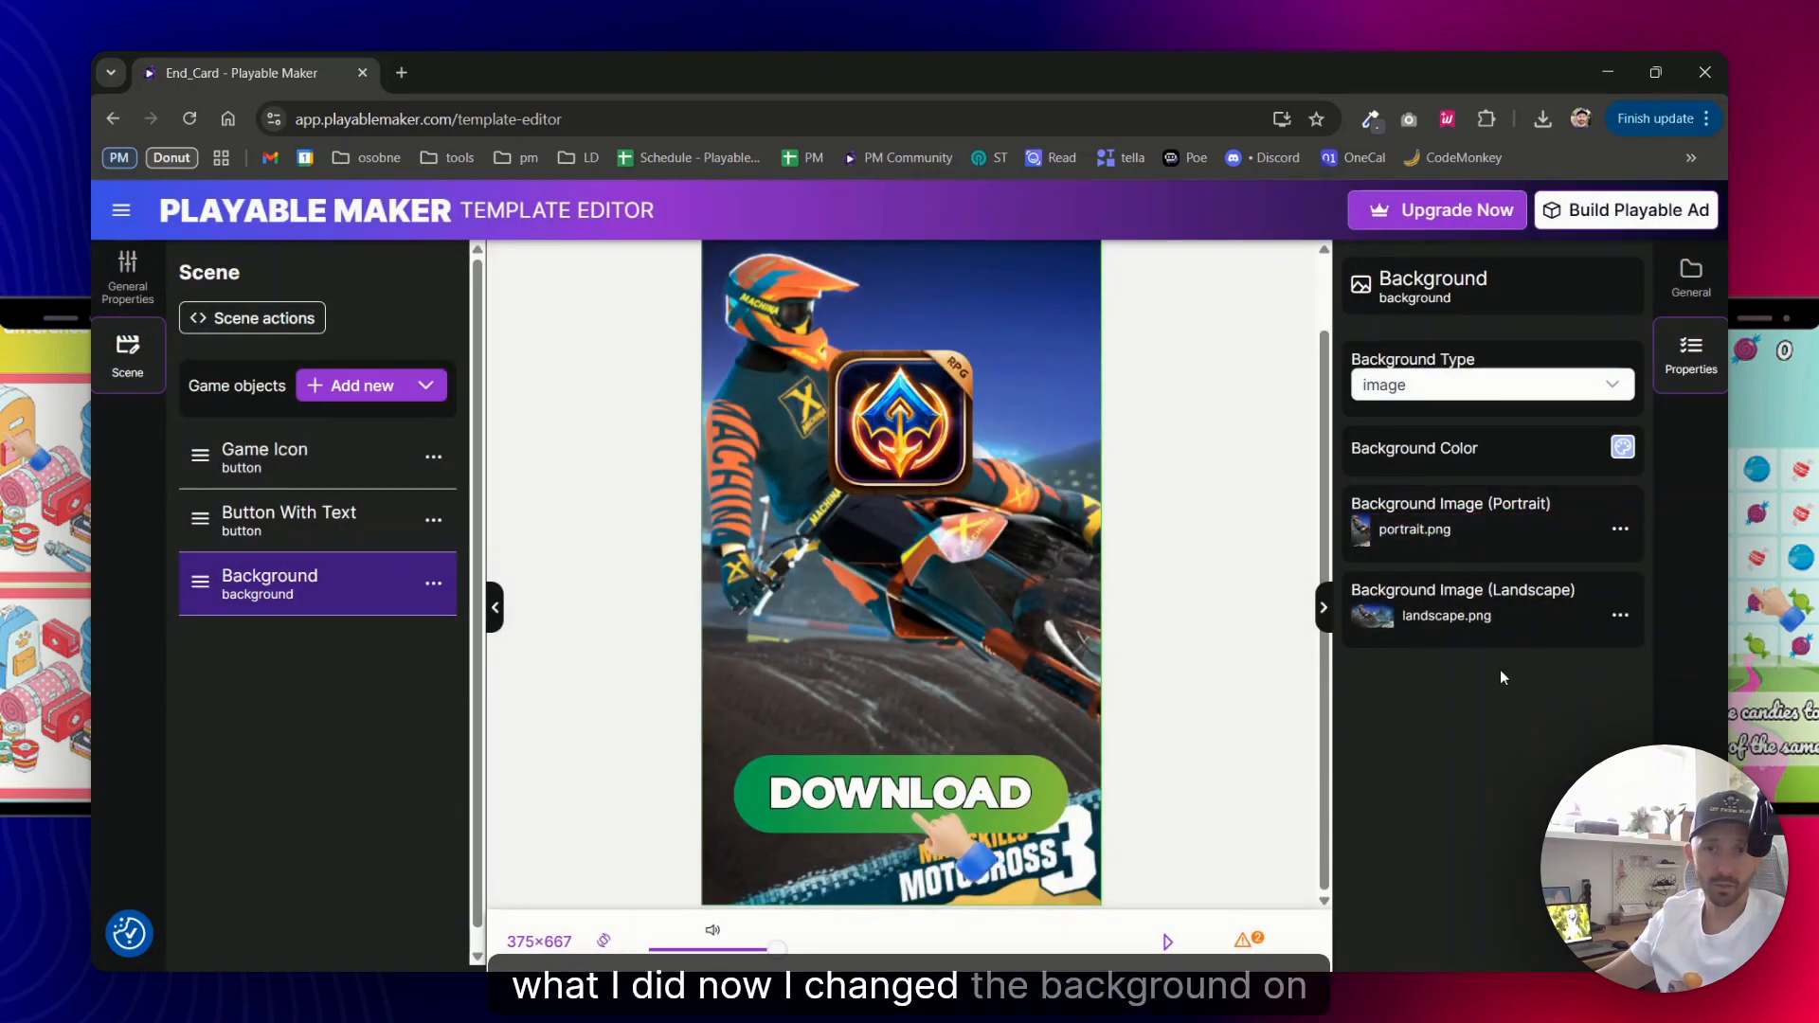
click(602, 940)
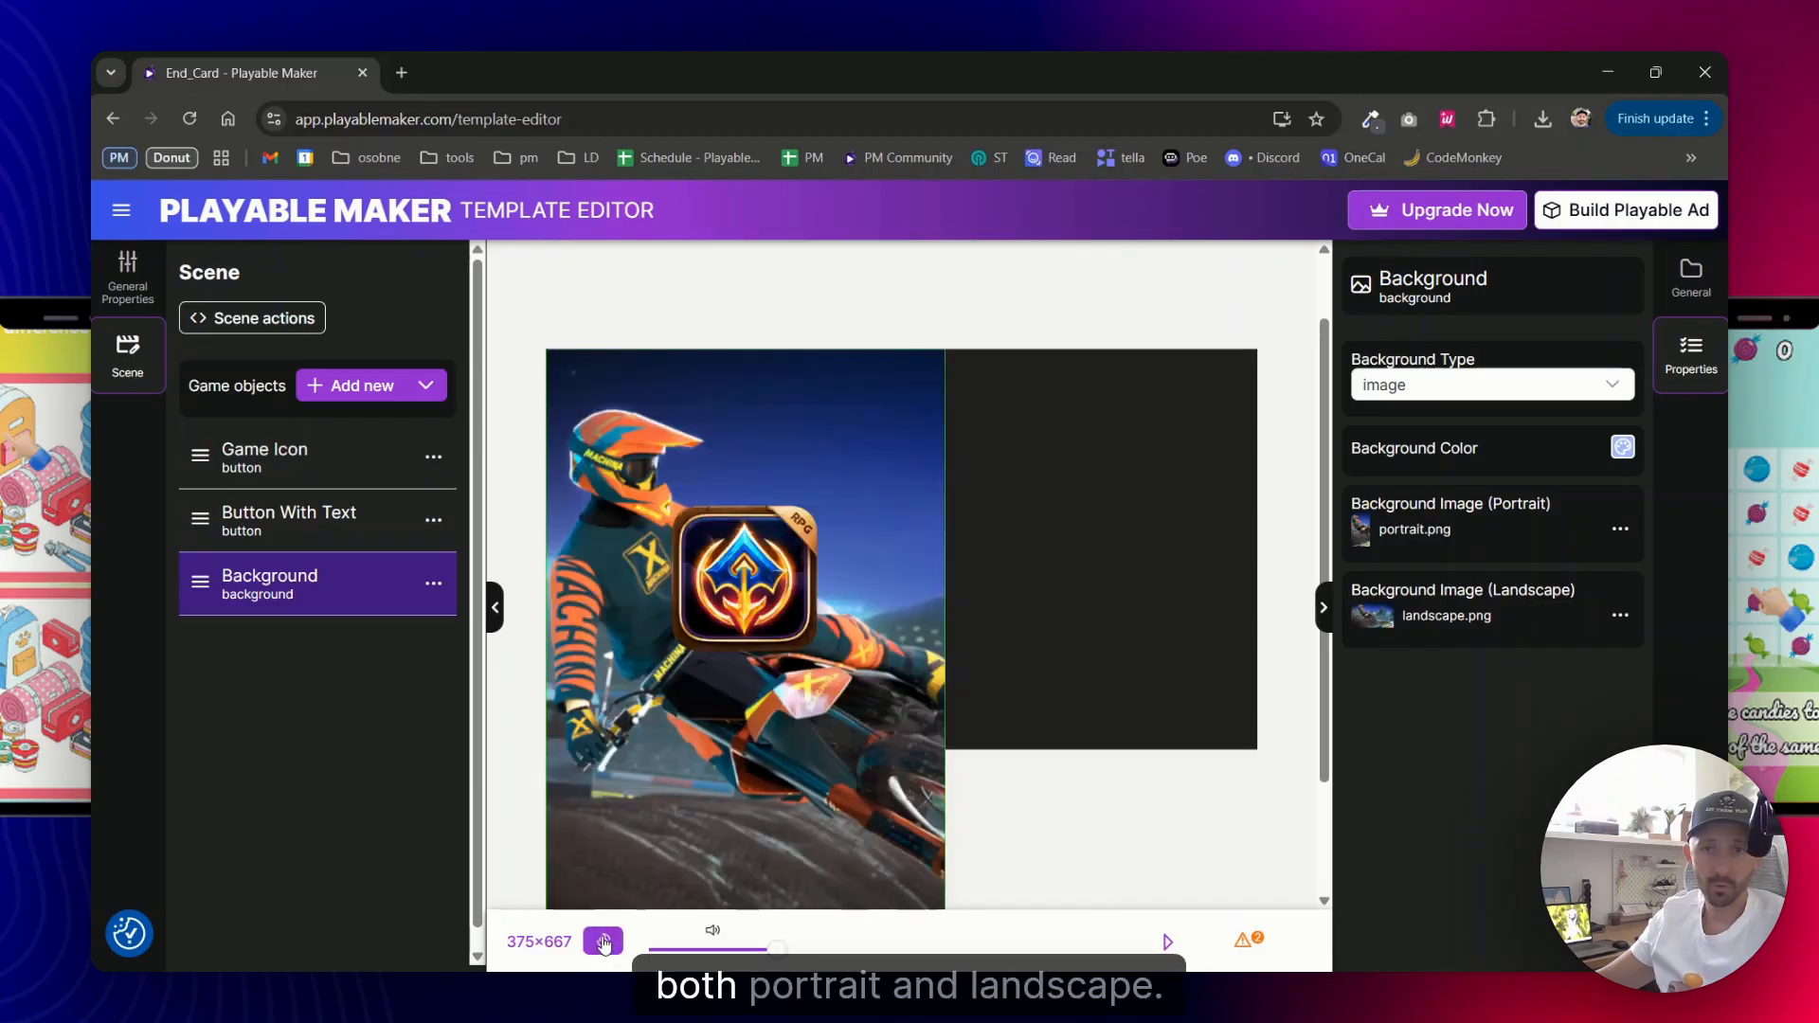
click(603, 942)
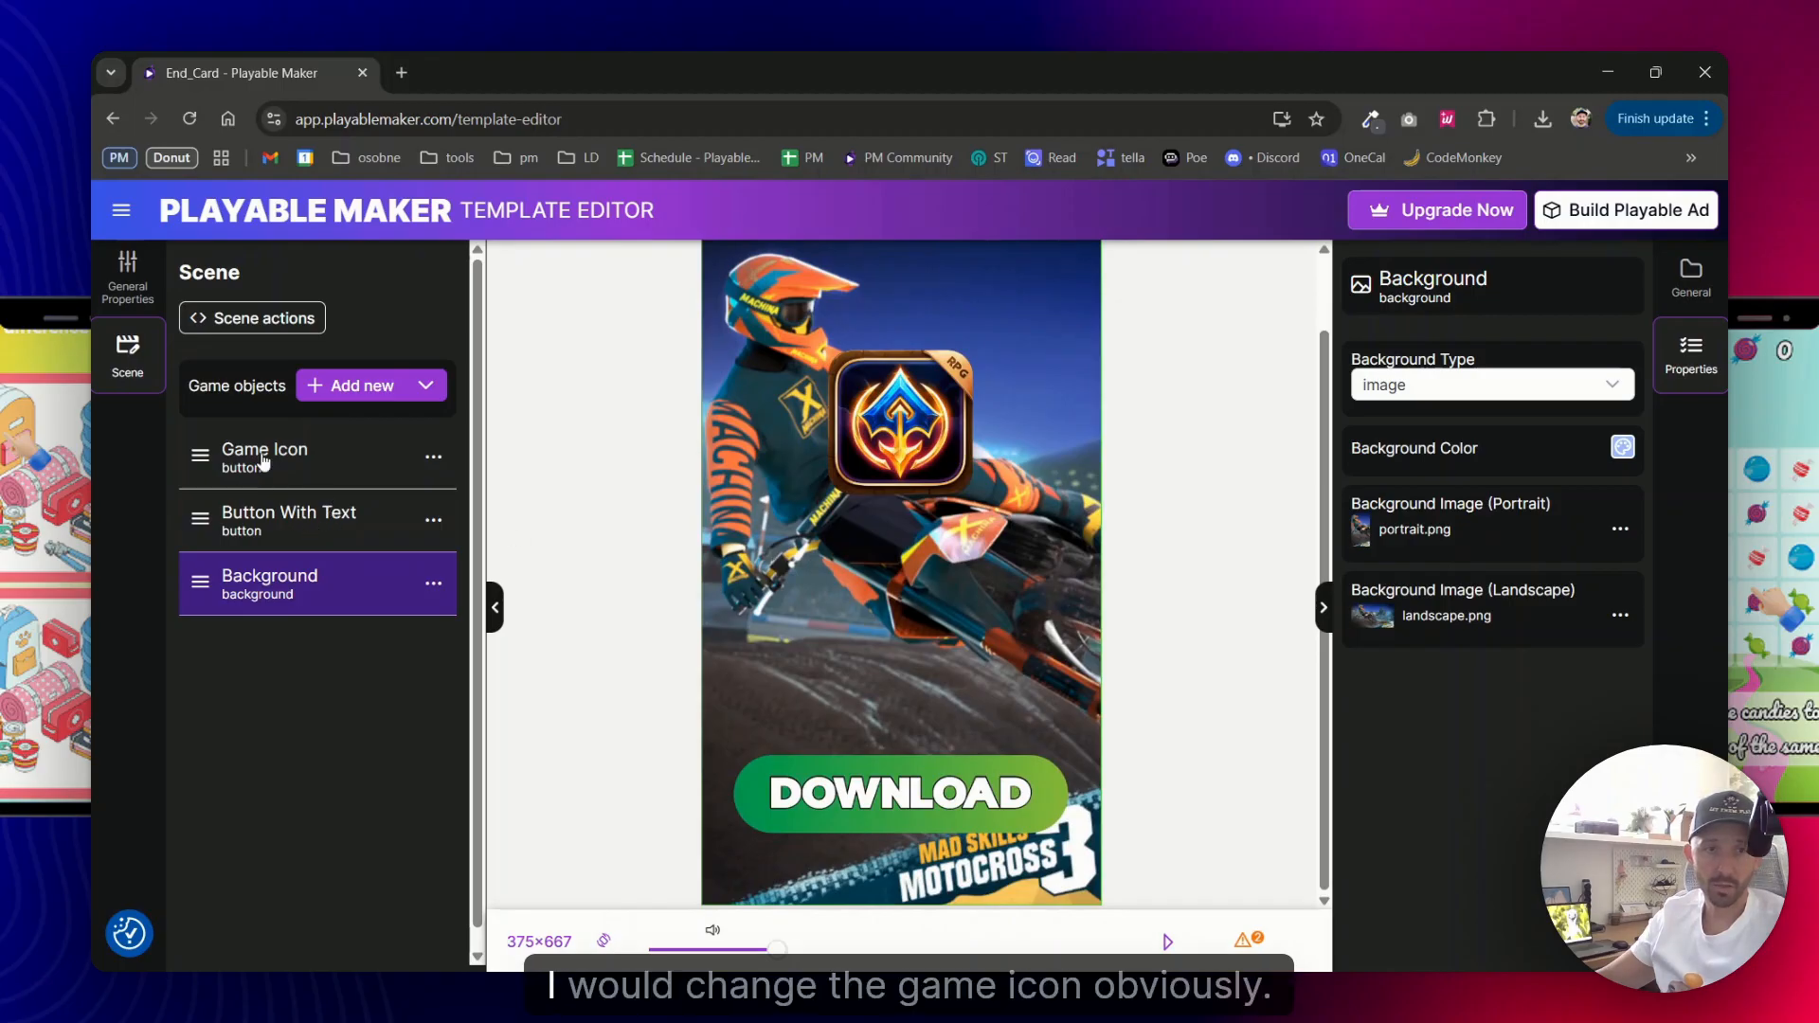
Set the Game Icon's image to msm3-logo.png and move it to the top right
click(264, 456)
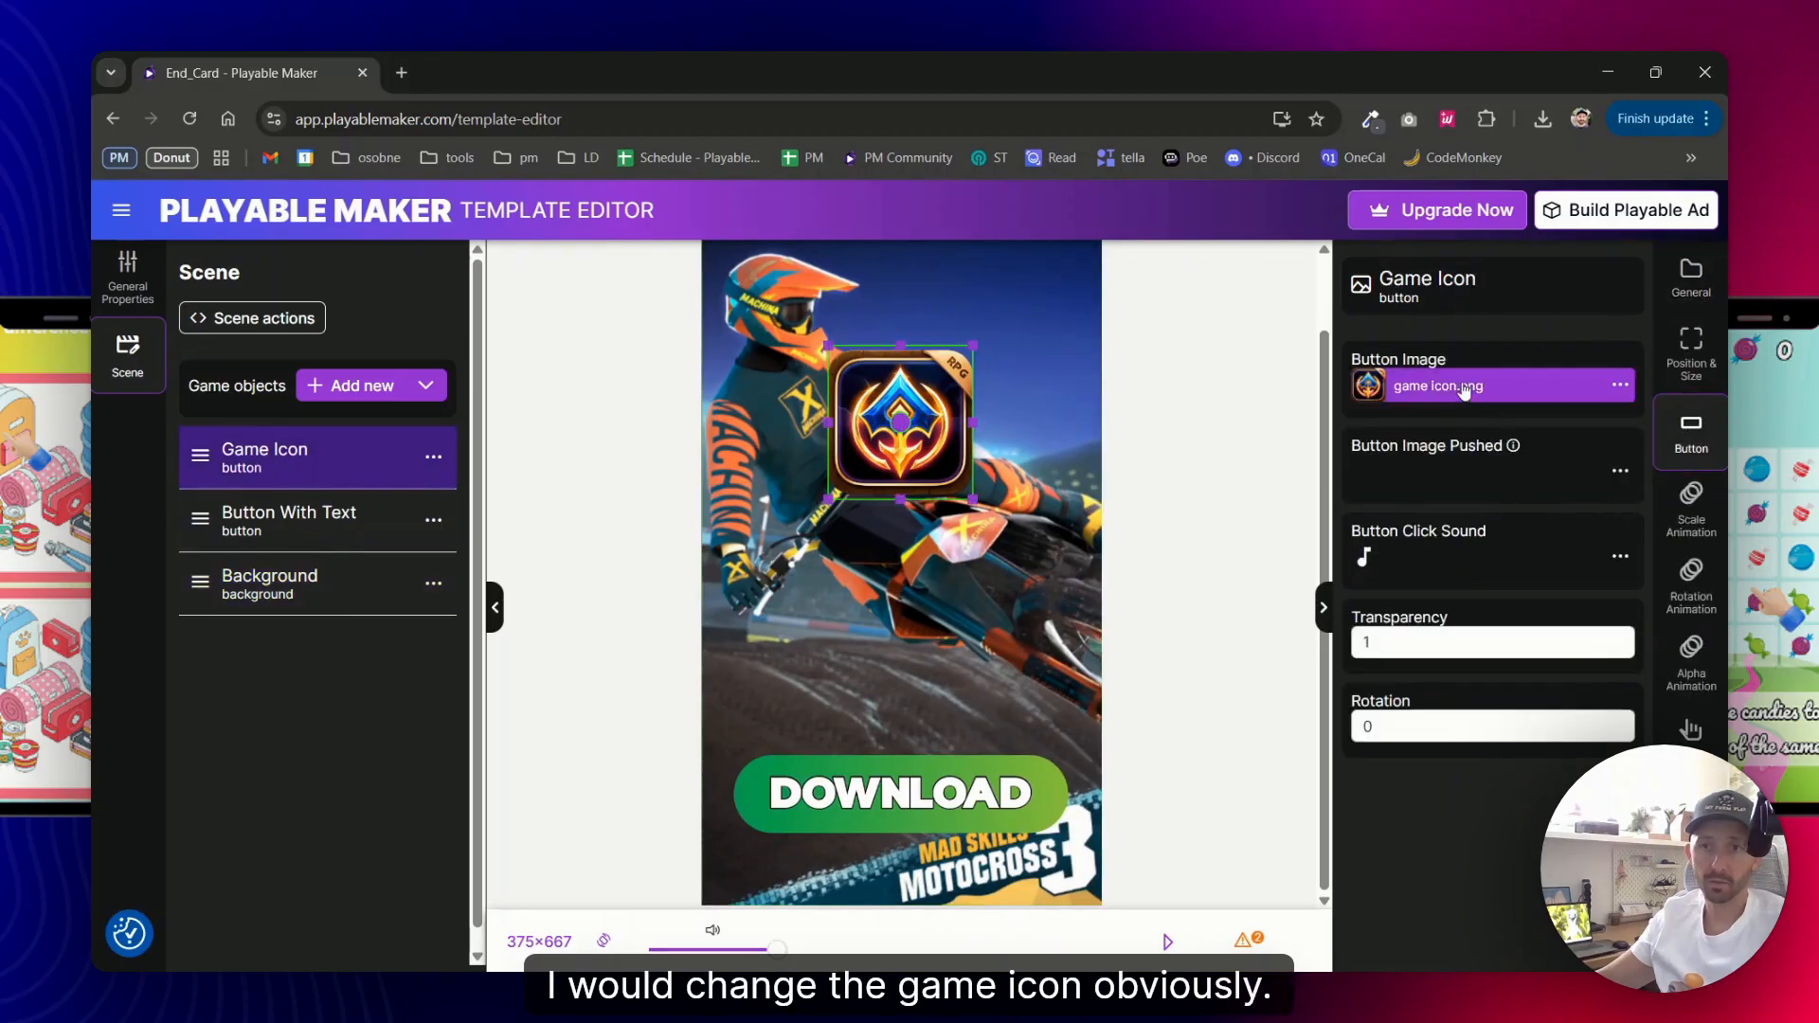
click(1463, 387)
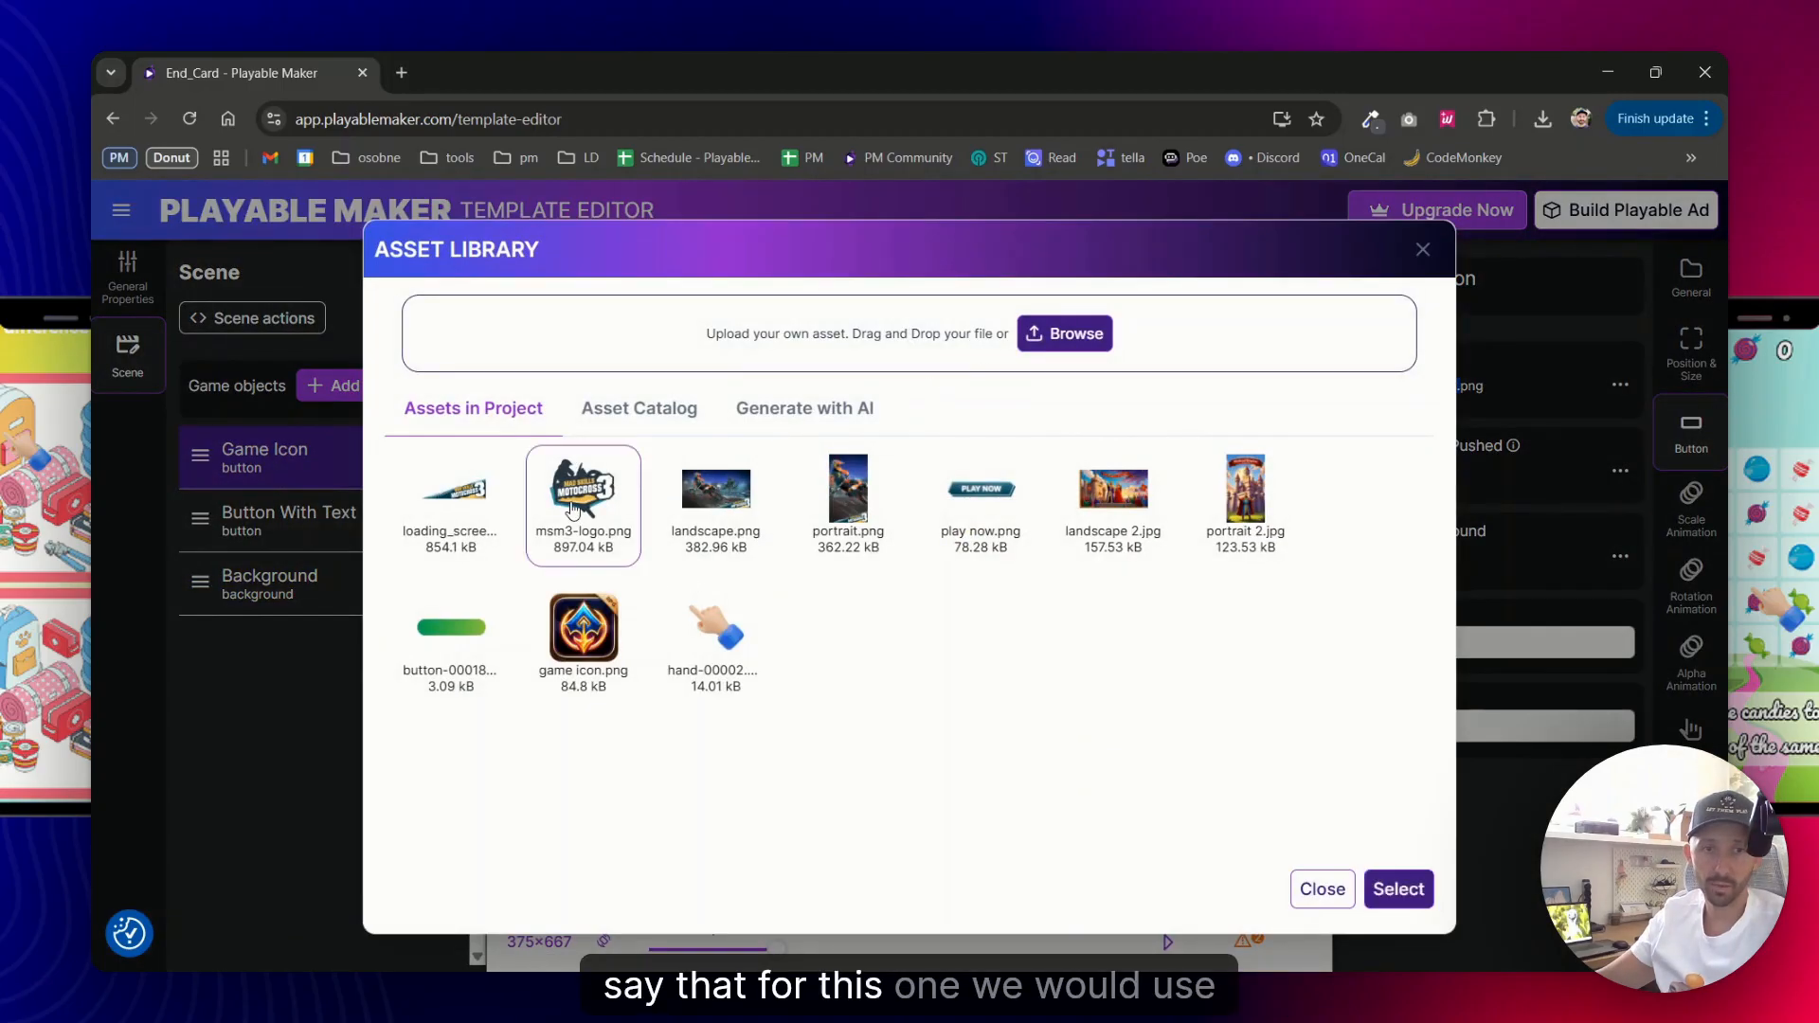
click(1399, 889)
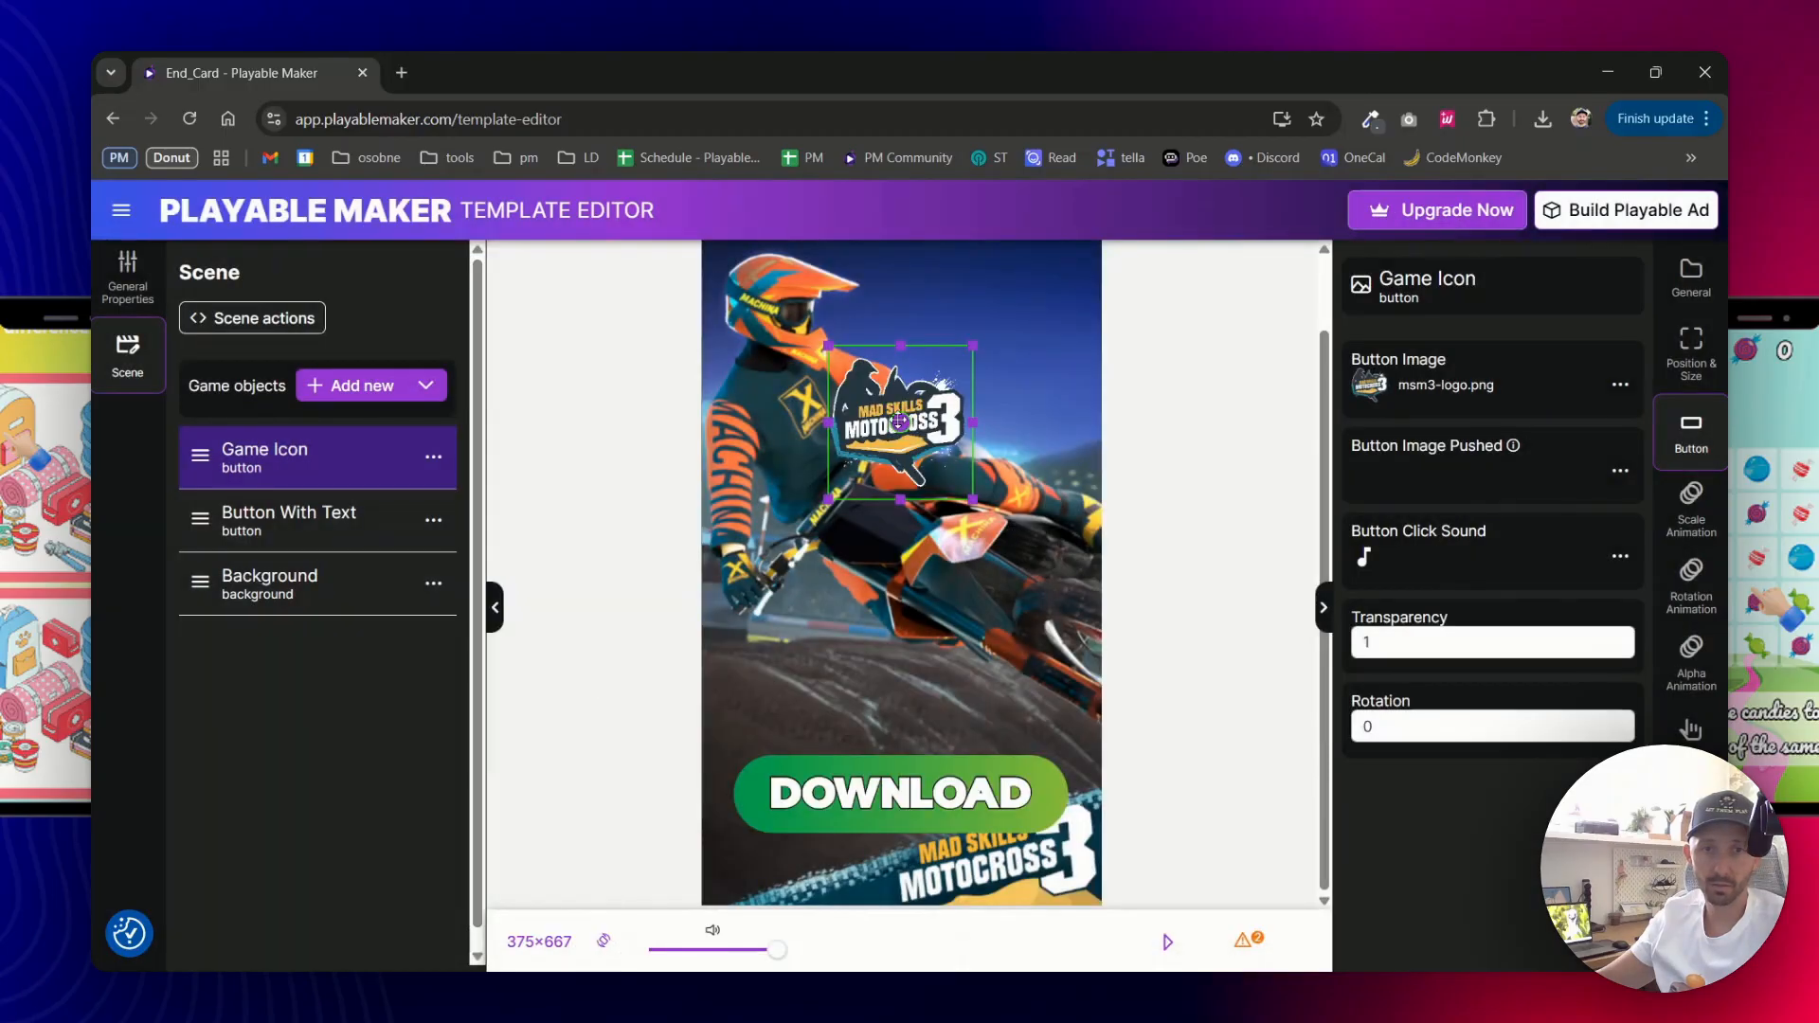
drag(898, 421, 999, 337)
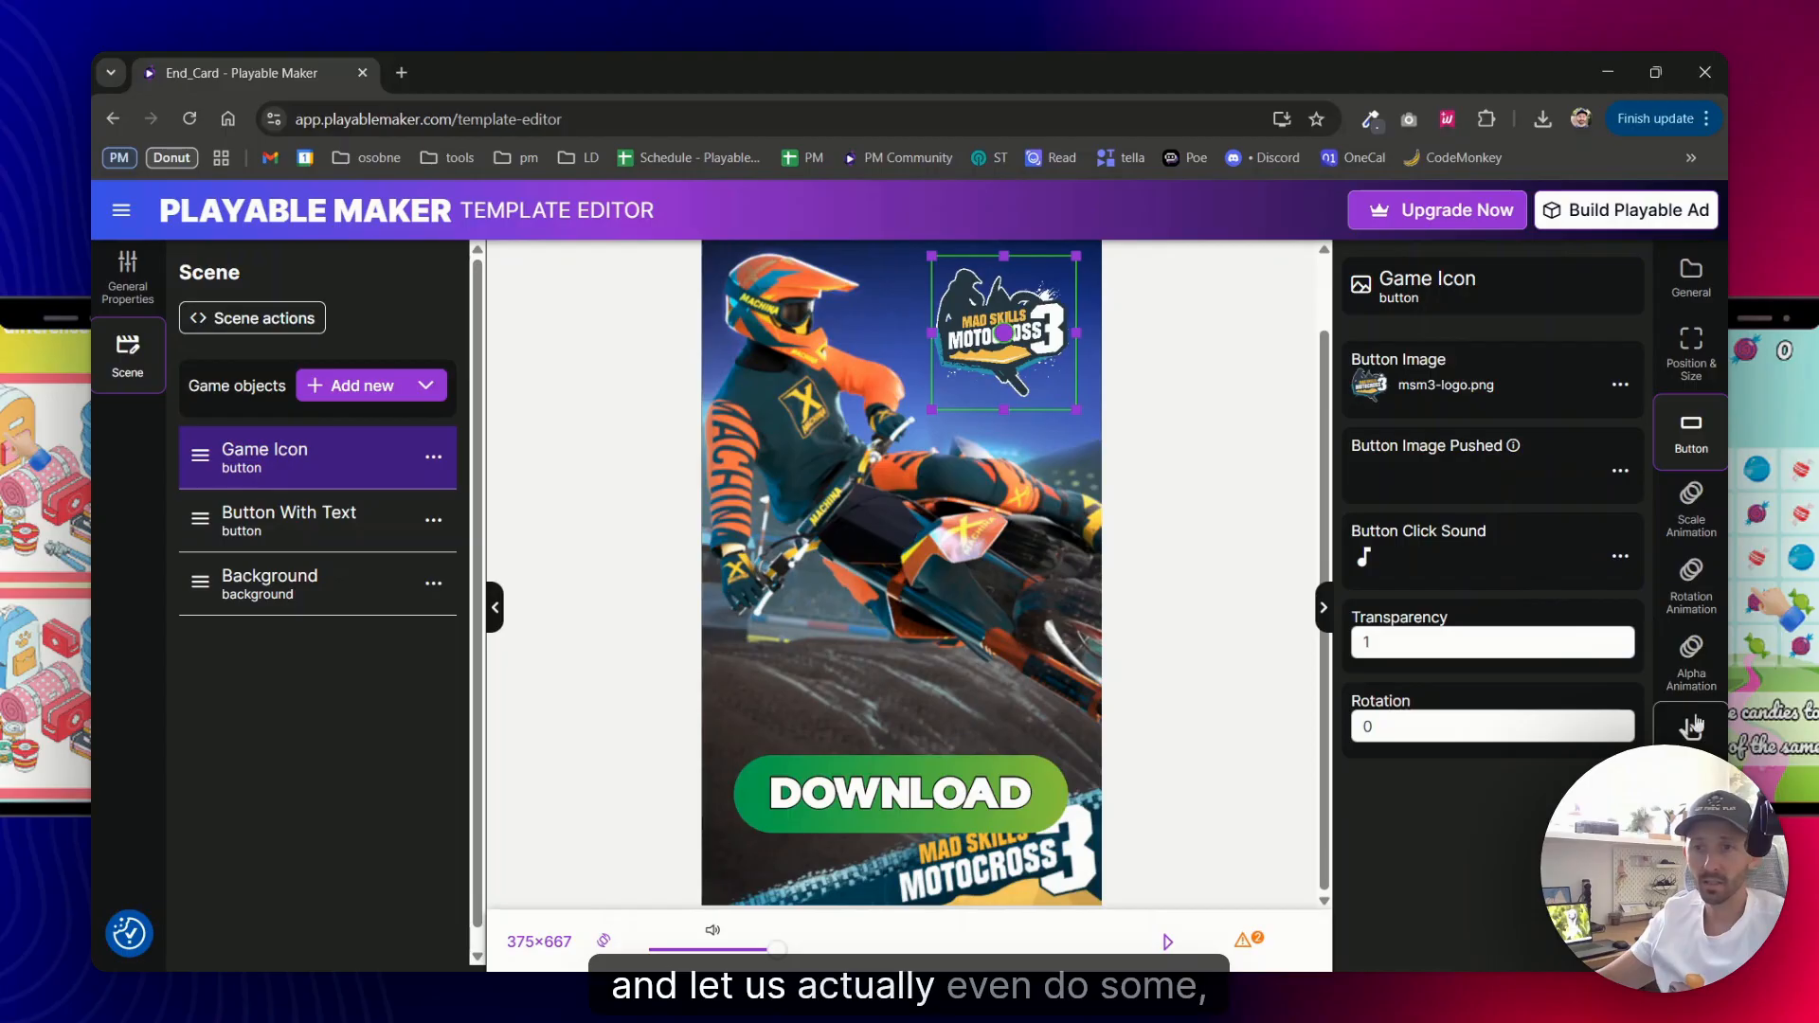
Enable the icon's looping Scale Animation and check it in landscape preview
click(1690, 504)
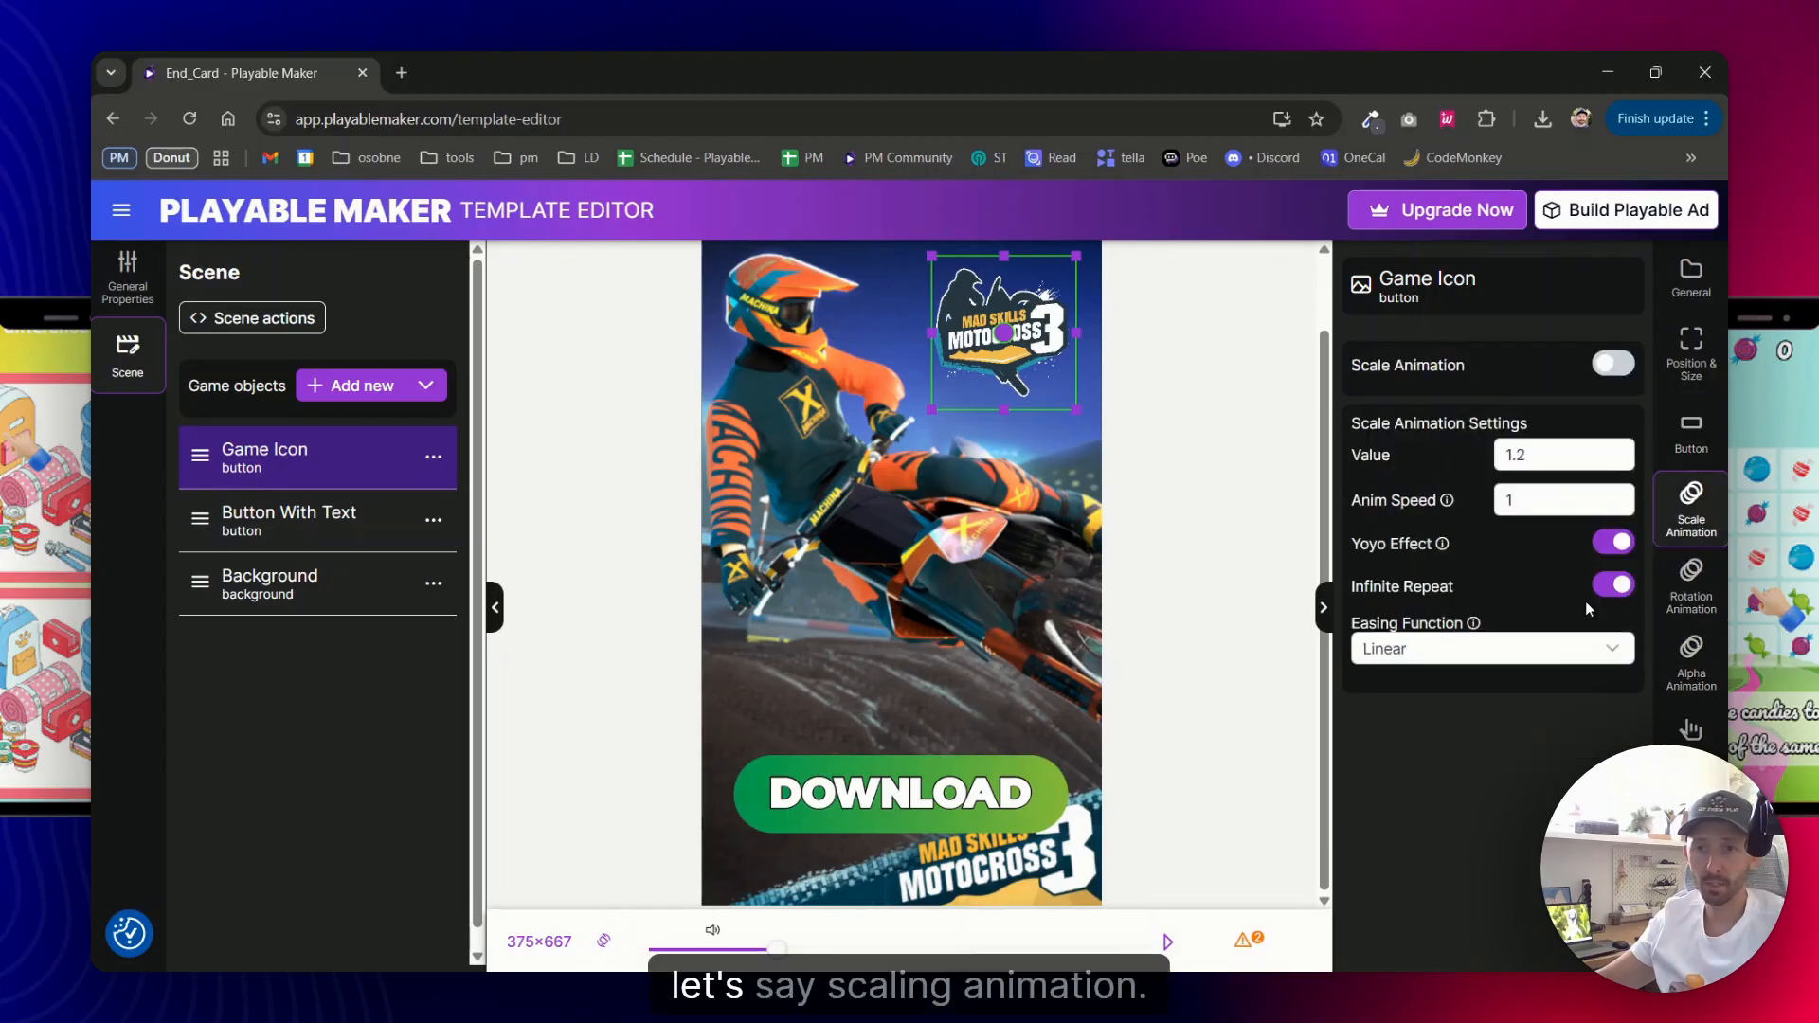
click(1615, 366)
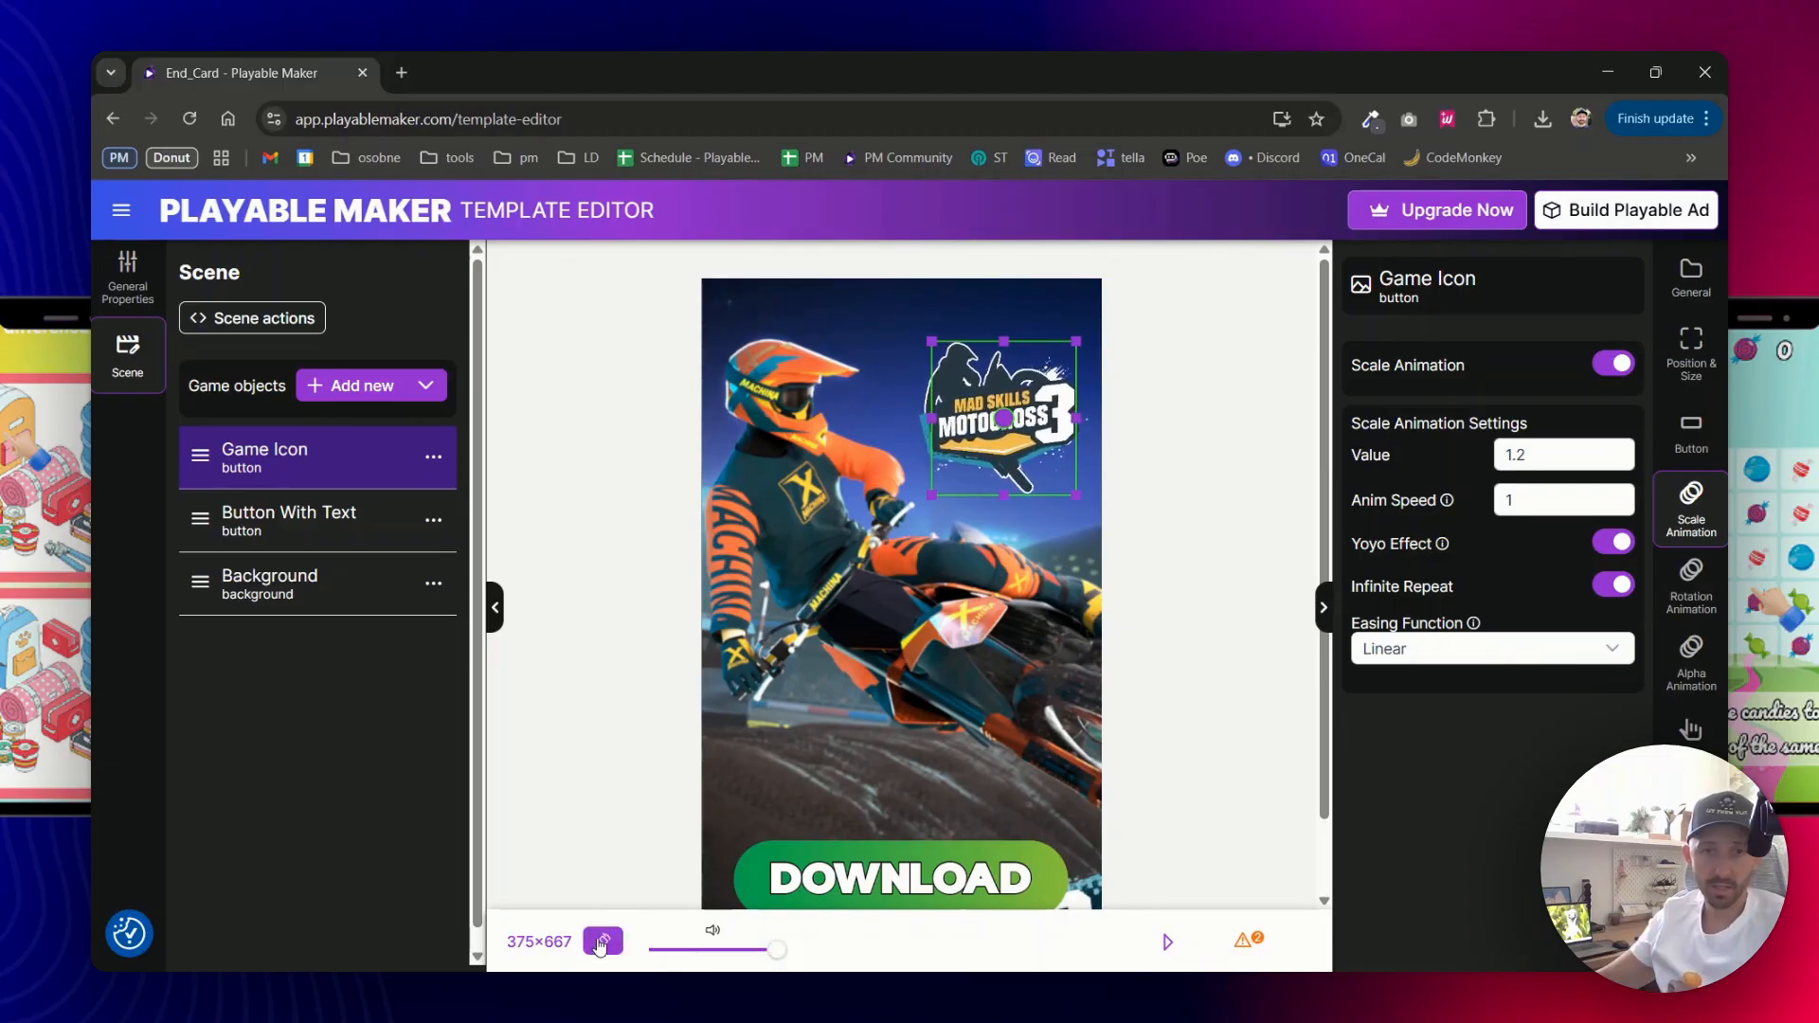
click(602, 942)
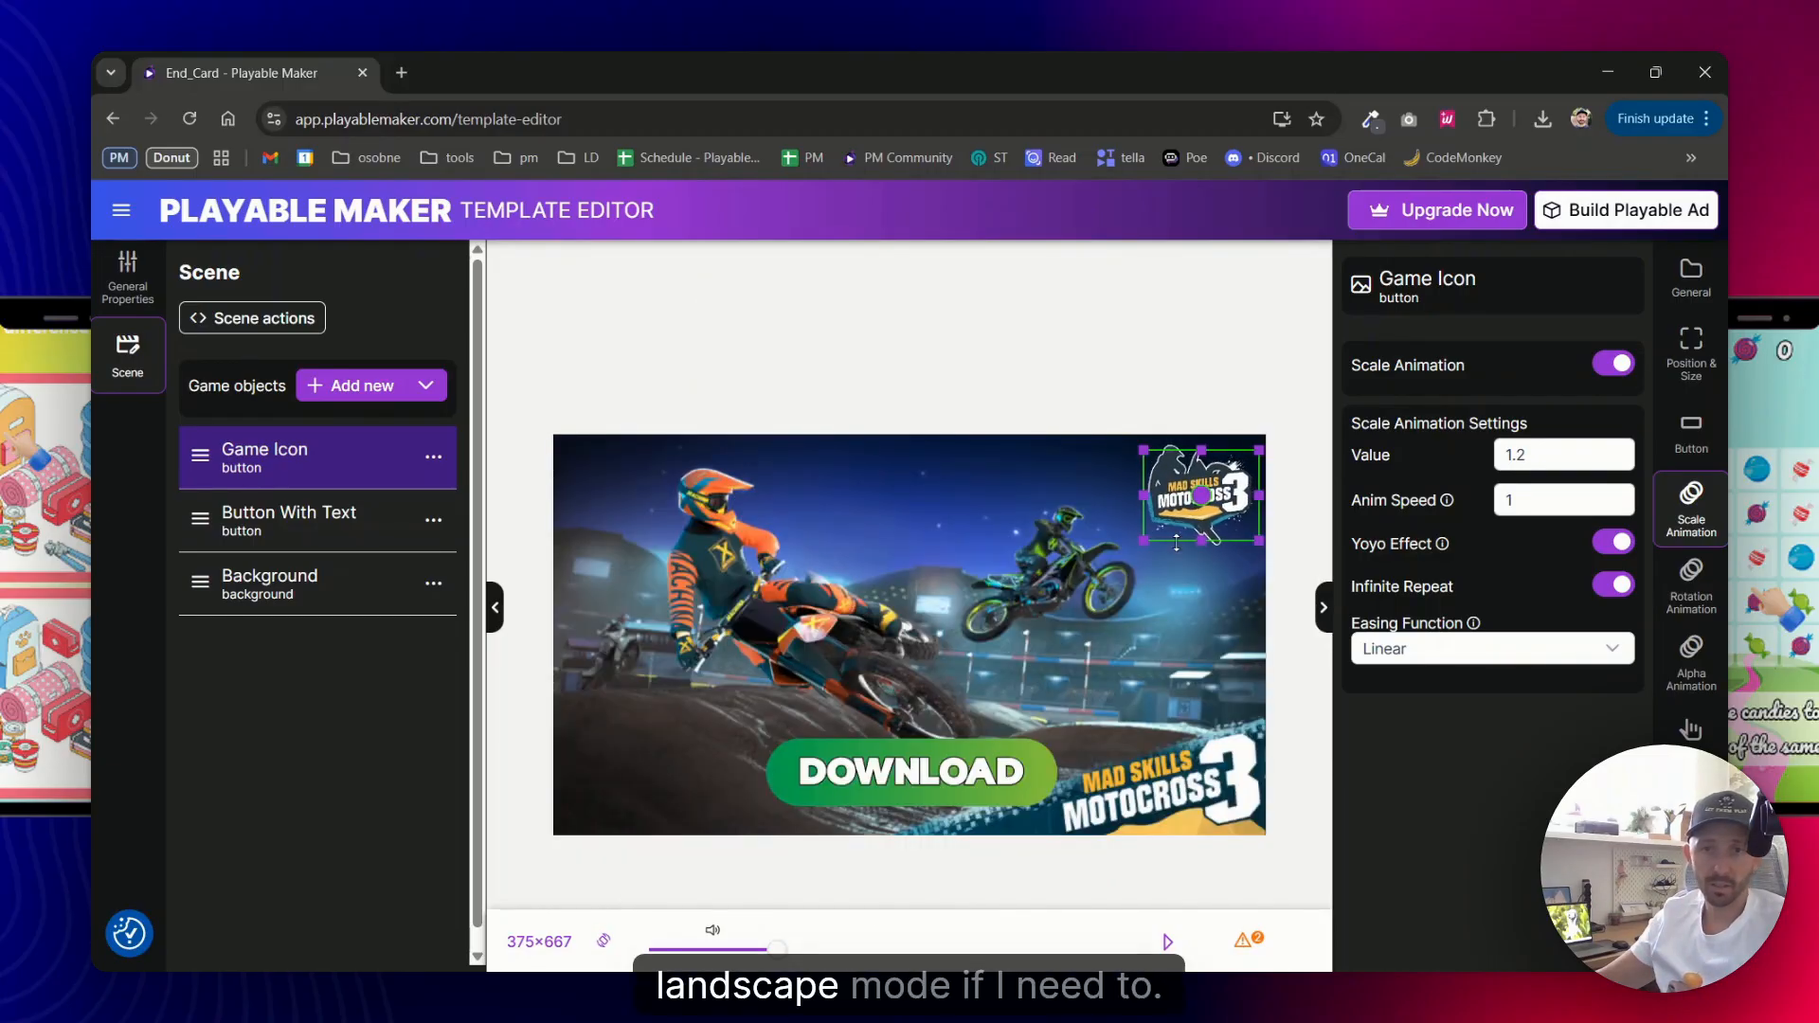
mouse_move(1177, 437)
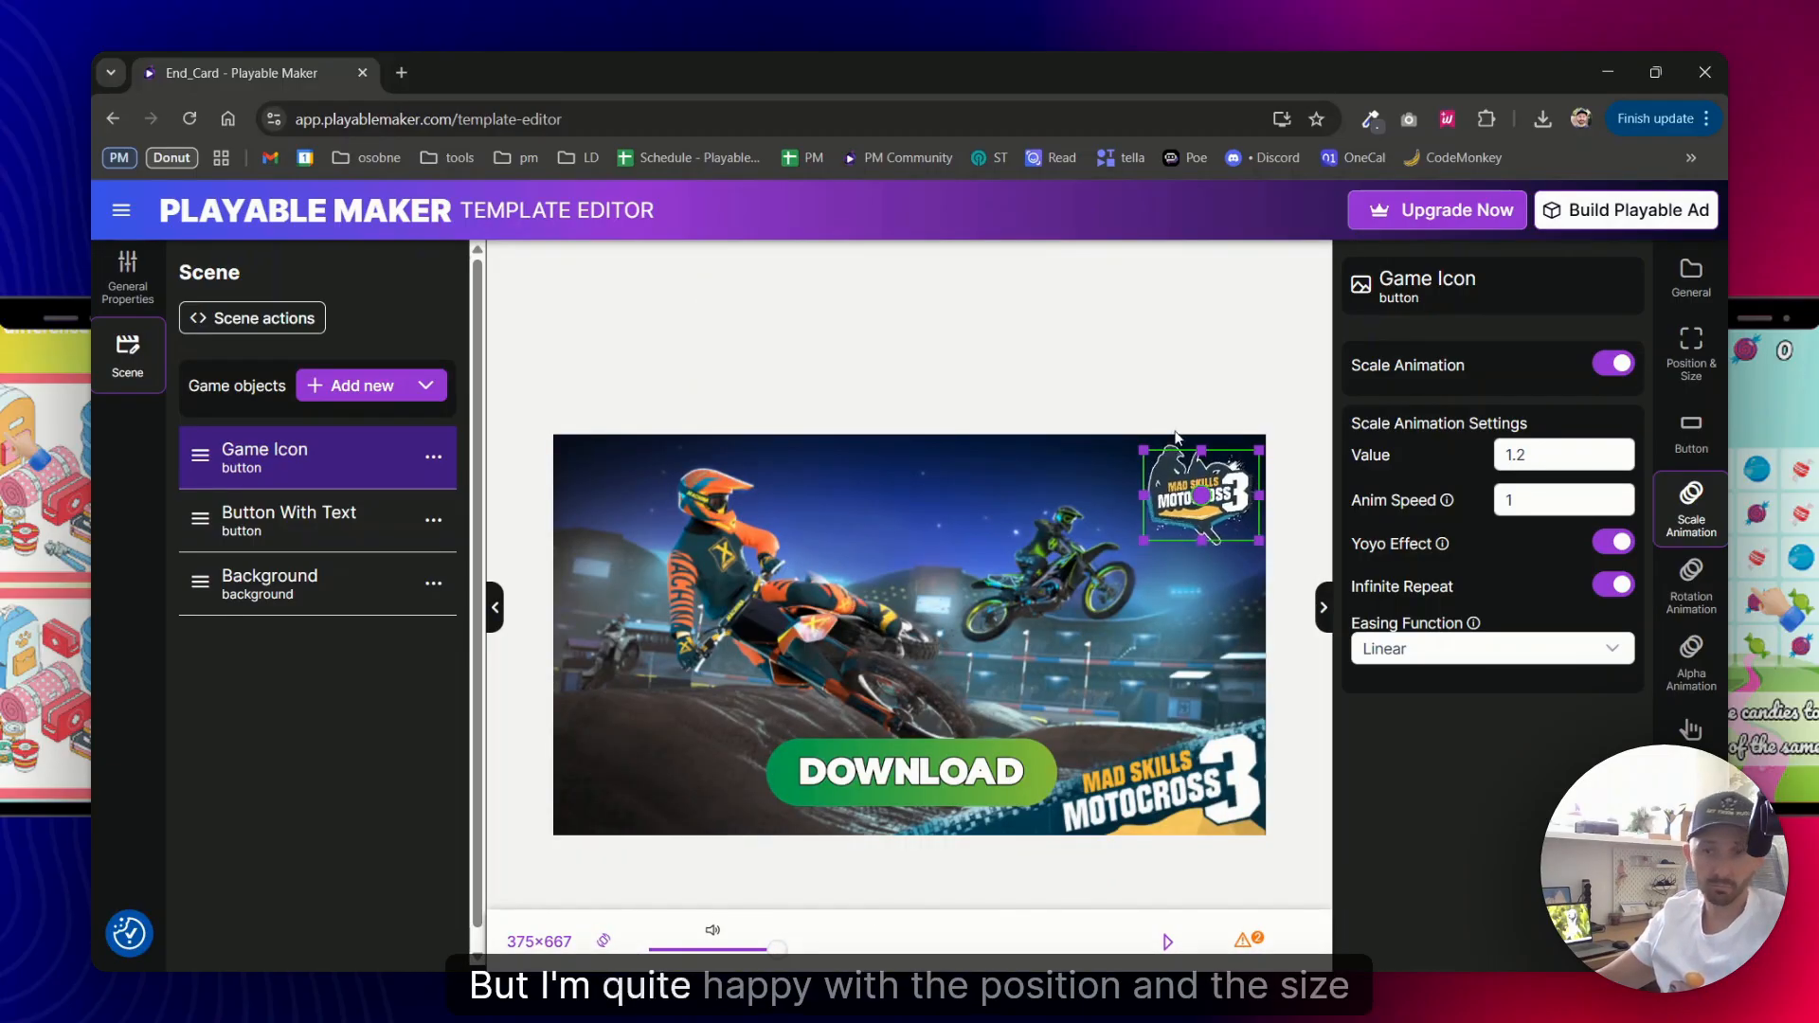
mouse_move(864, 497)
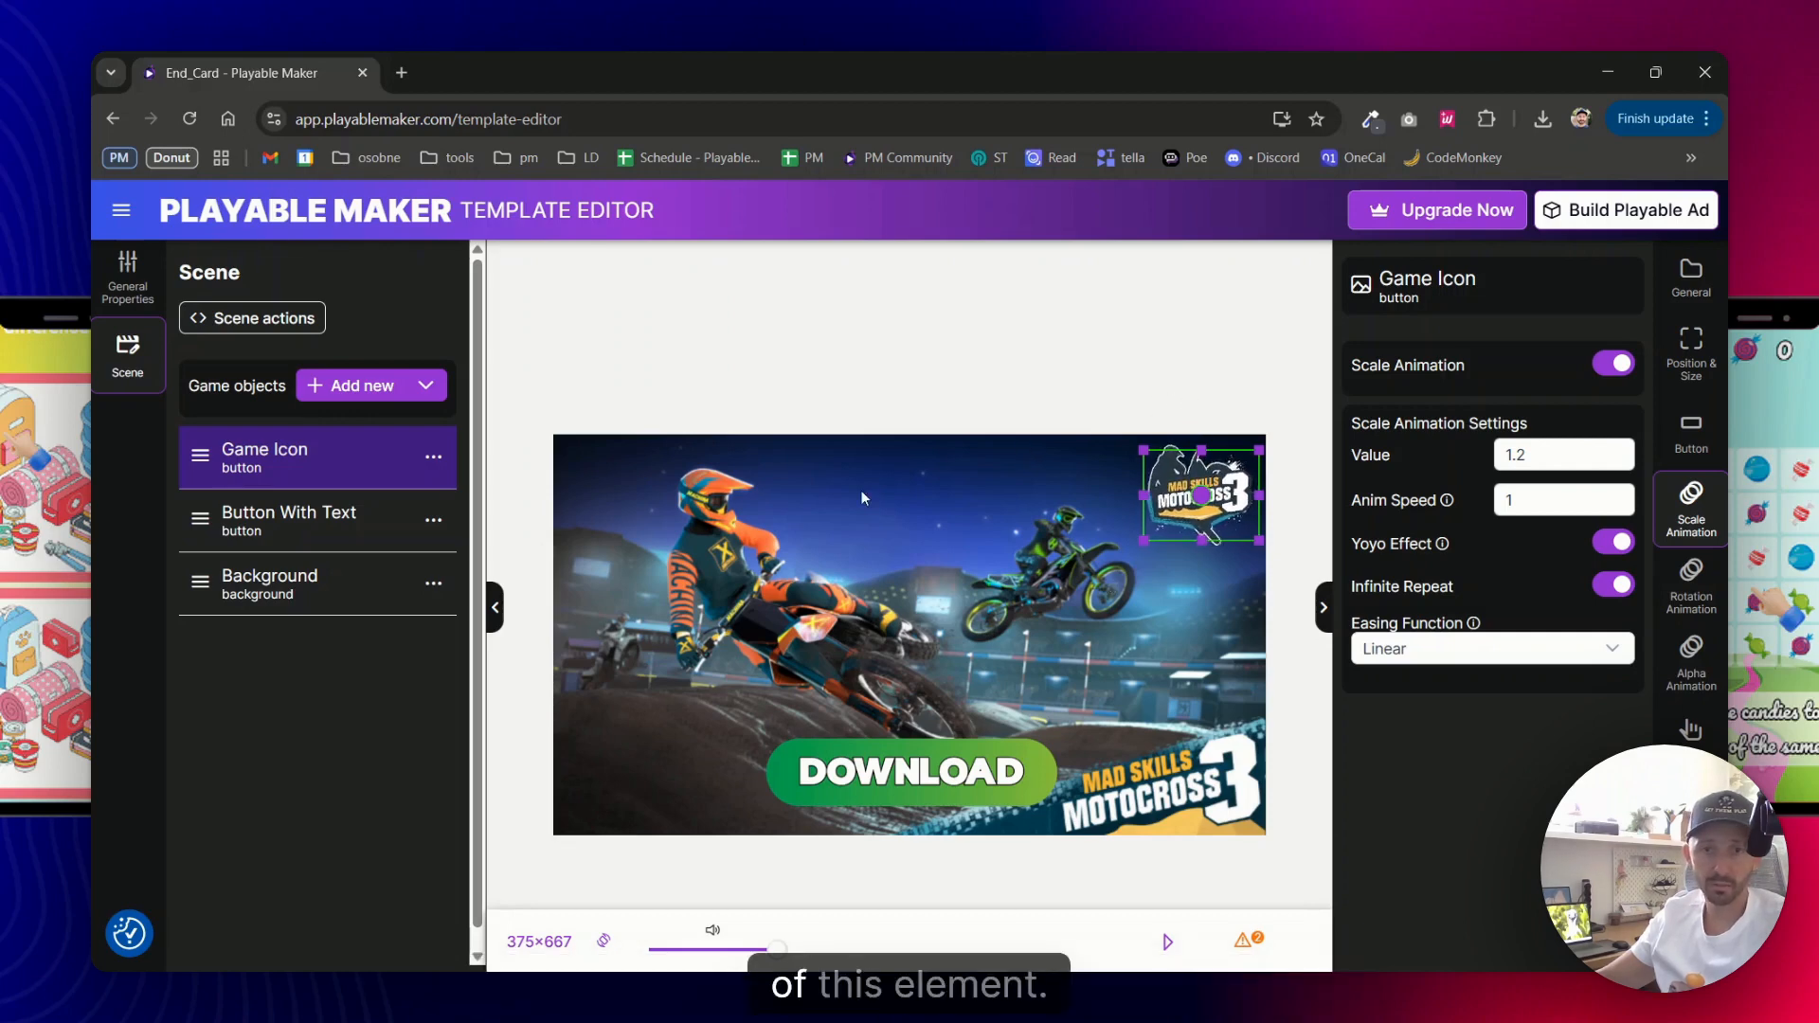
click(288, 521)
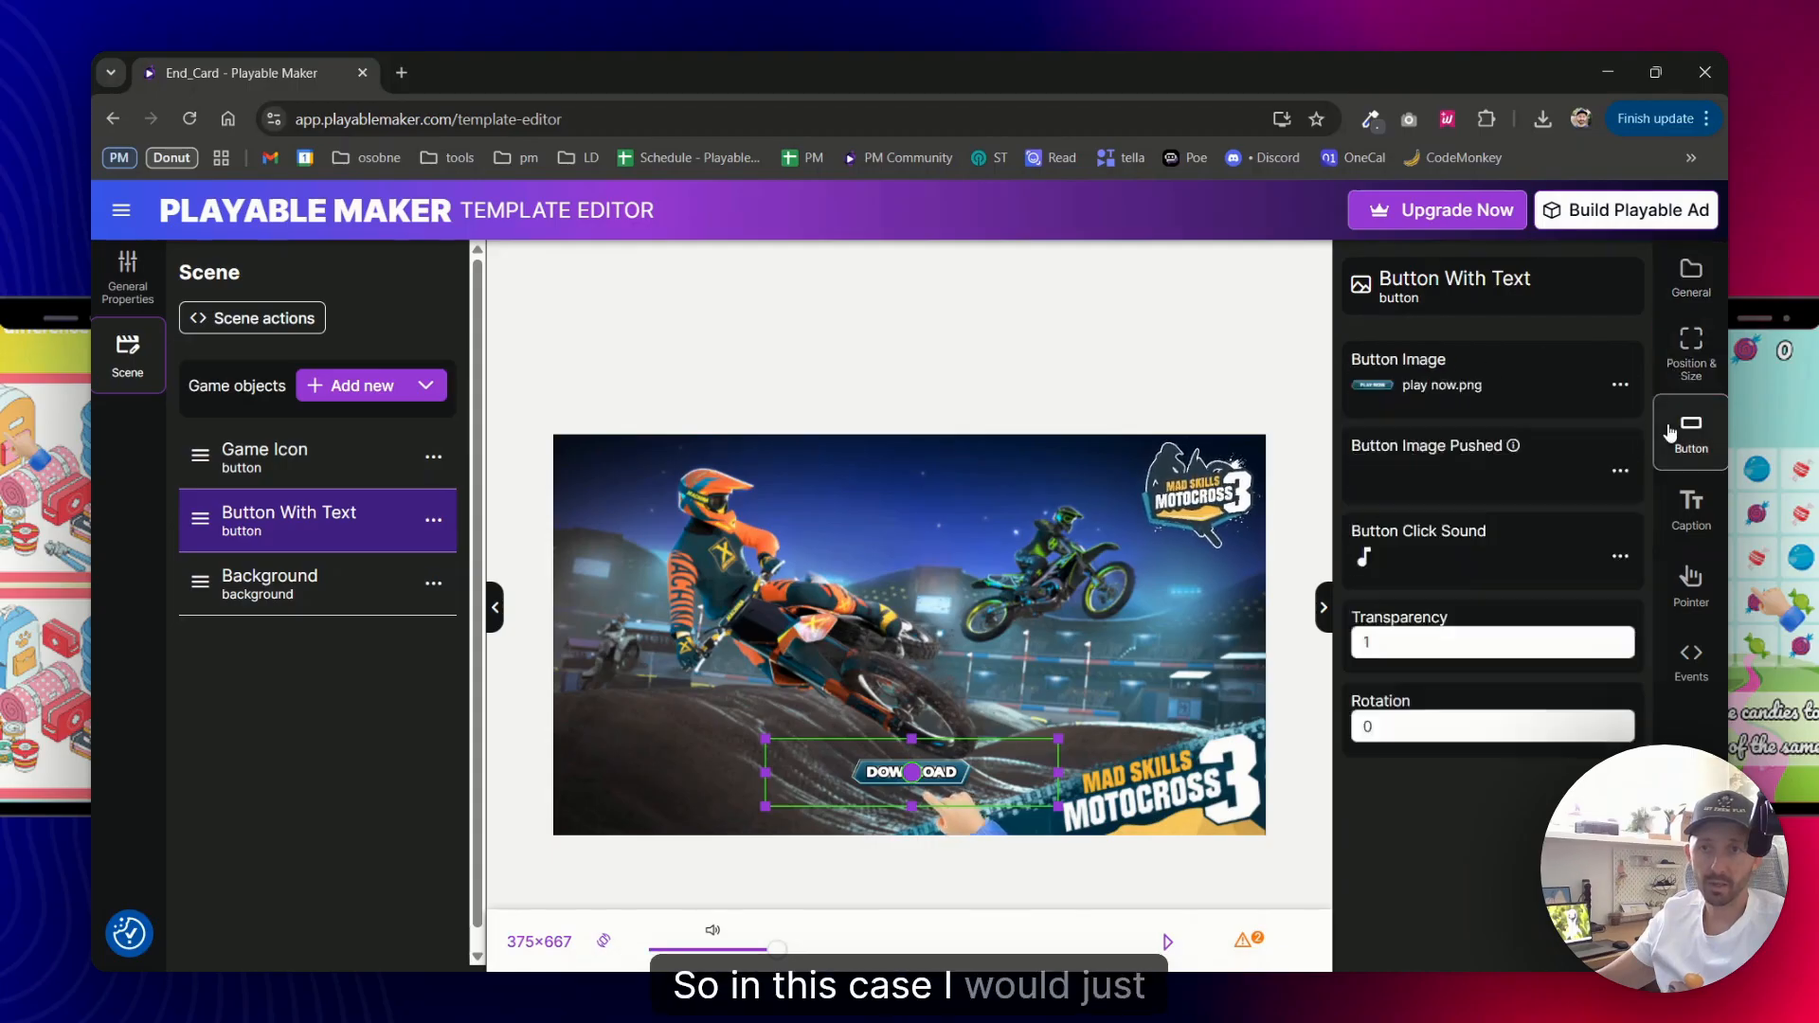
Remove the DOWNLOAD caption from the button and give its pointer the hand image
click(1690, 510)
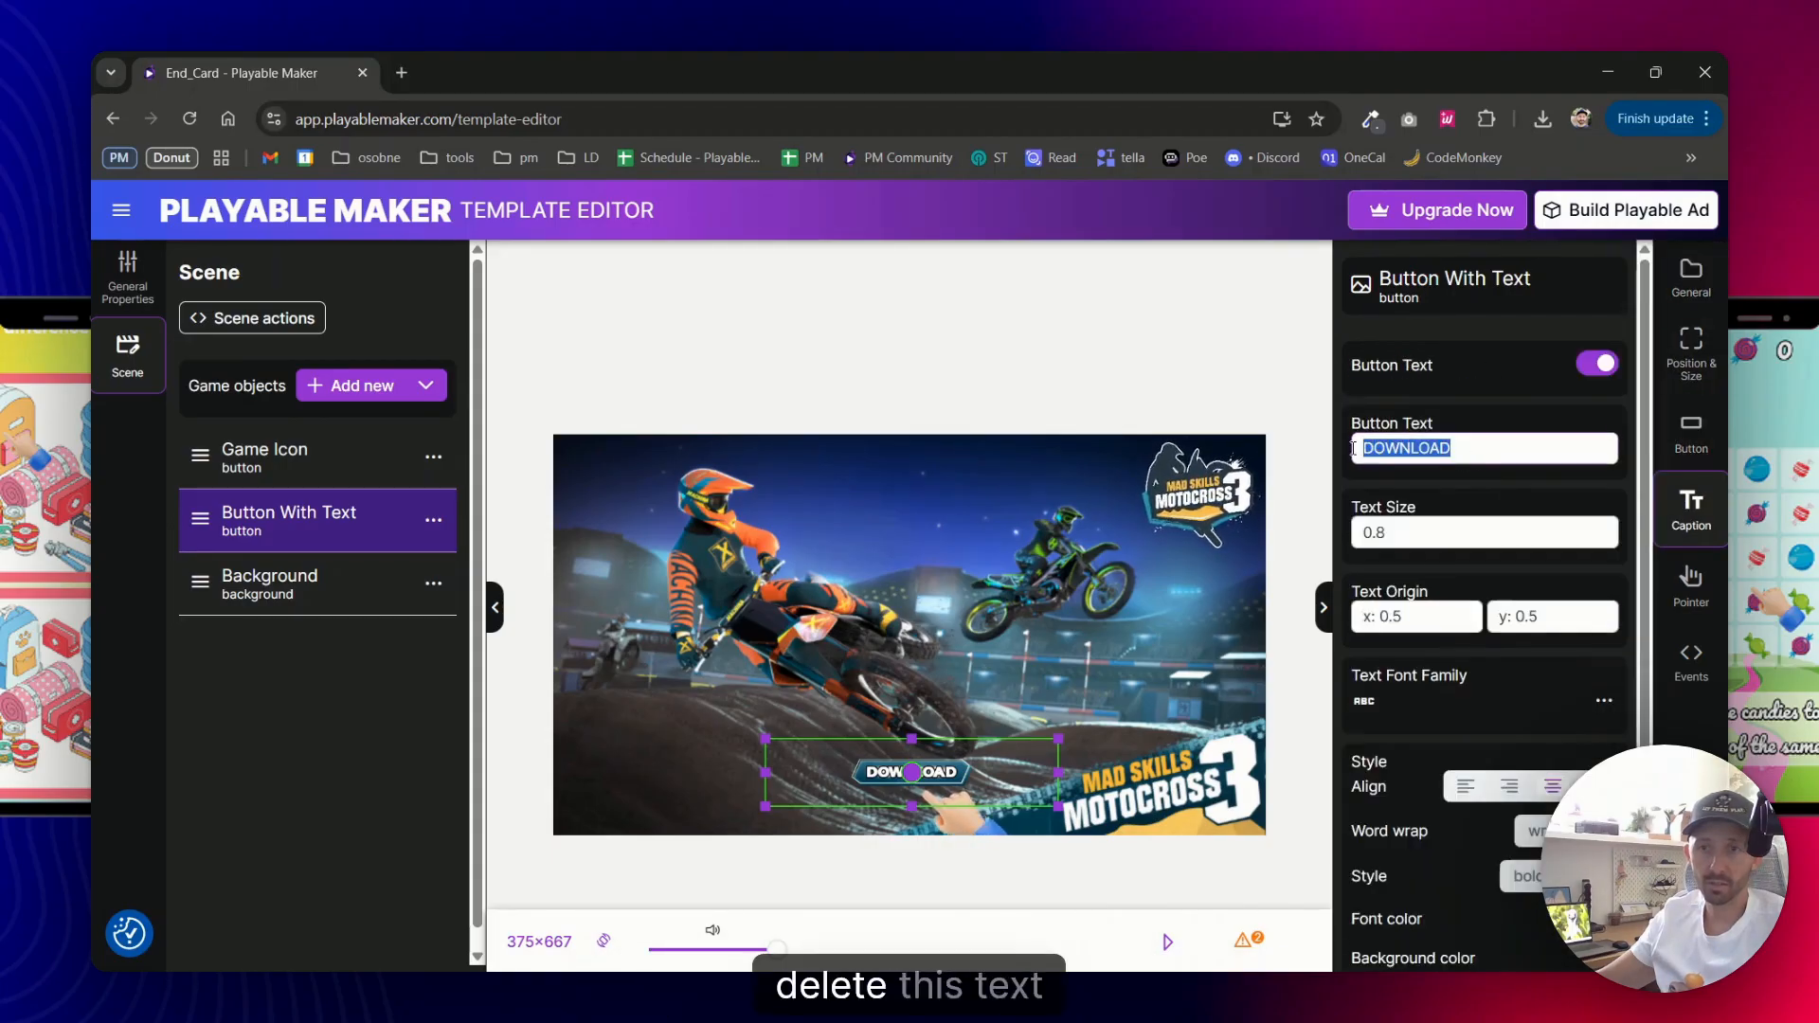
key(Delete)
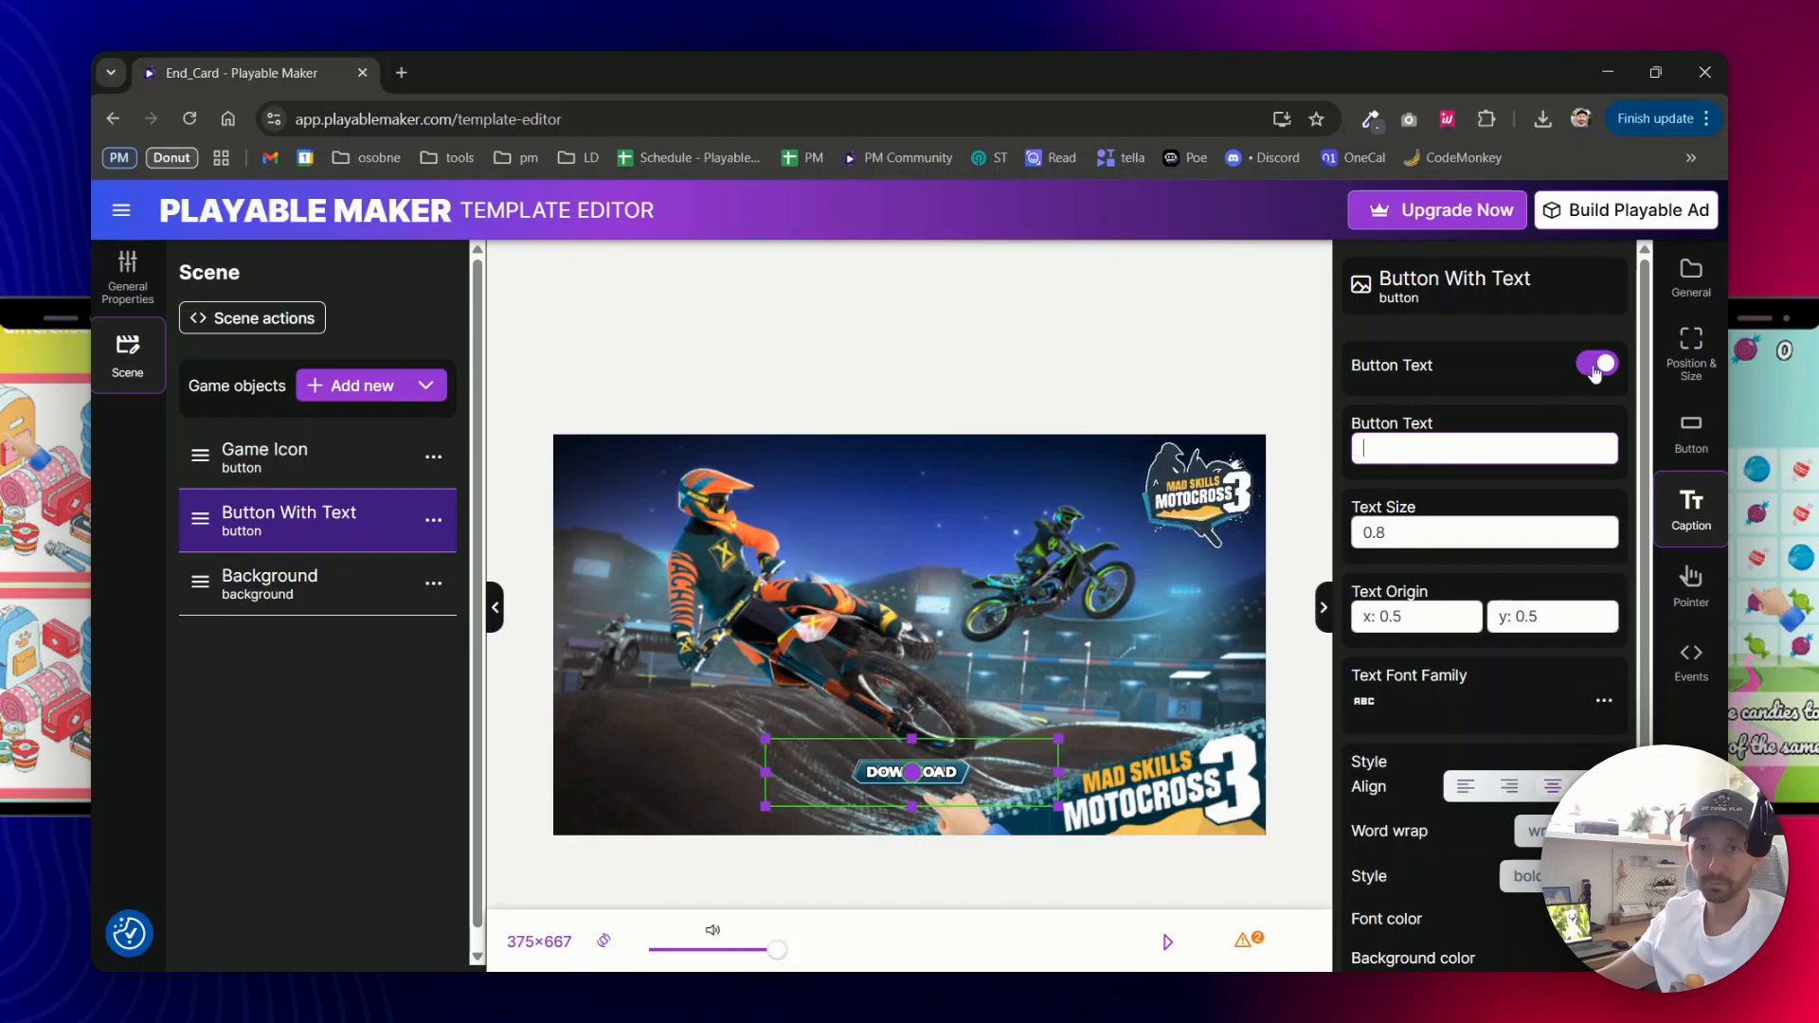
click(1597, 365)
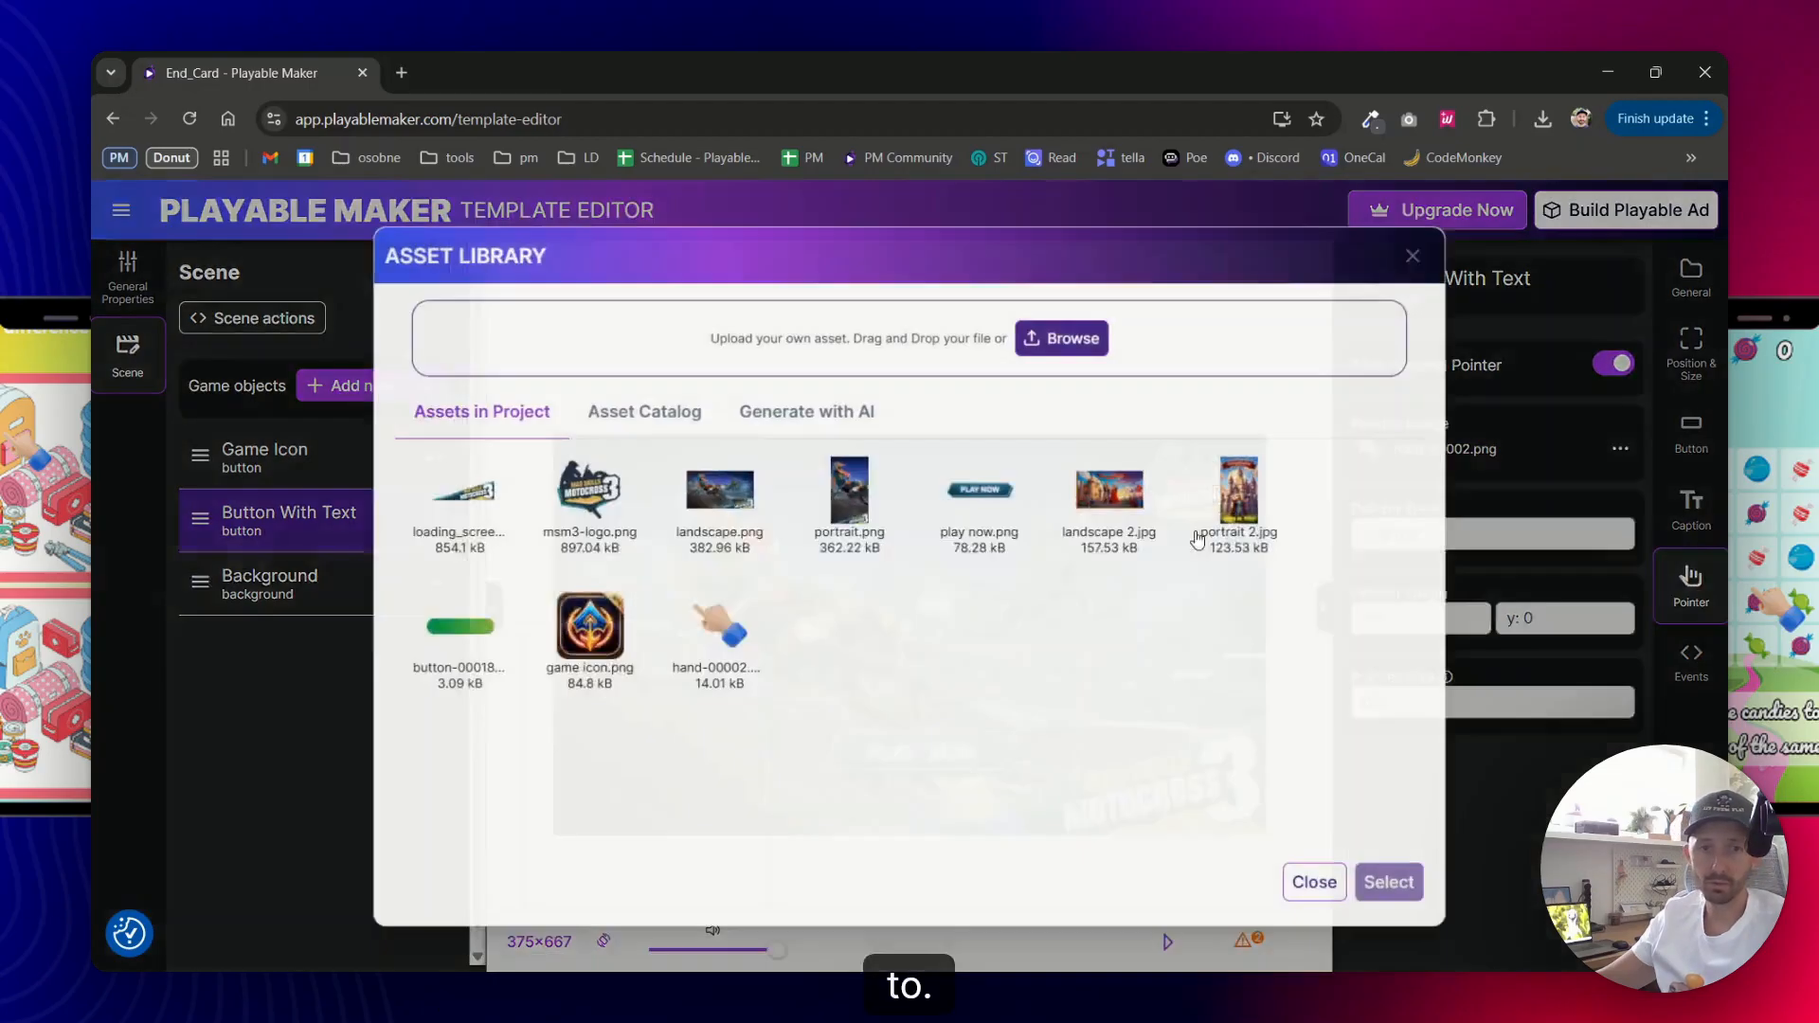
click(638, 410)
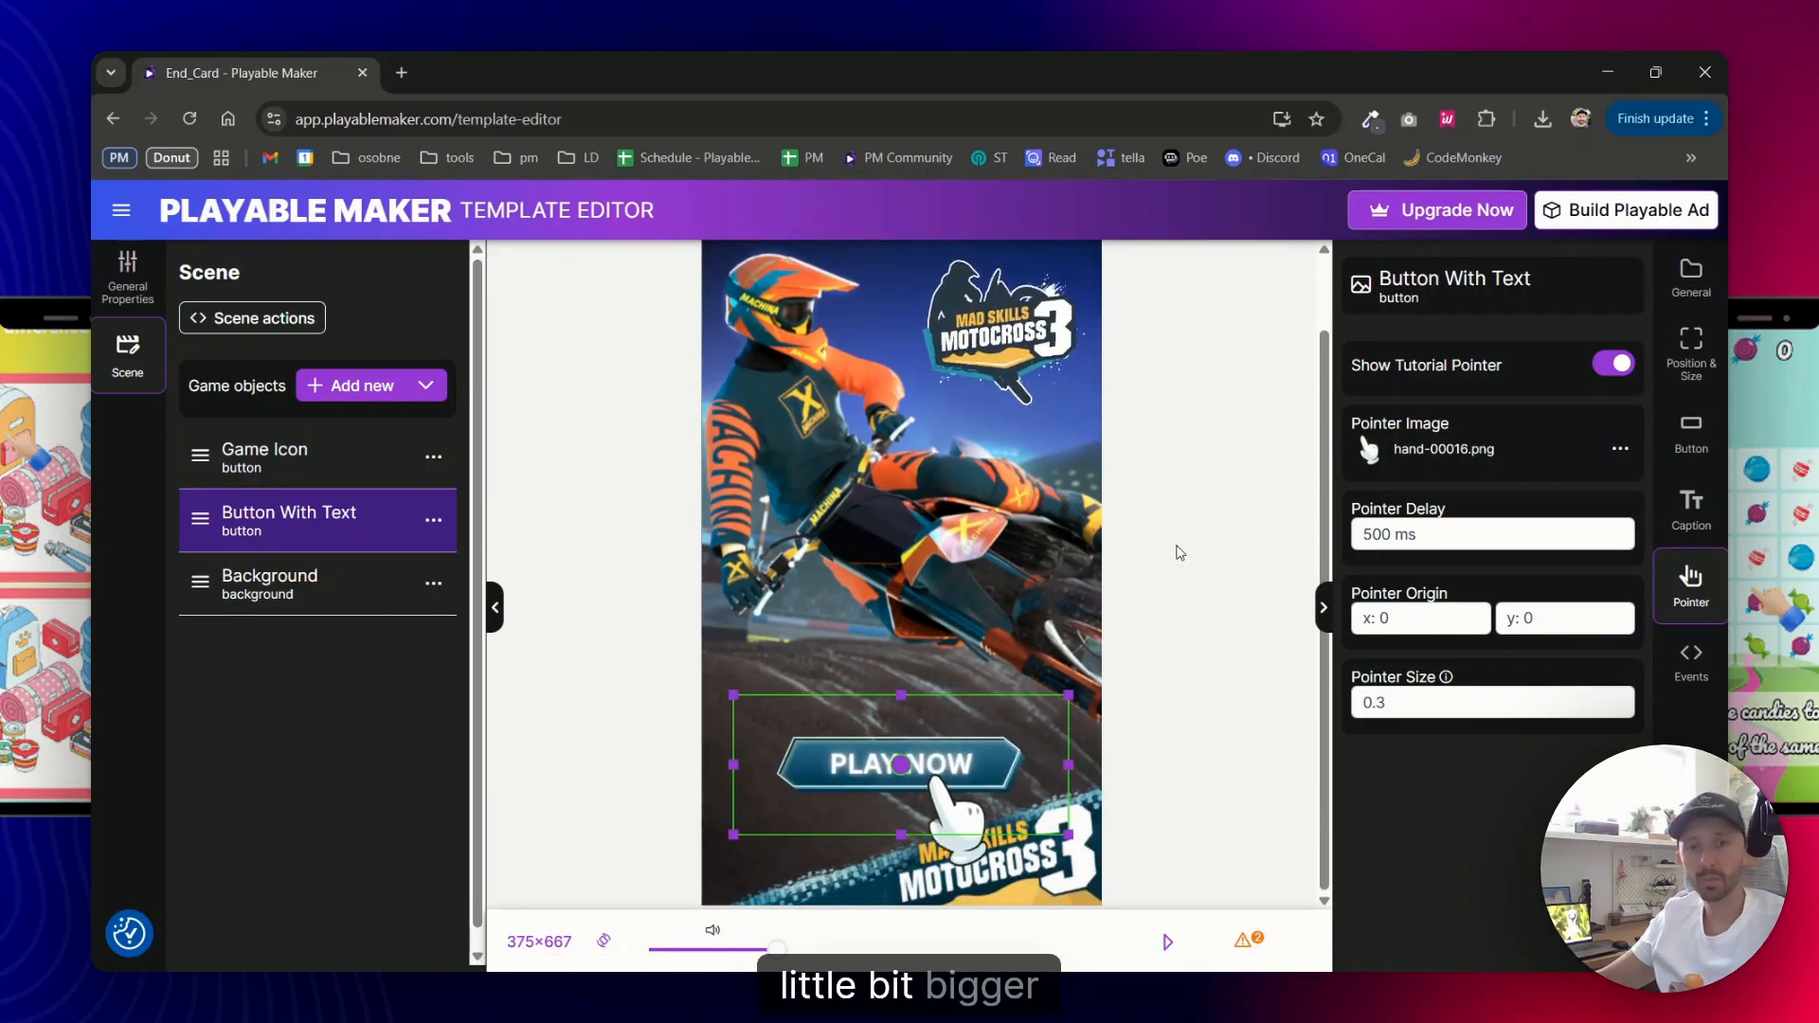
click(129, 275)
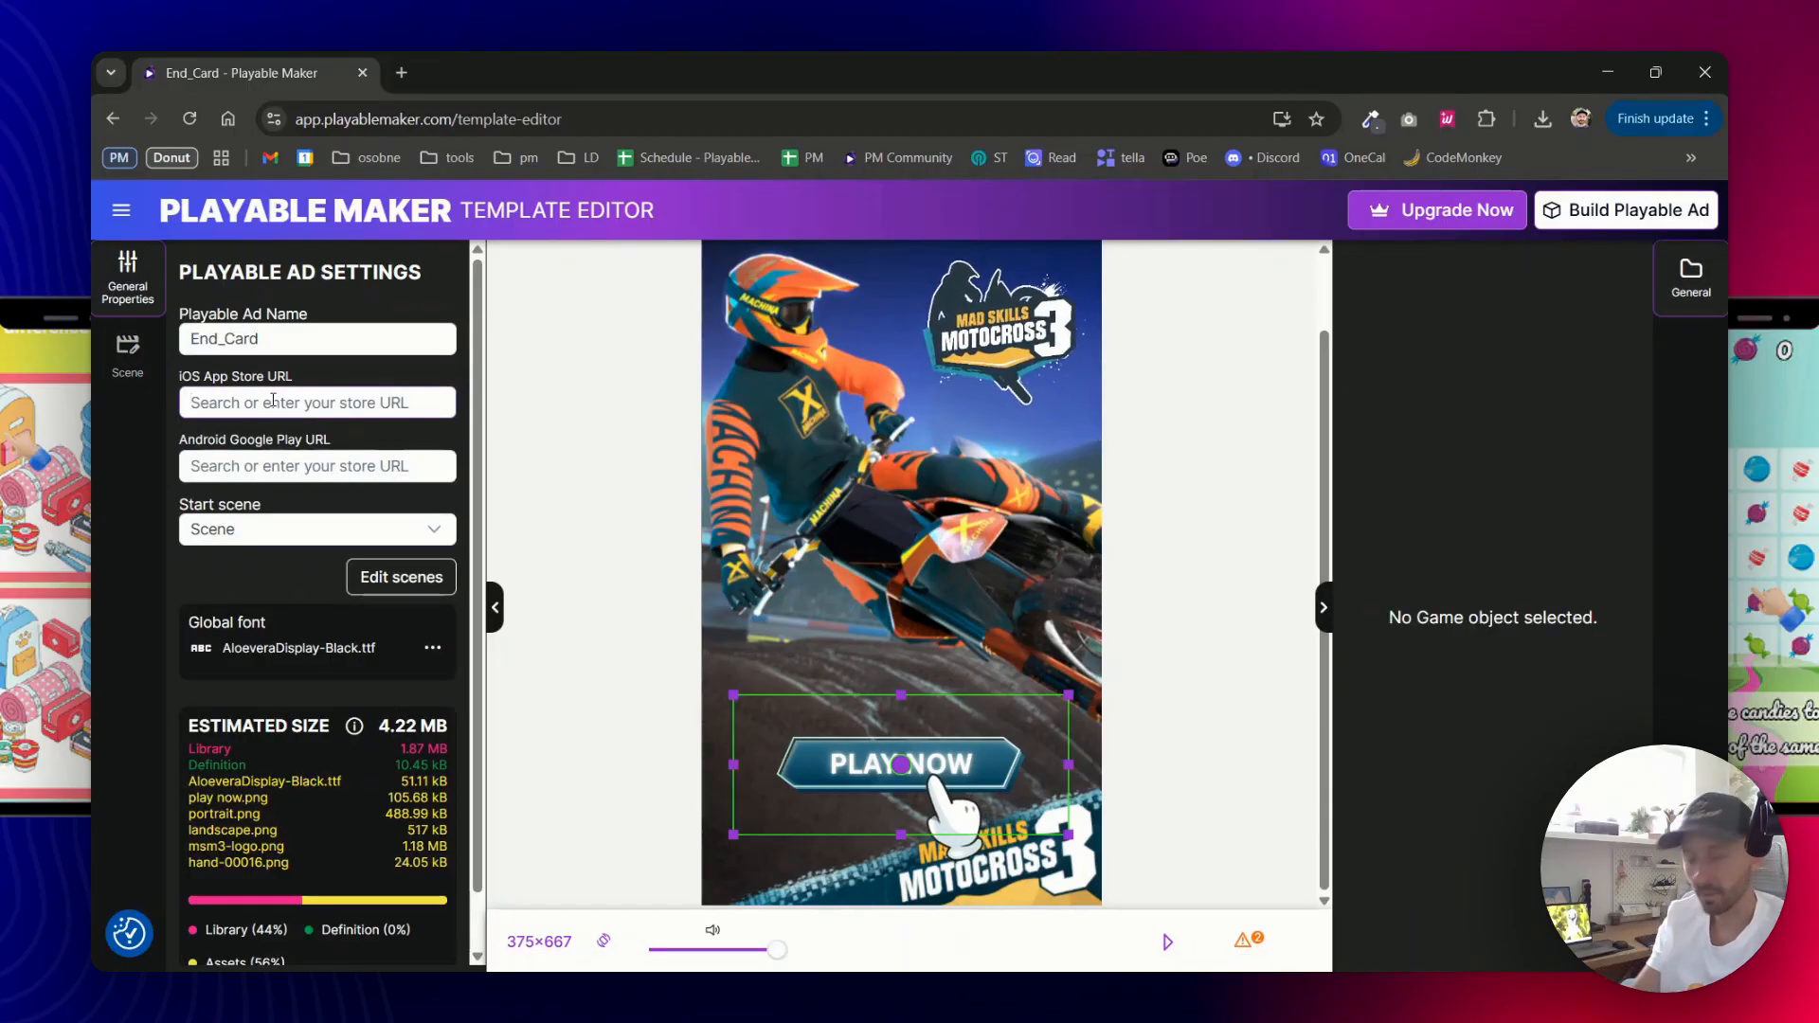
Search 'mad skills' and set the iOS and Android store URLs to Mad Skills Motocross 3
text(mad skills)
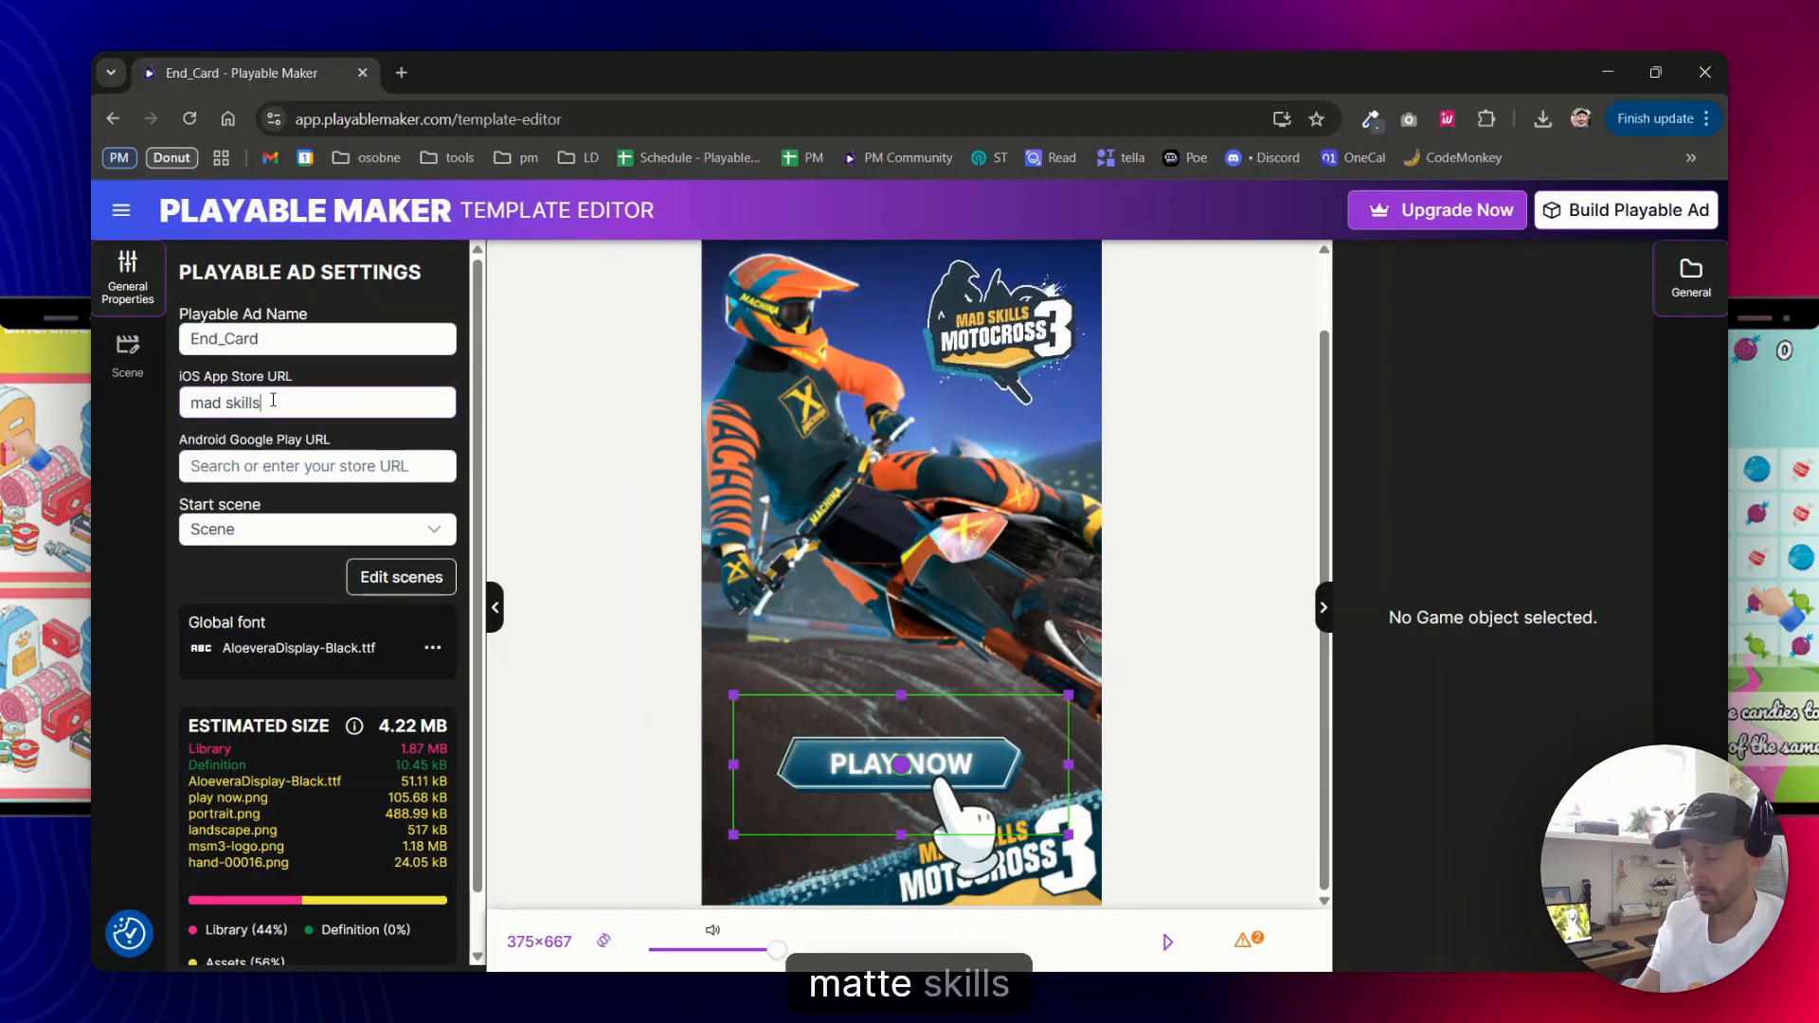
click(316, 402)
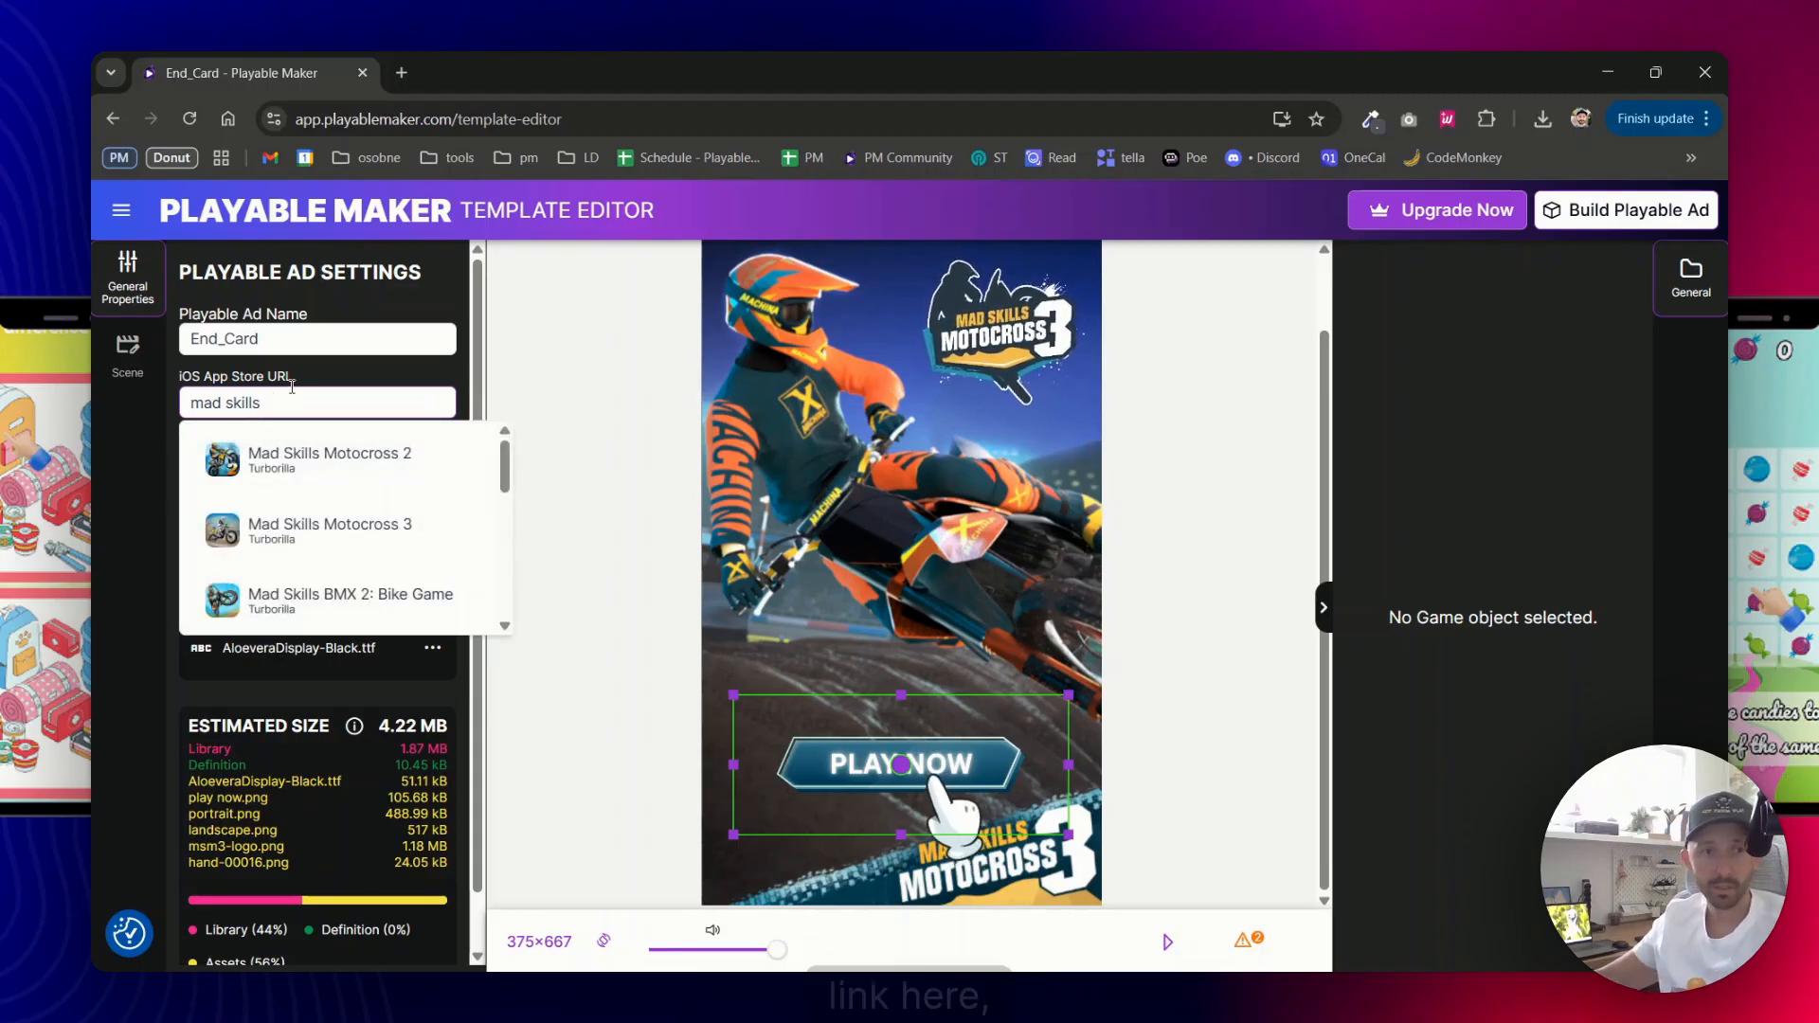
click(329, 531)
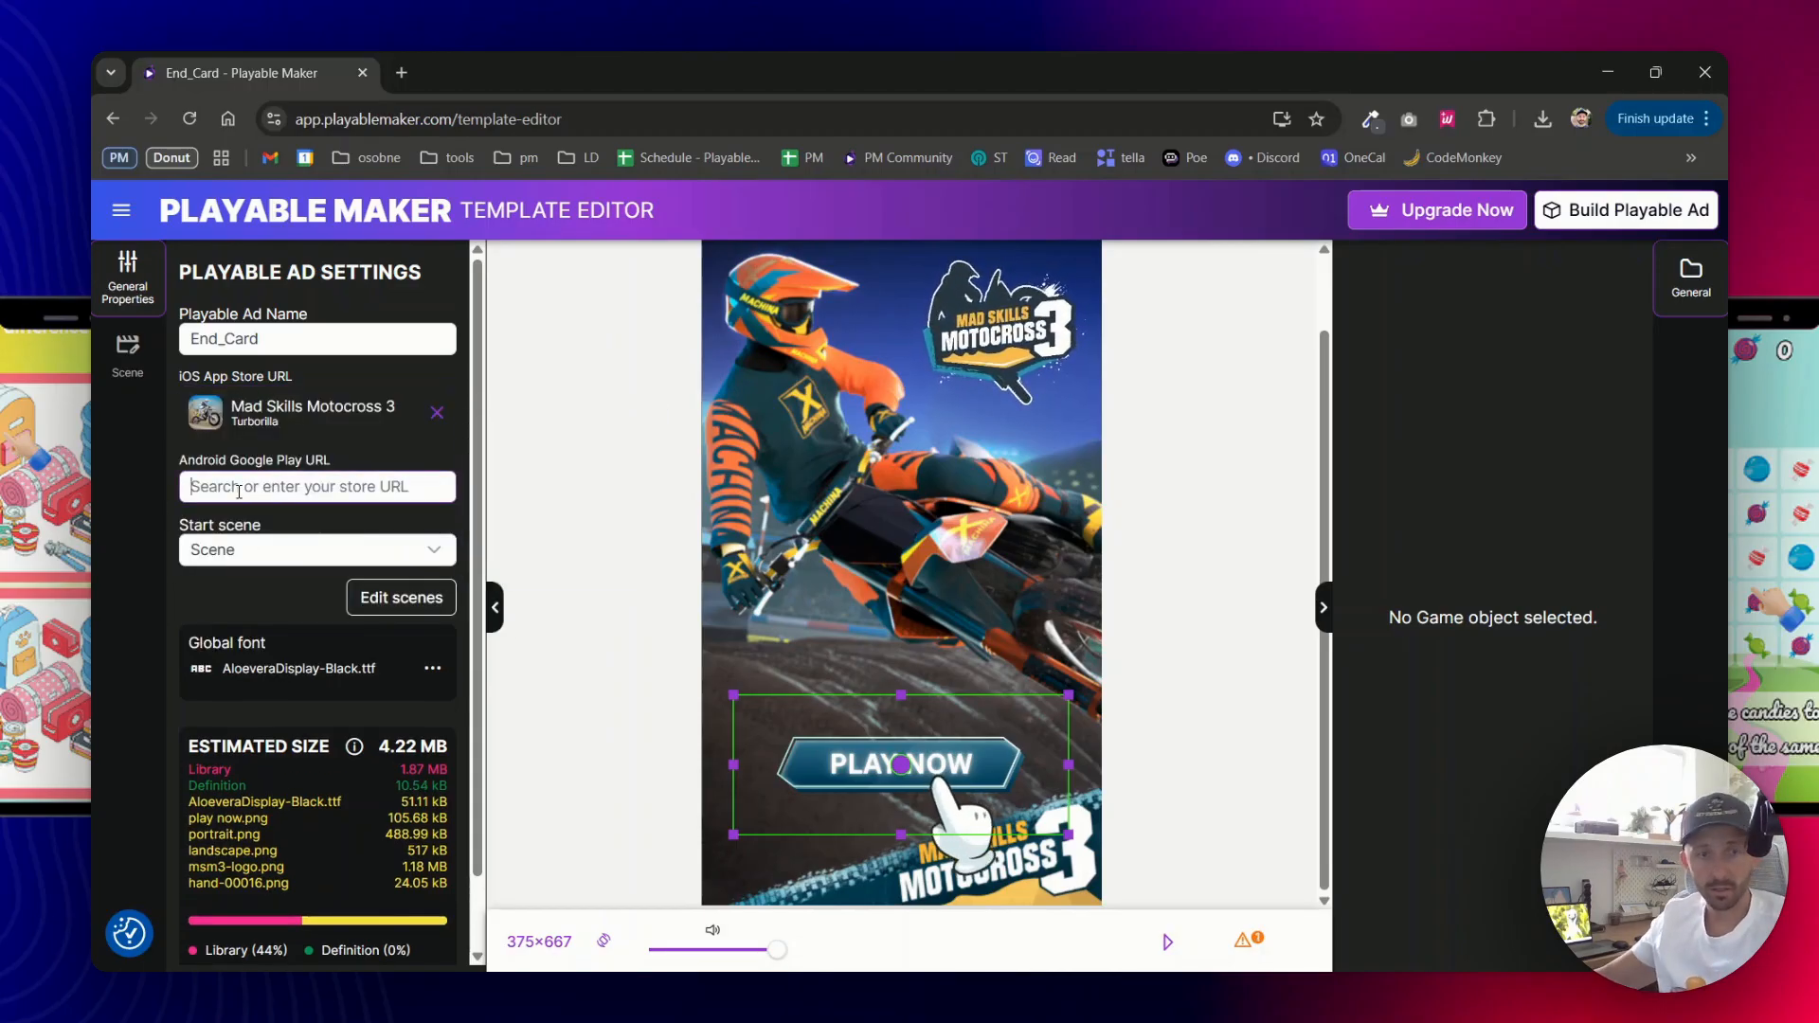
text(mad skills)
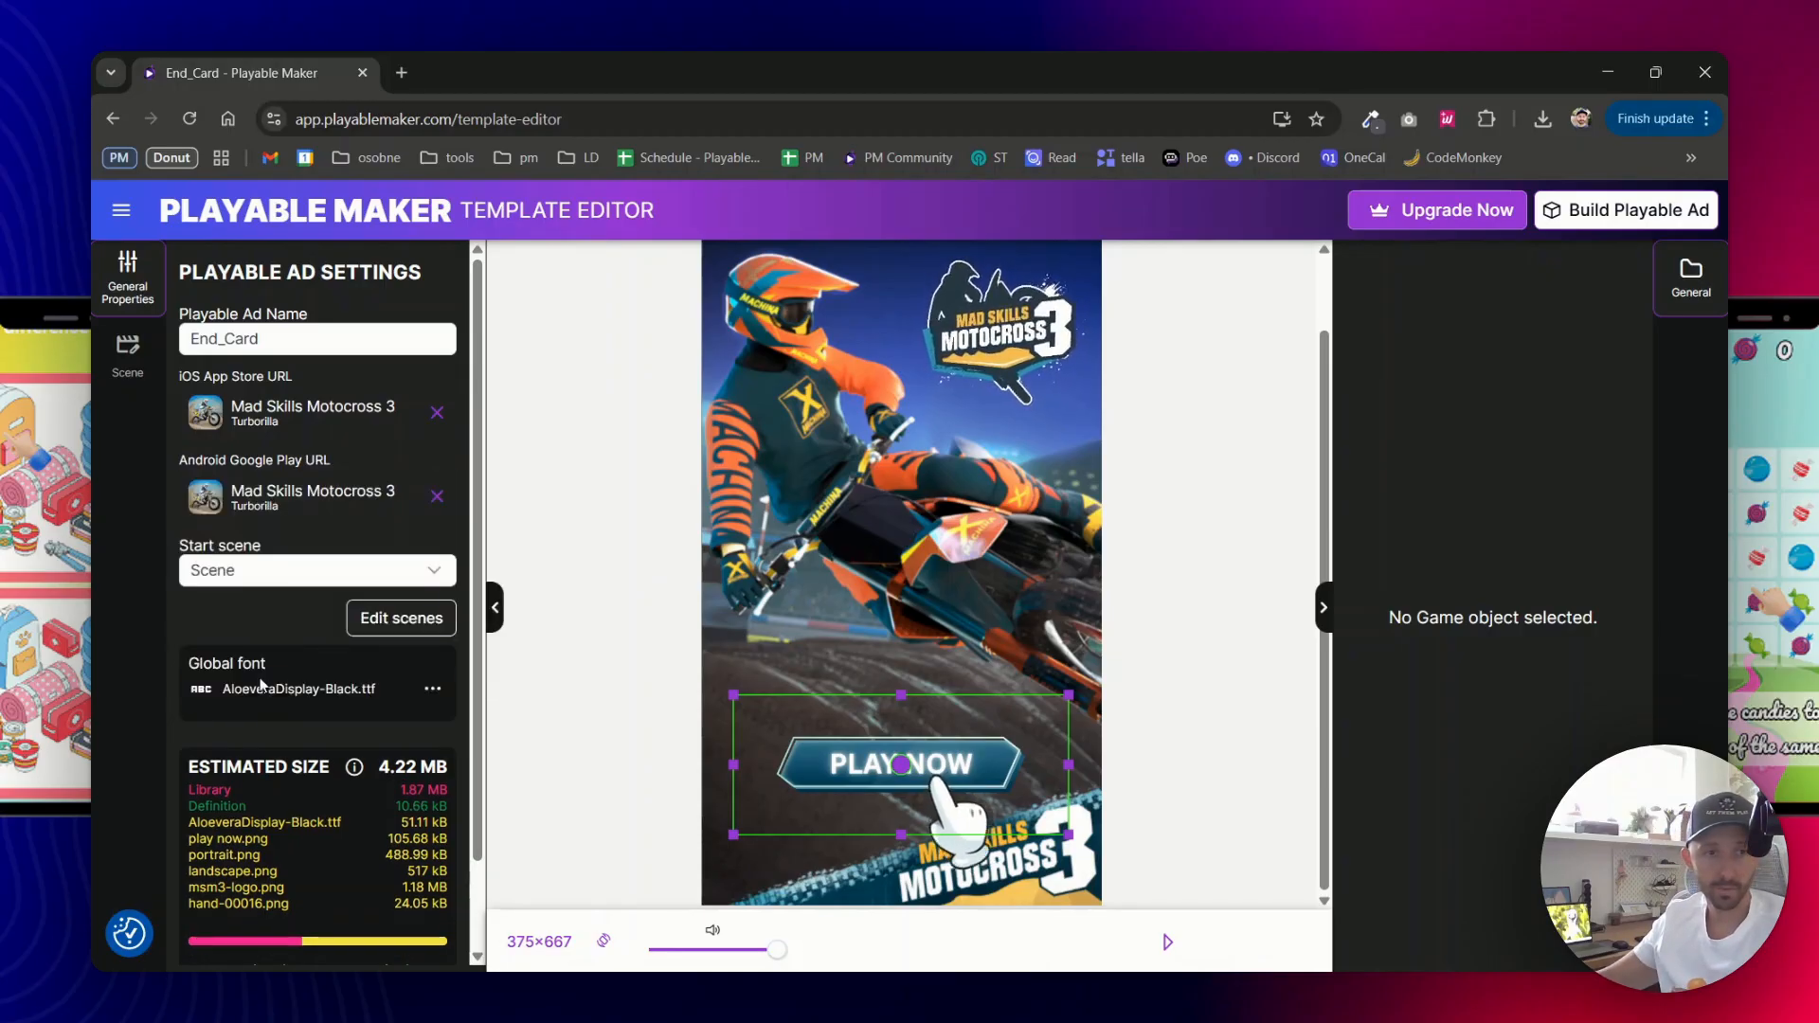
scroll(down, 3)
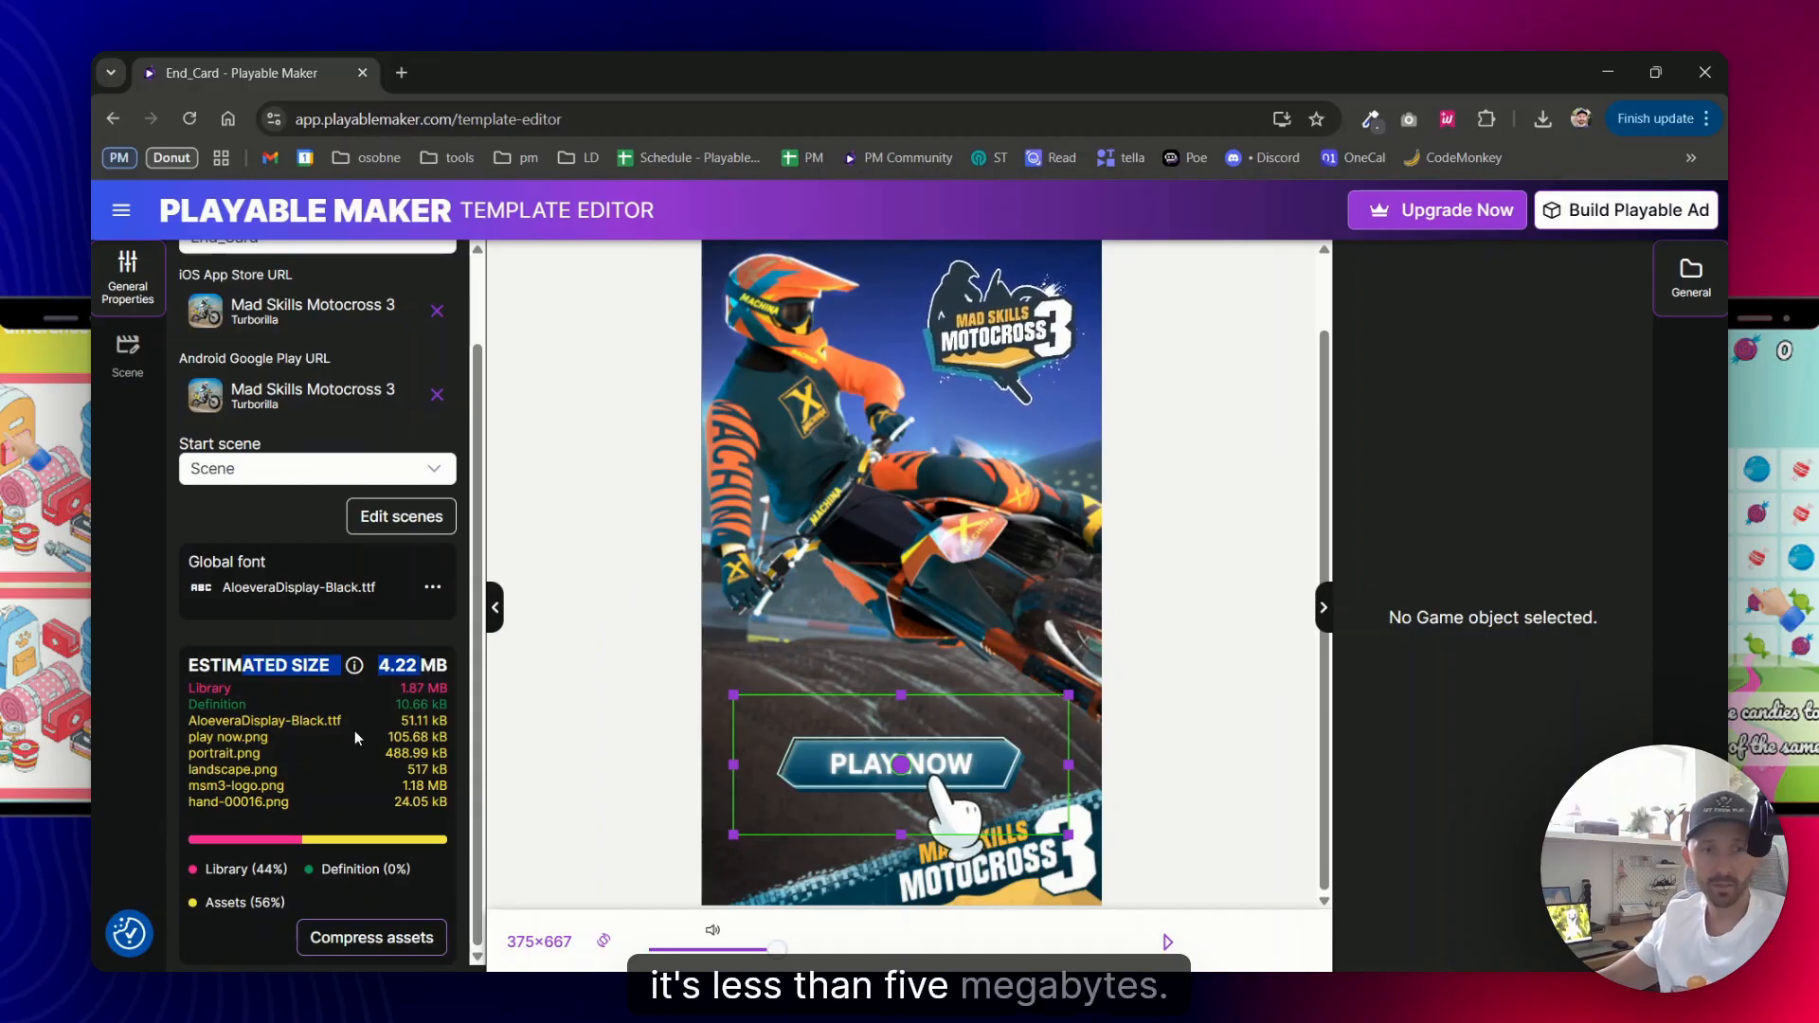
Compress the images except the hand, cutting ad size to 2.52 MB, then preview the end card
click(372, 937)
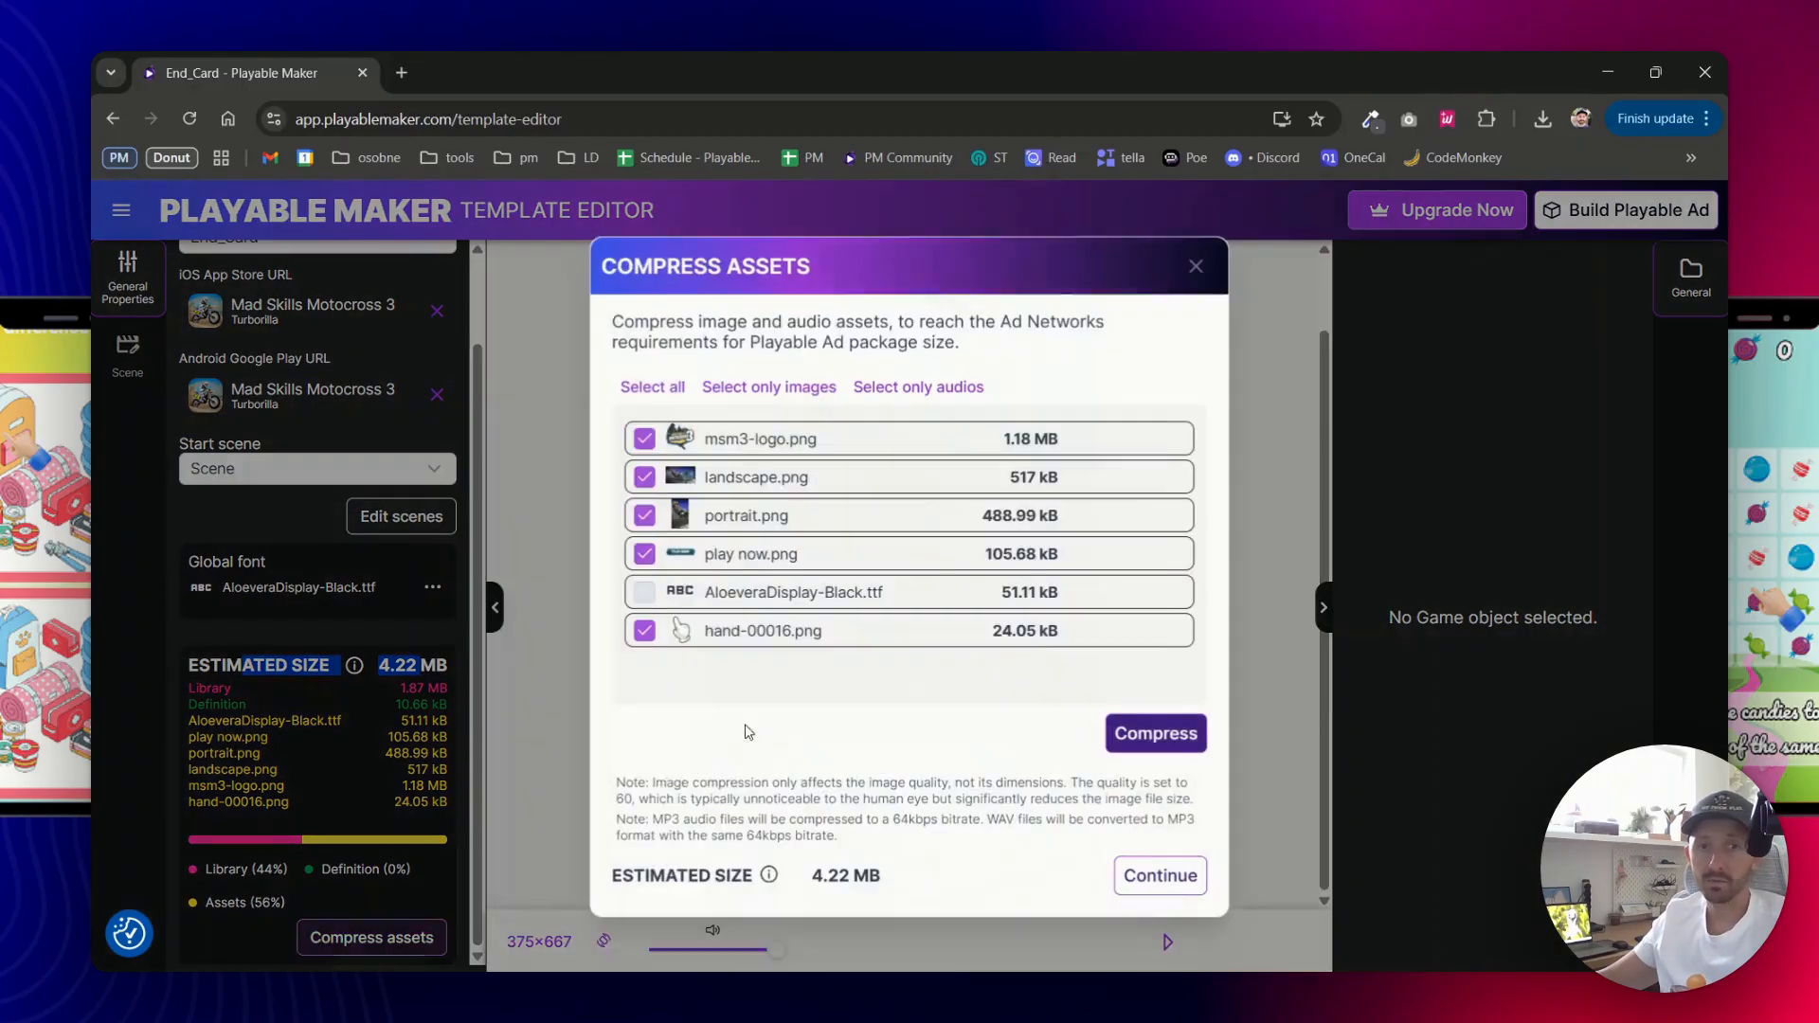
mouse_move(699, 493)
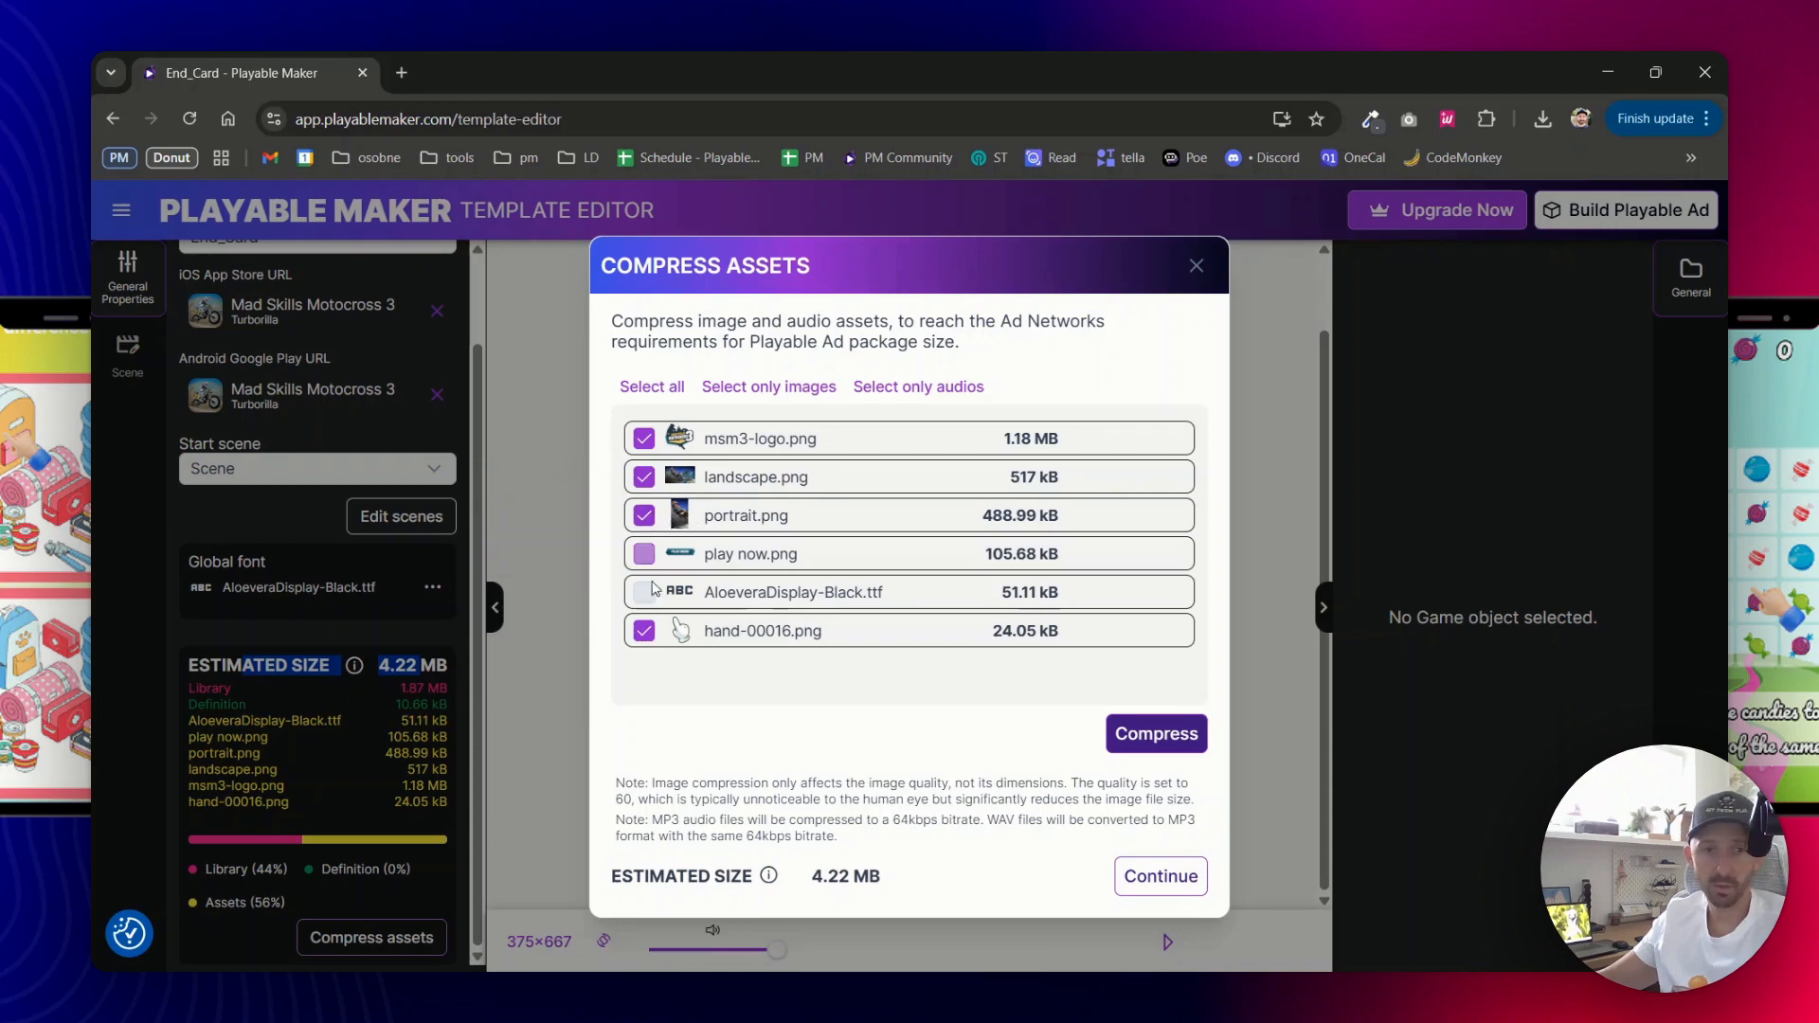
click(644, 631)
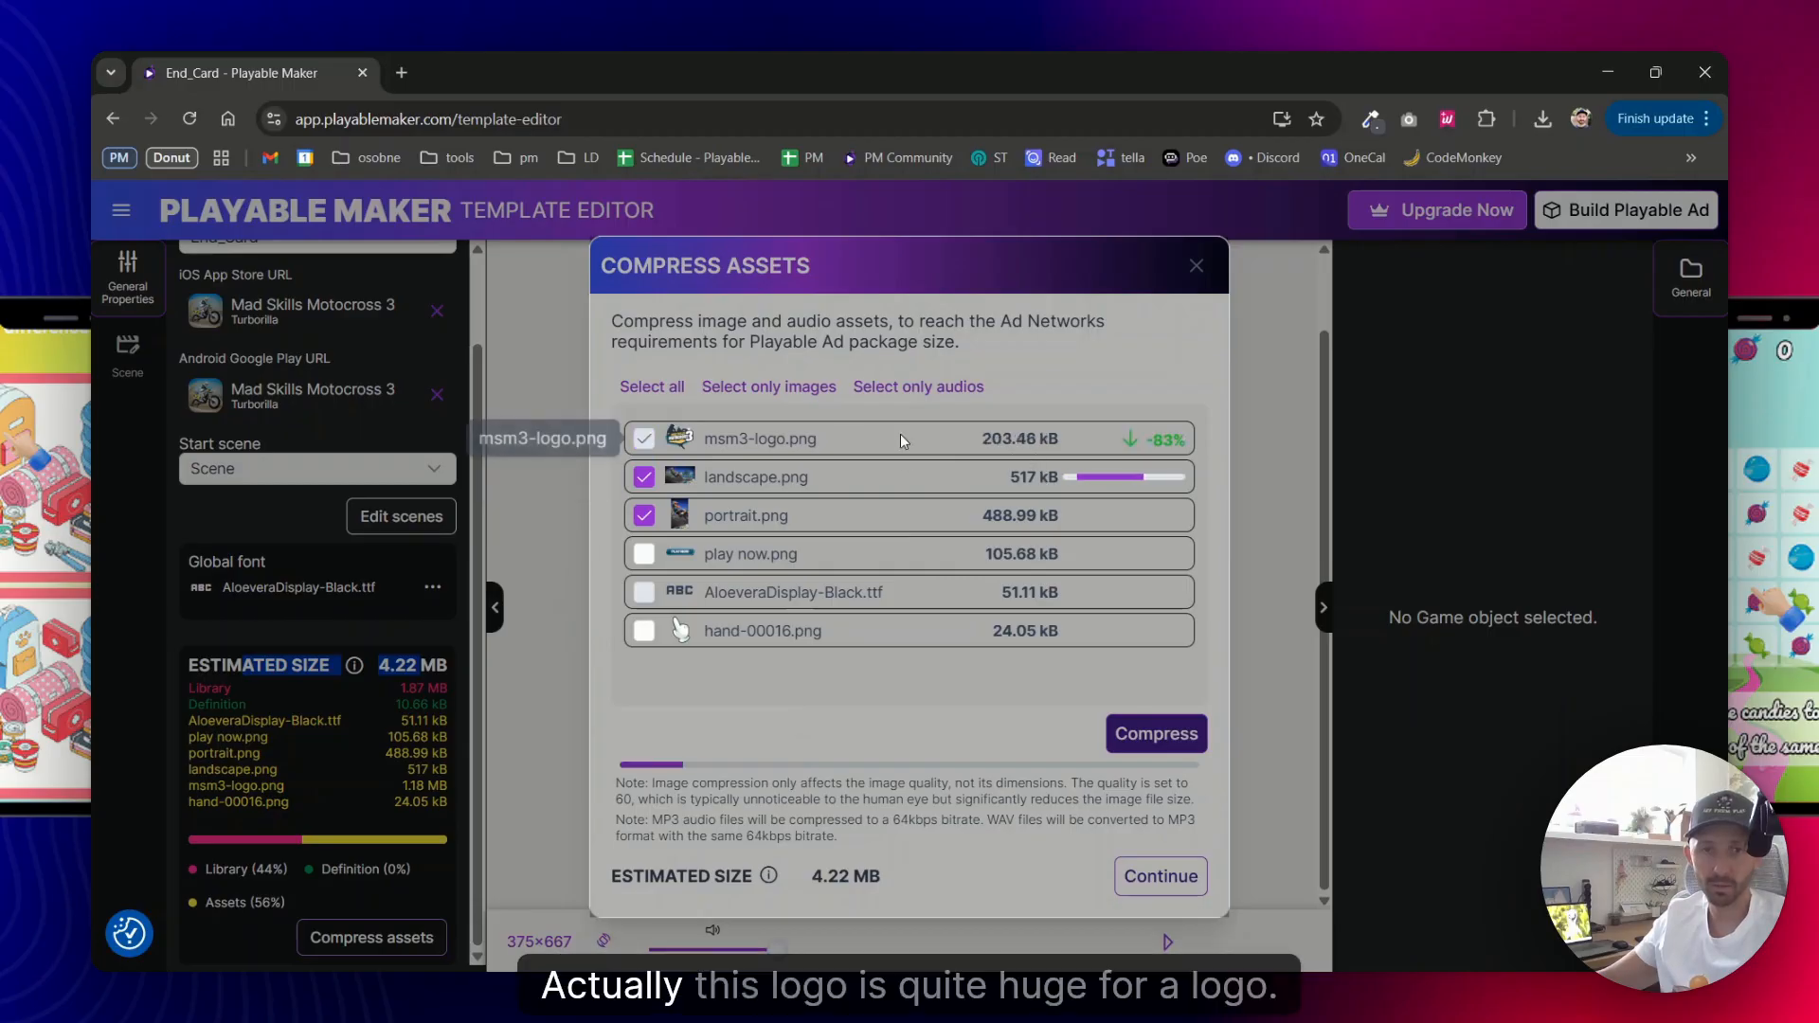
click(1156, 733)
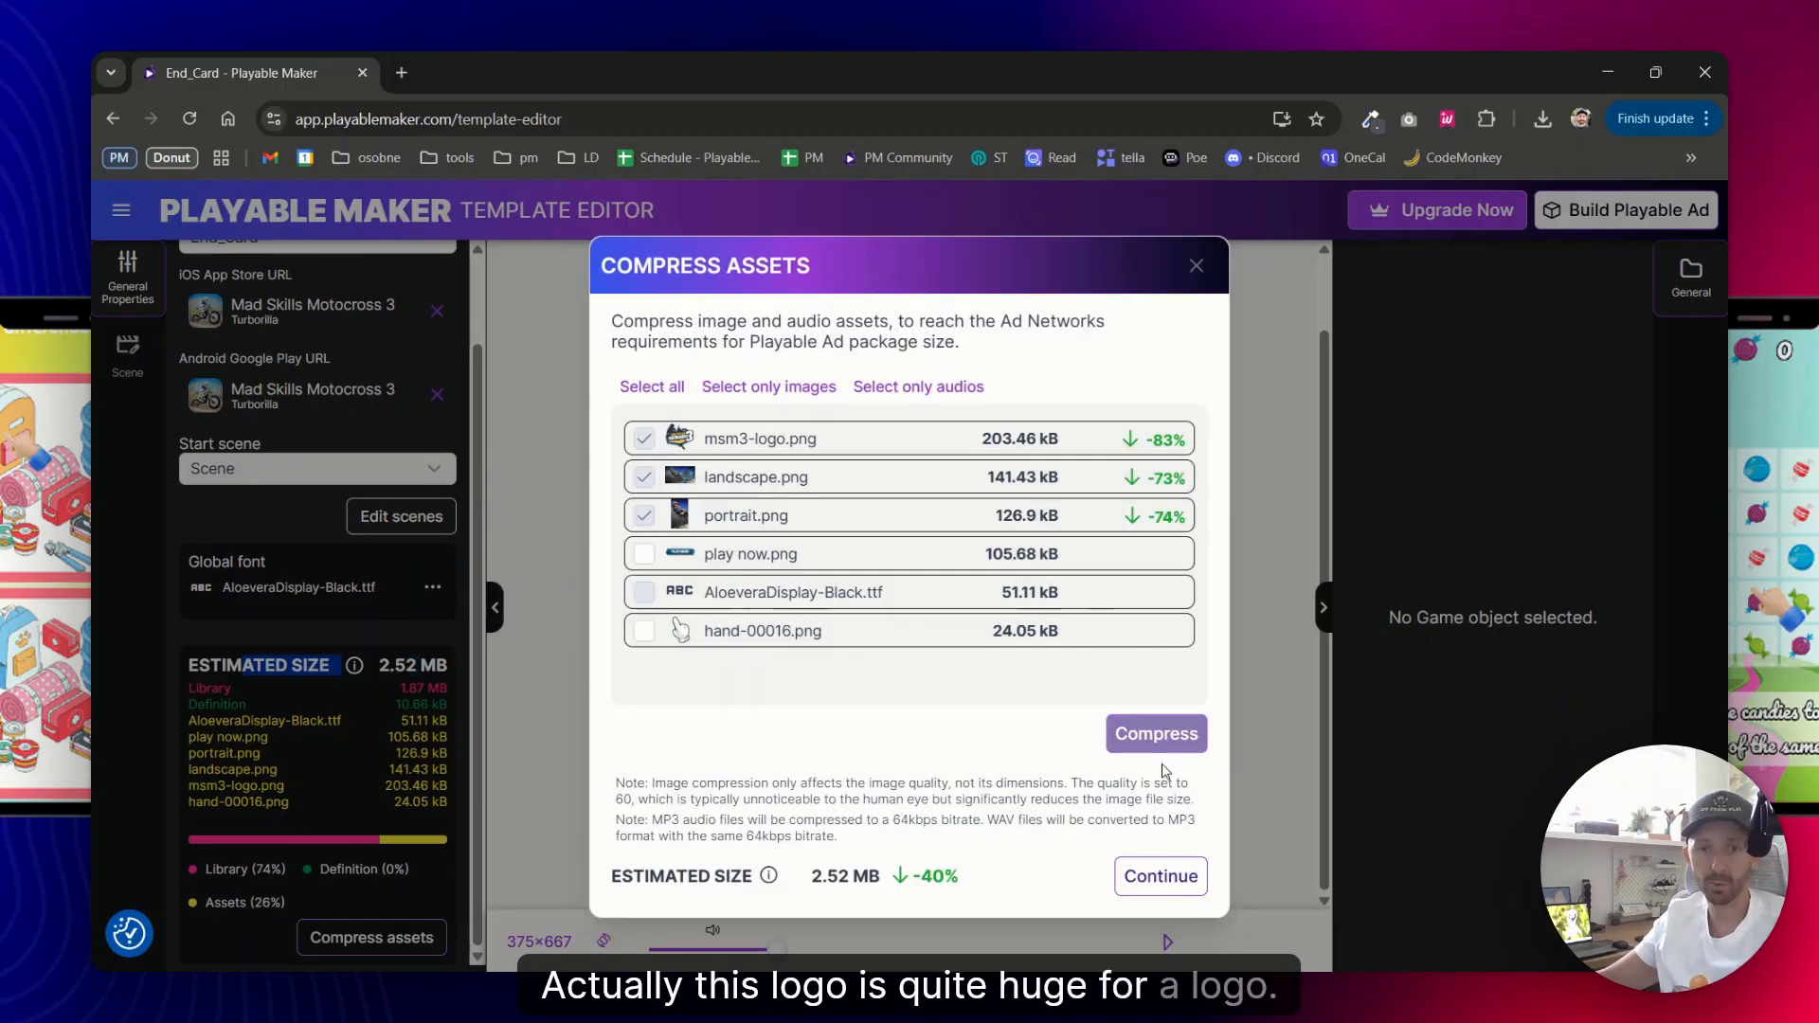
click(1198, 265)
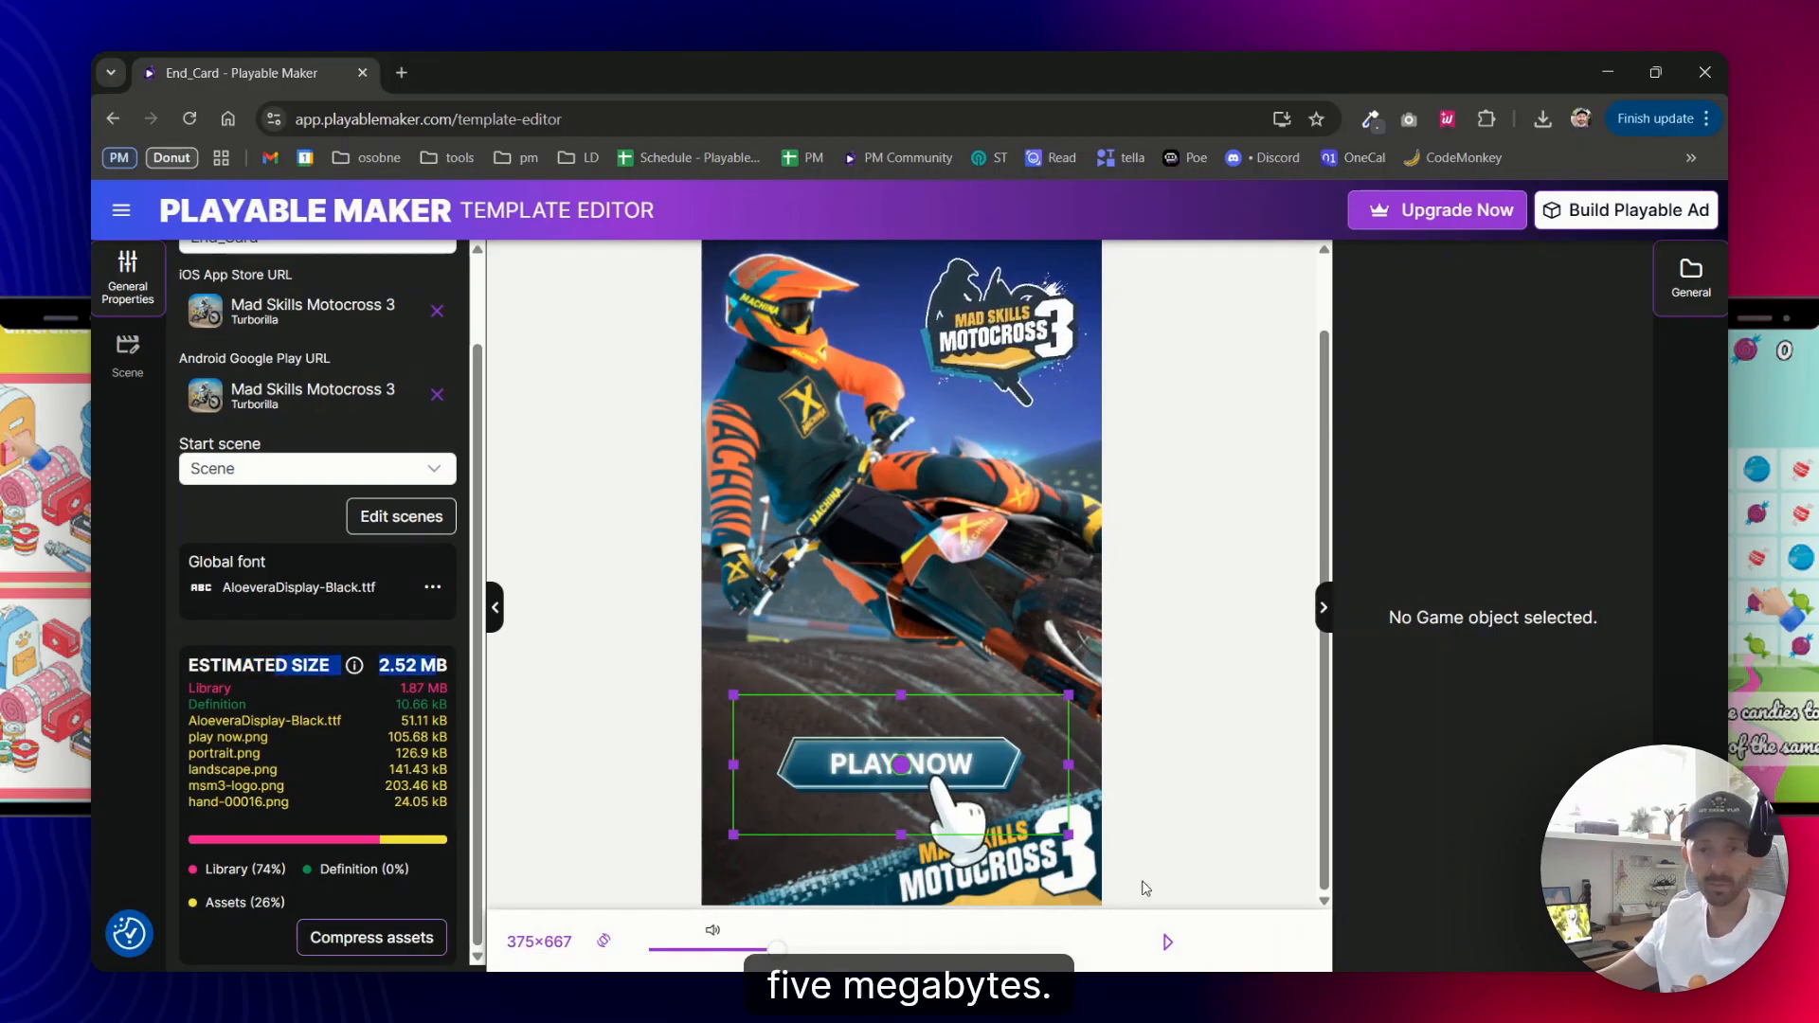
click(1167, 942)
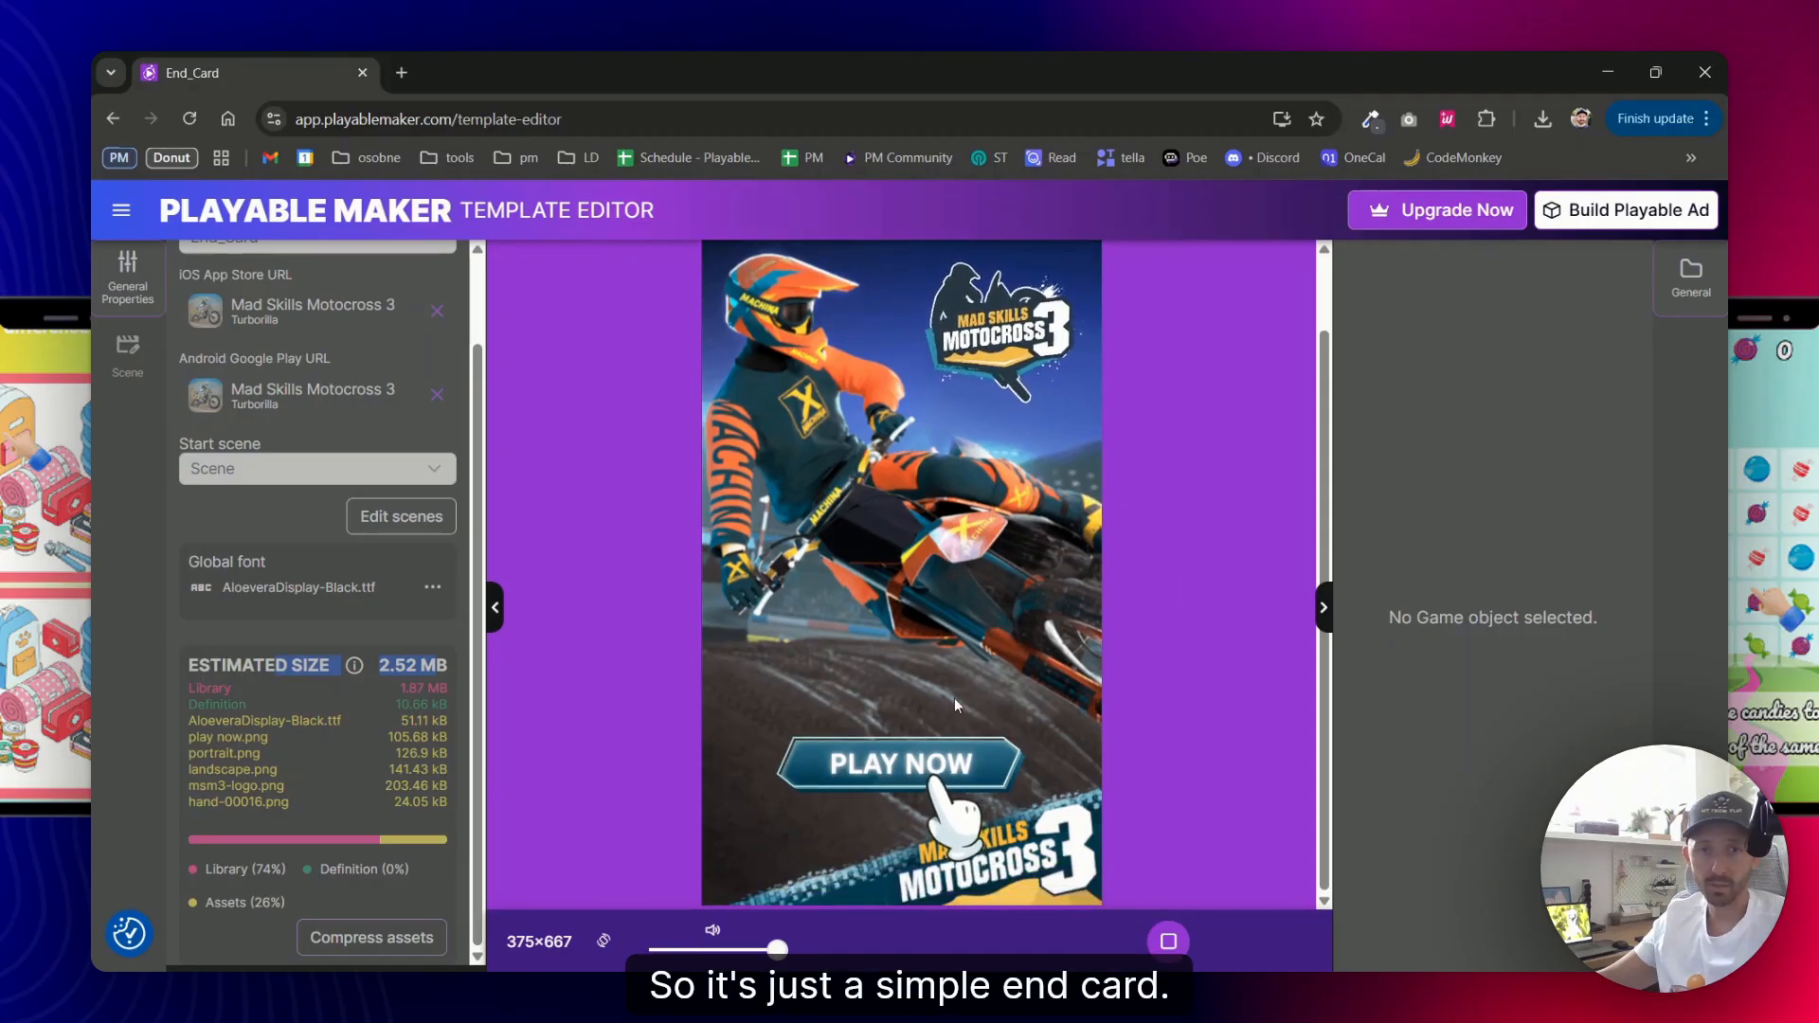
click(898, 764)
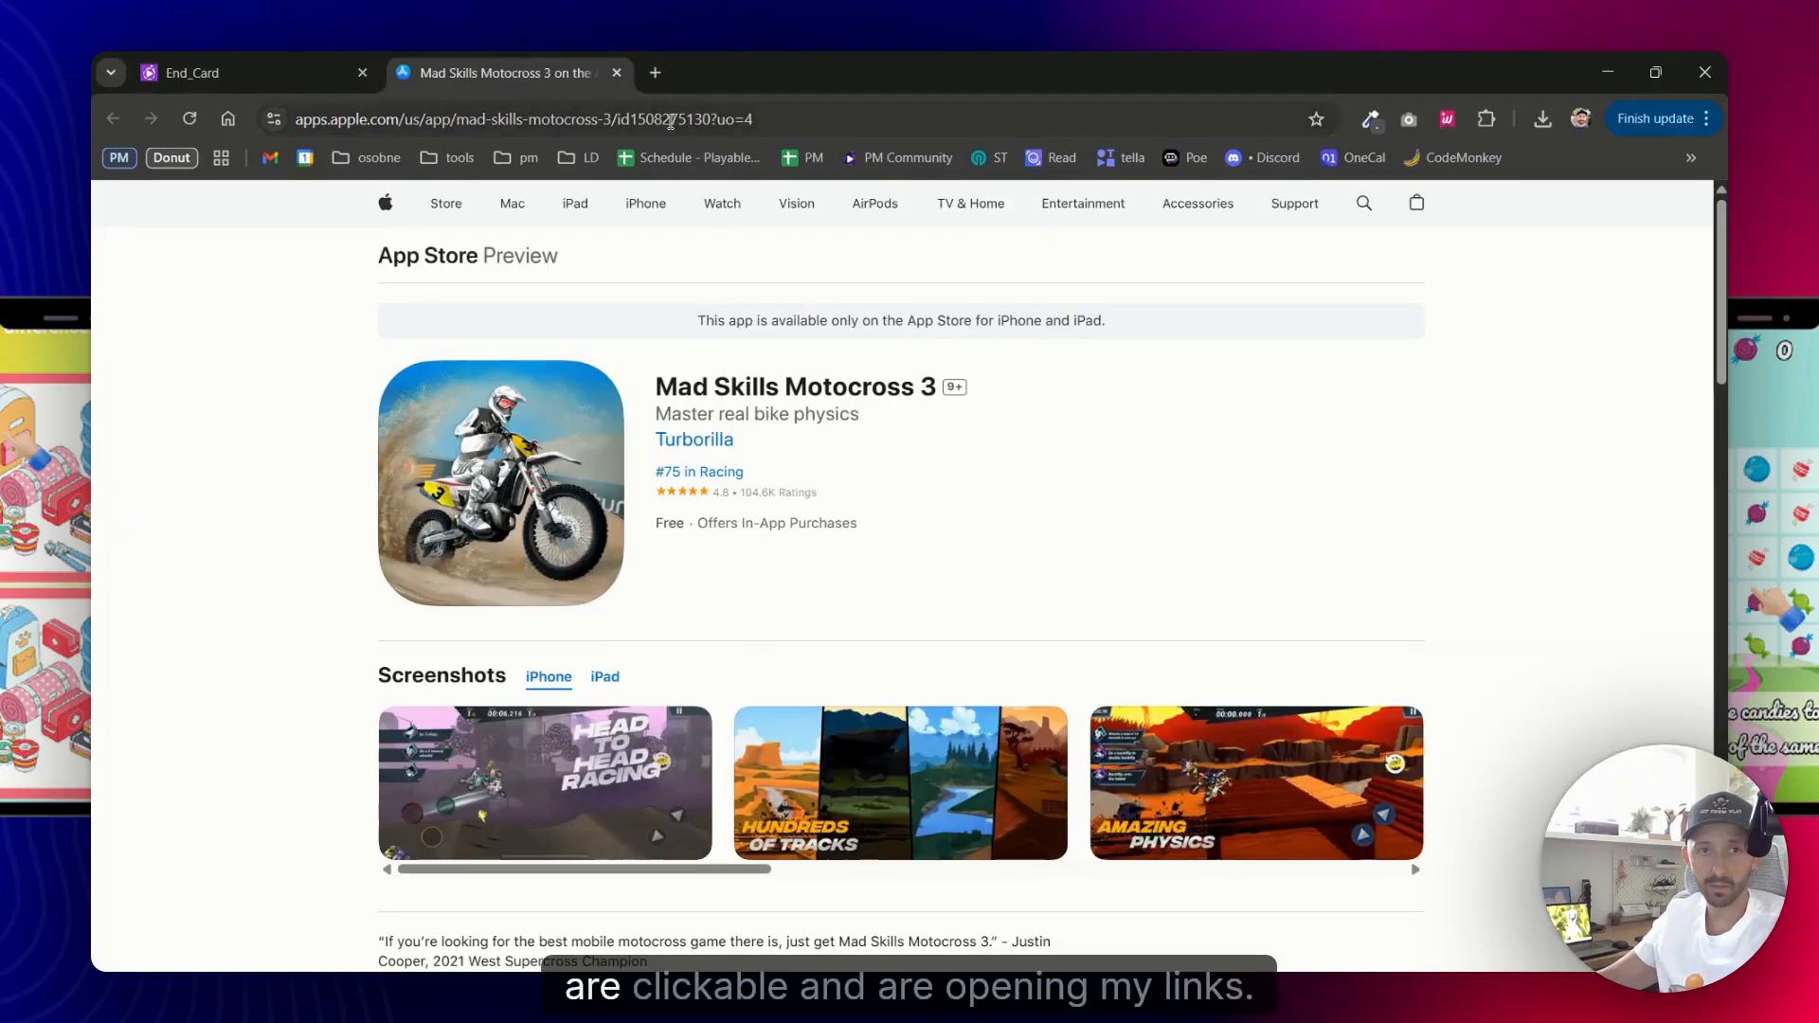
click(205, 72)
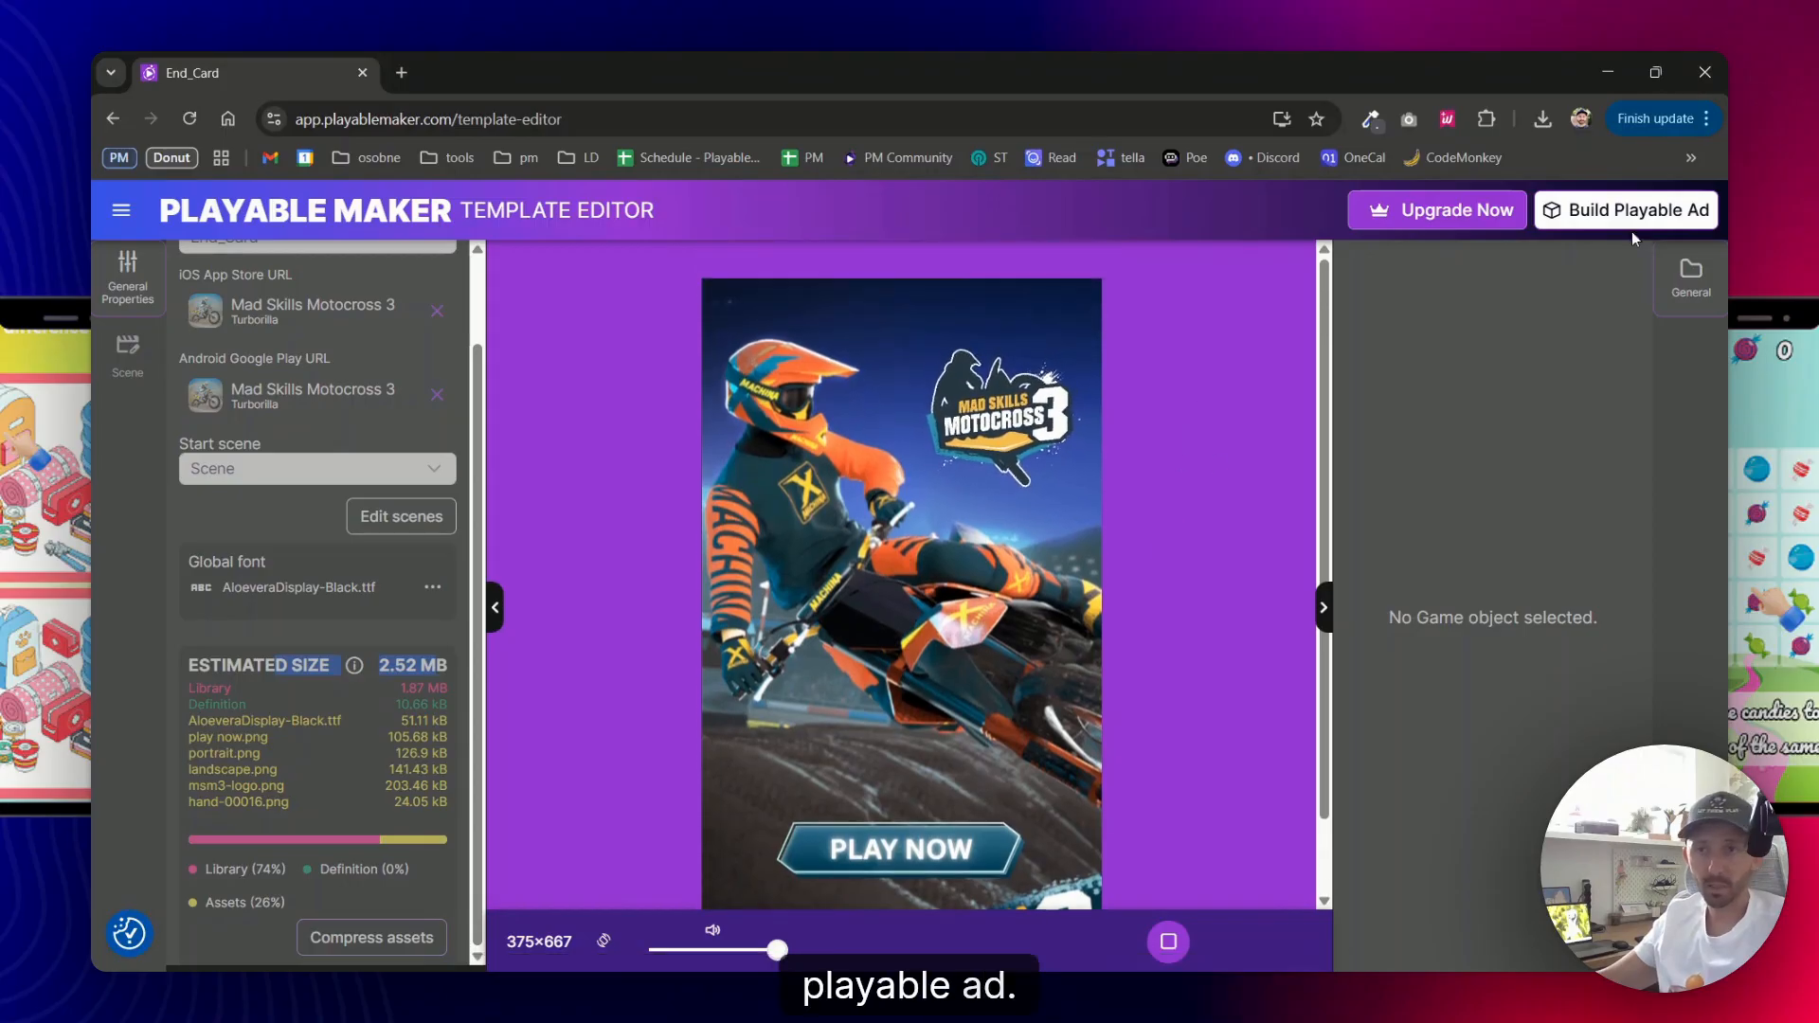
click(1626, 208)
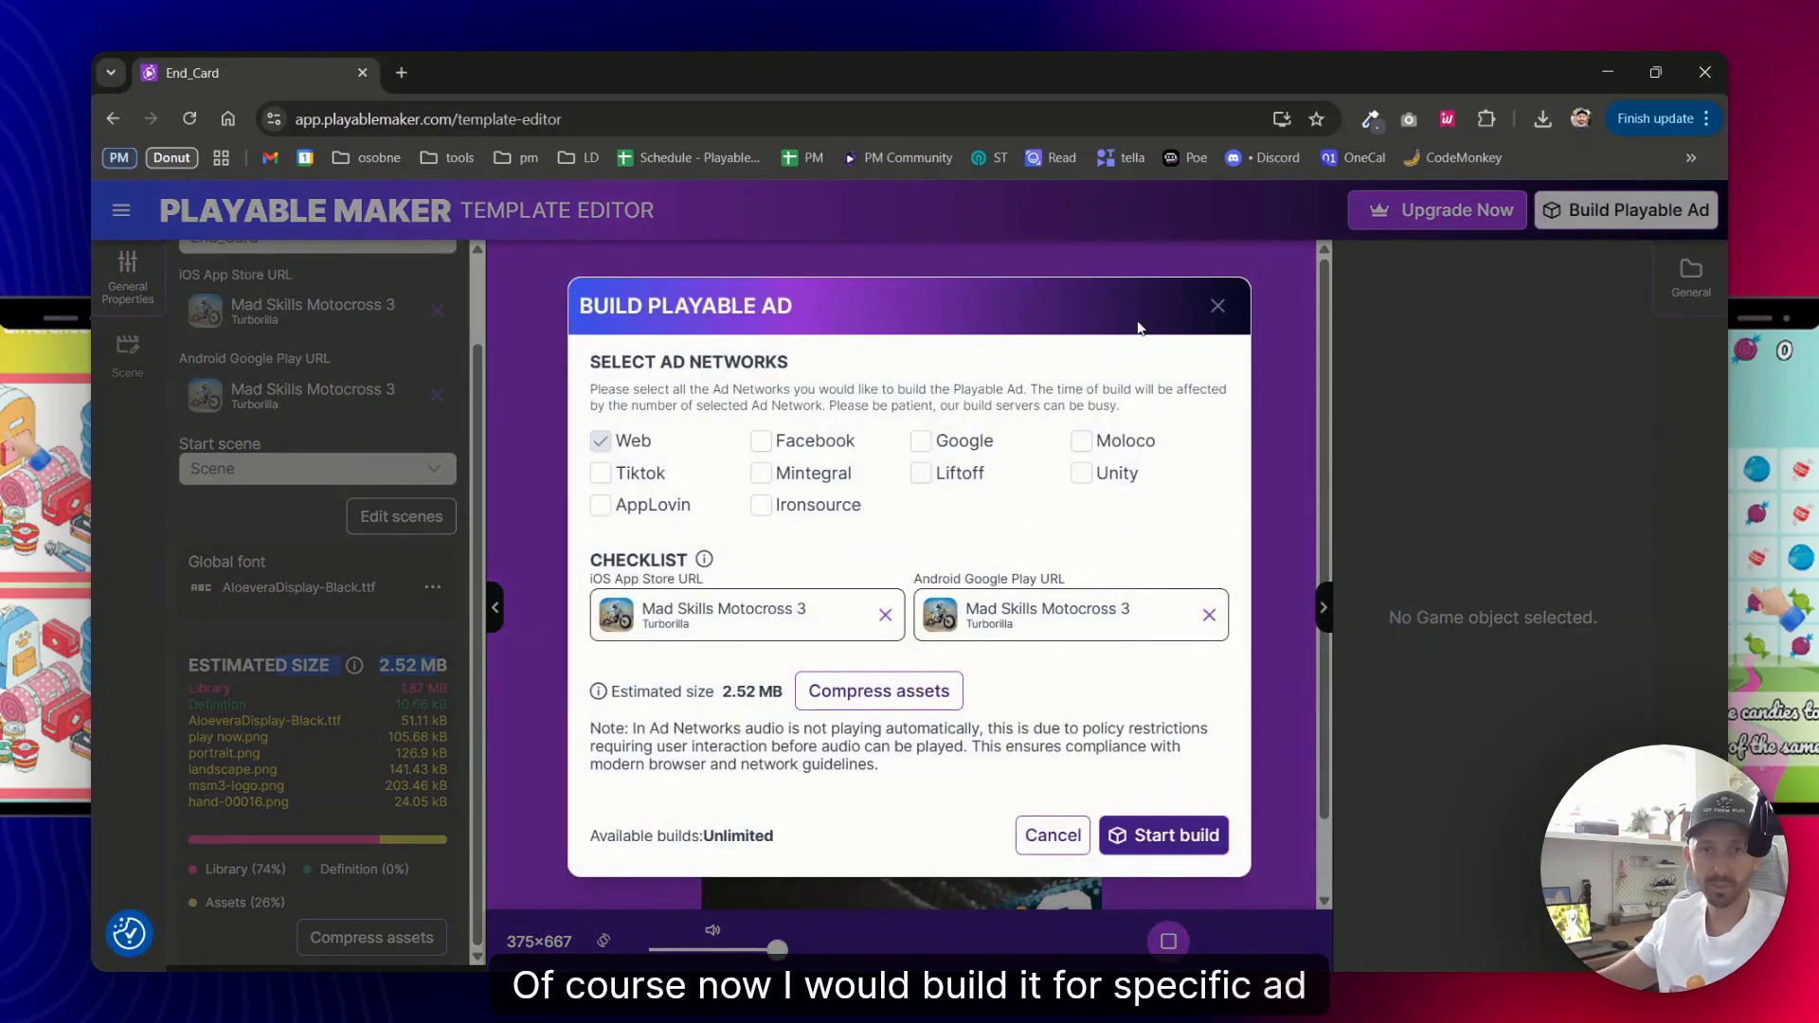
click(1217, 305)
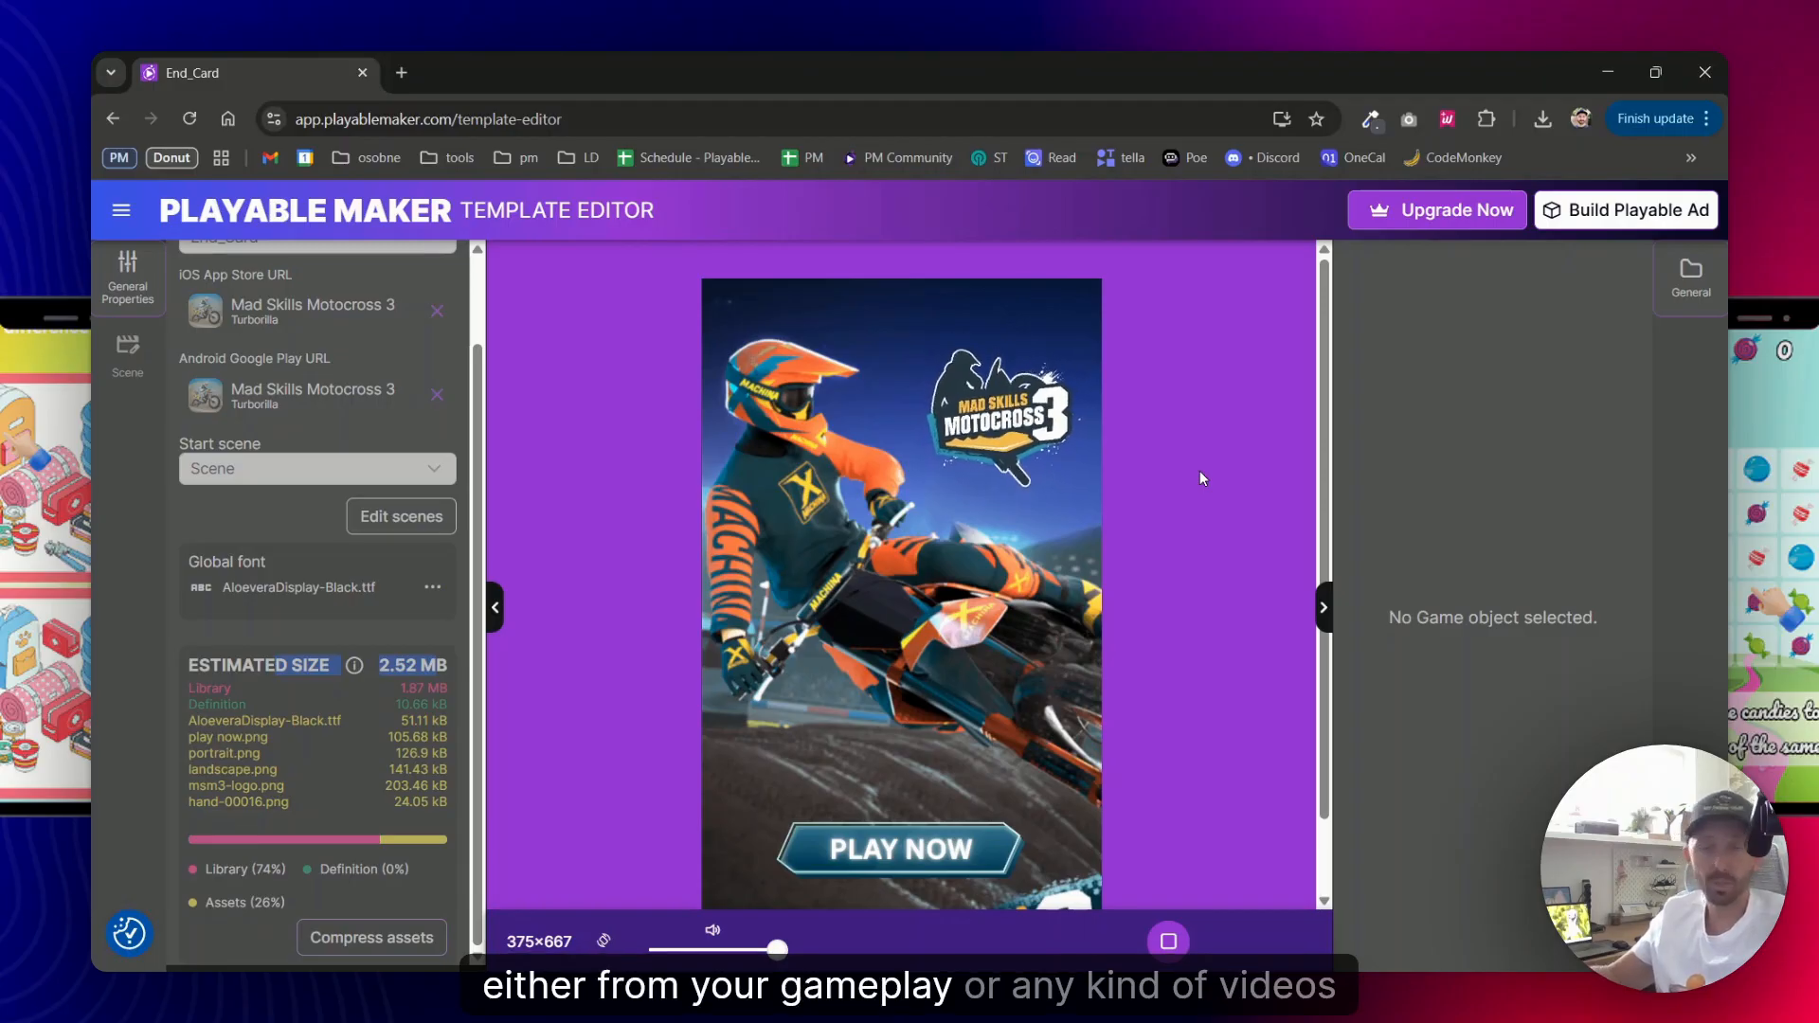
mouse_move(1217, 439)
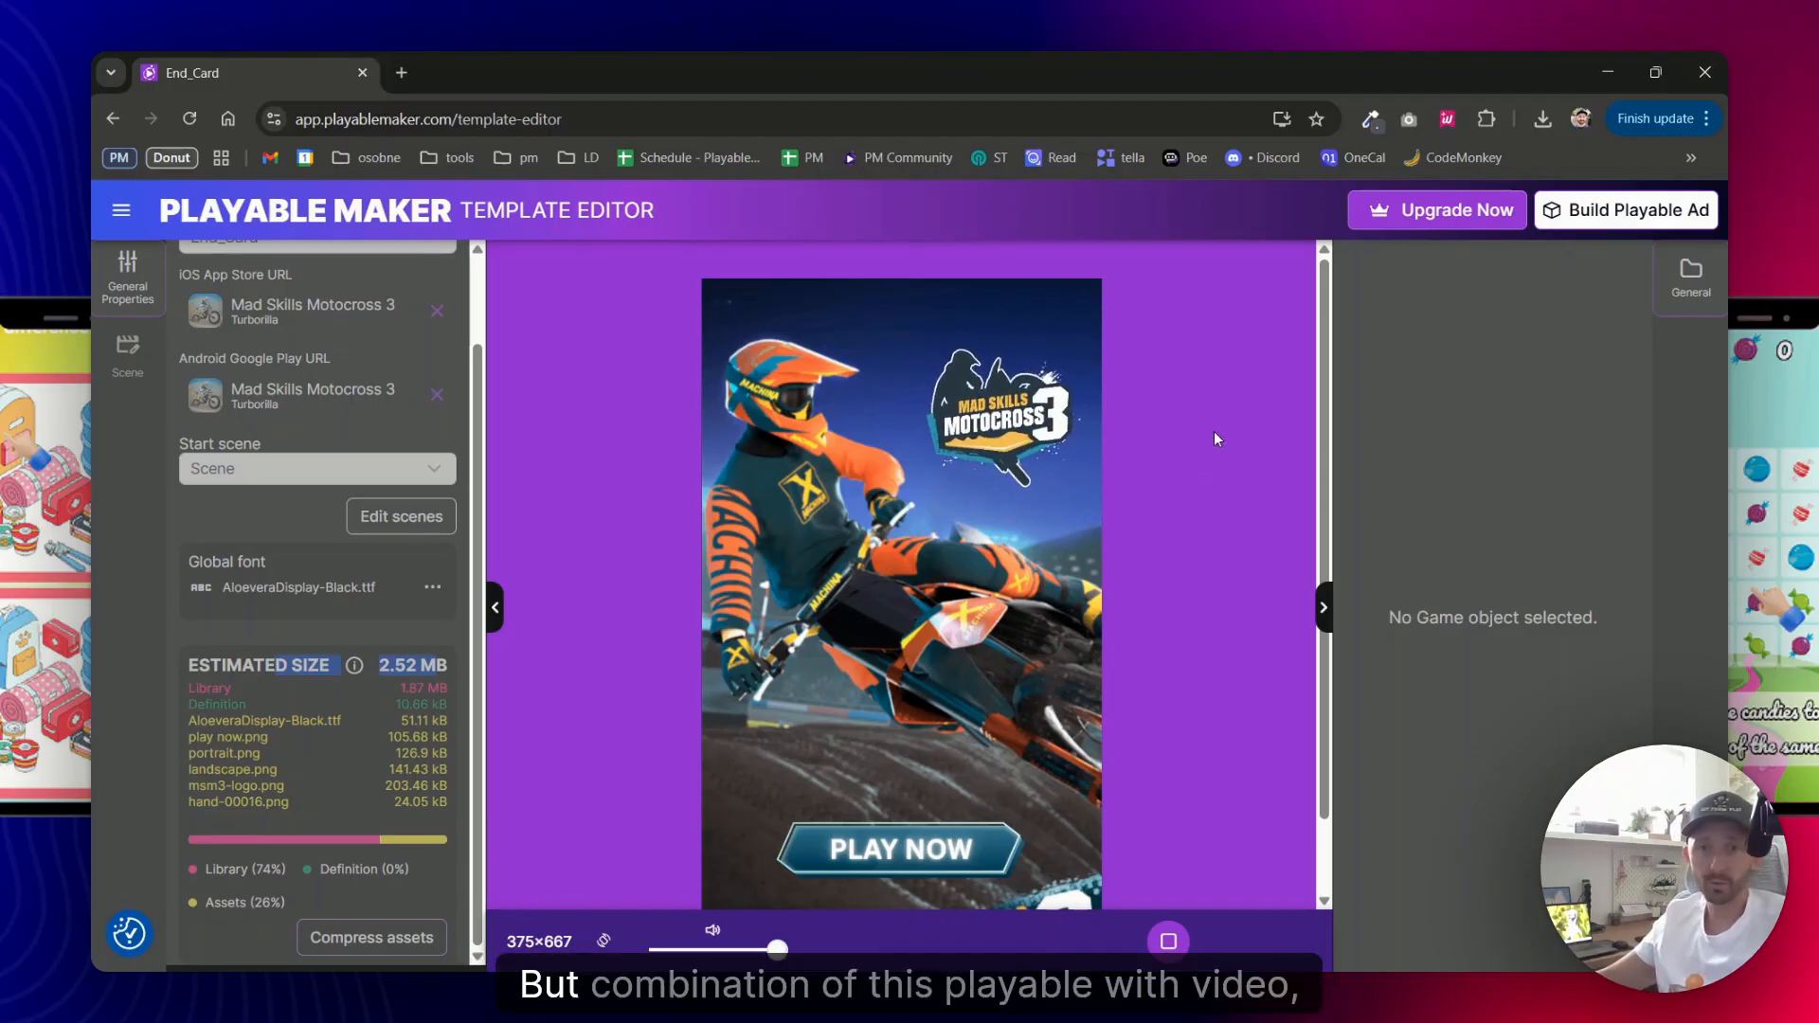
mouse_move(1198, 373)
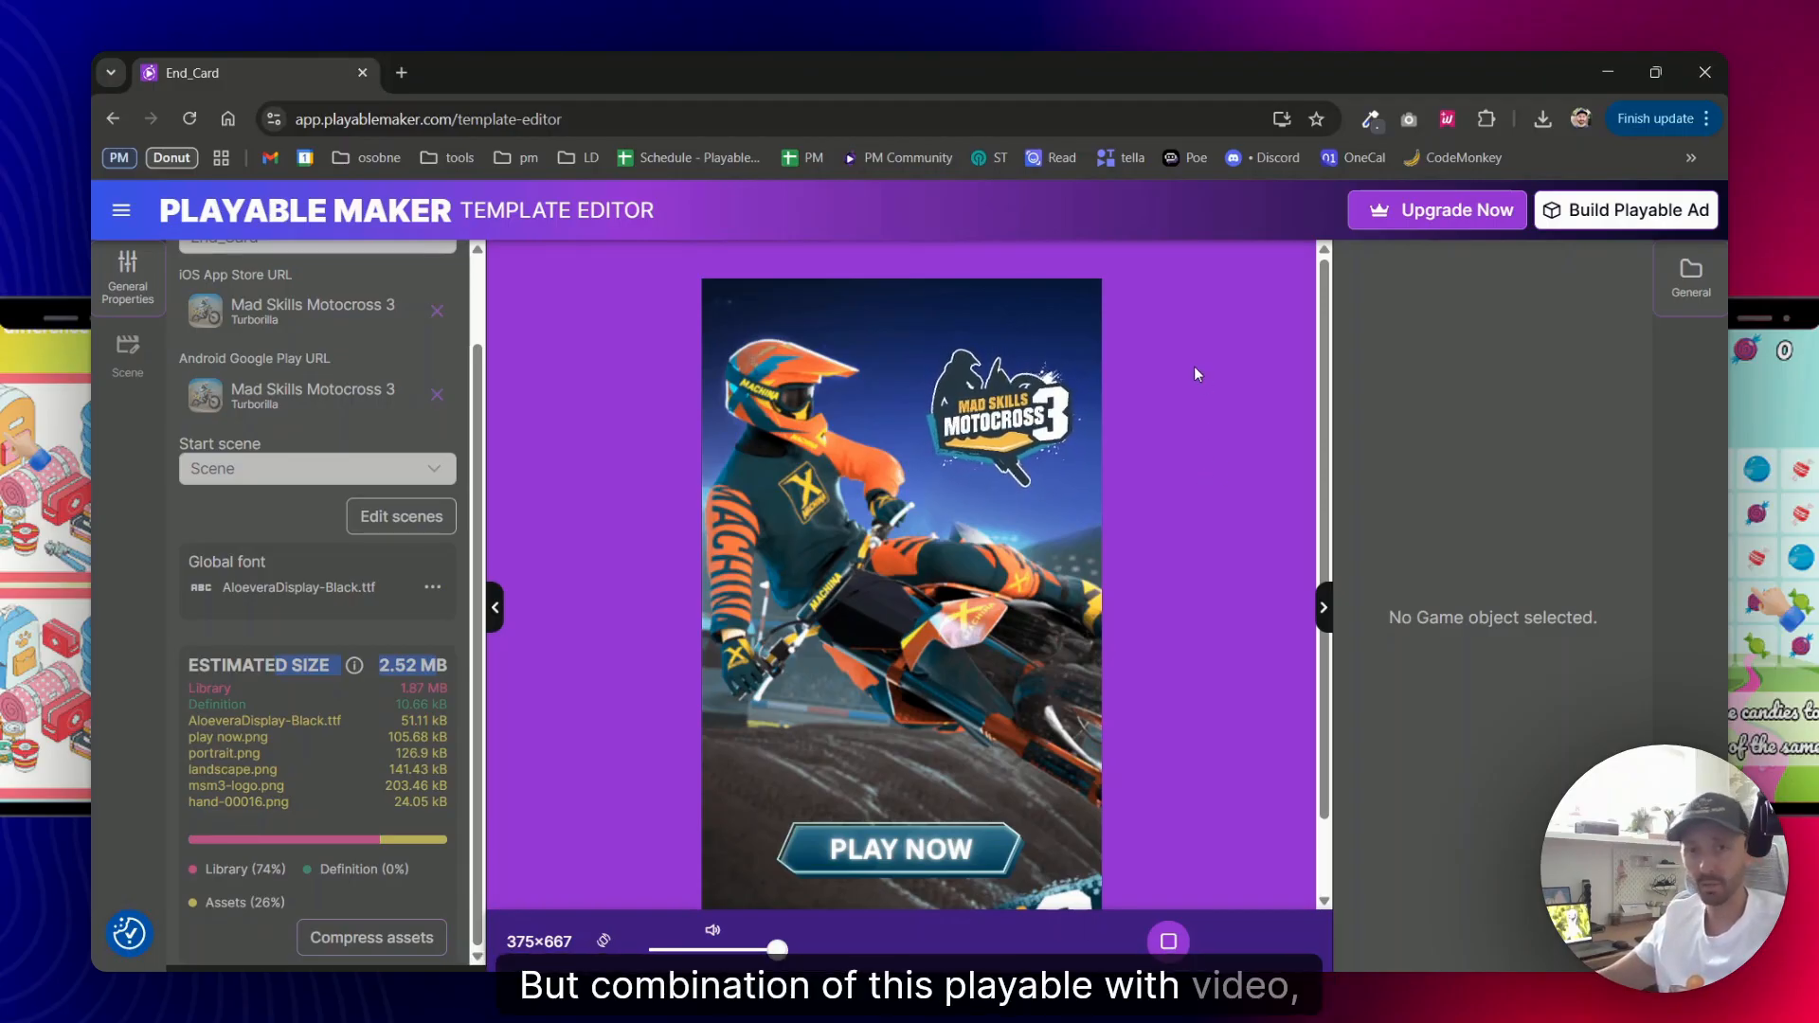
click(1167, 942)
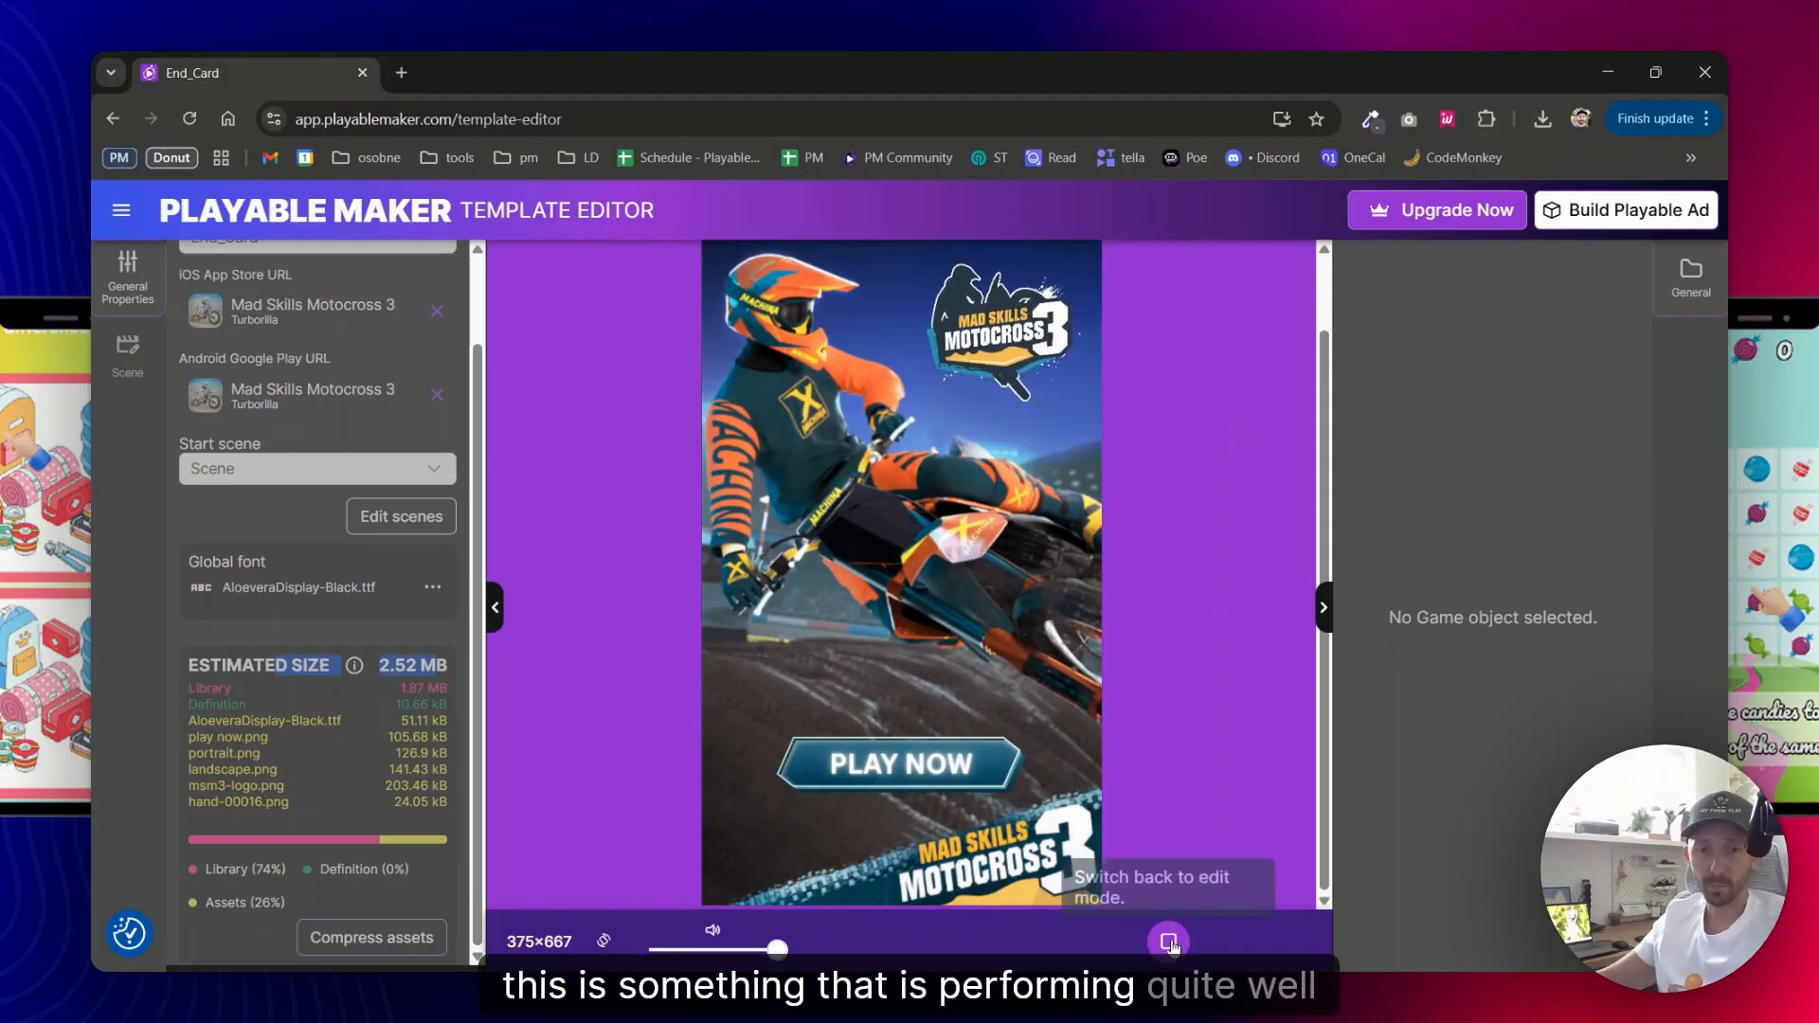
click(1167, 942)
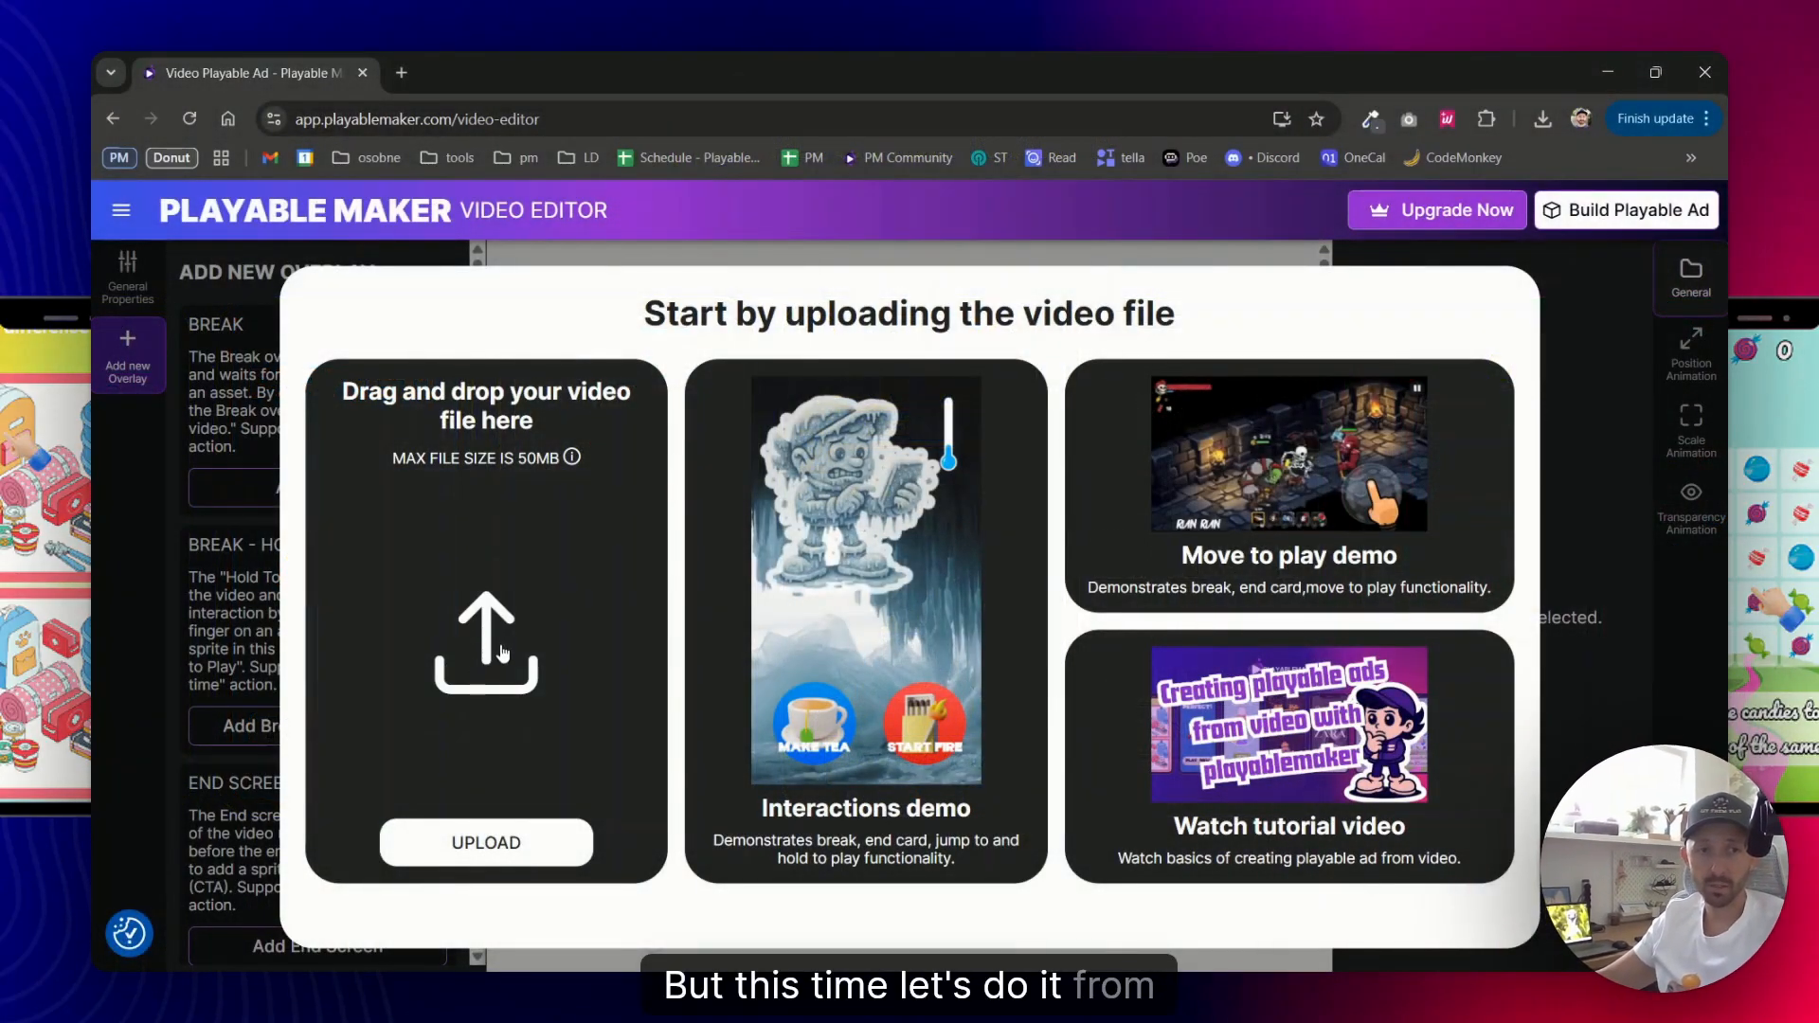
Upload compressed.mp4 gameplay video into the Video Editor
click(485, 842)
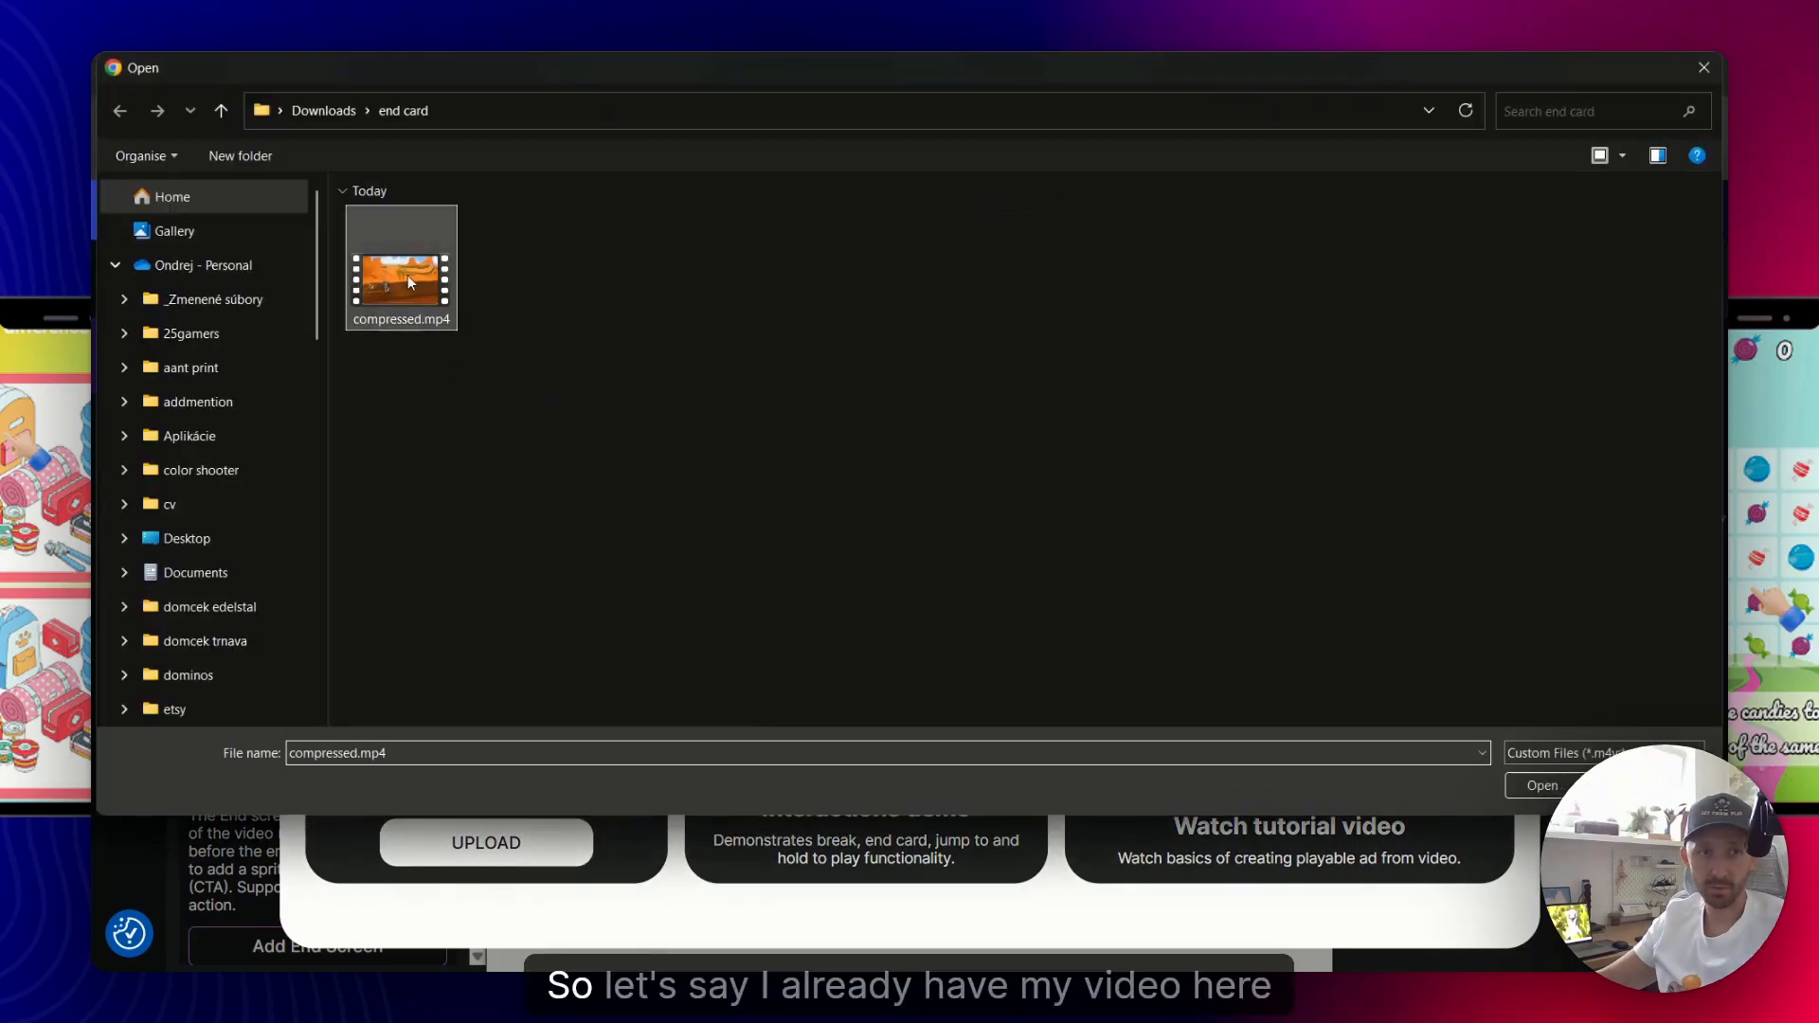
click(1543, 785)
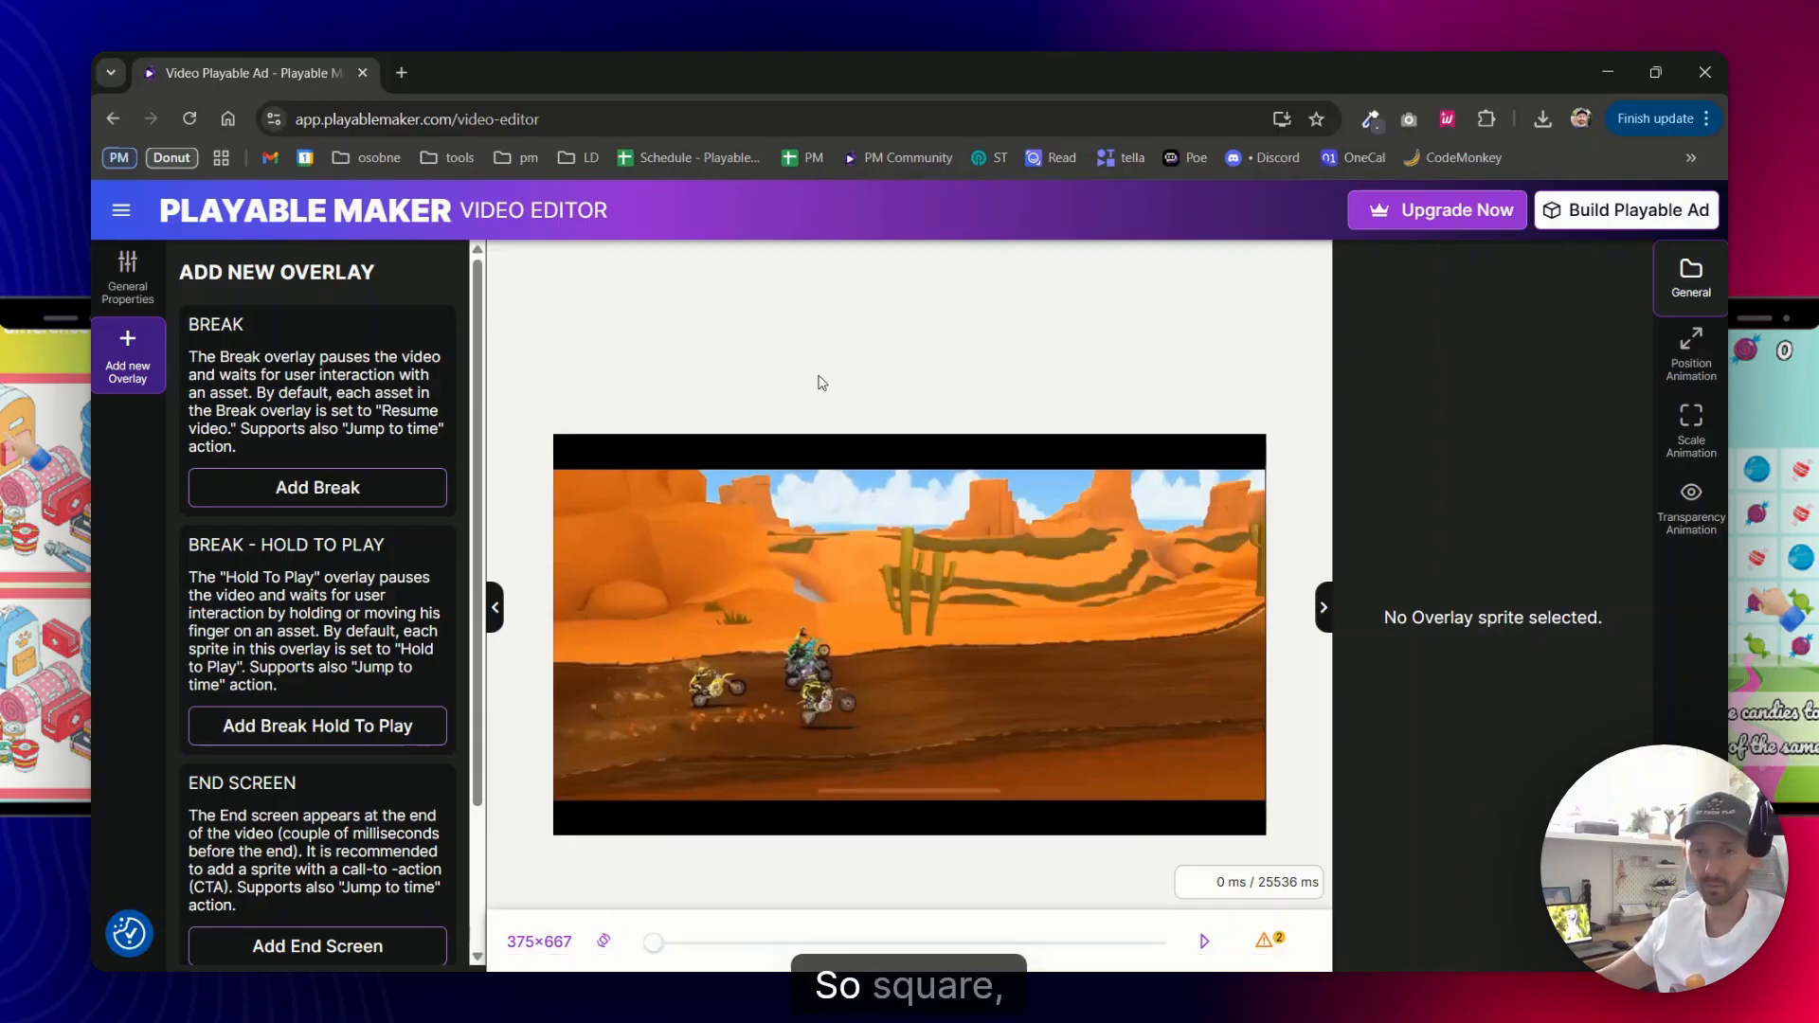
mouse_move(830, 366)
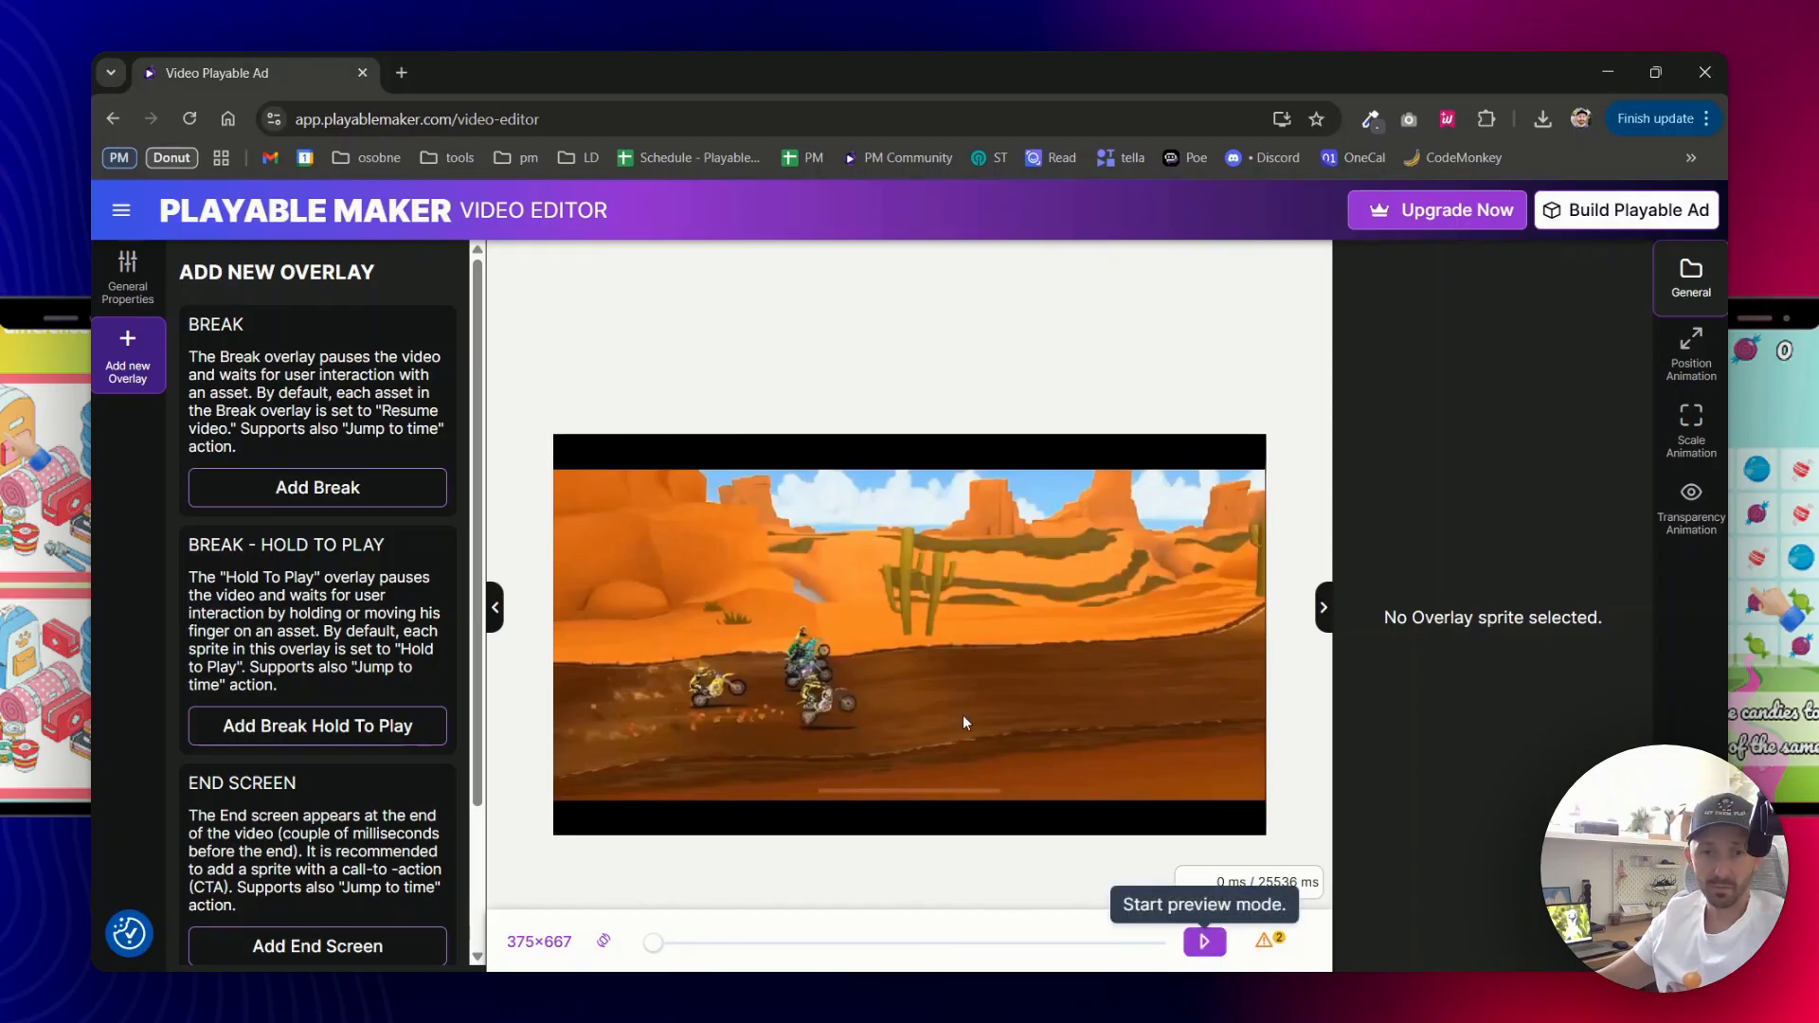
click(1205, 941)
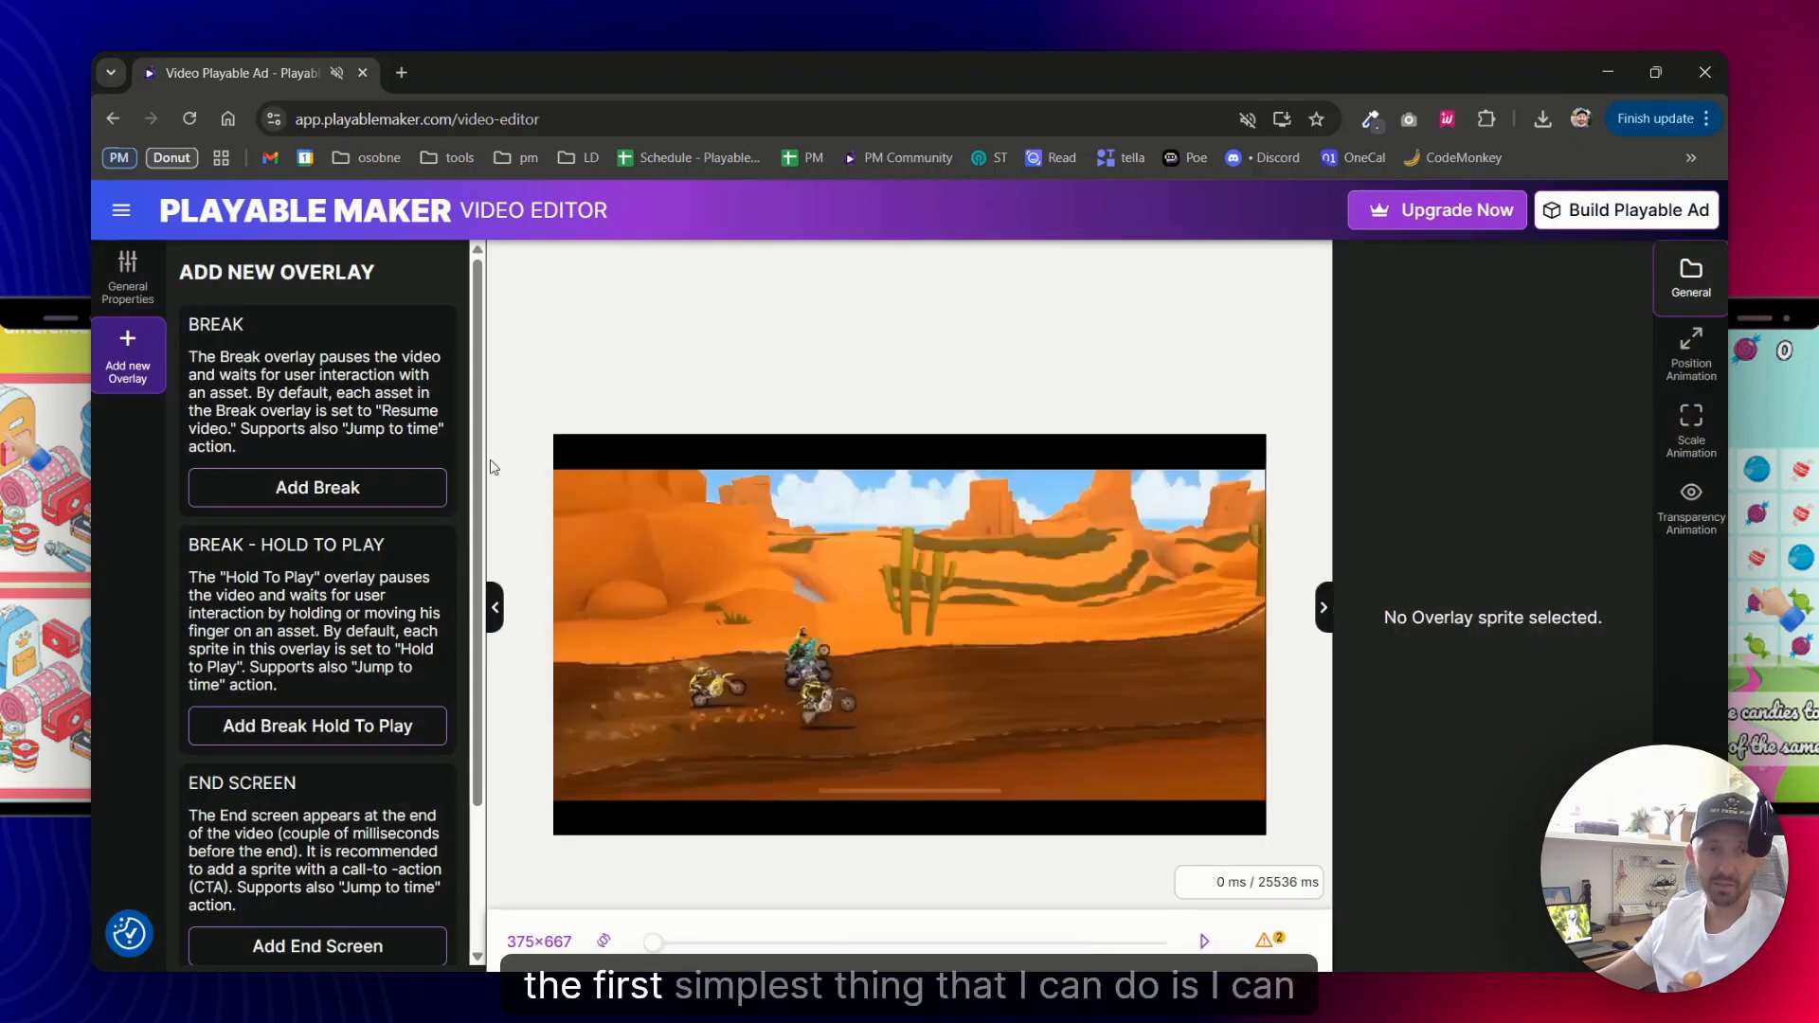
scroll(down, 3)
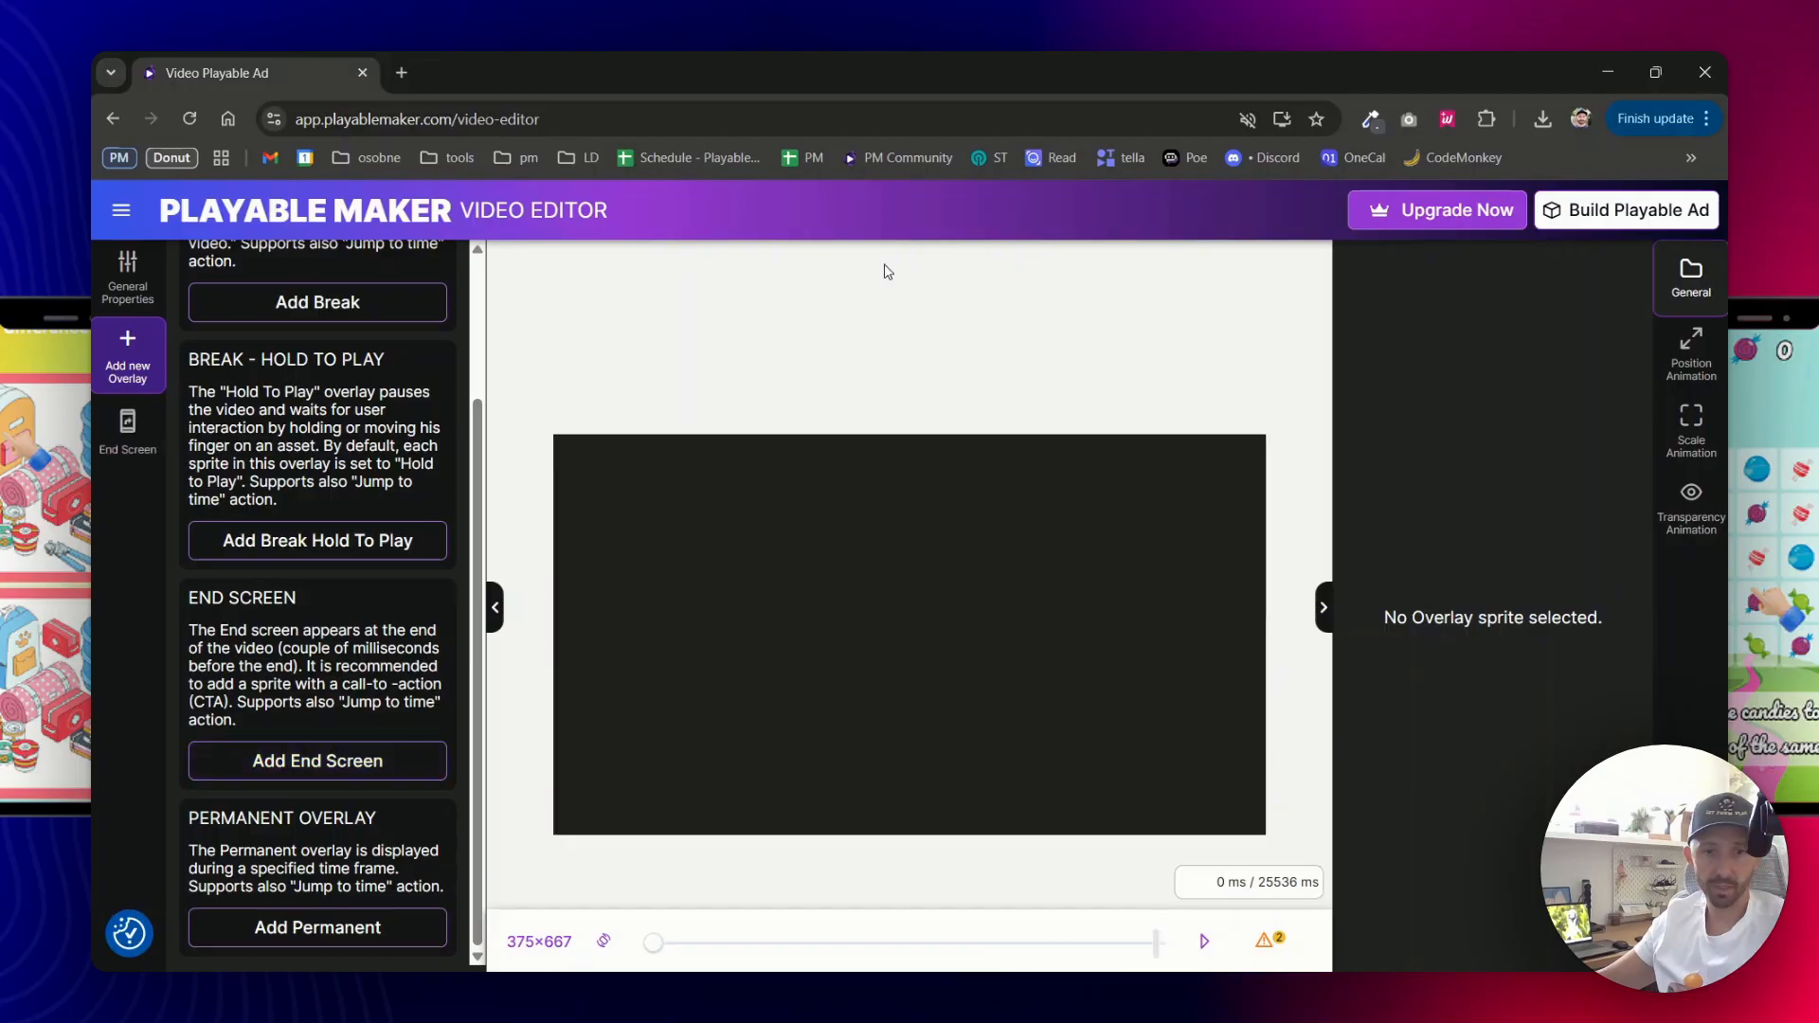
Add an End Screen overlay and drag its start back to about 16066 ms
click(316, 761)
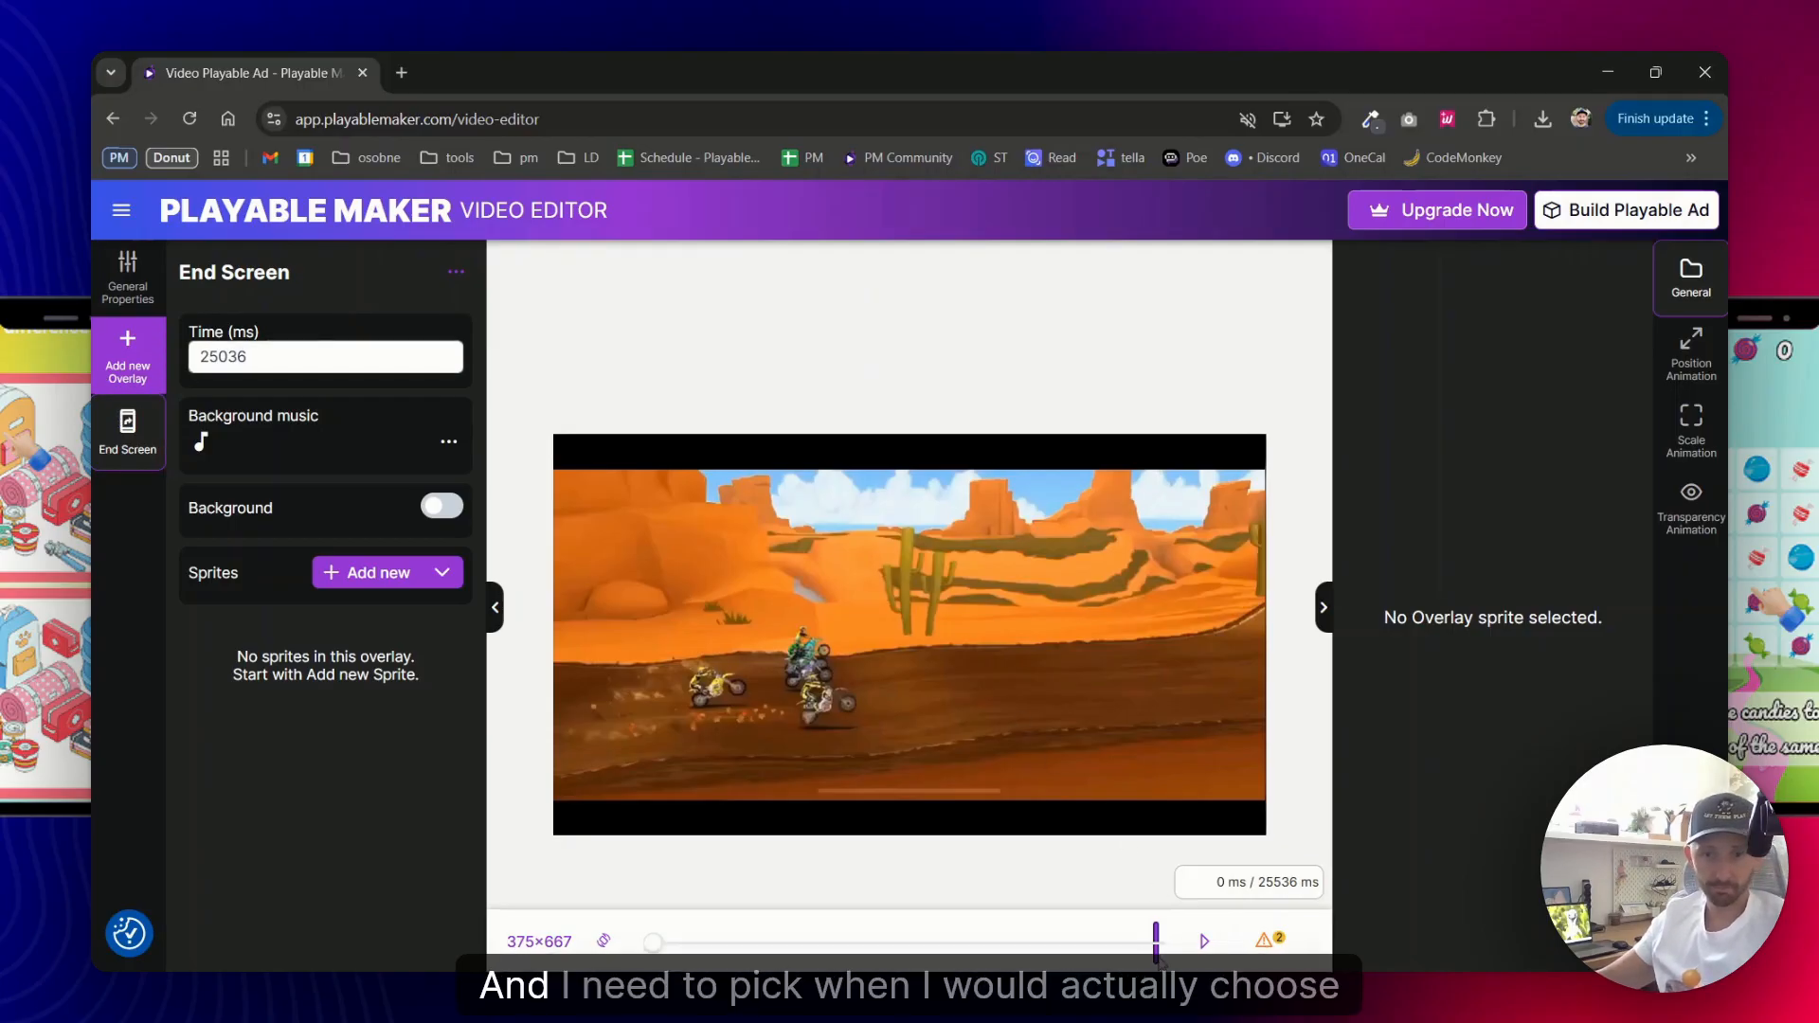
drag(1153, 942, 1077, 942)
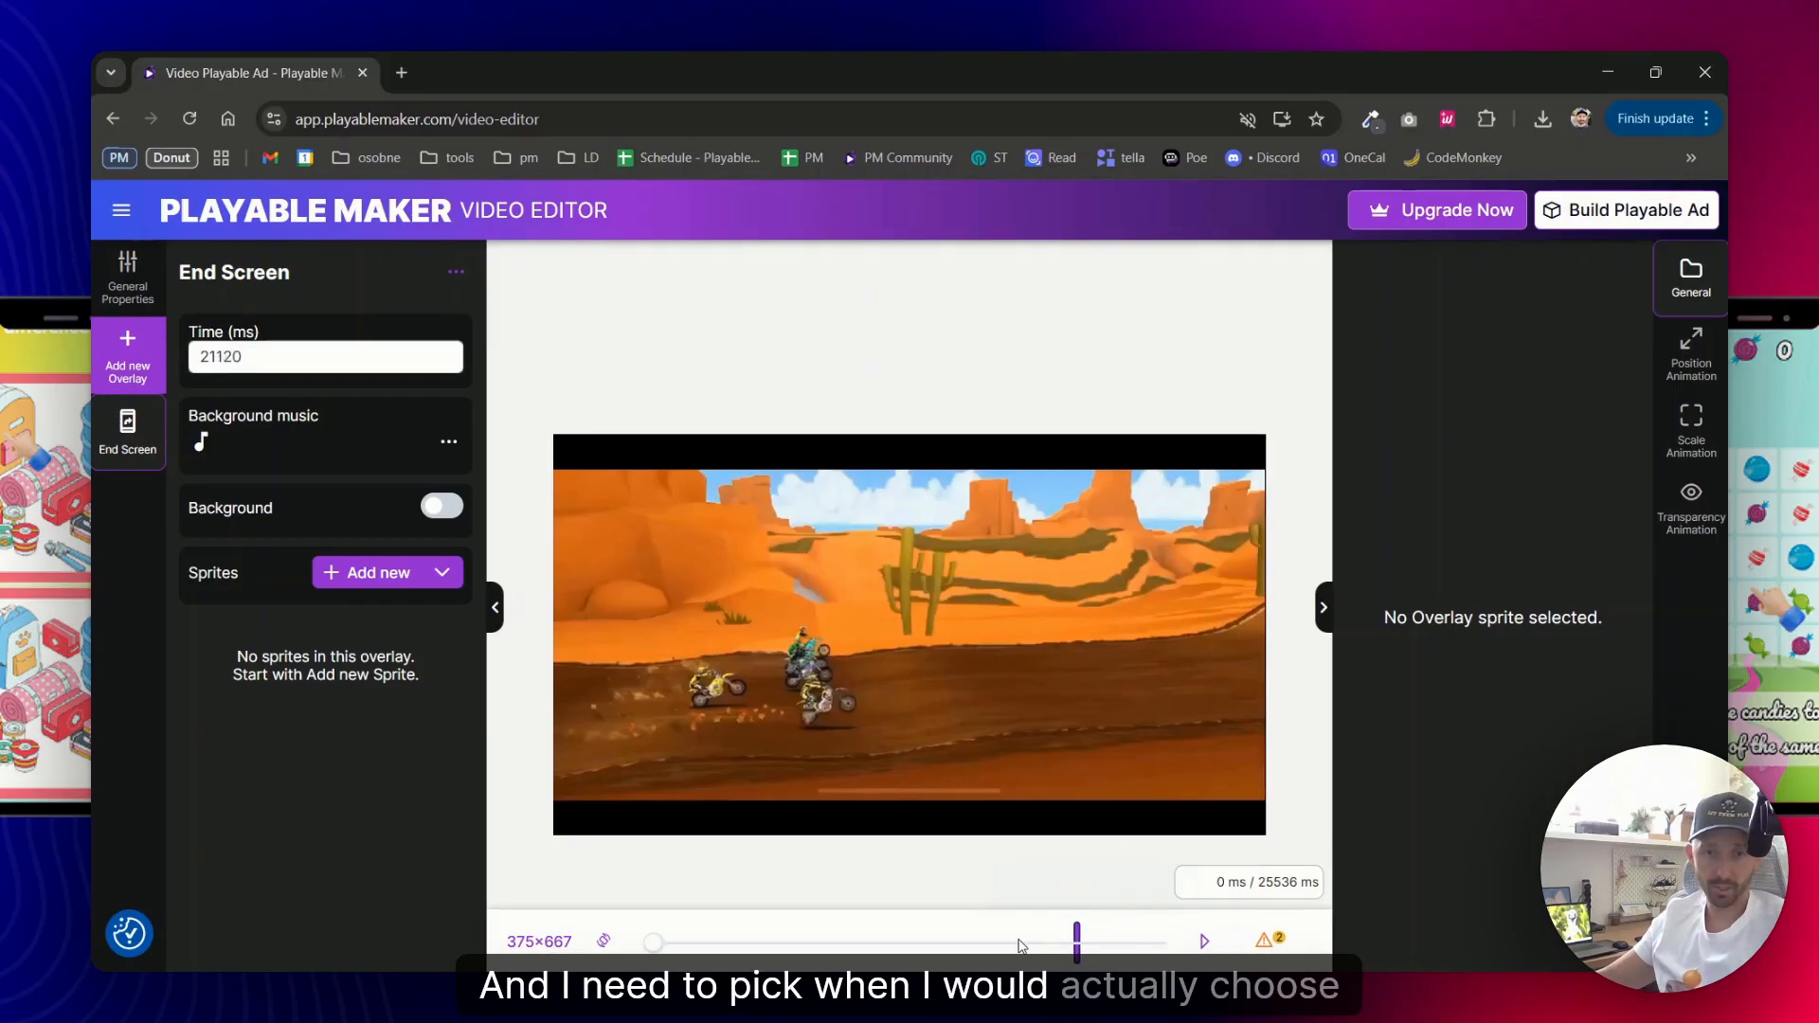
drag(1074, 941, 1019, 942)
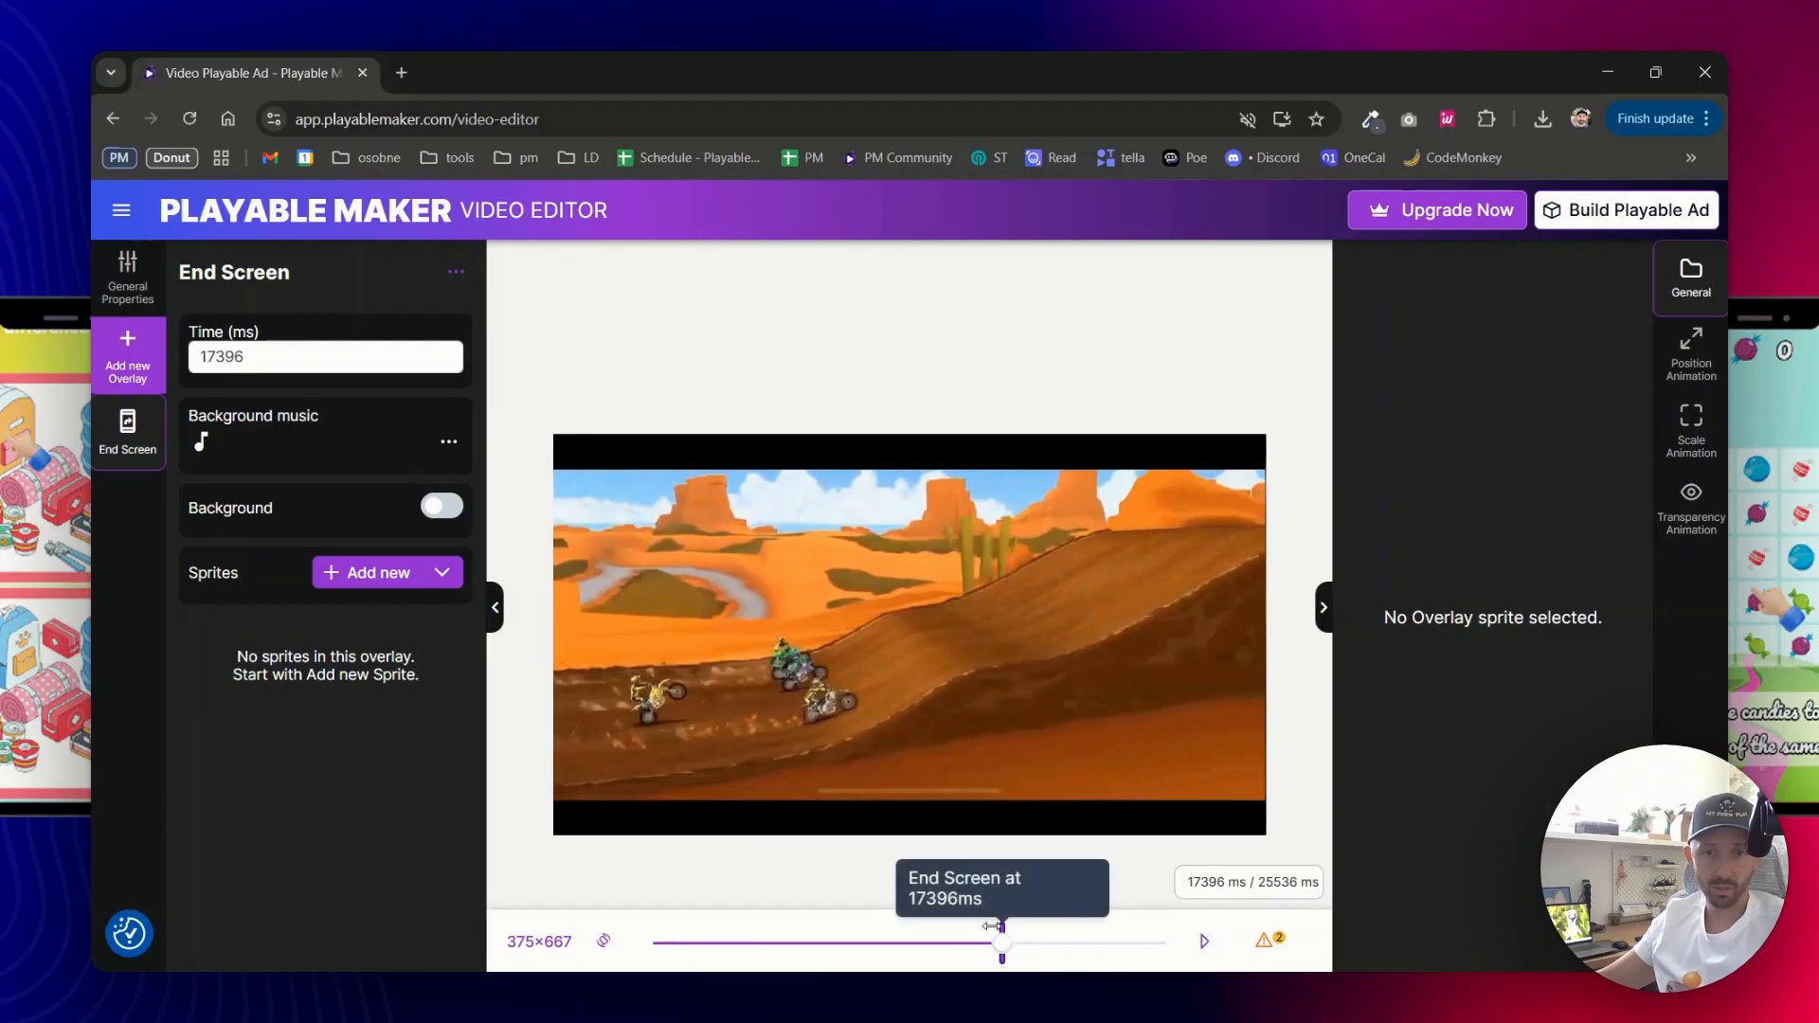
drag(1001, 941, 974, 942)
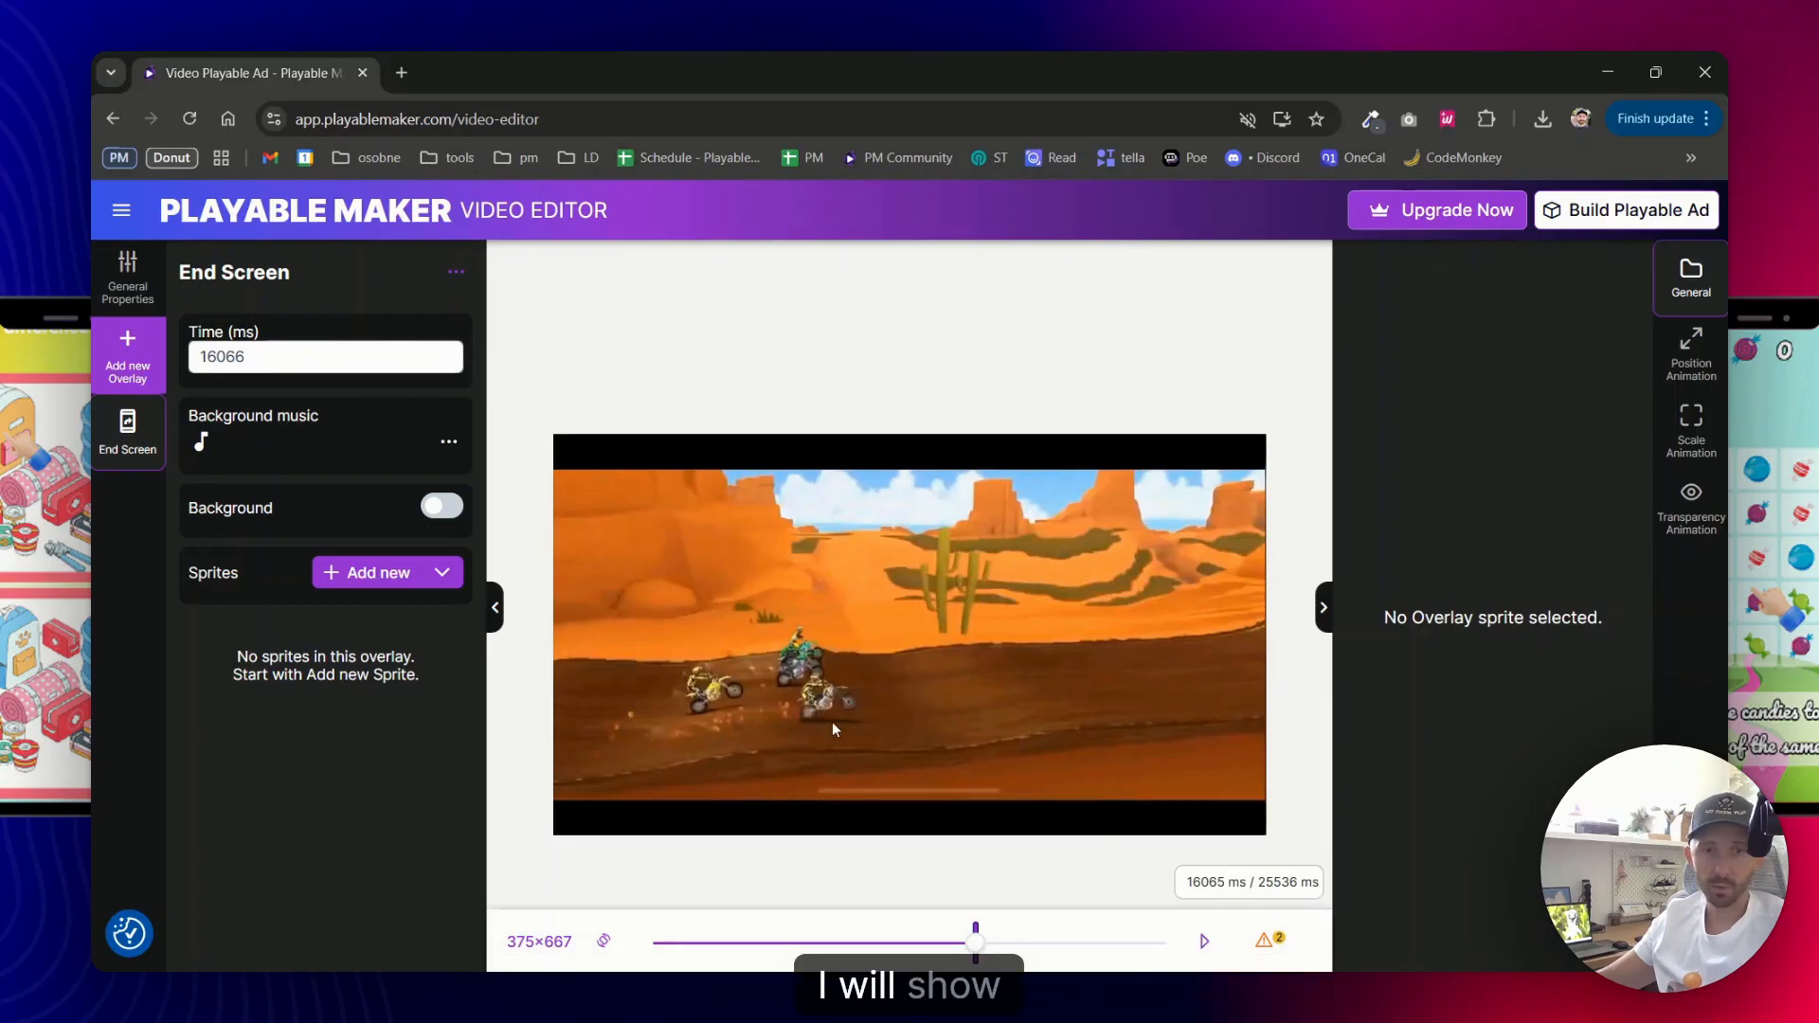
mouse_move(439, 542)
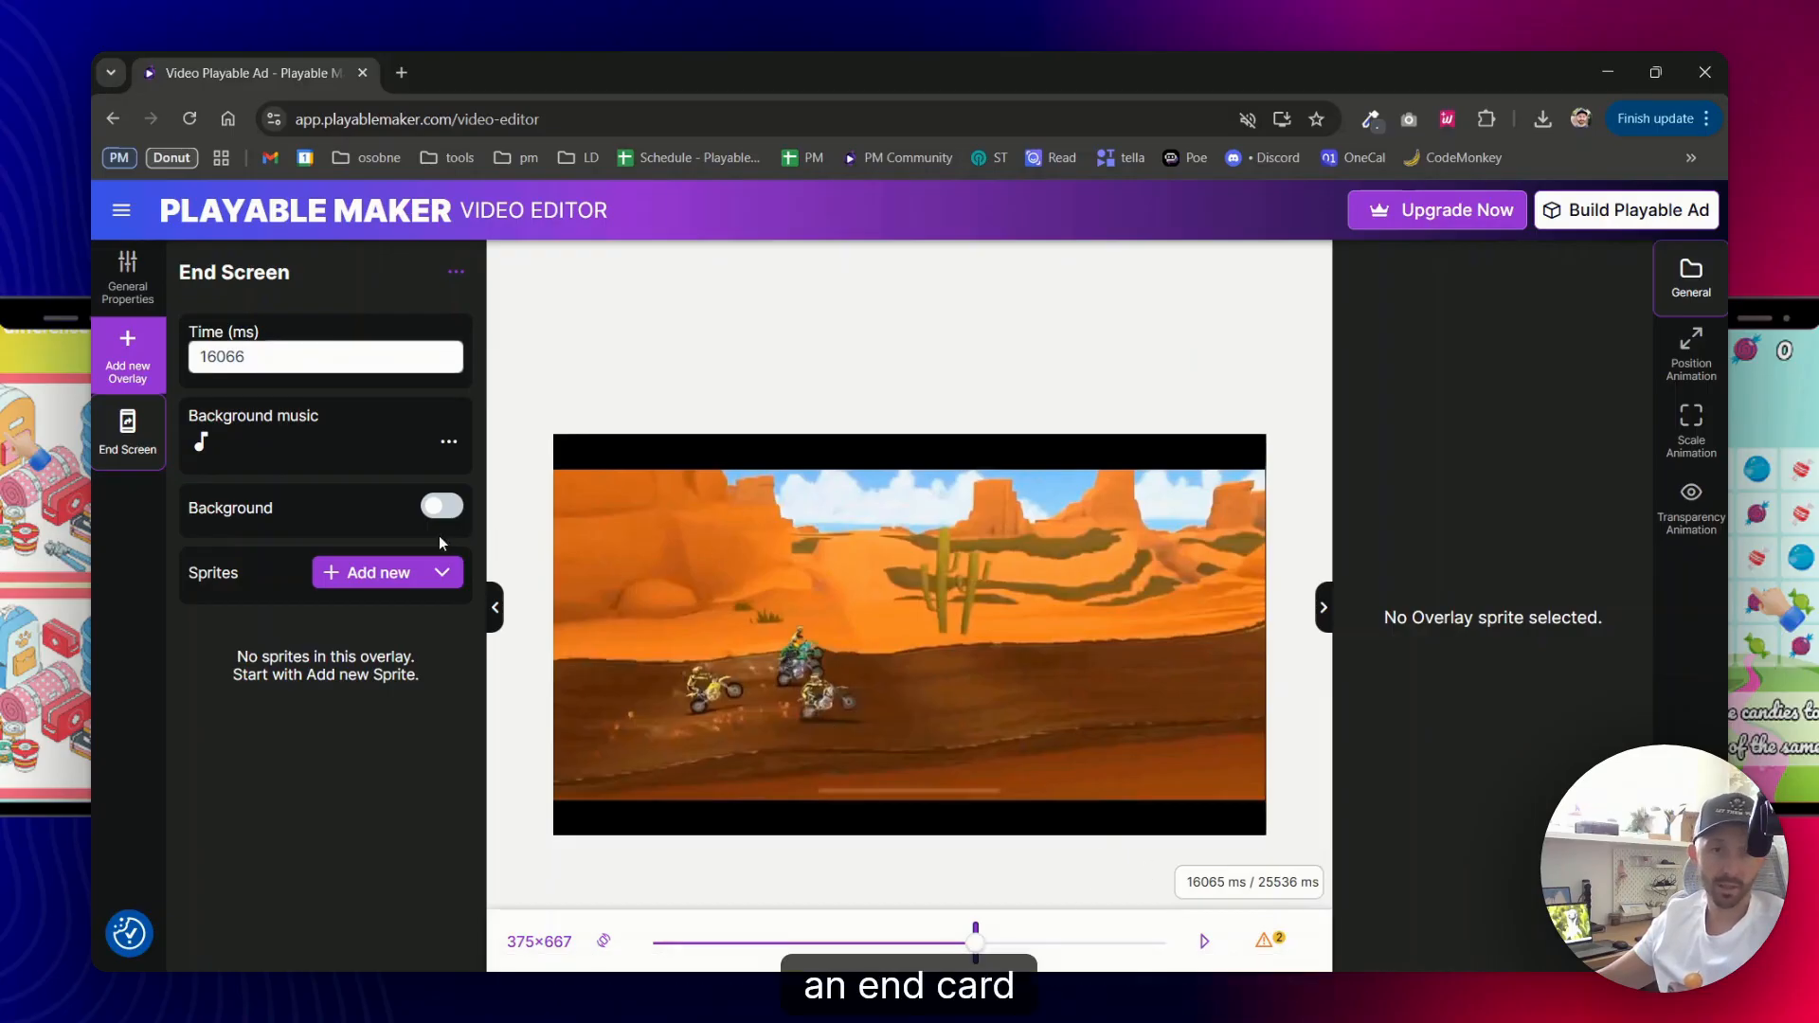
Add a new sprite to the End Screen and go to upload an image for it
click(371, 572)
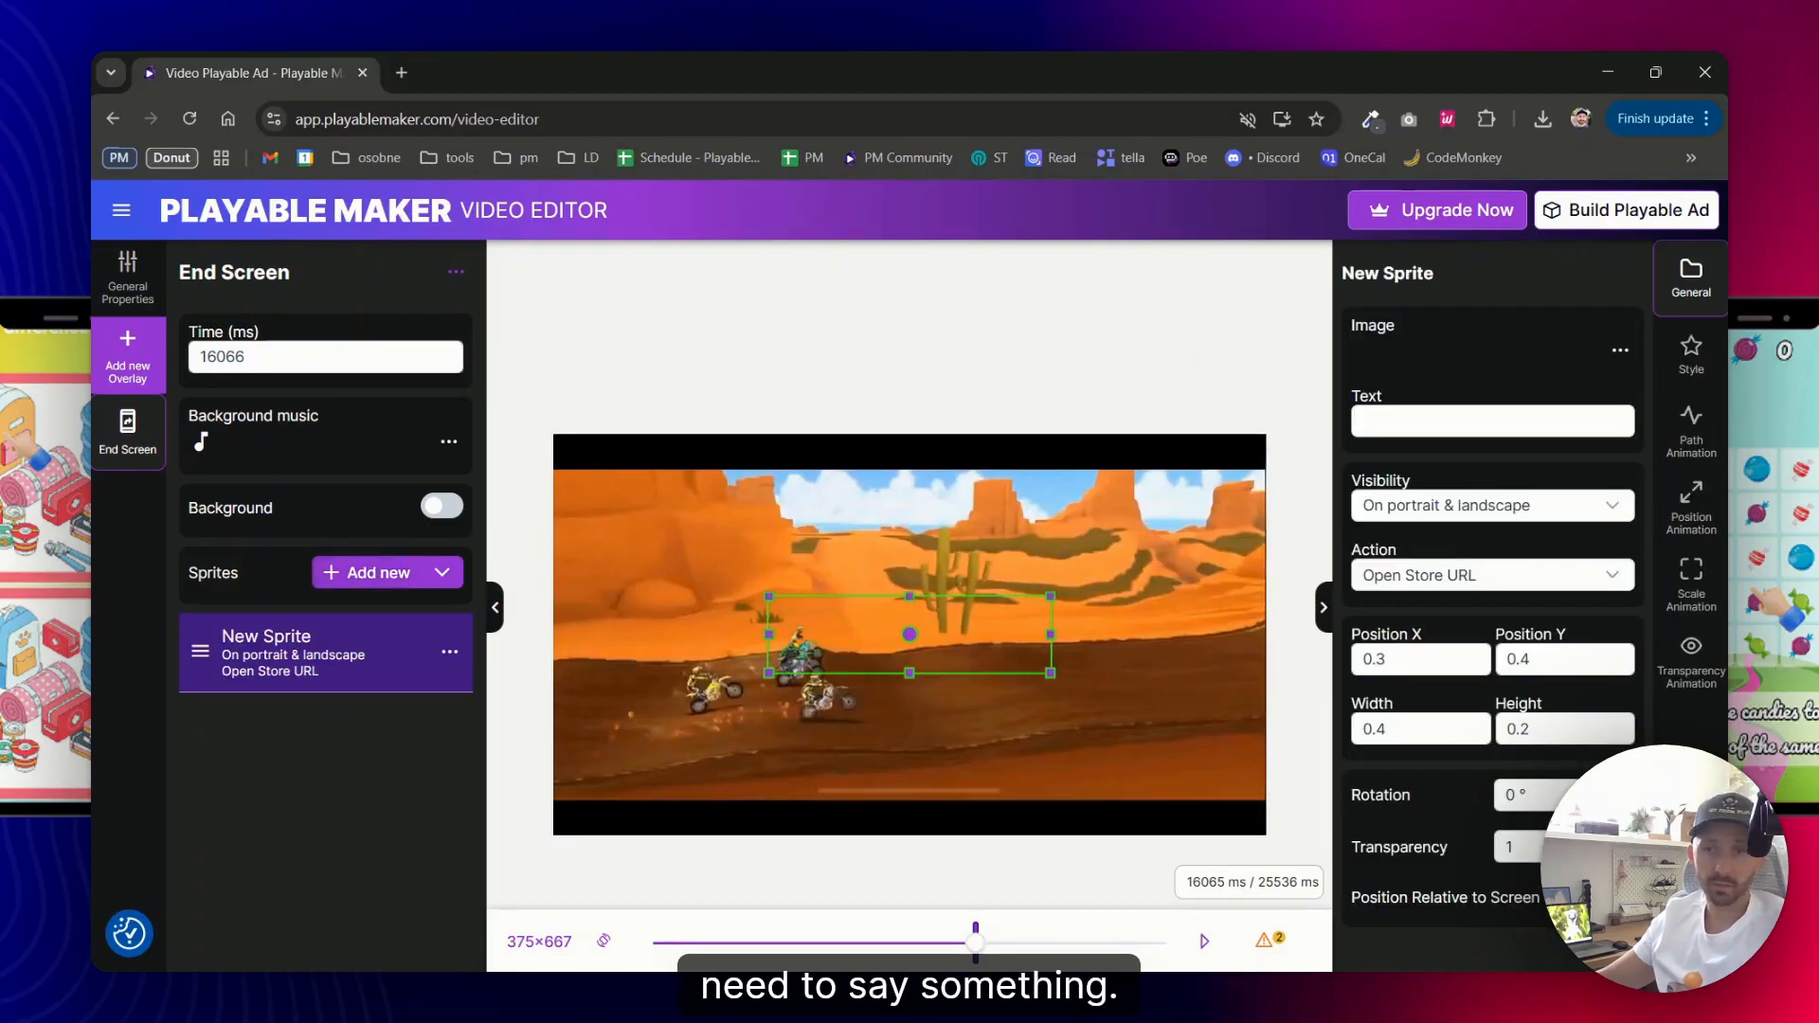
click(1620, 348)
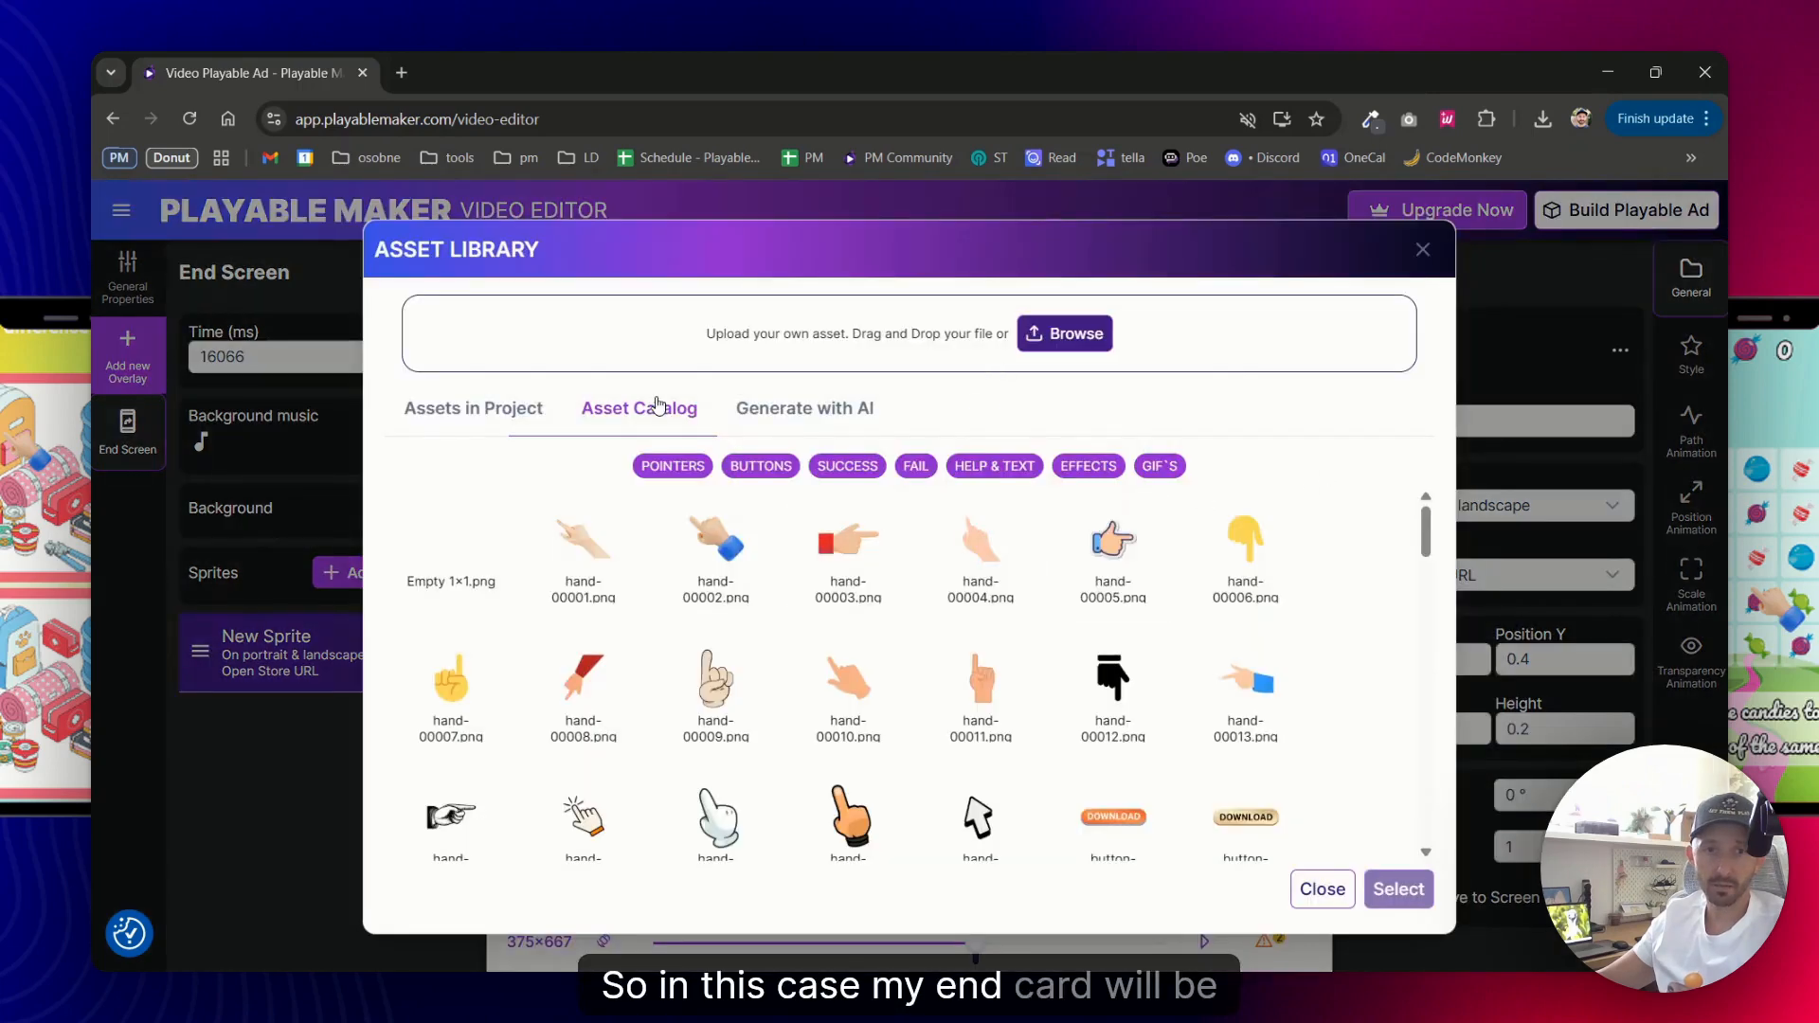
click(474, 408)
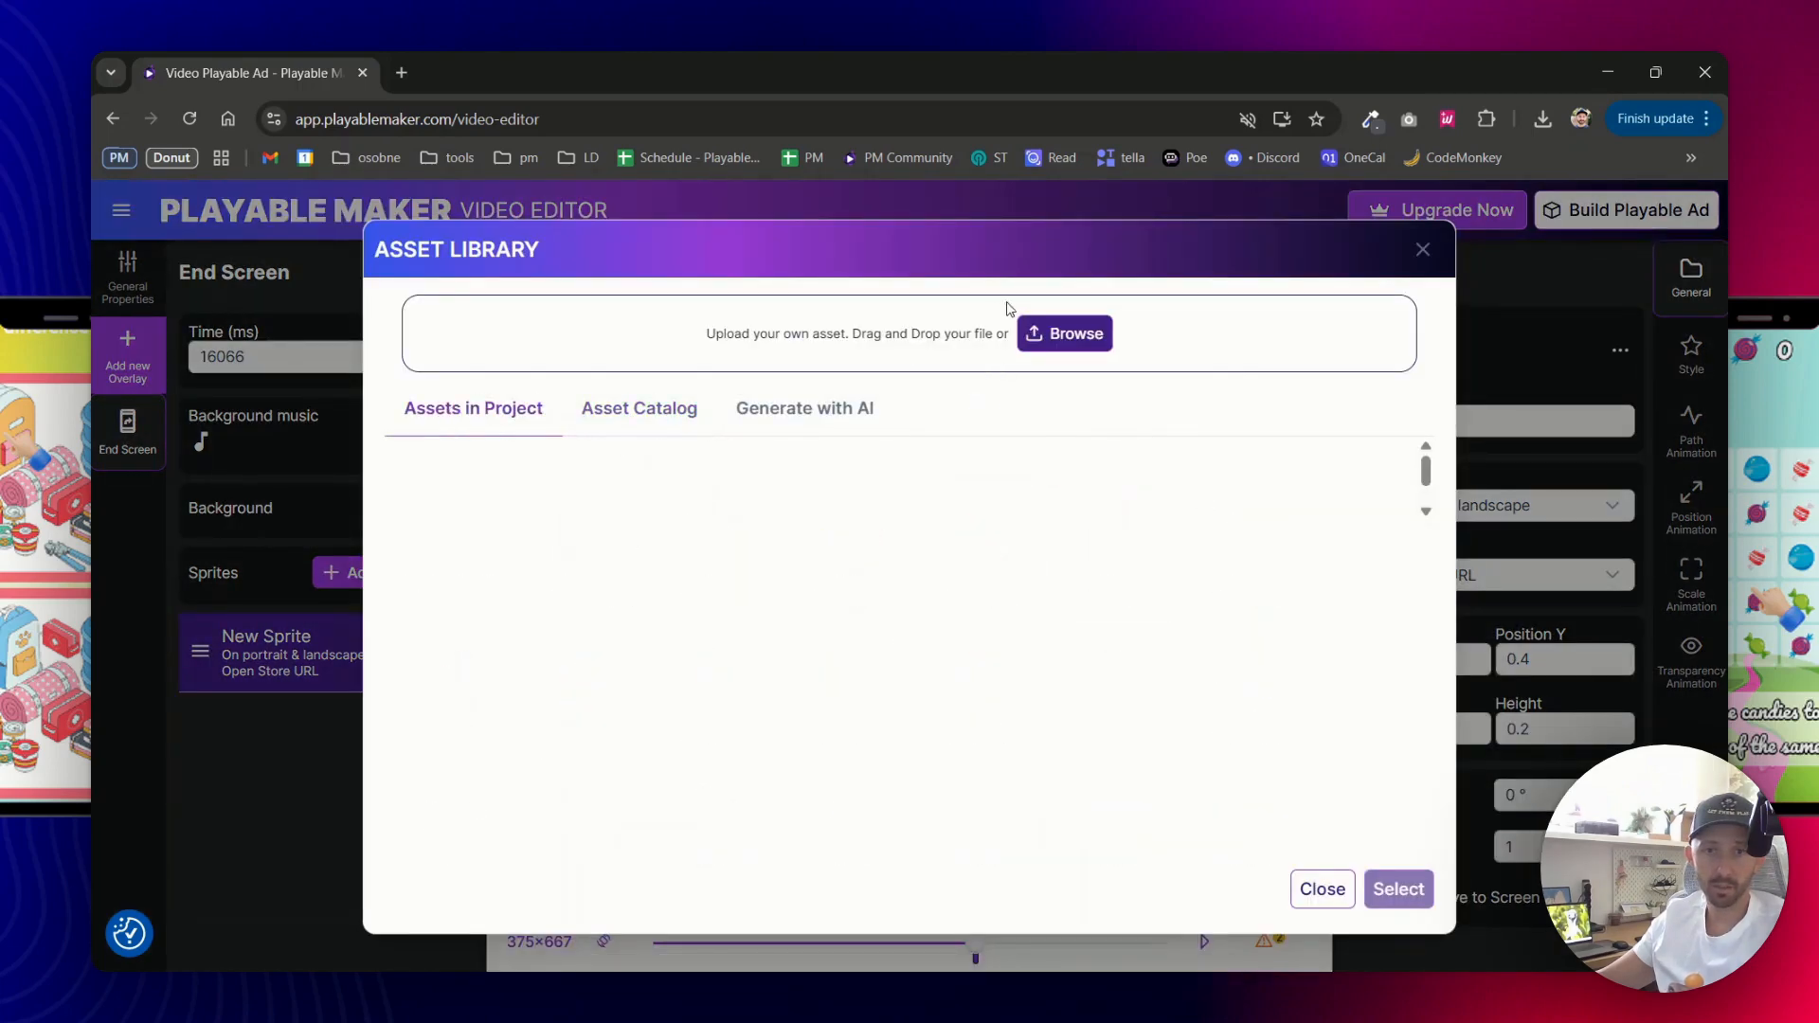
click(1065, 334)
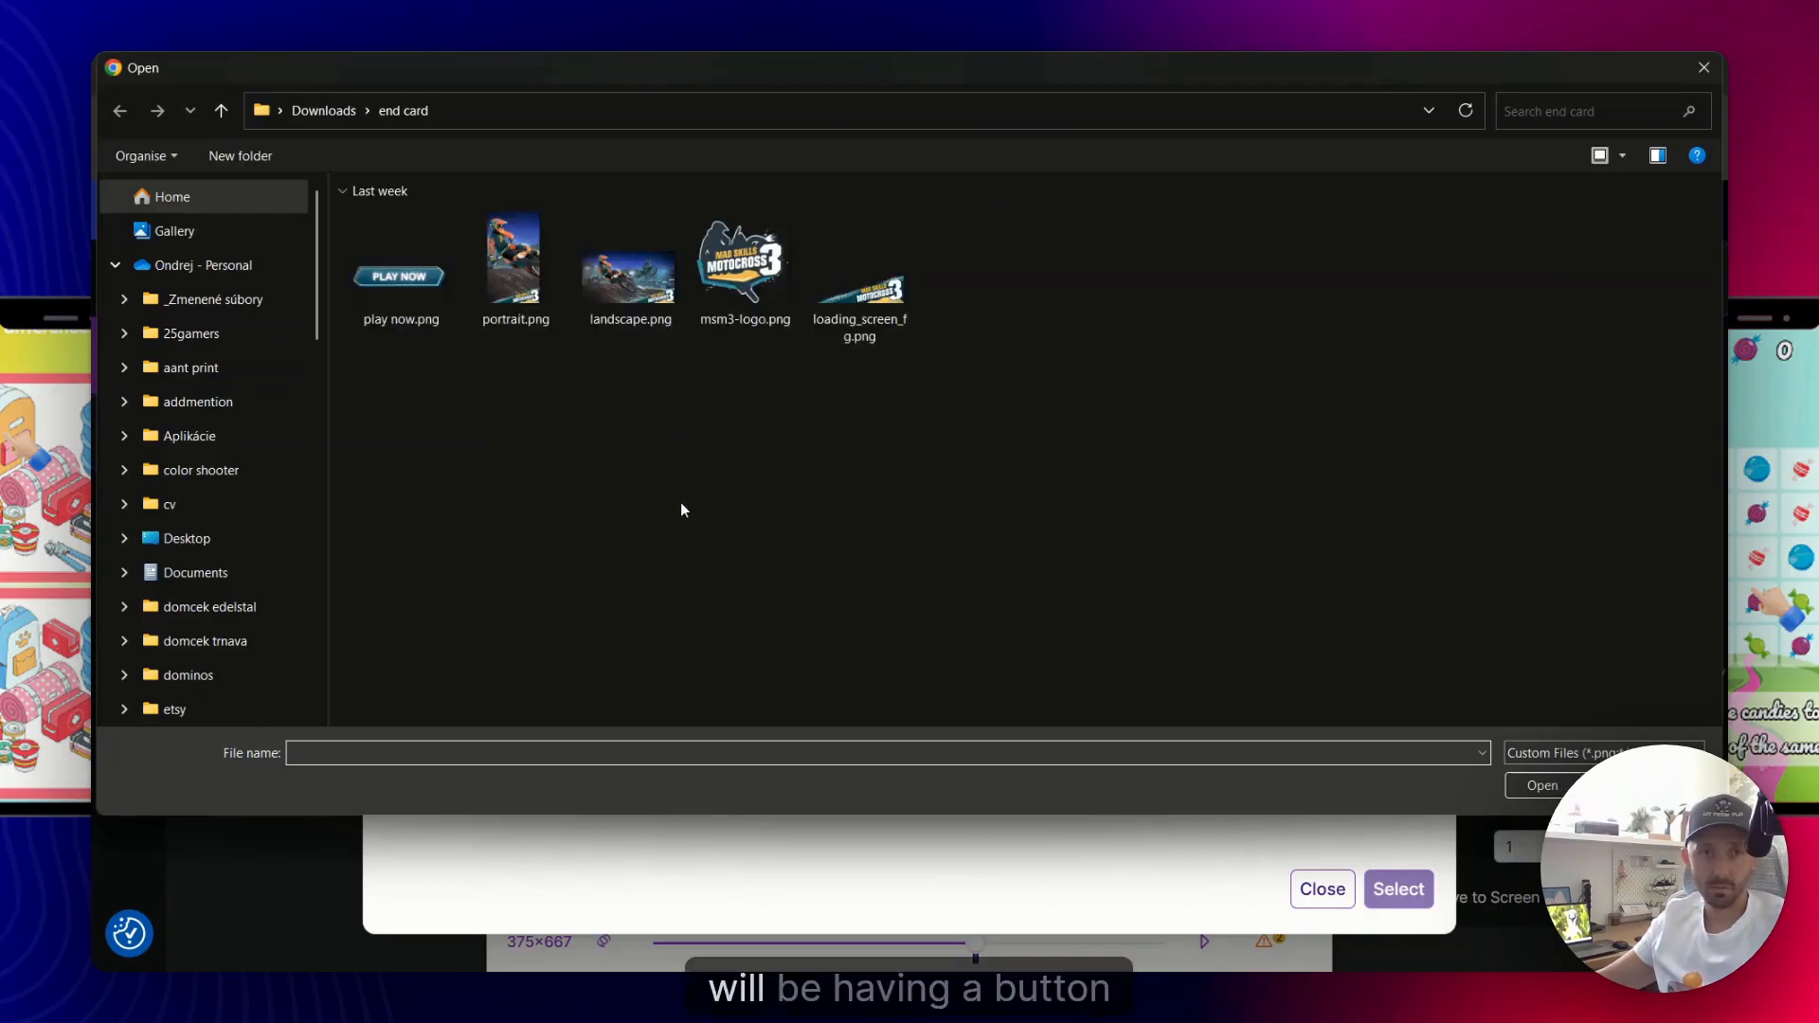
Upload play now.png and msm3-logo.png to project assets and pick msm3-logo.png
click(397, 275)
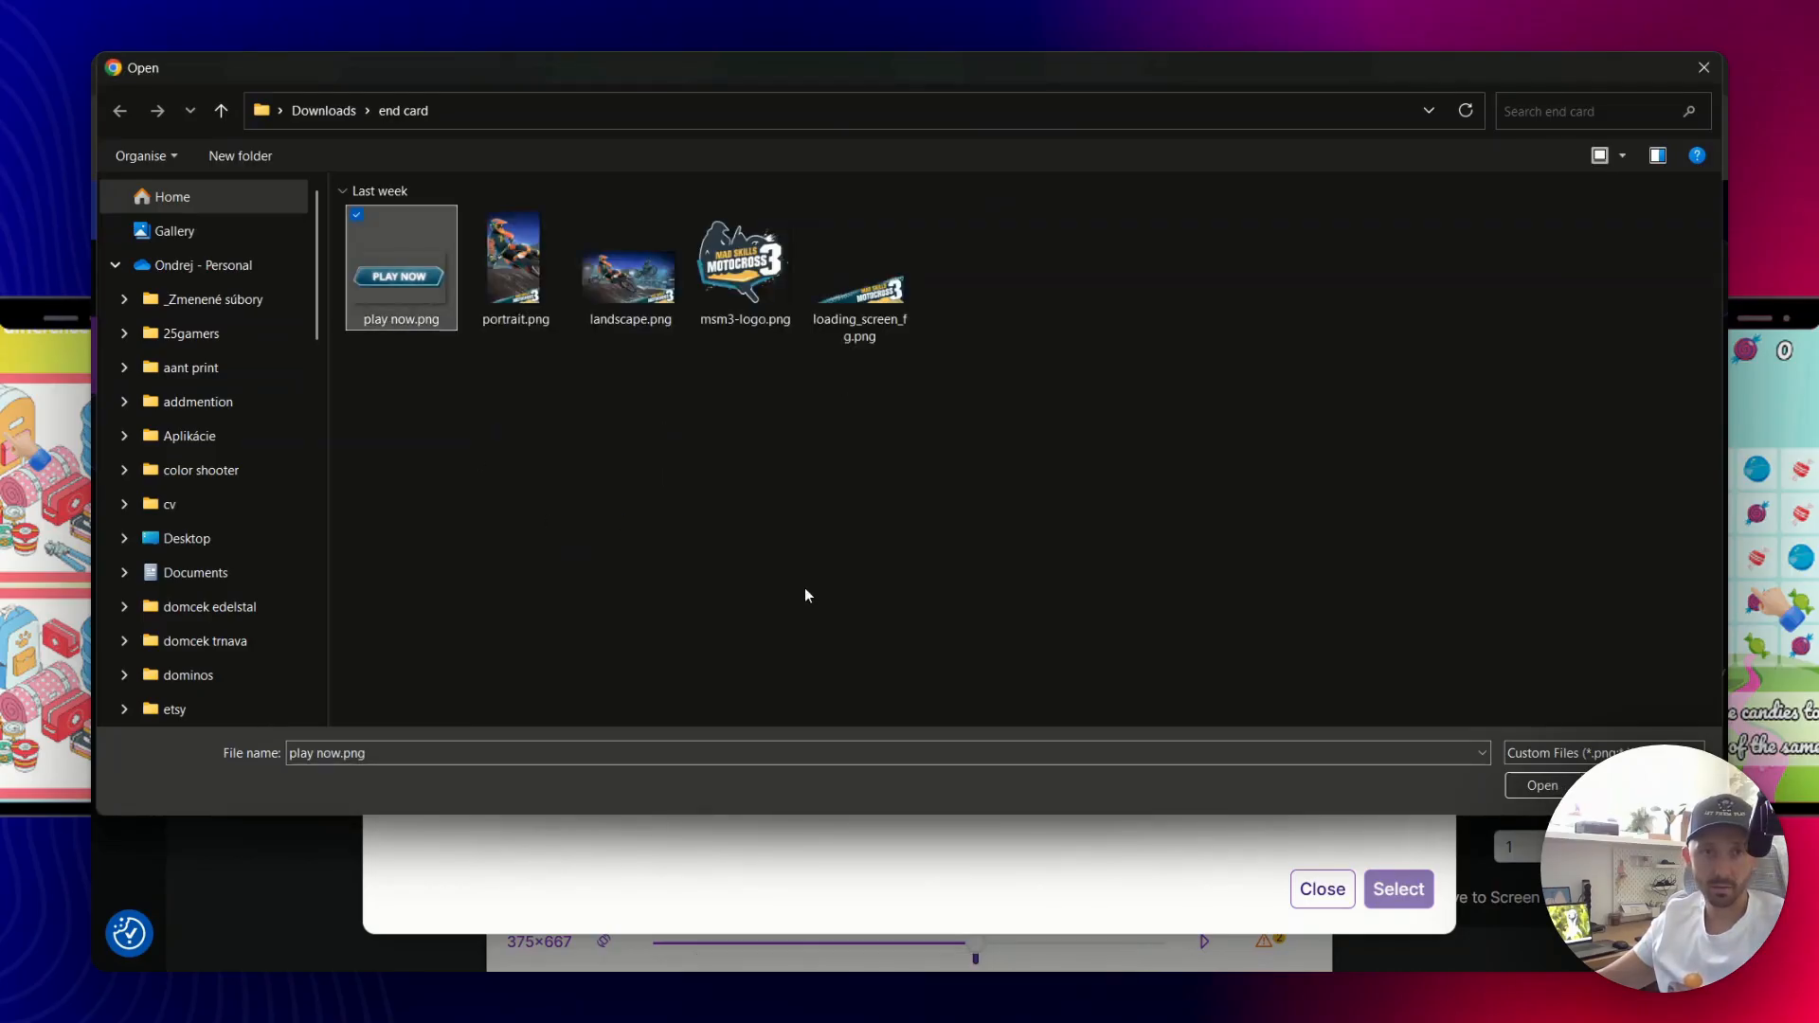
click(742, 264)
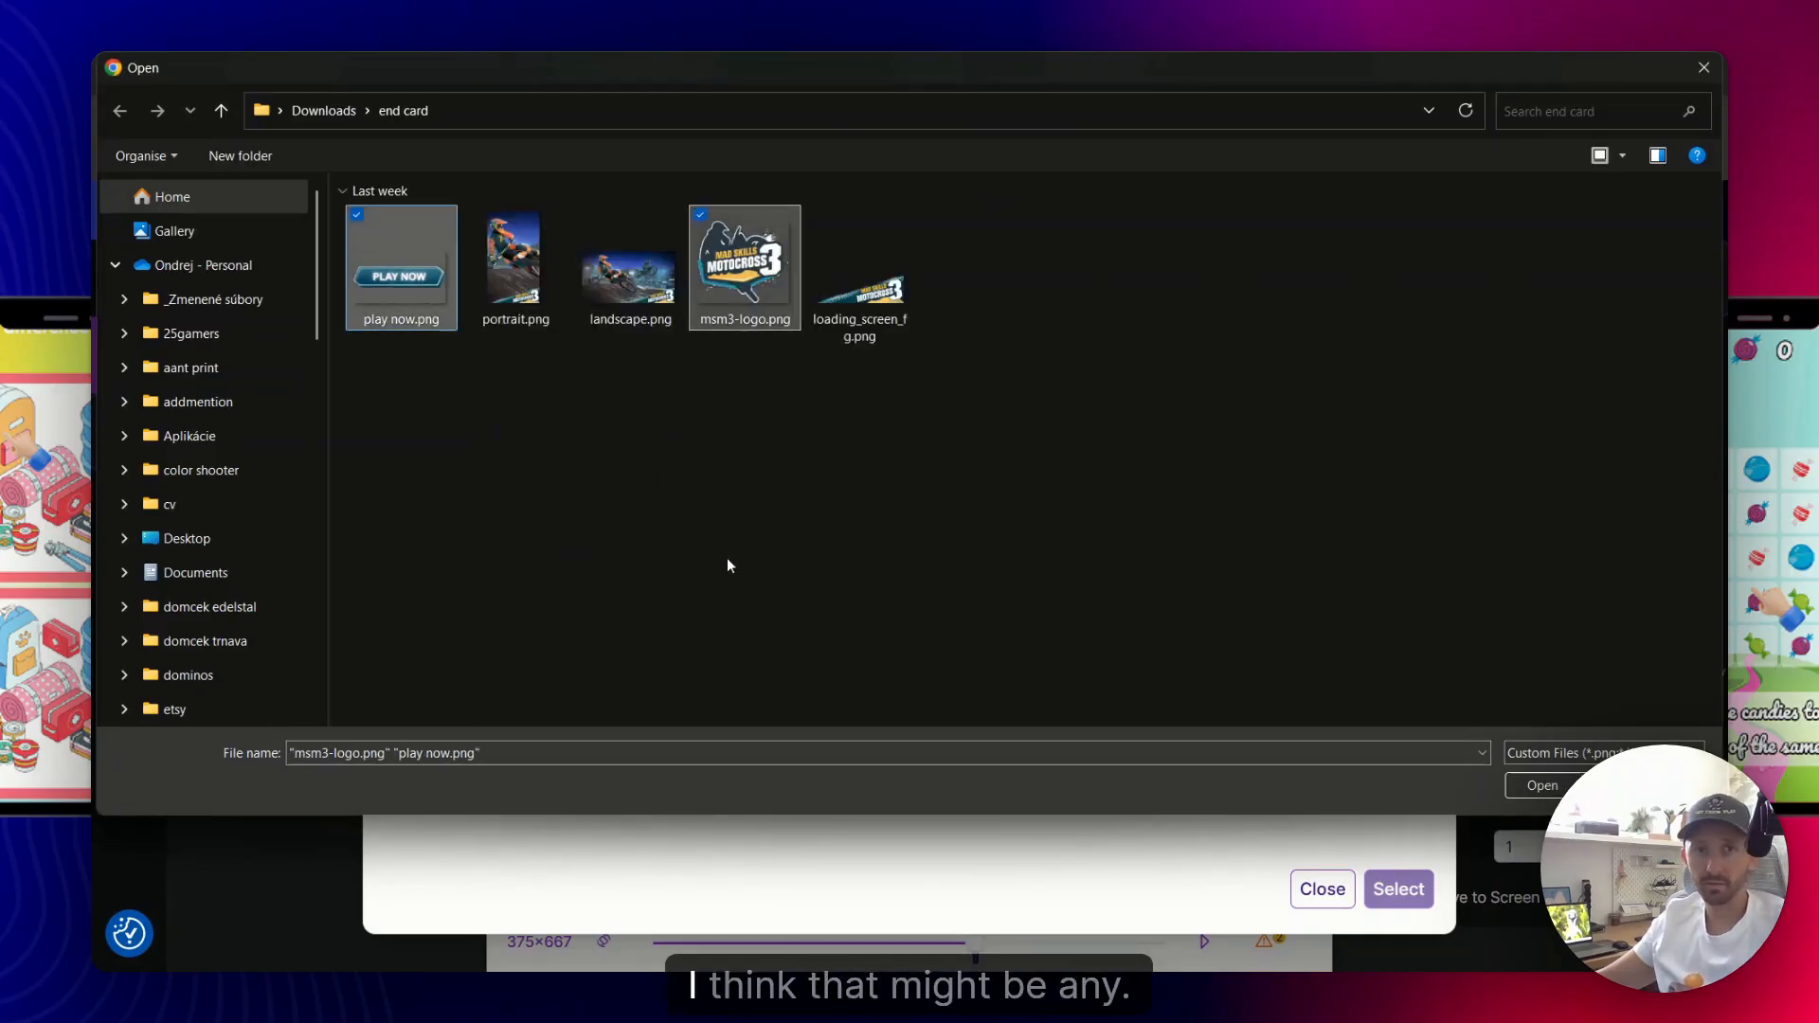
click(858, 284)
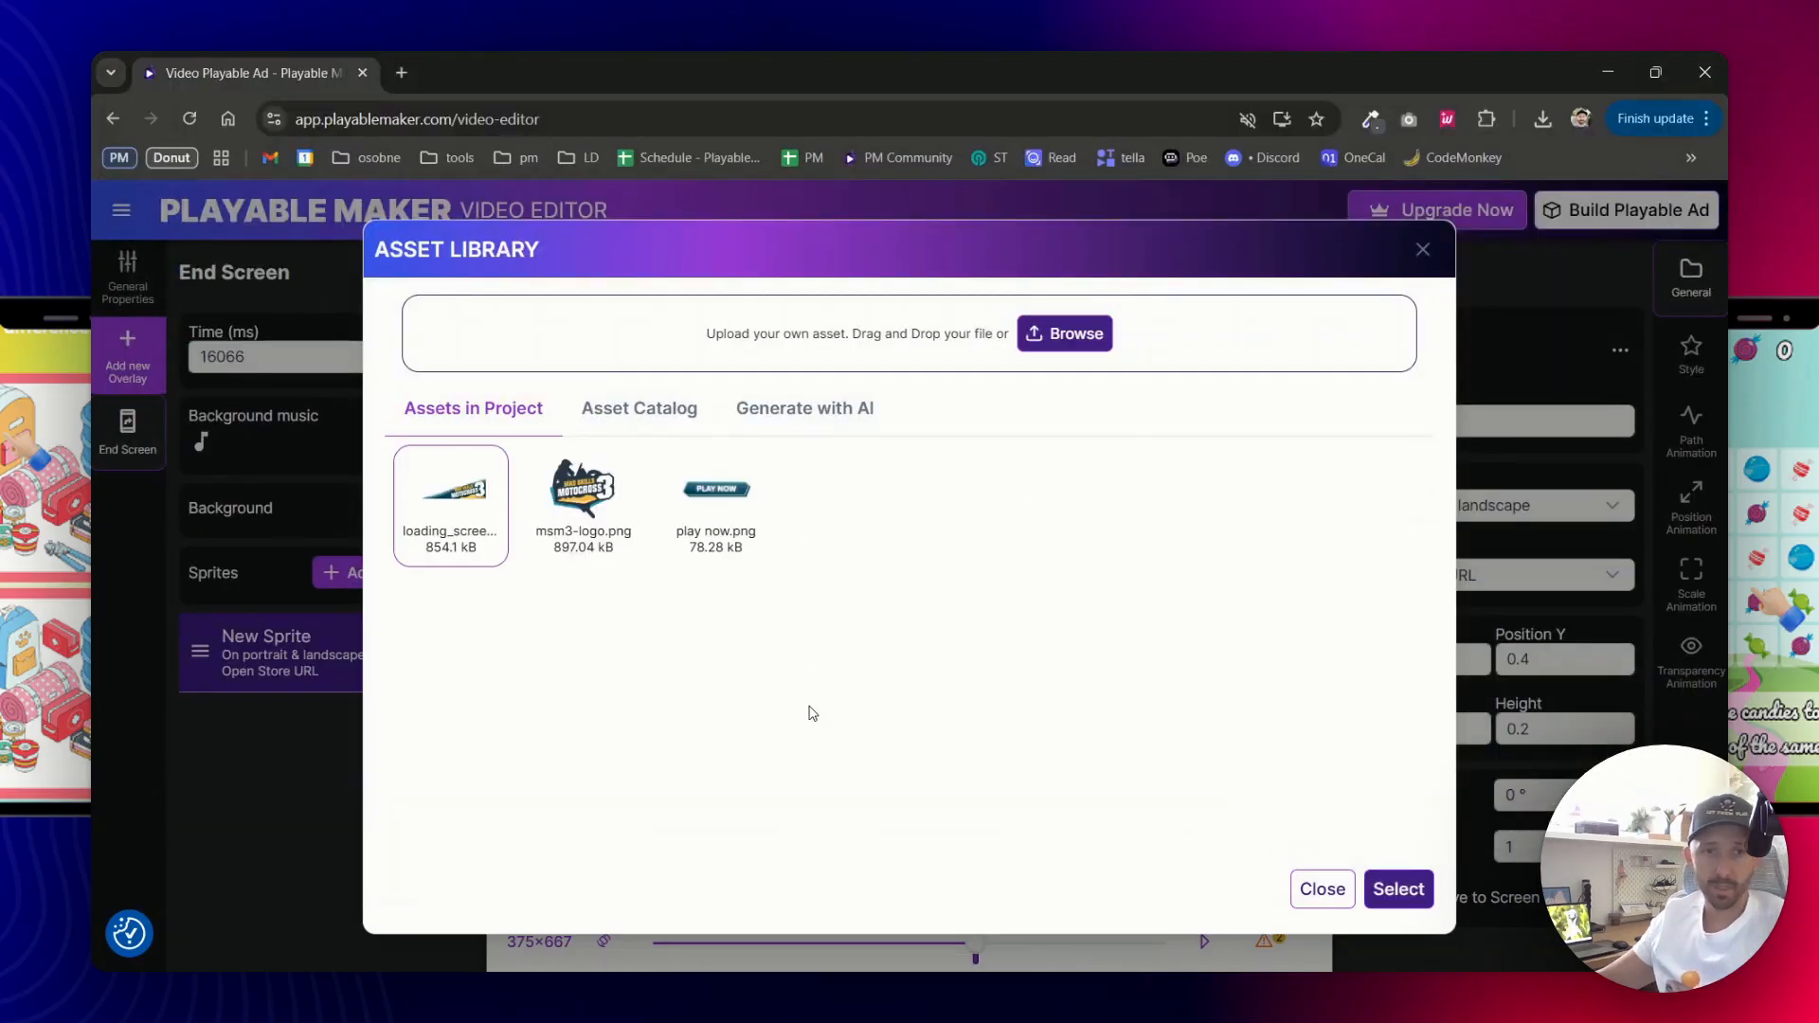
click(584, 489)
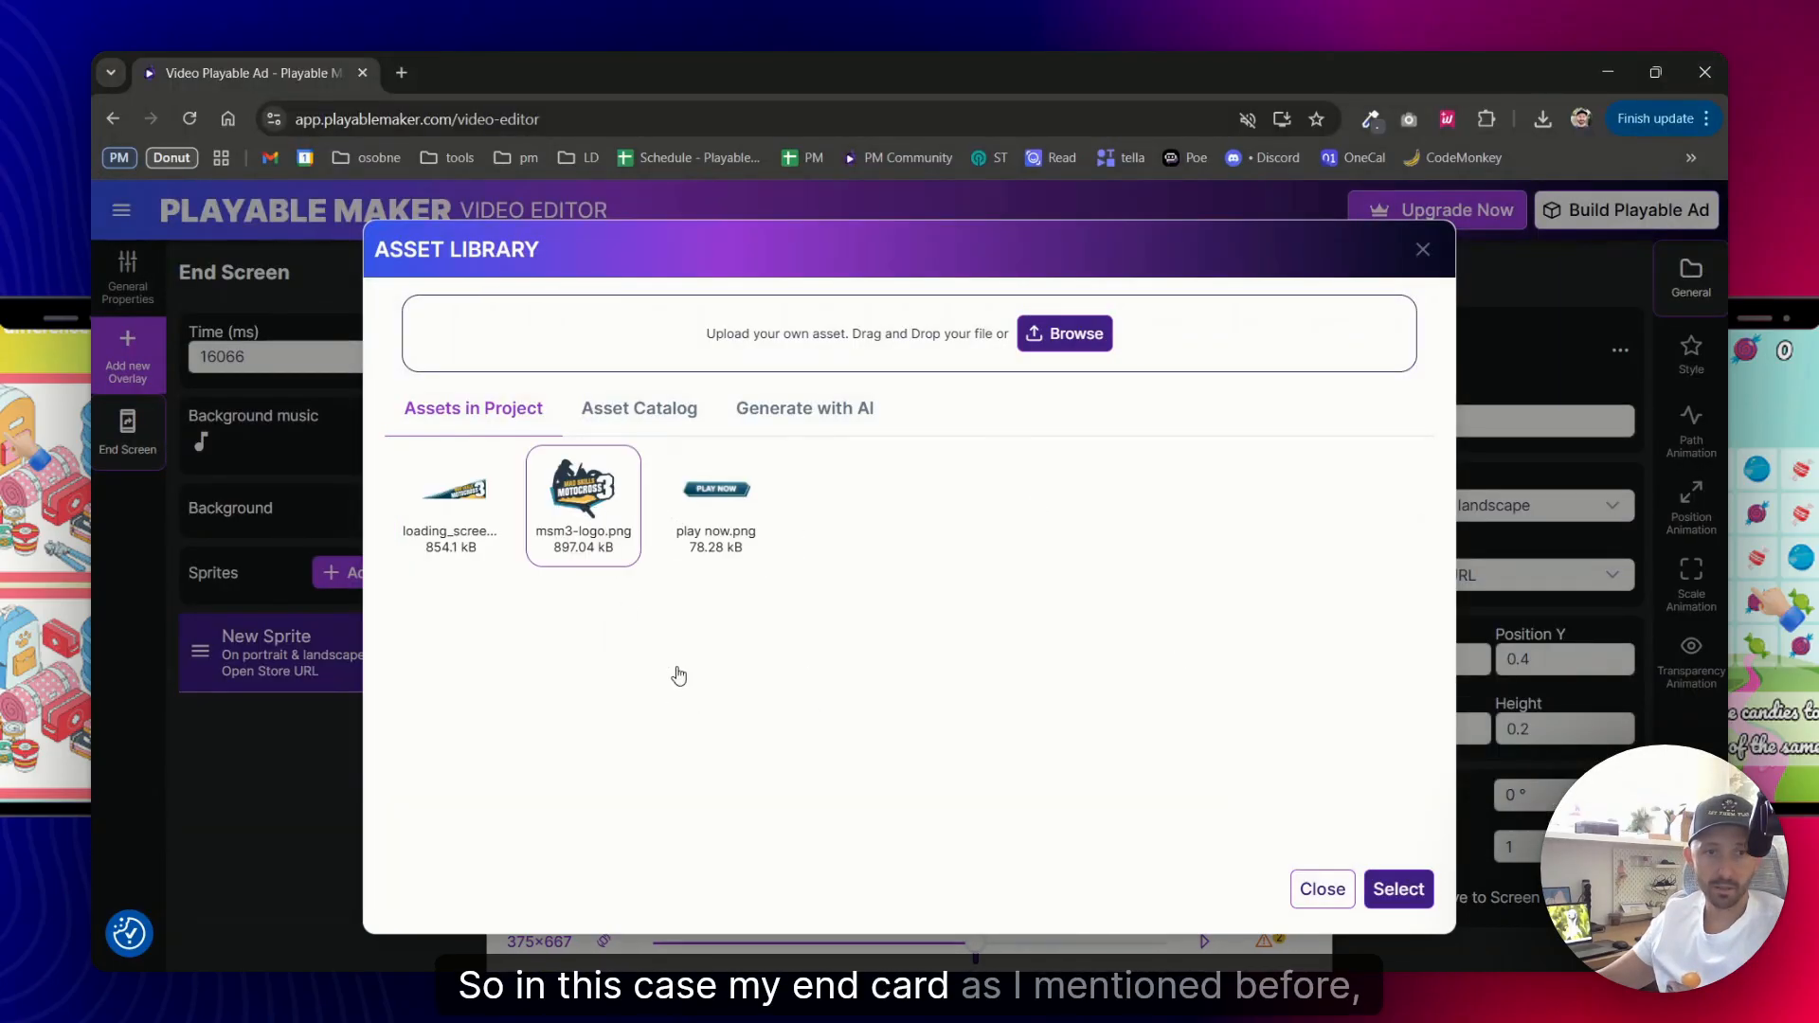
Apply the logo to the first sprite, then add a play now.png sprite placed below it
click(1399, 889)
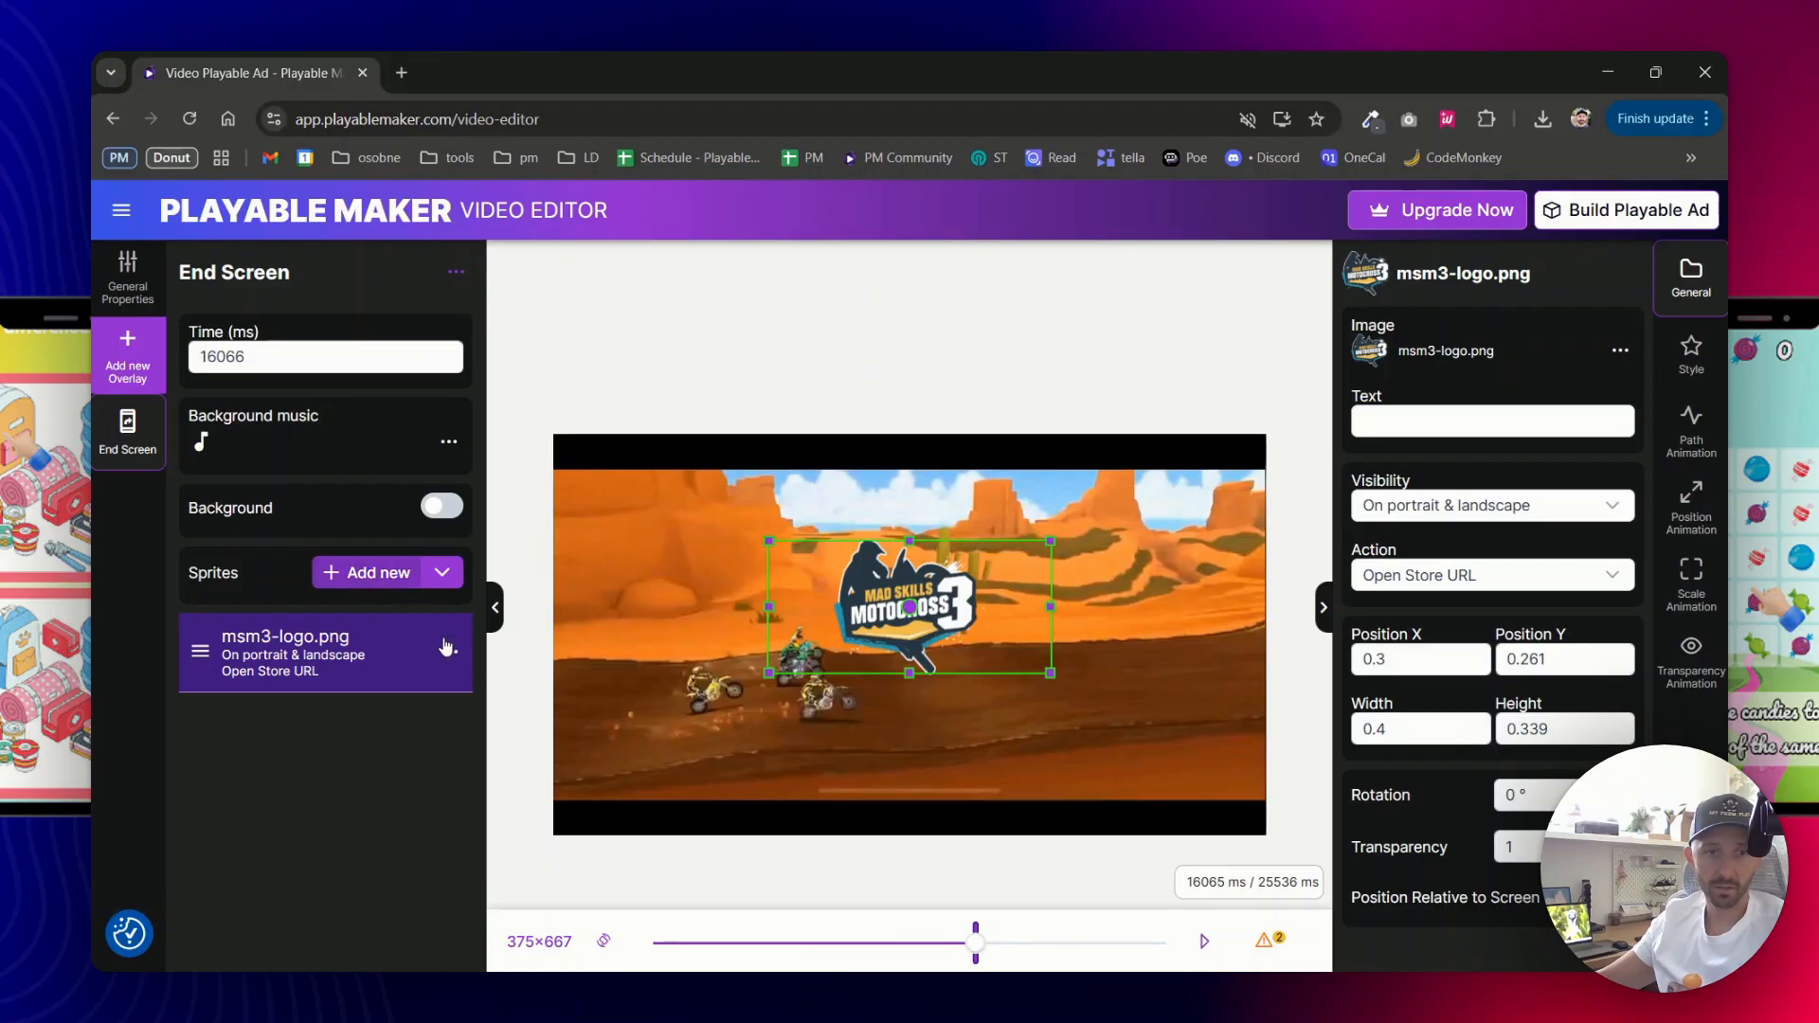
click(364, 572)
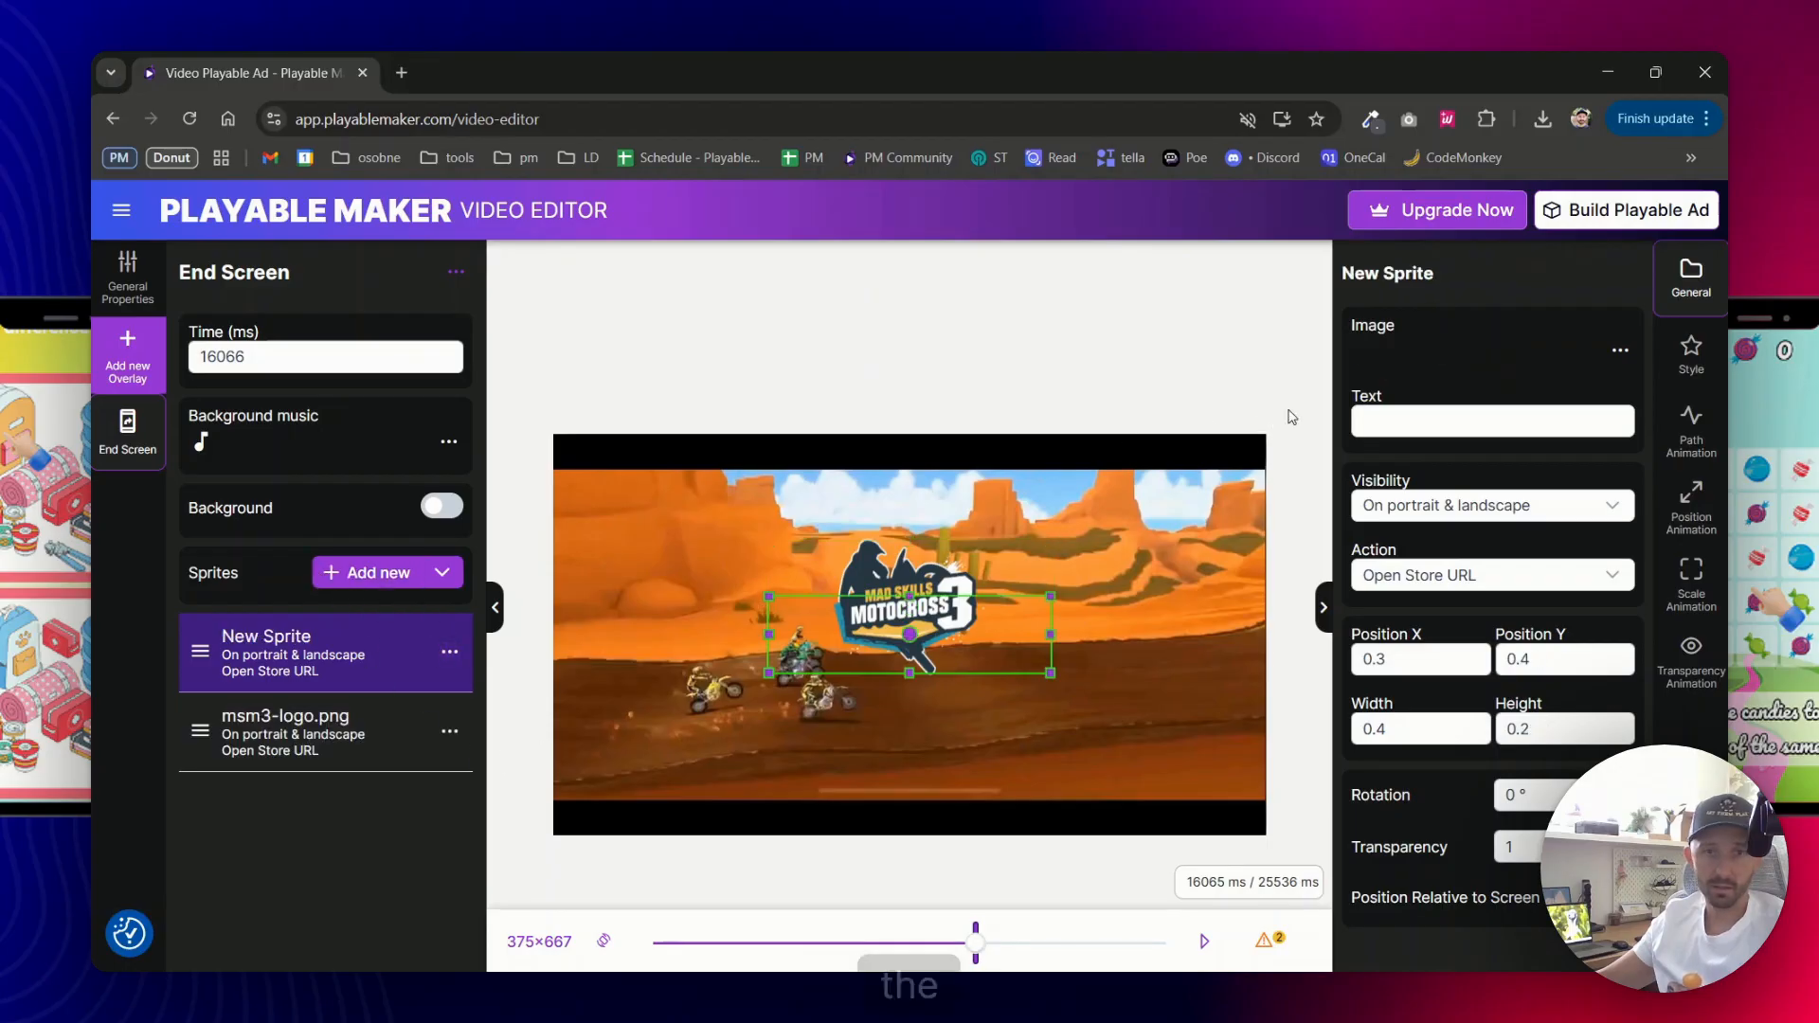
click(1620, 349)
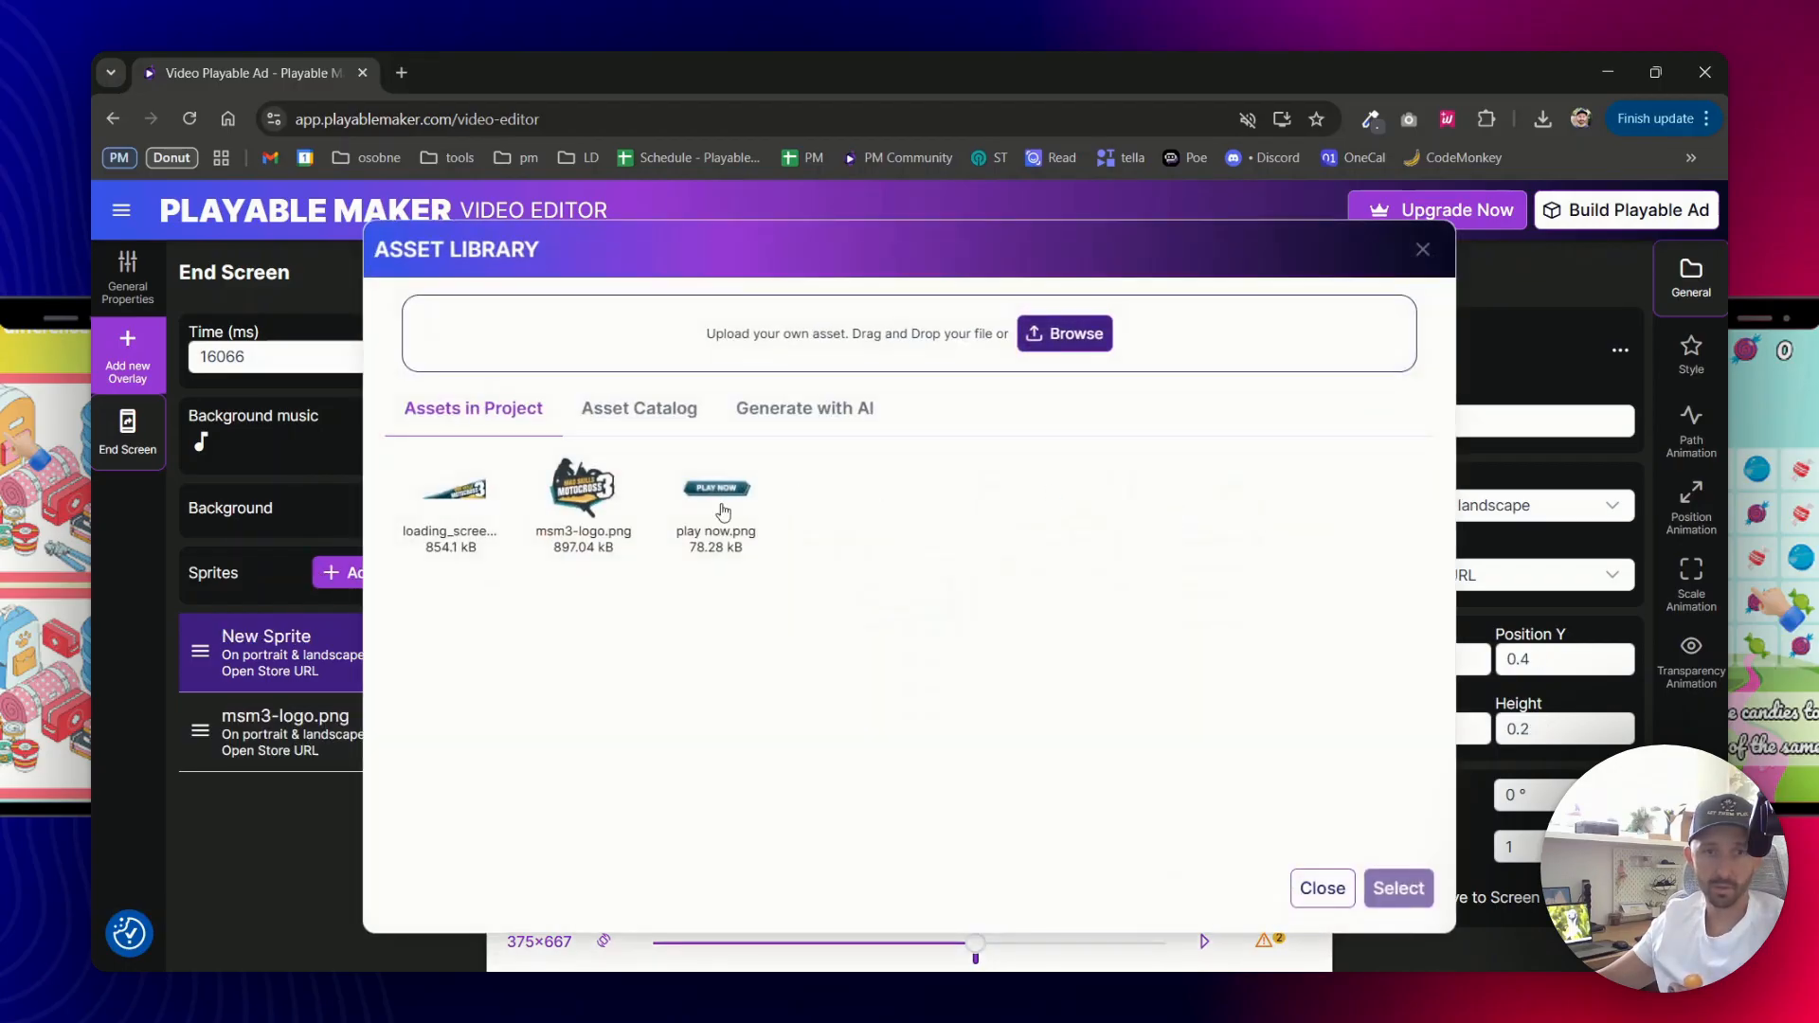
click(717, 504)
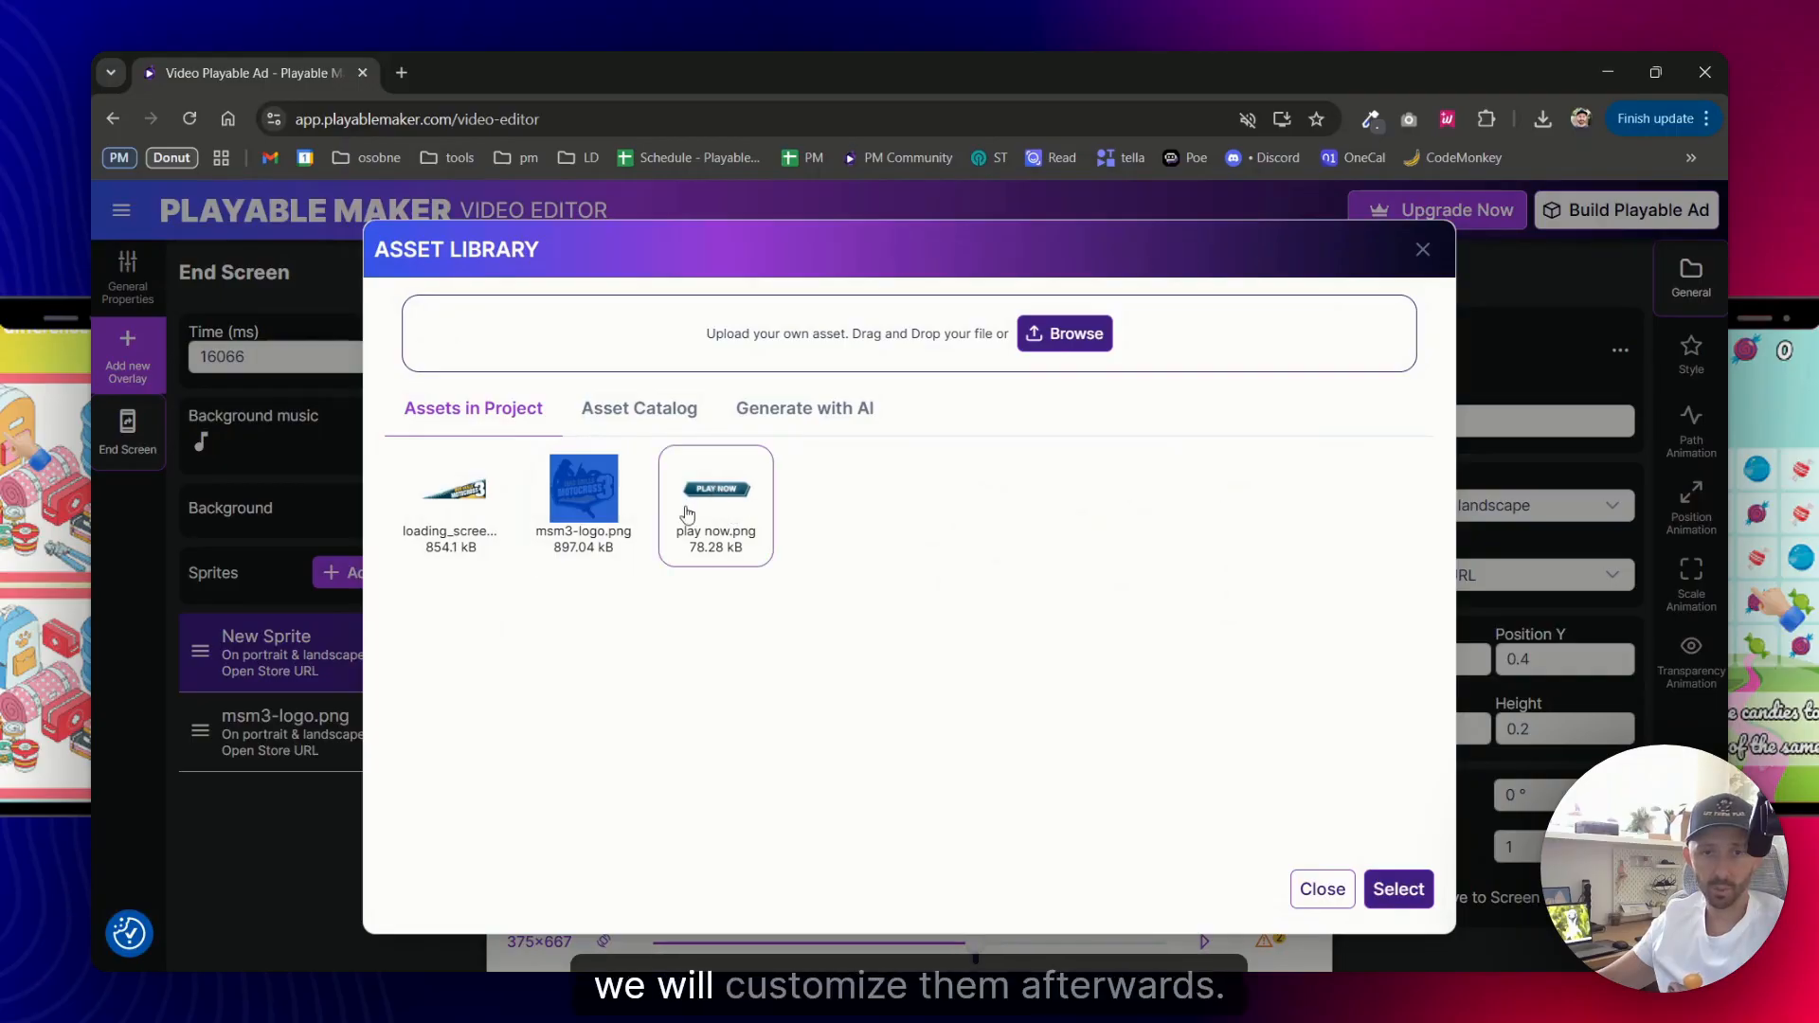
click(1398, 889)
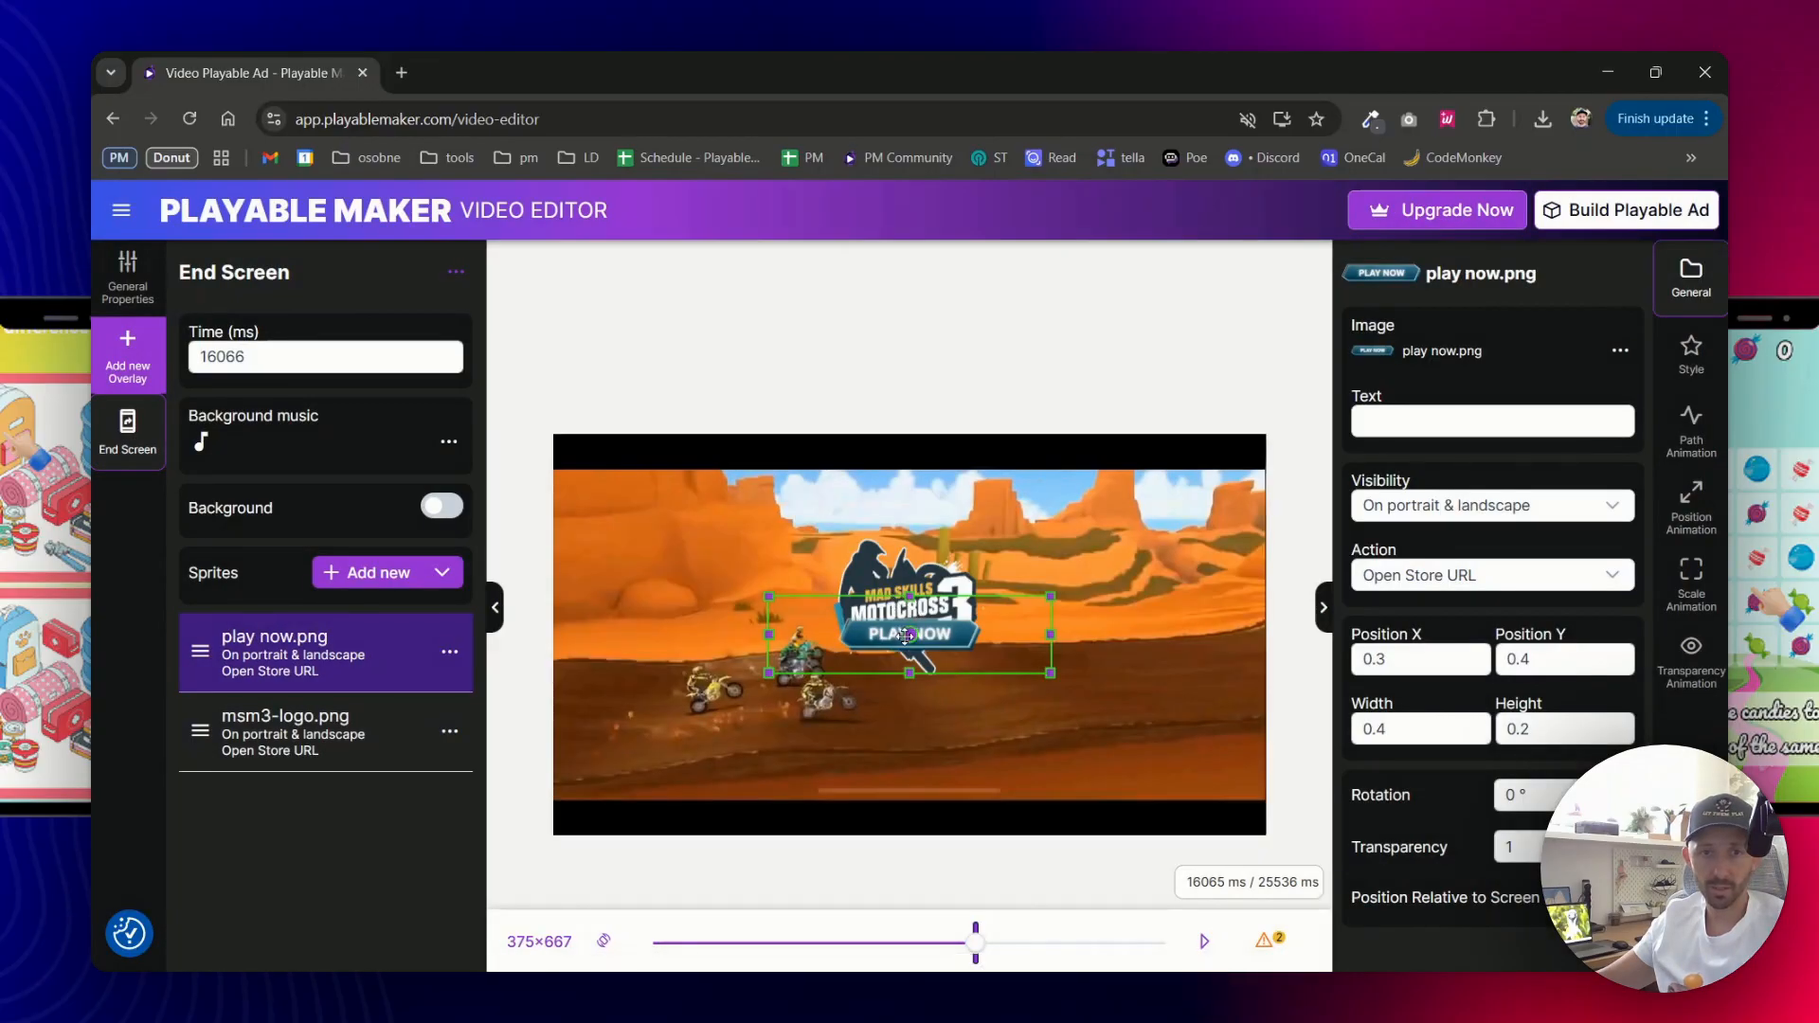
drag(908, 635, 907, 721)
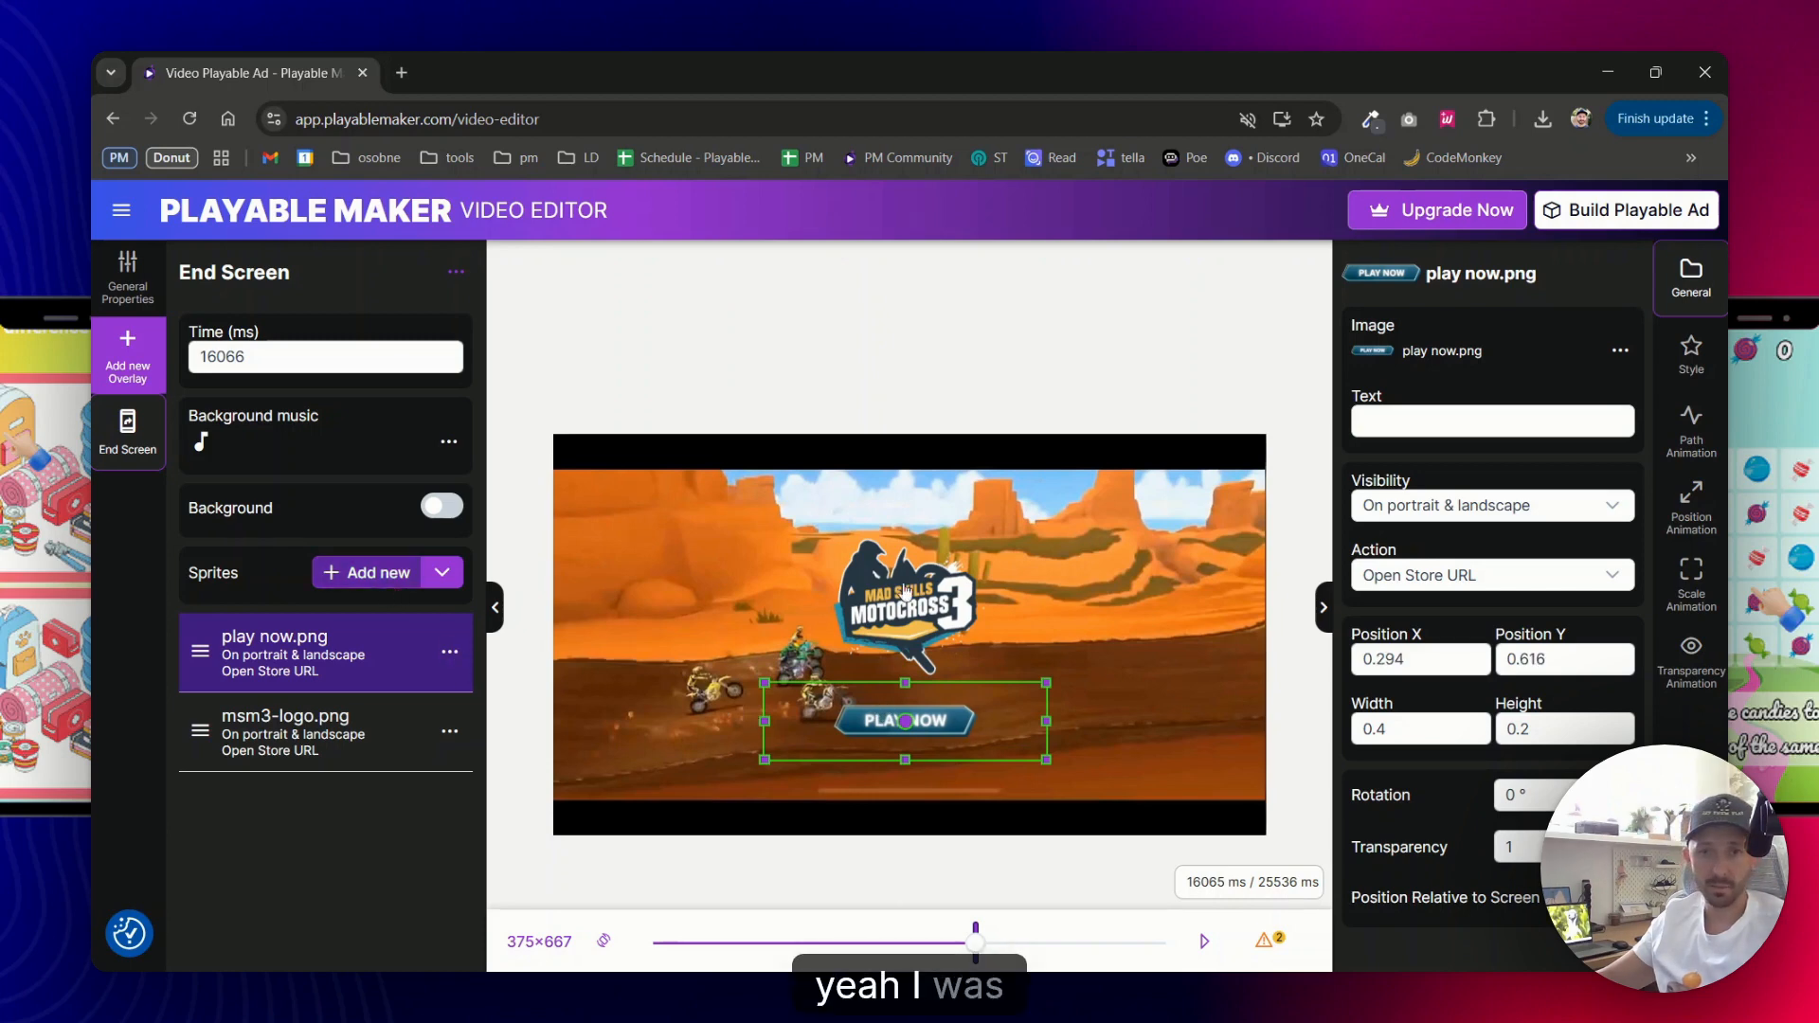
Add a loading_screen_fg.png banner sprite positioned in the bottom-right corner
click(364, 572)
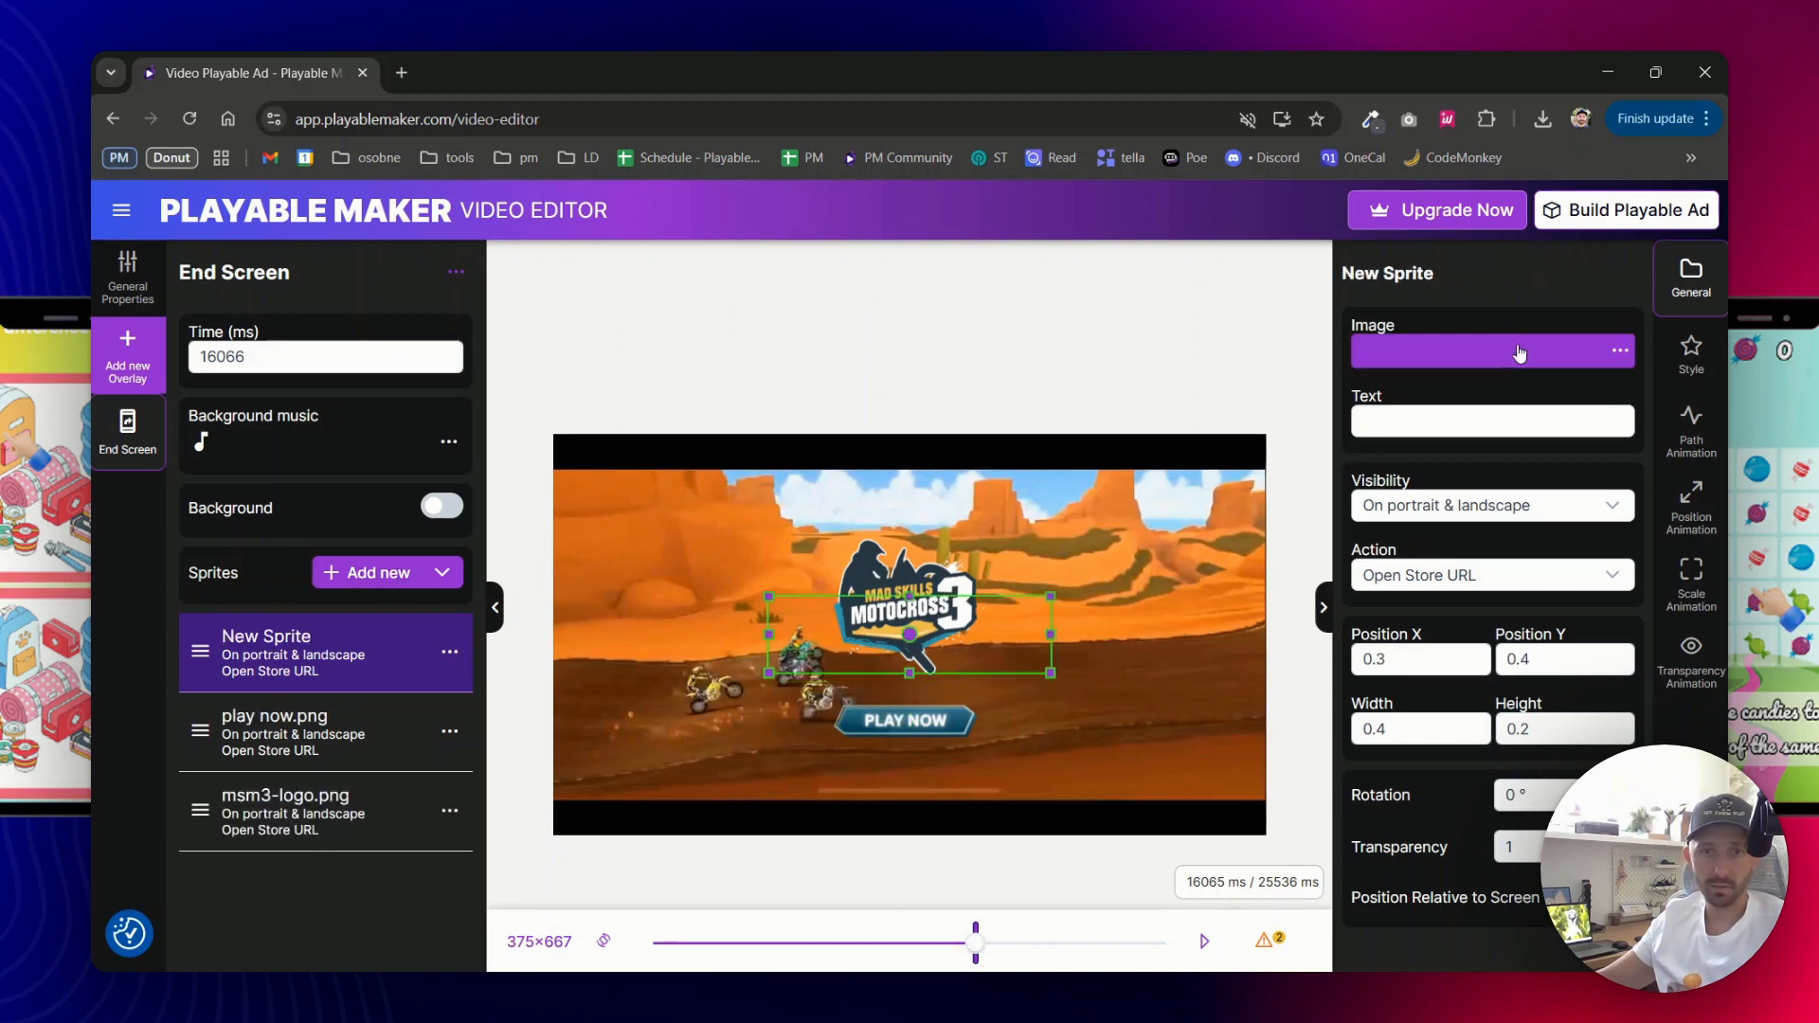
click(1519, 352)
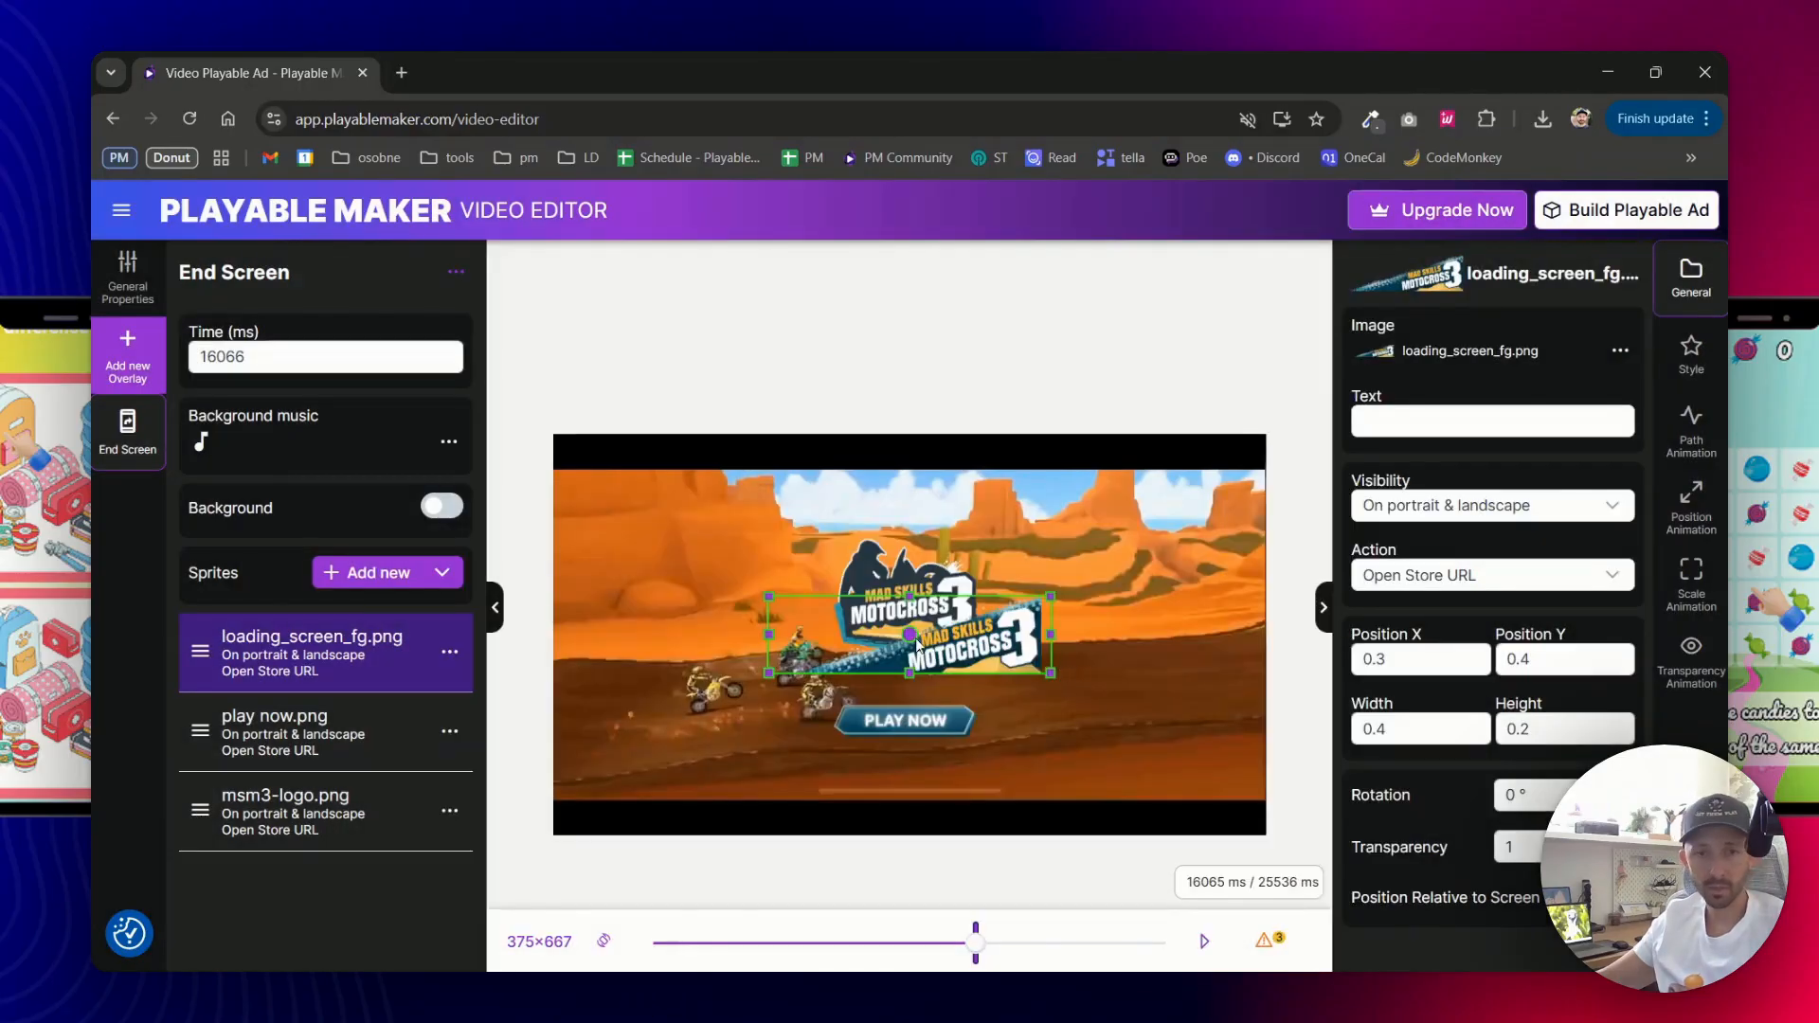
drag(908, 636, 1121, 772)
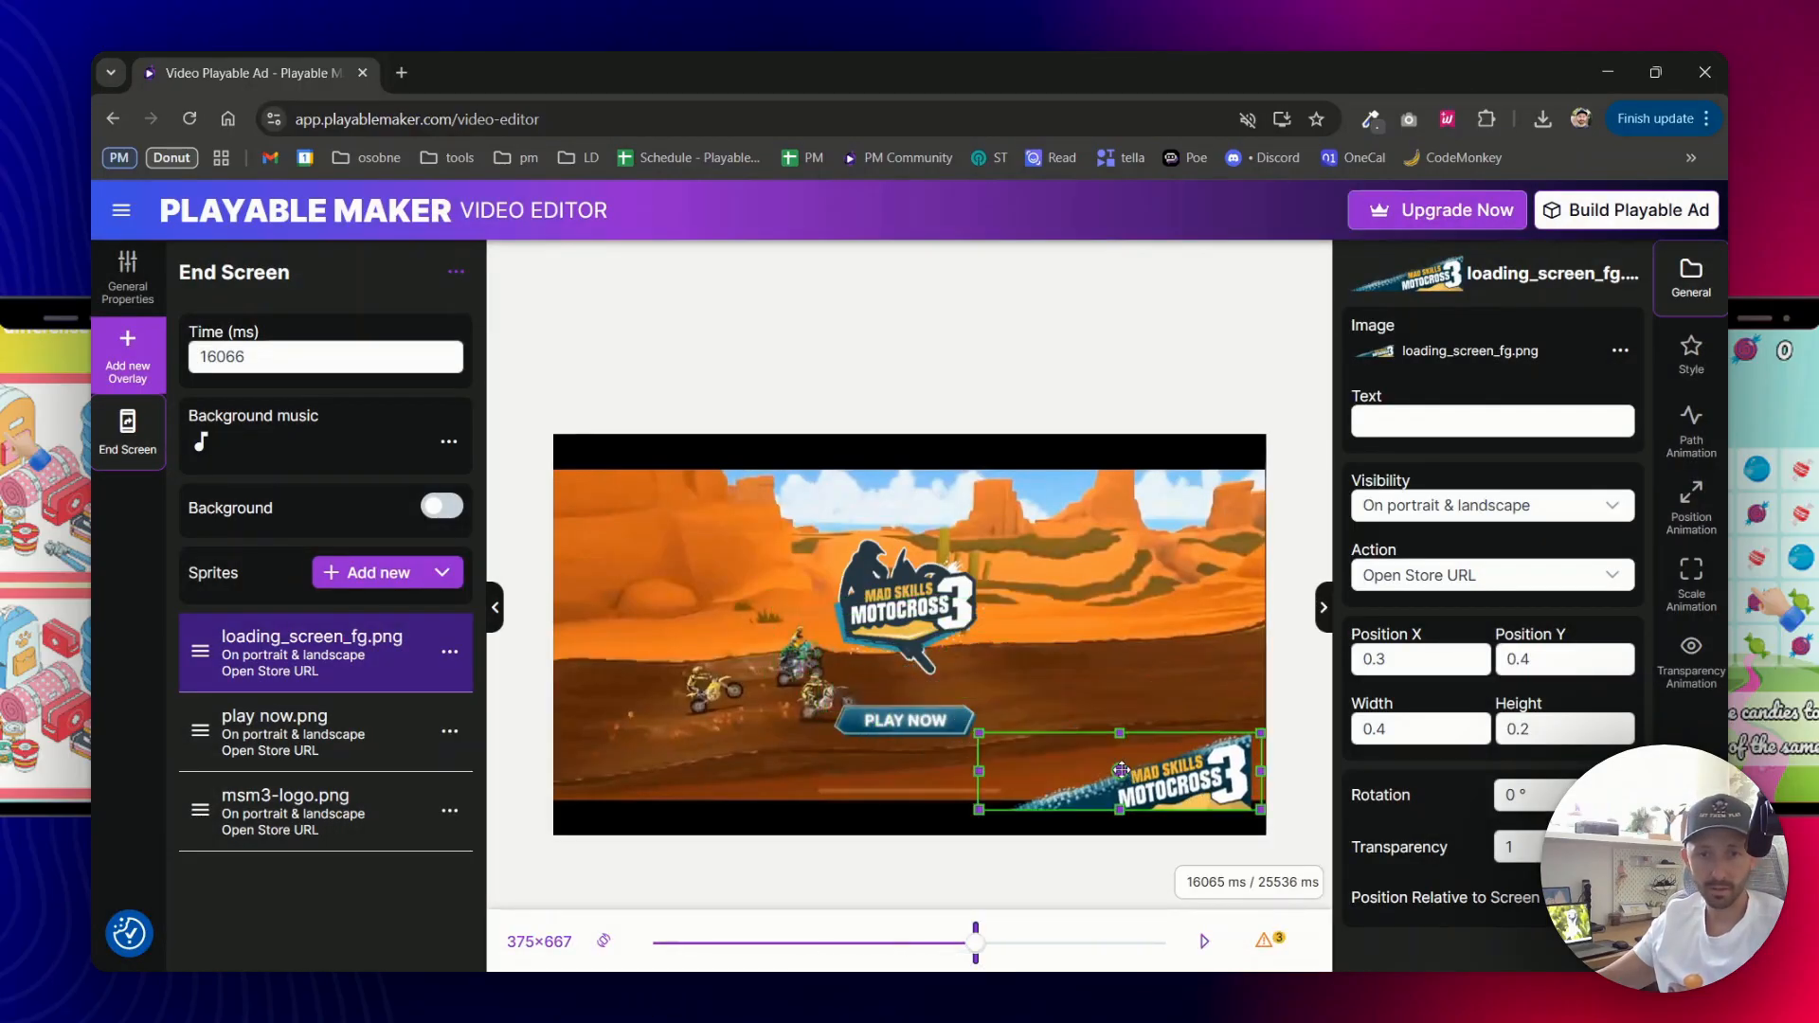
drag(1122, 769, 1122, 794)
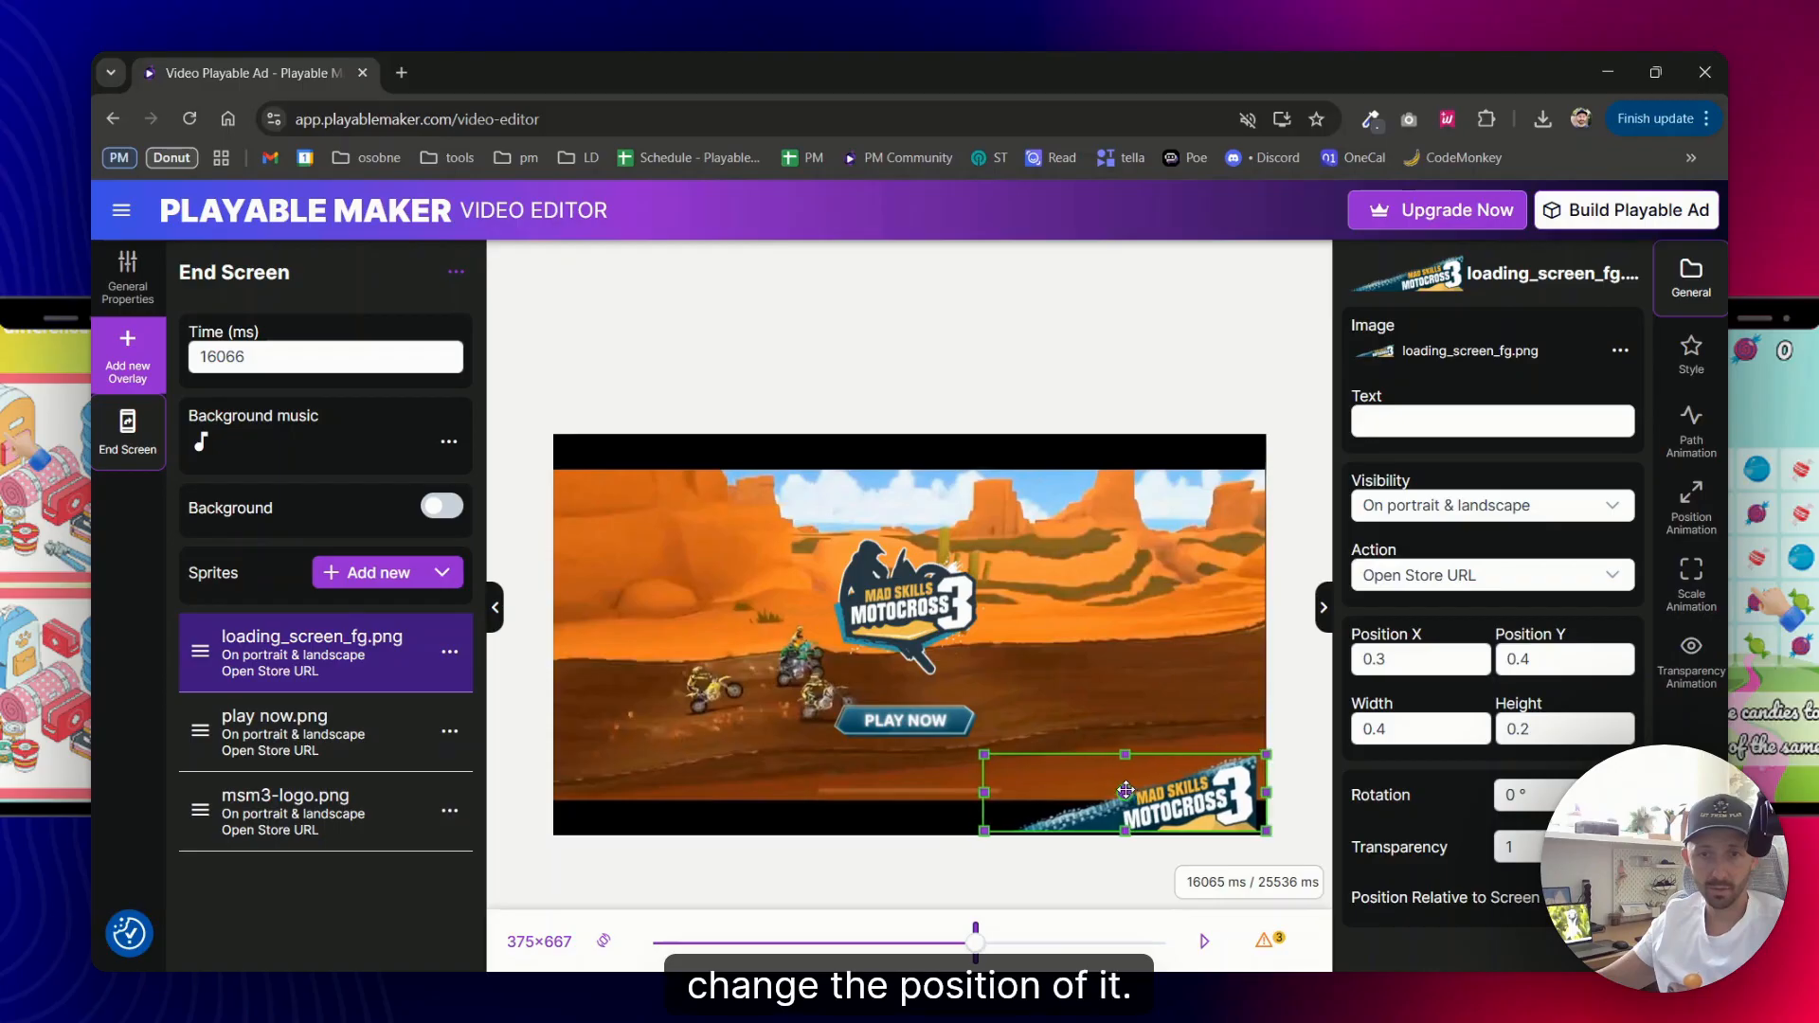
drag(1125, 792, 1124, 794)
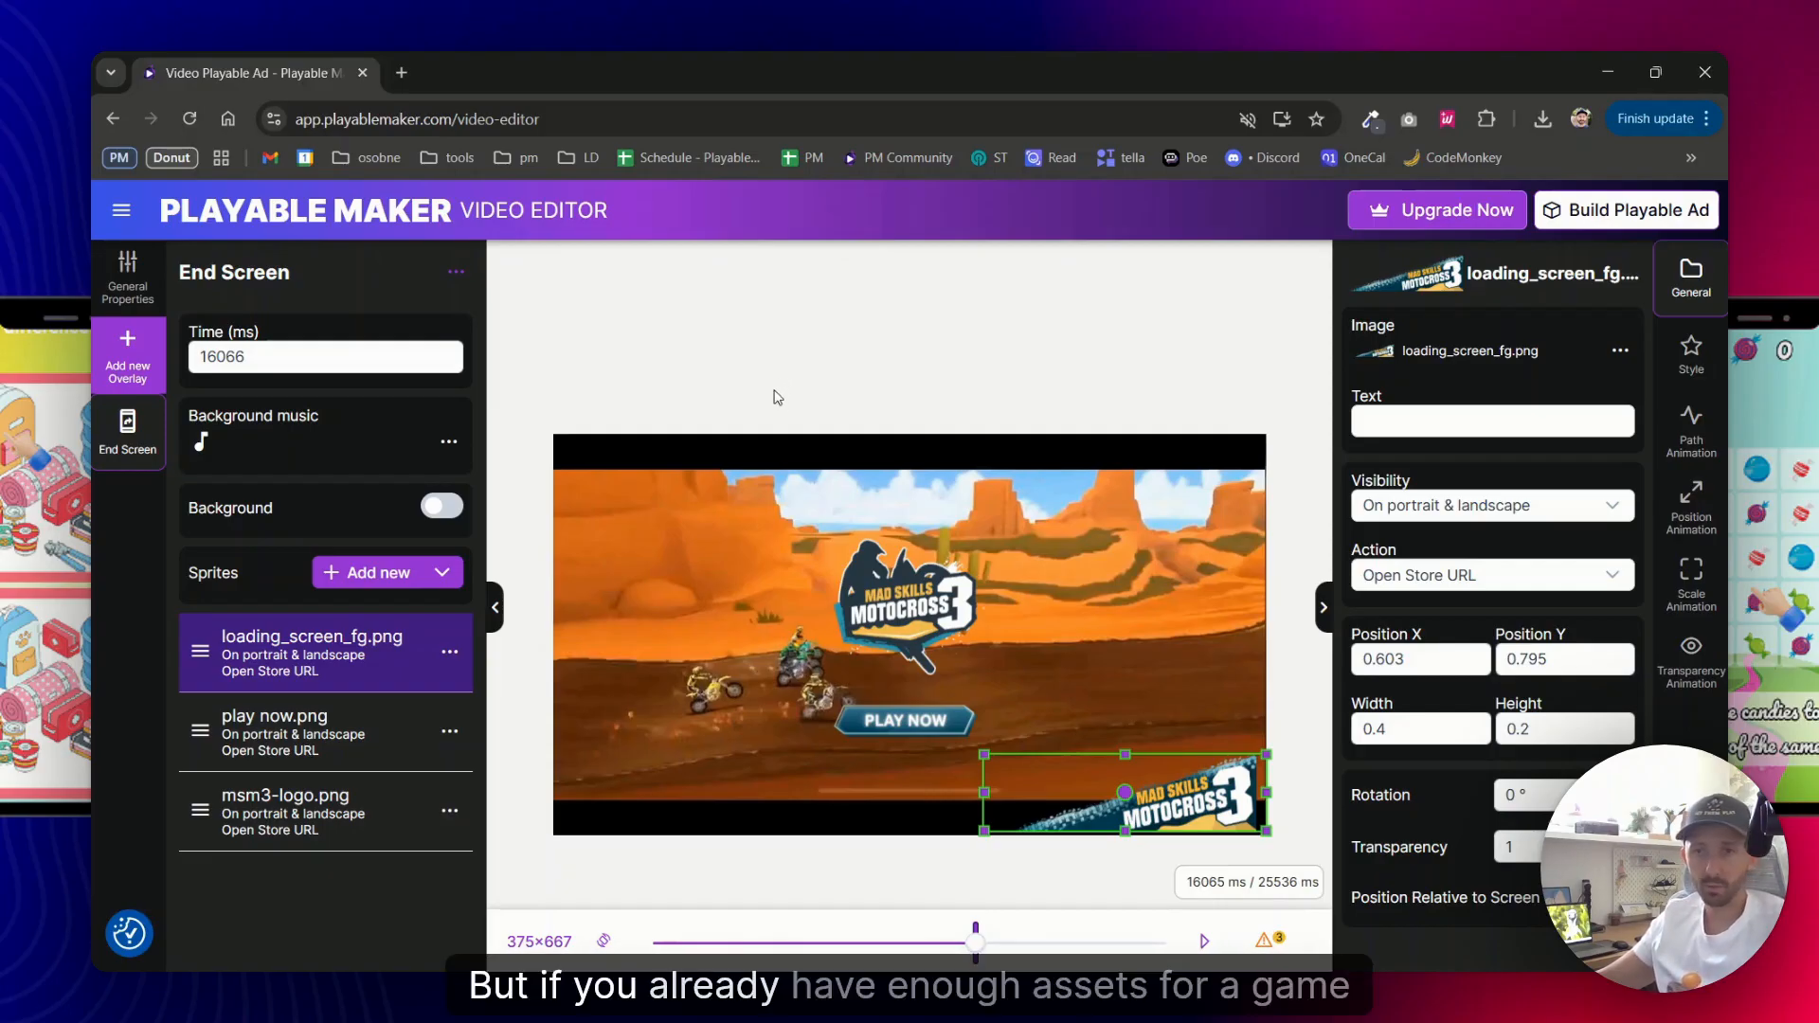
mouse_move(643, 376)
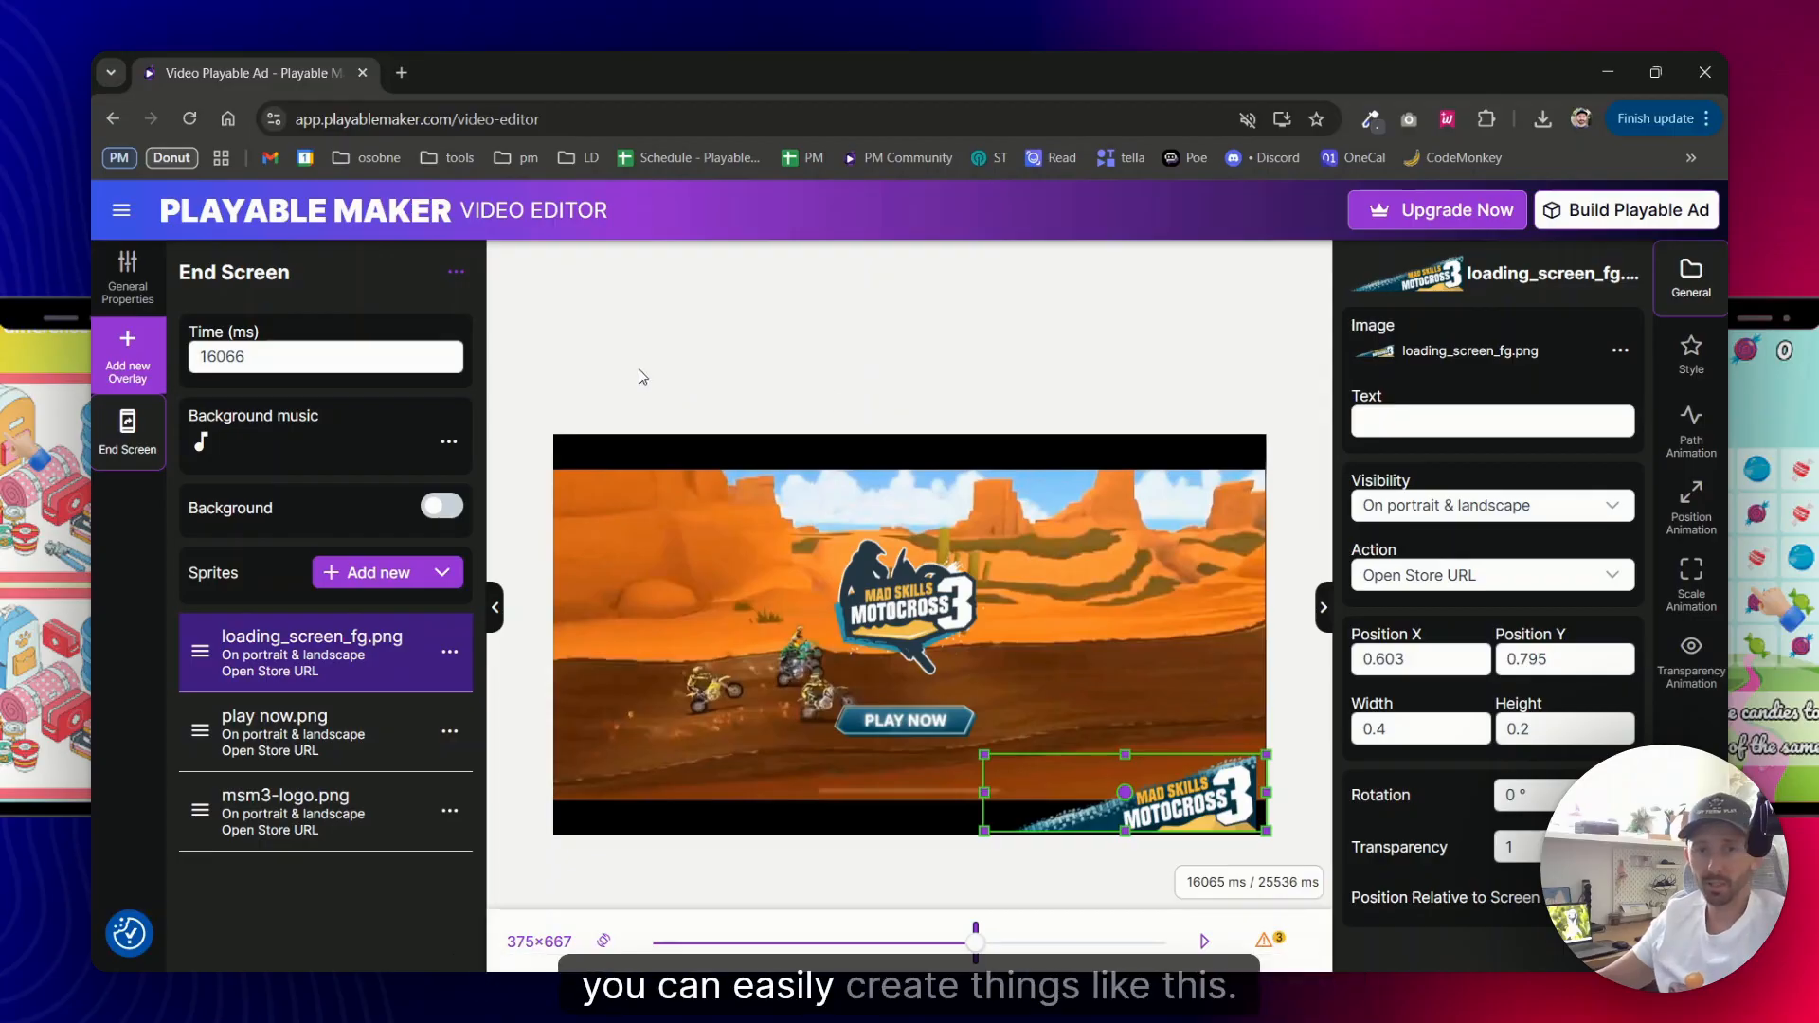
Check the Play Now and logo sprites' actions, then enable the end screen's dimming background
click(1491, 421)
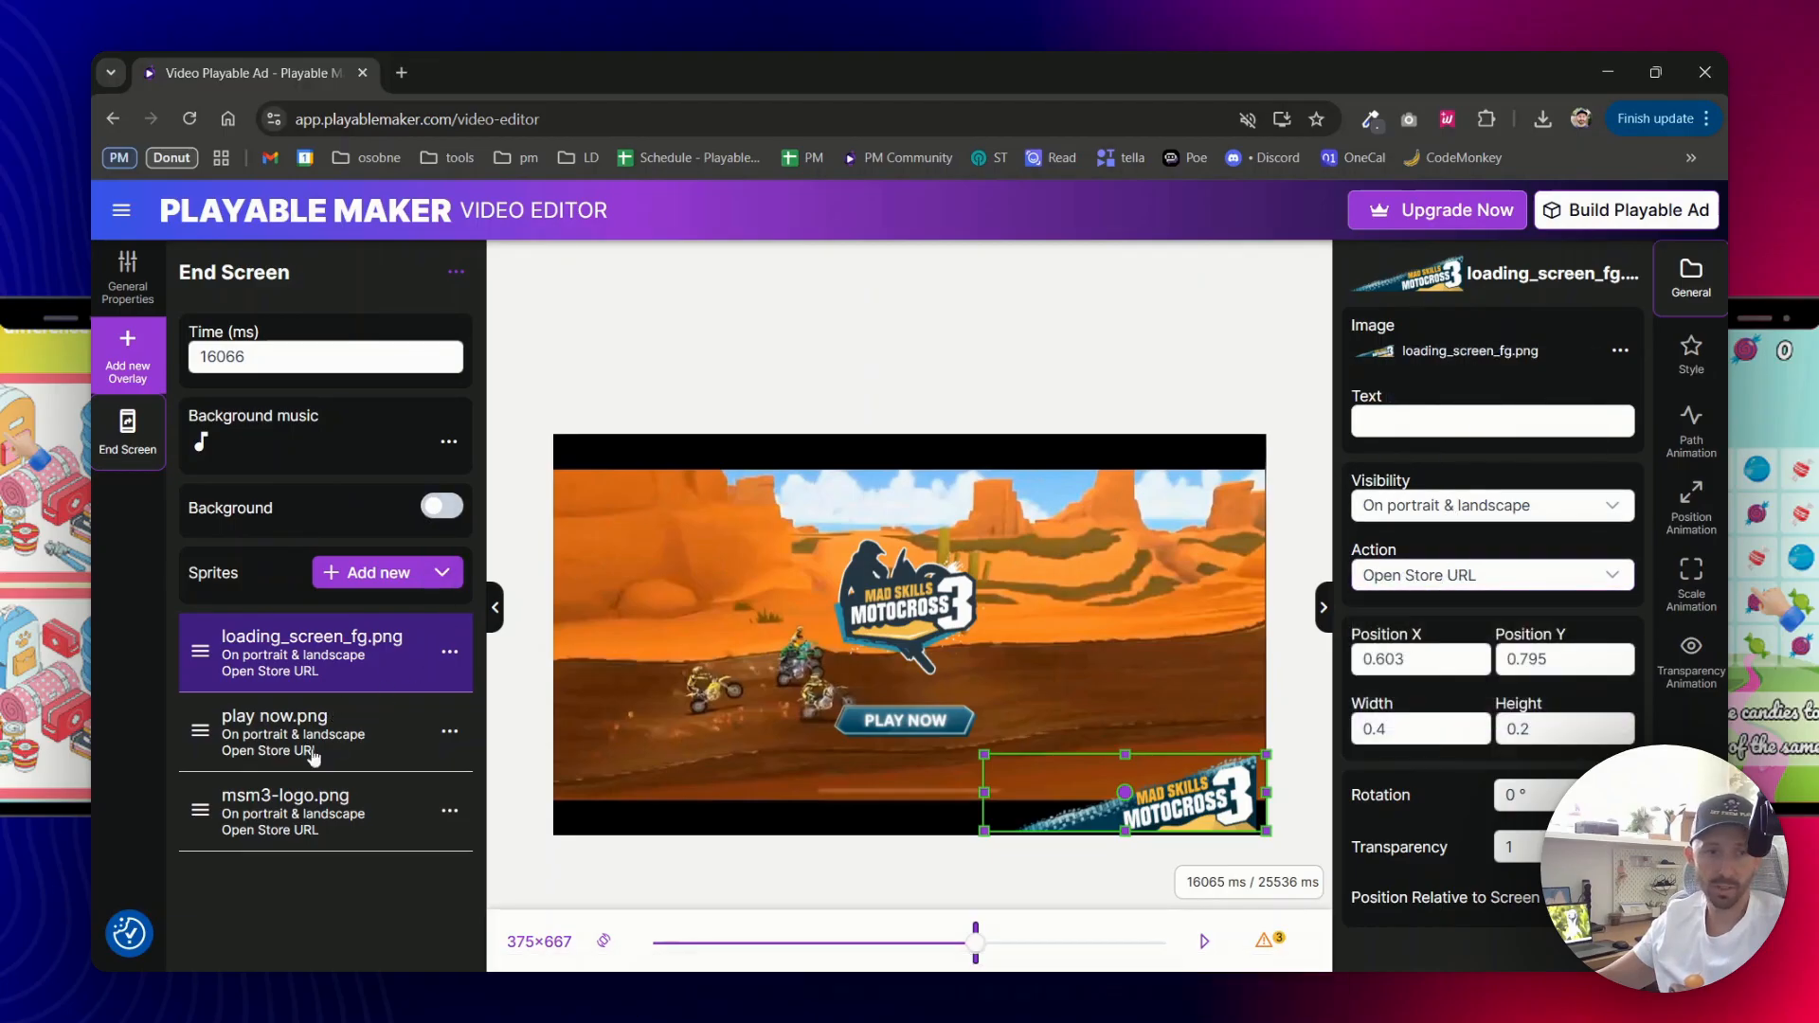
click(275, 731)
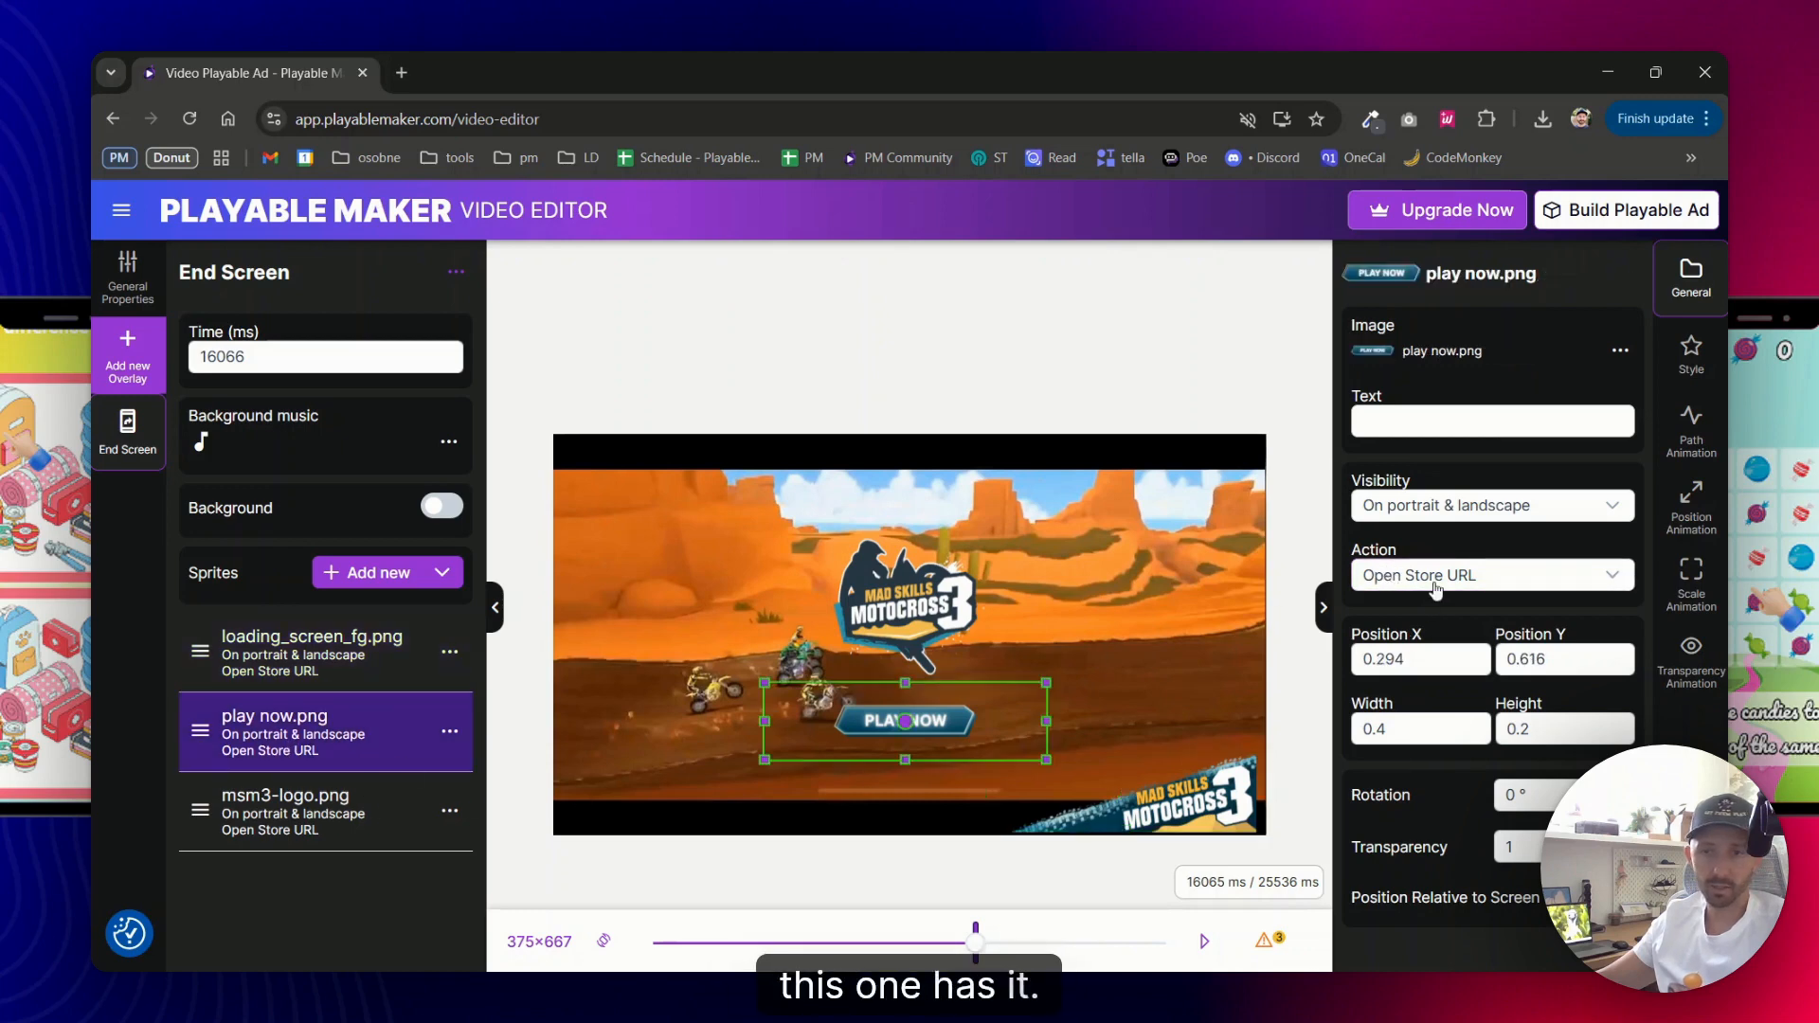
click(284, 811)
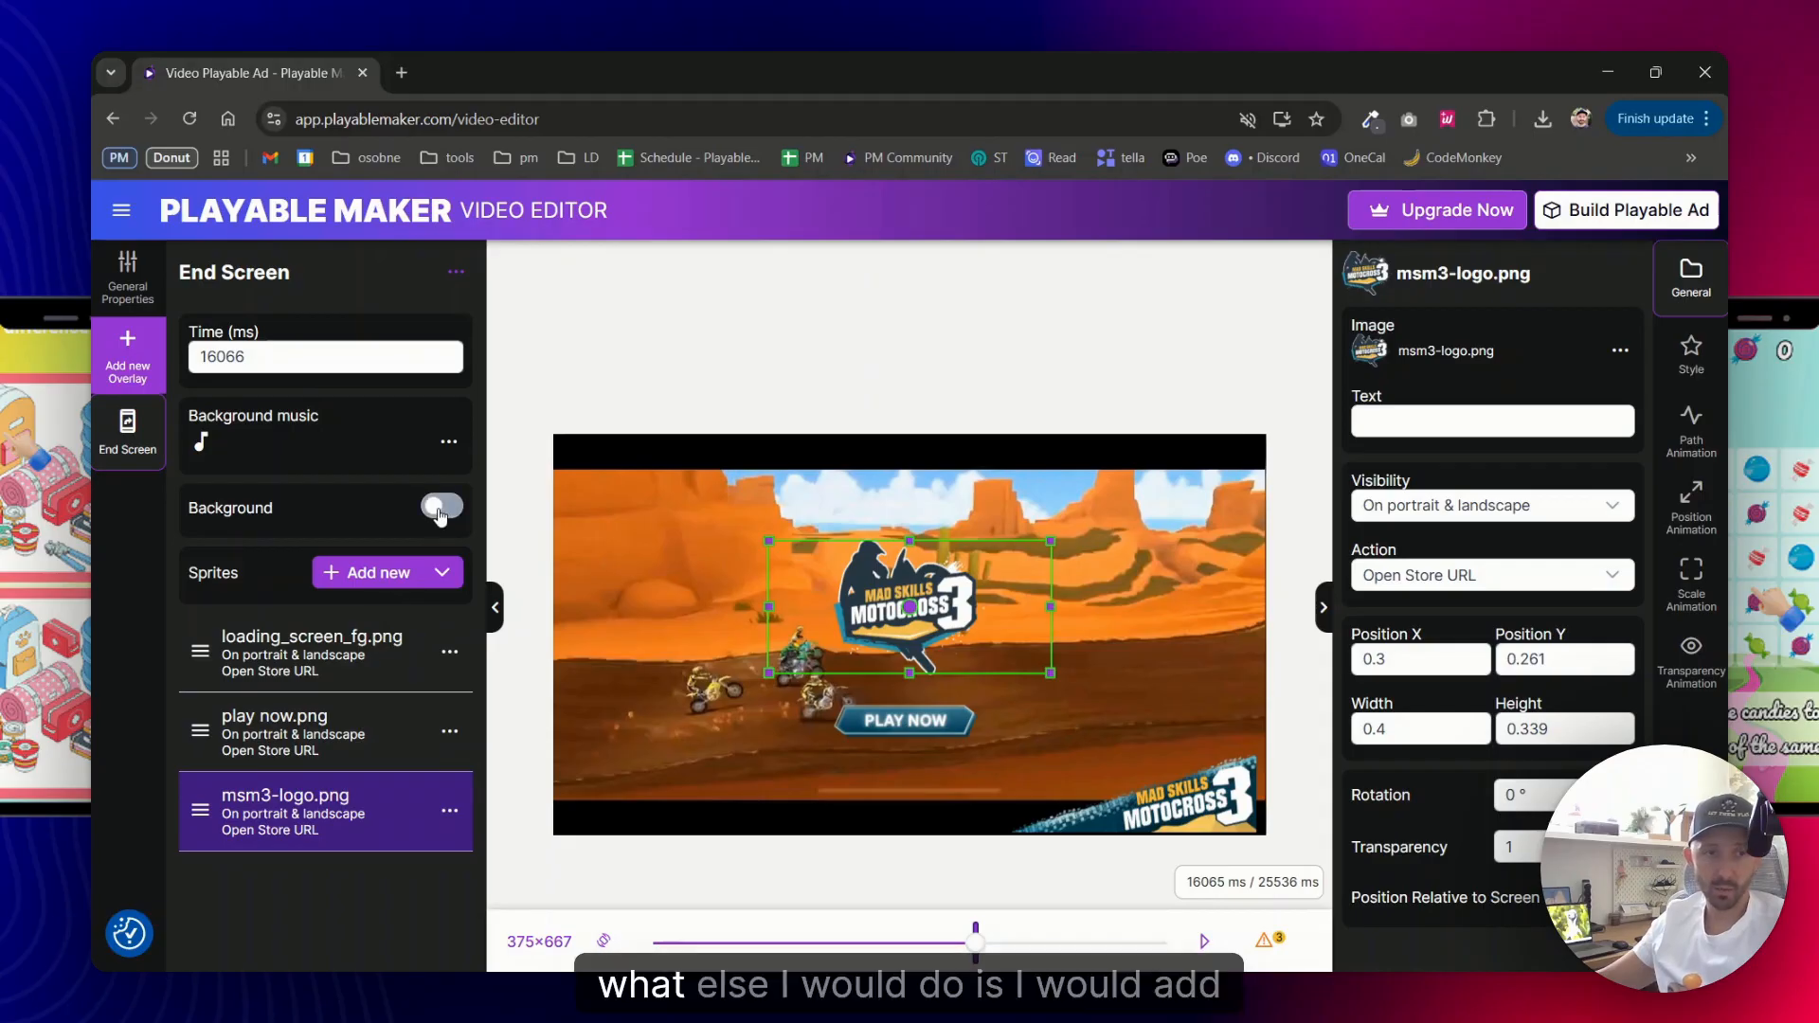
click(442, 508)
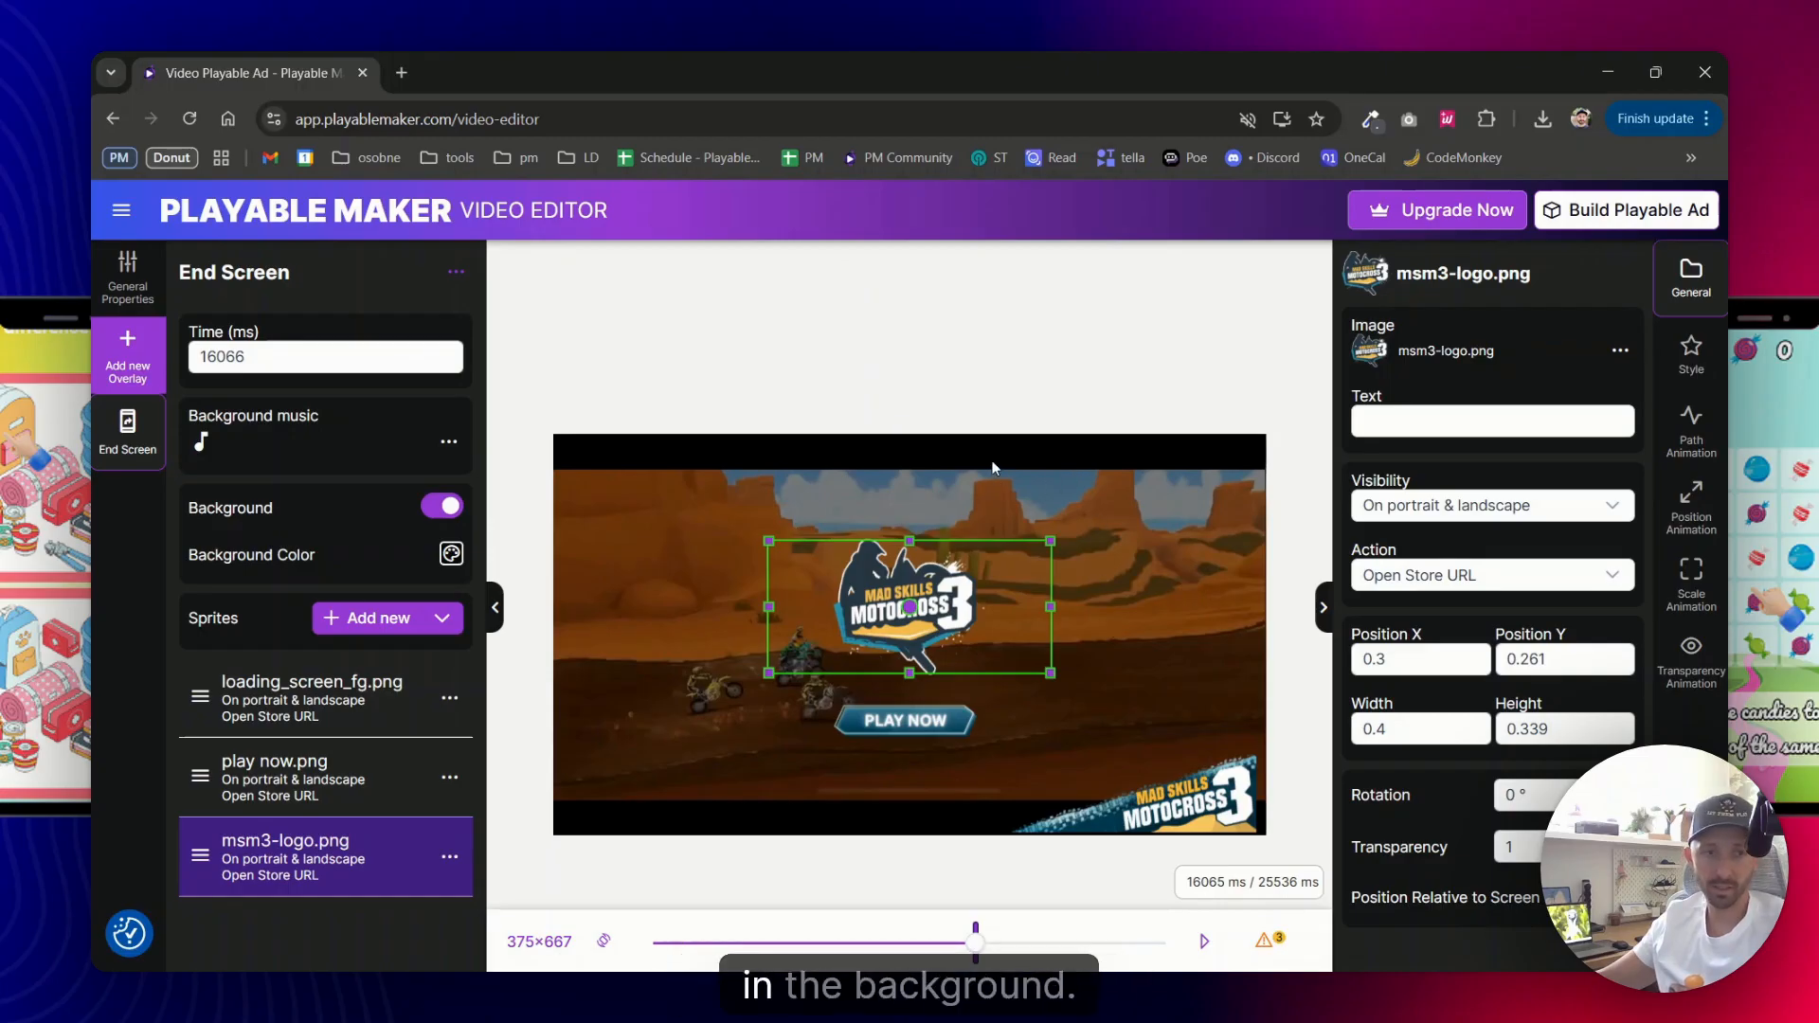
From General Properties, compress all checked images, reducing the ad from 5.71 MB to 3.74 MB
click(129, 276)
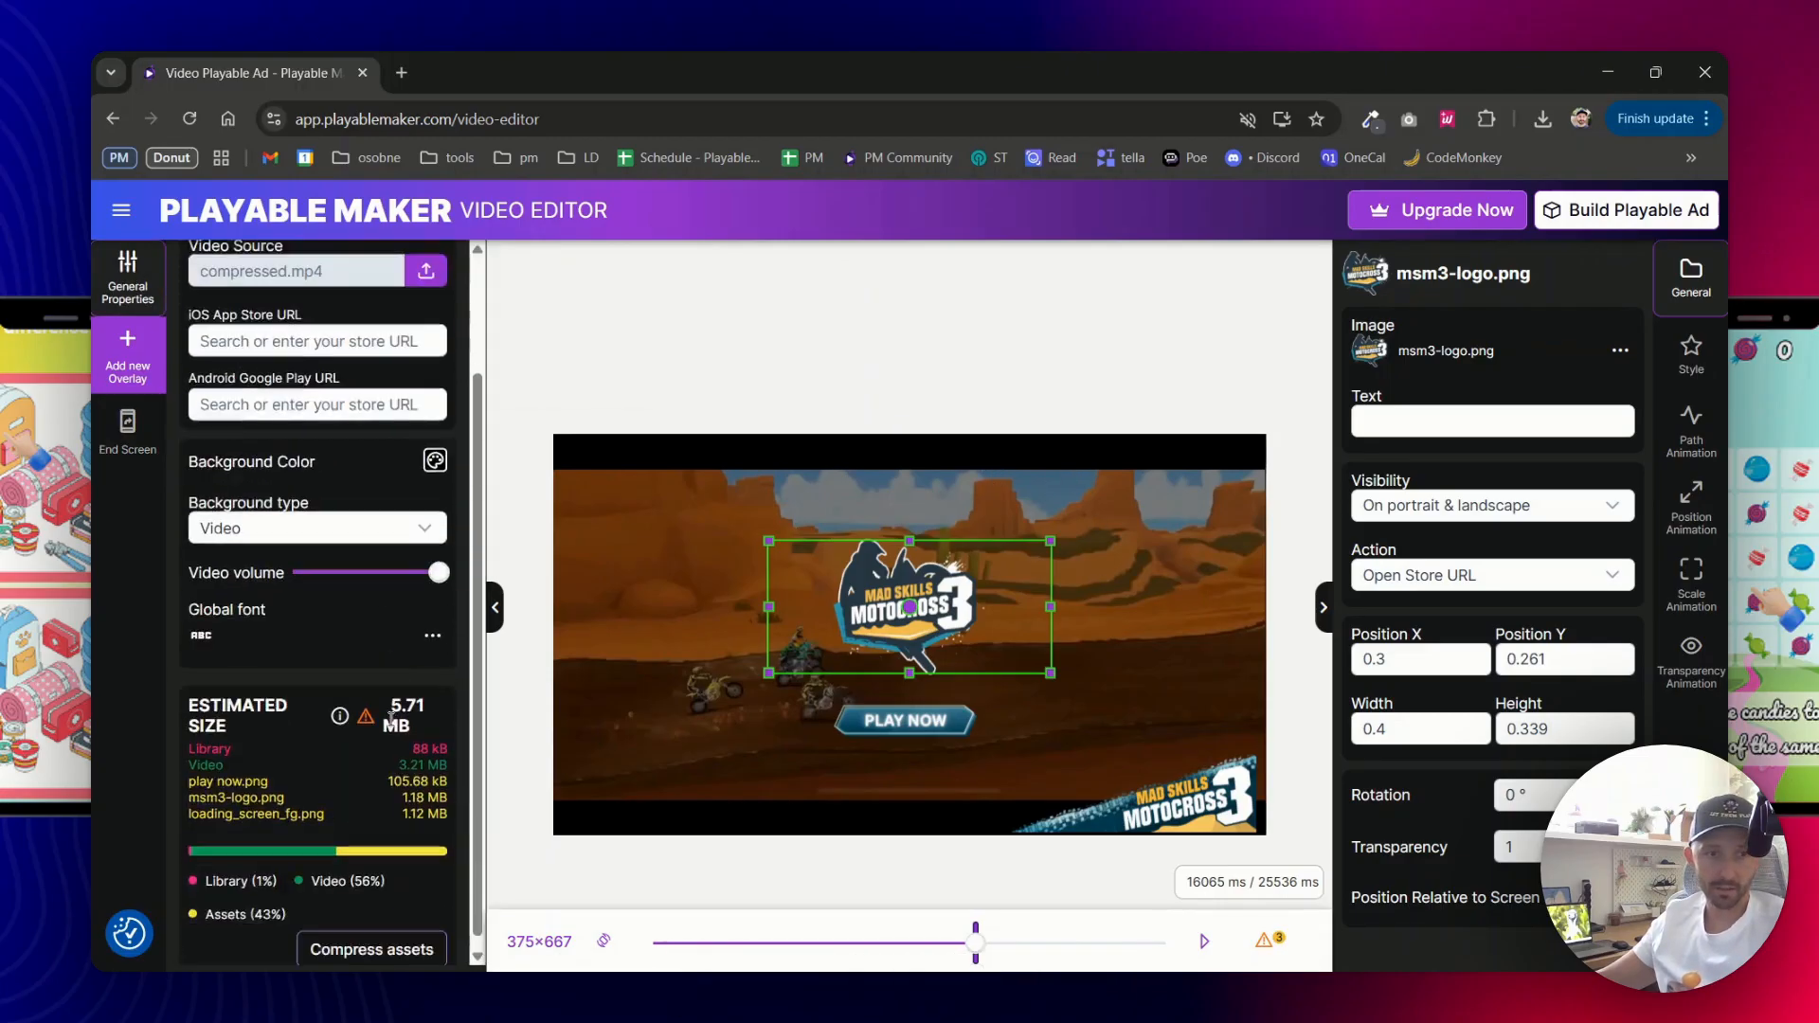
click(371, 949)
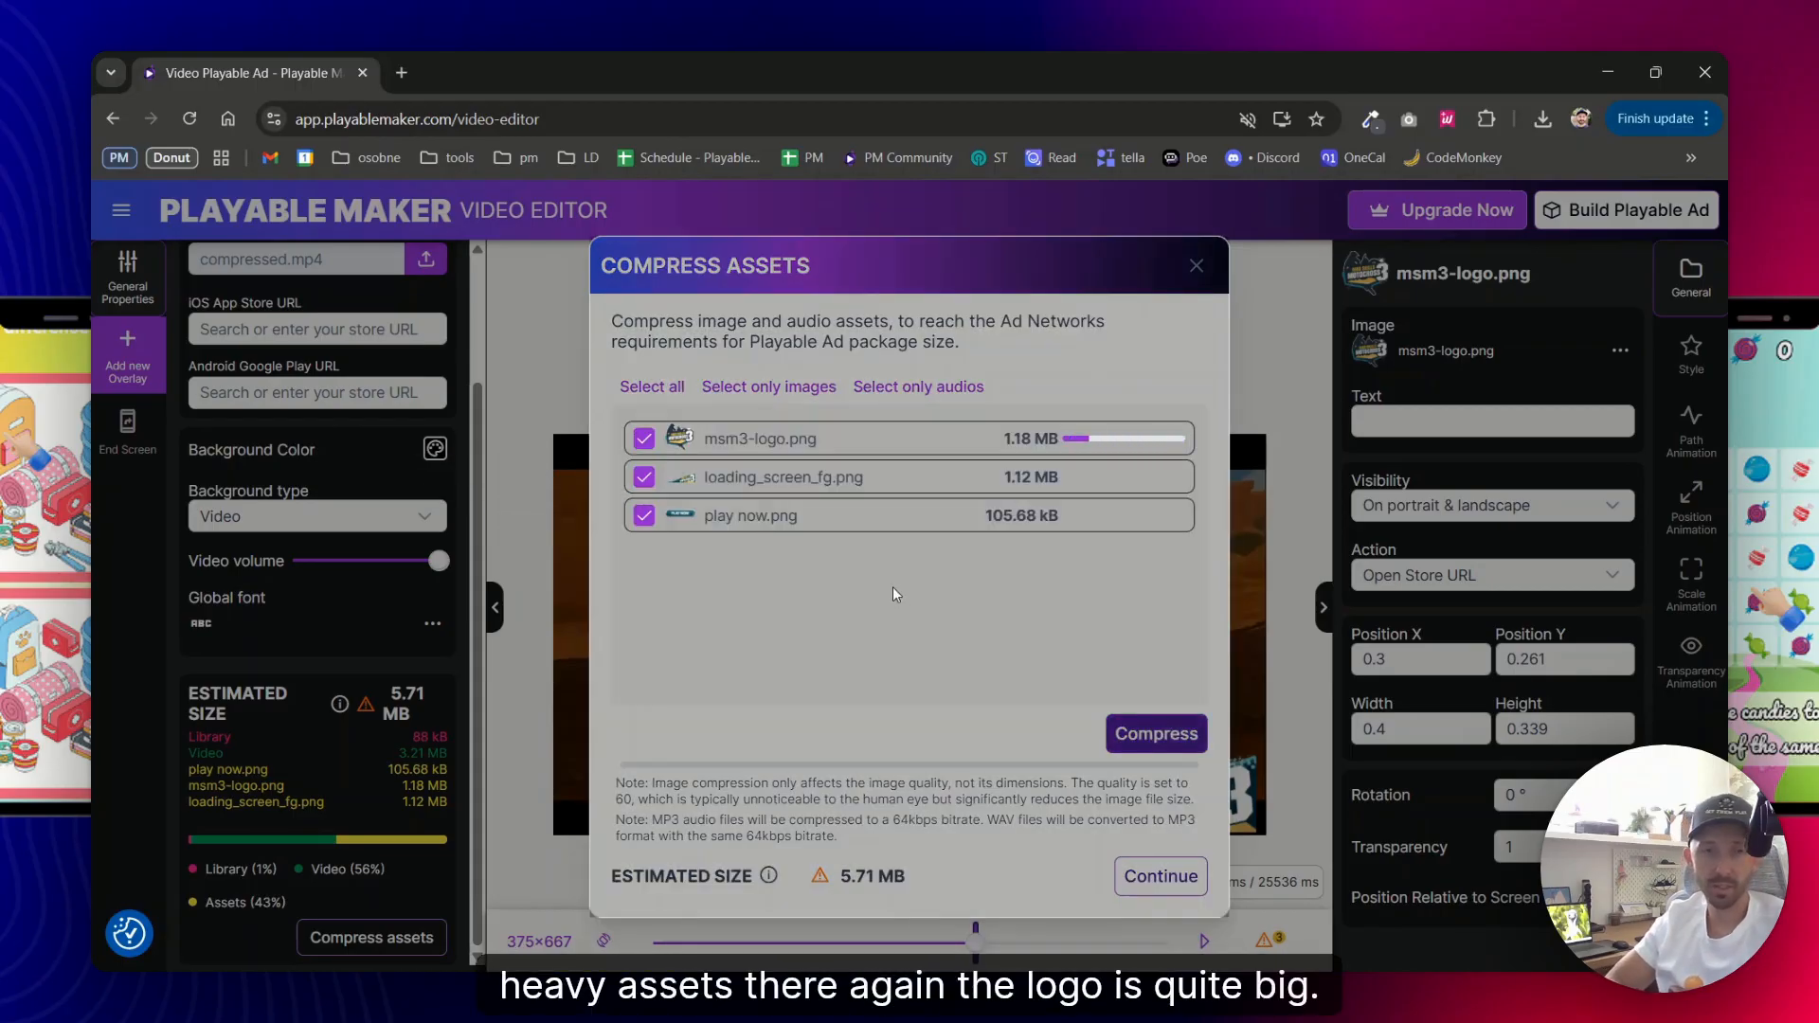
click(1156, 733)
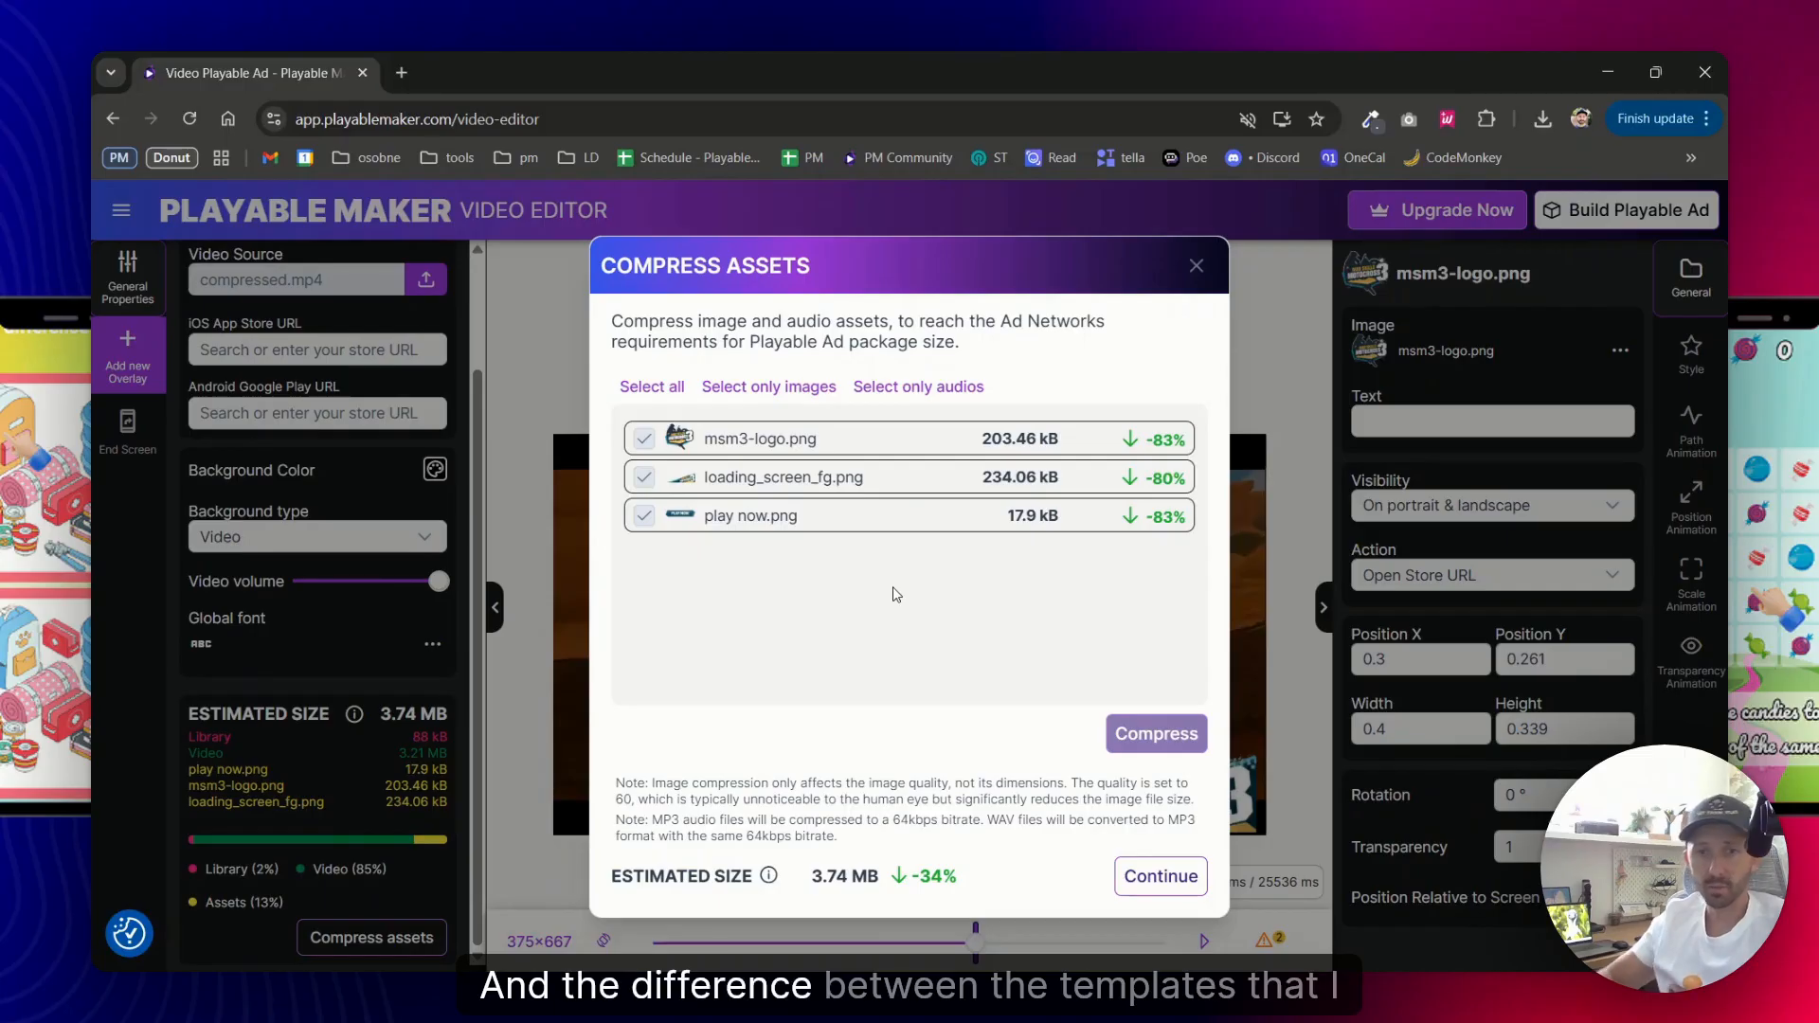
mouse_move(1046, 604)
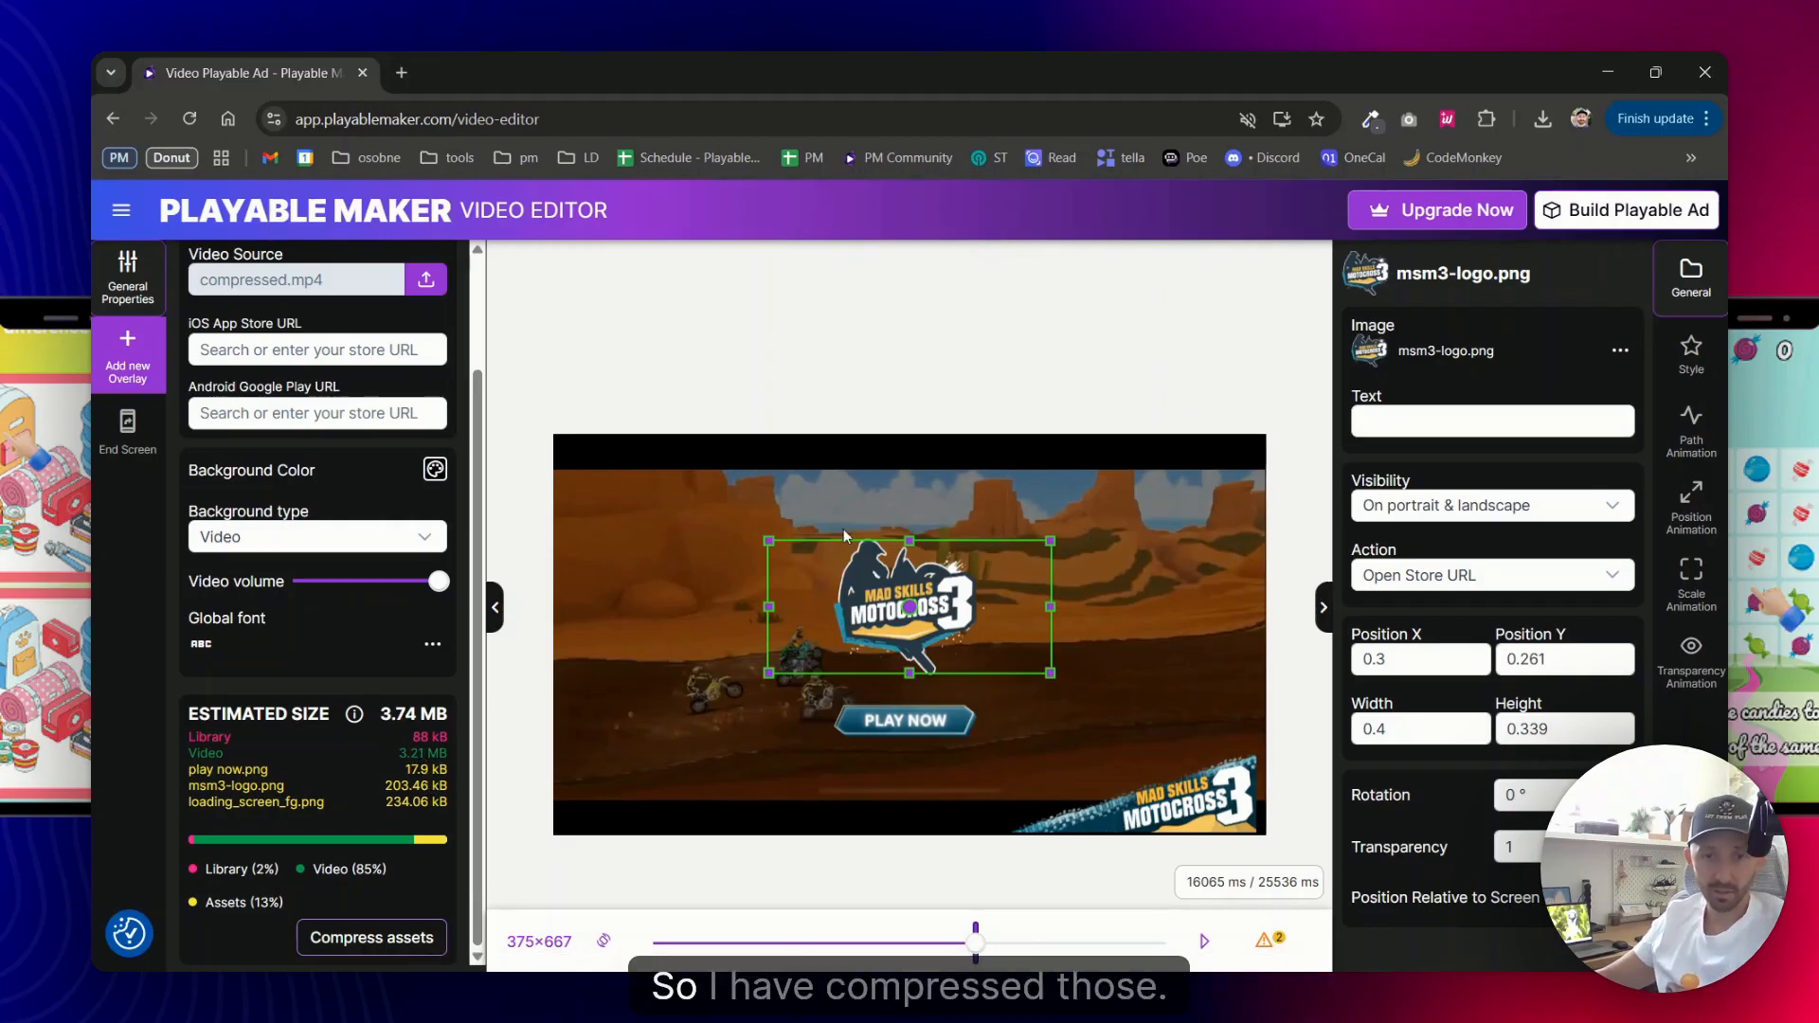
mouse_move(1149, 525)
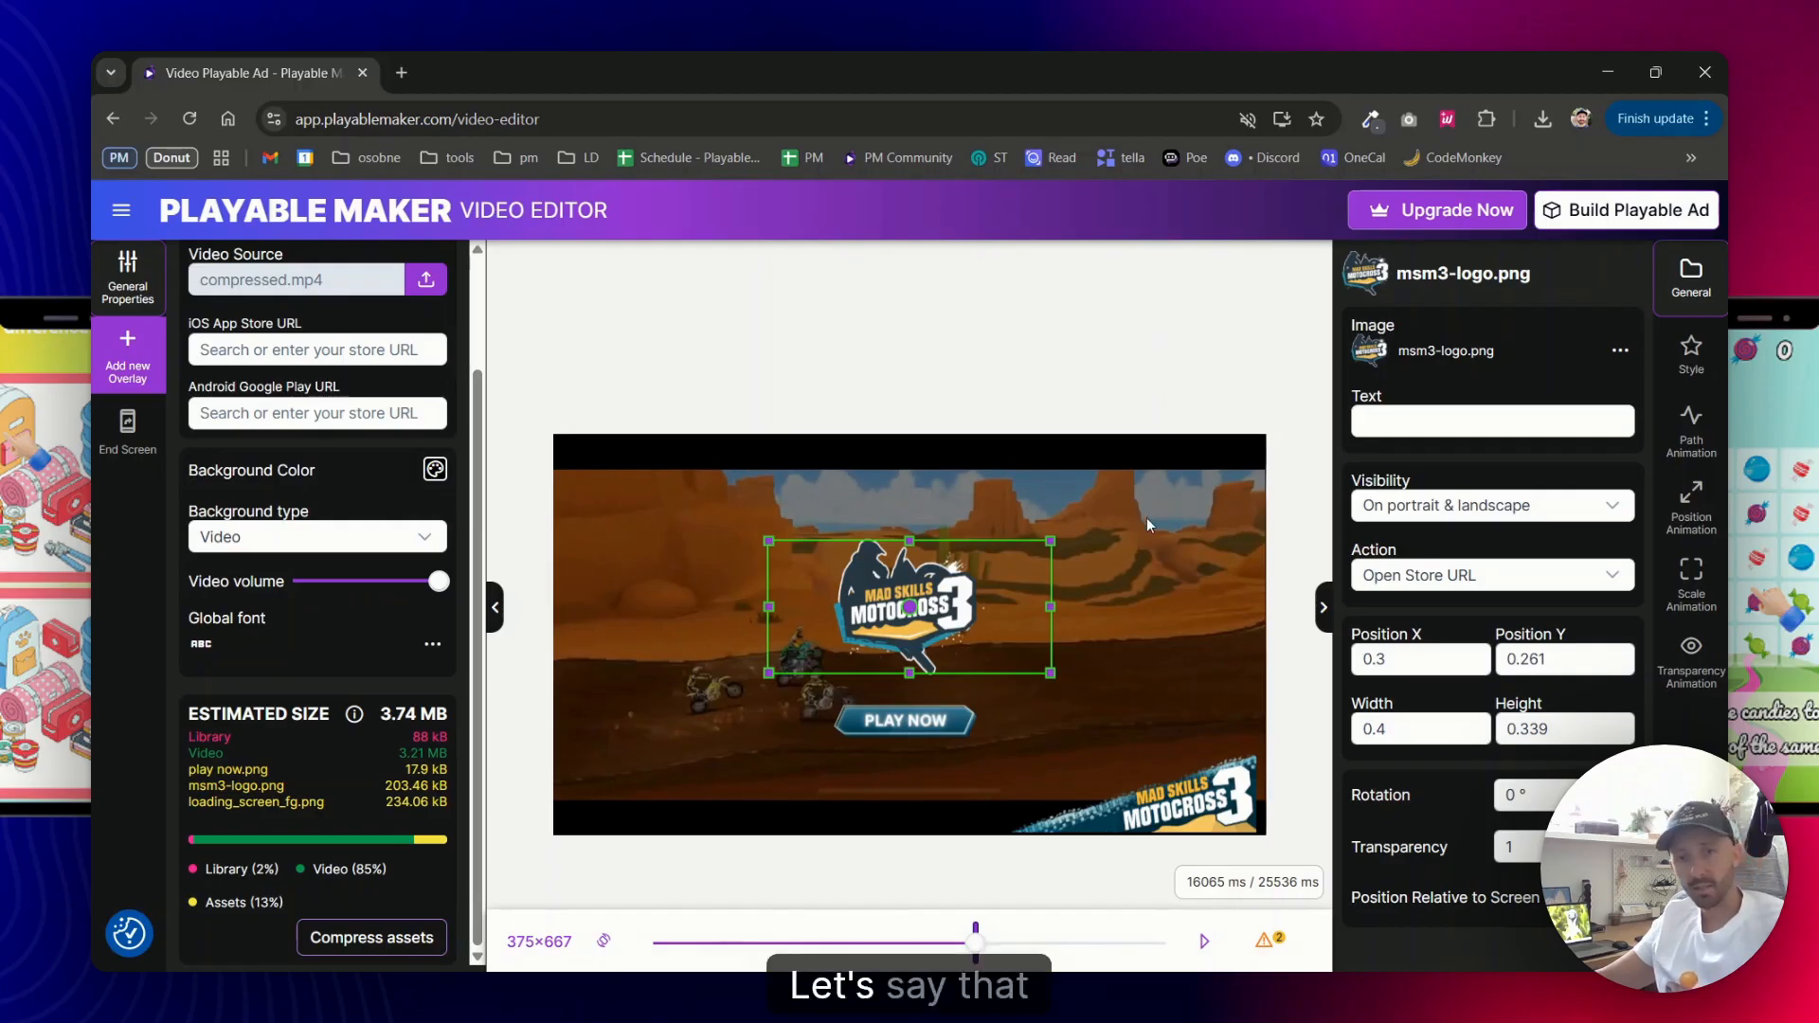
Add a hand-00002.png pointer sprite from the built-in catalog and place it over Play Now
click(127, 432)
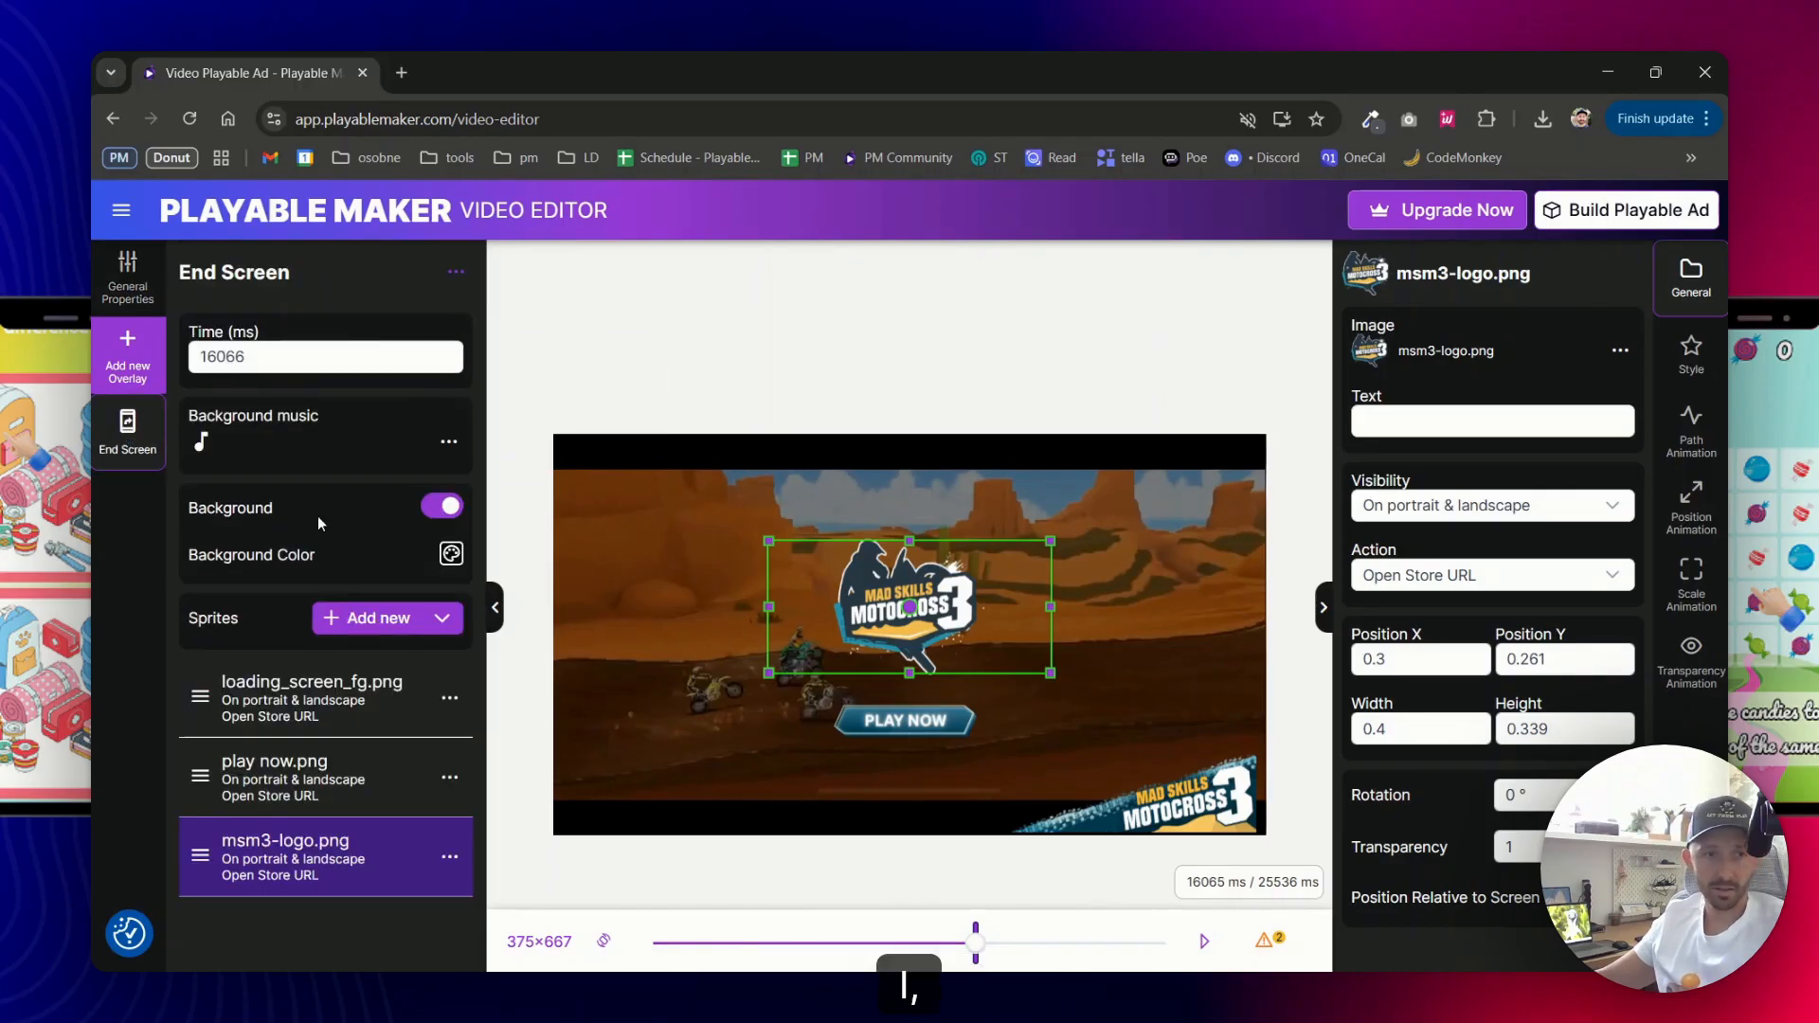
click(363, 617)
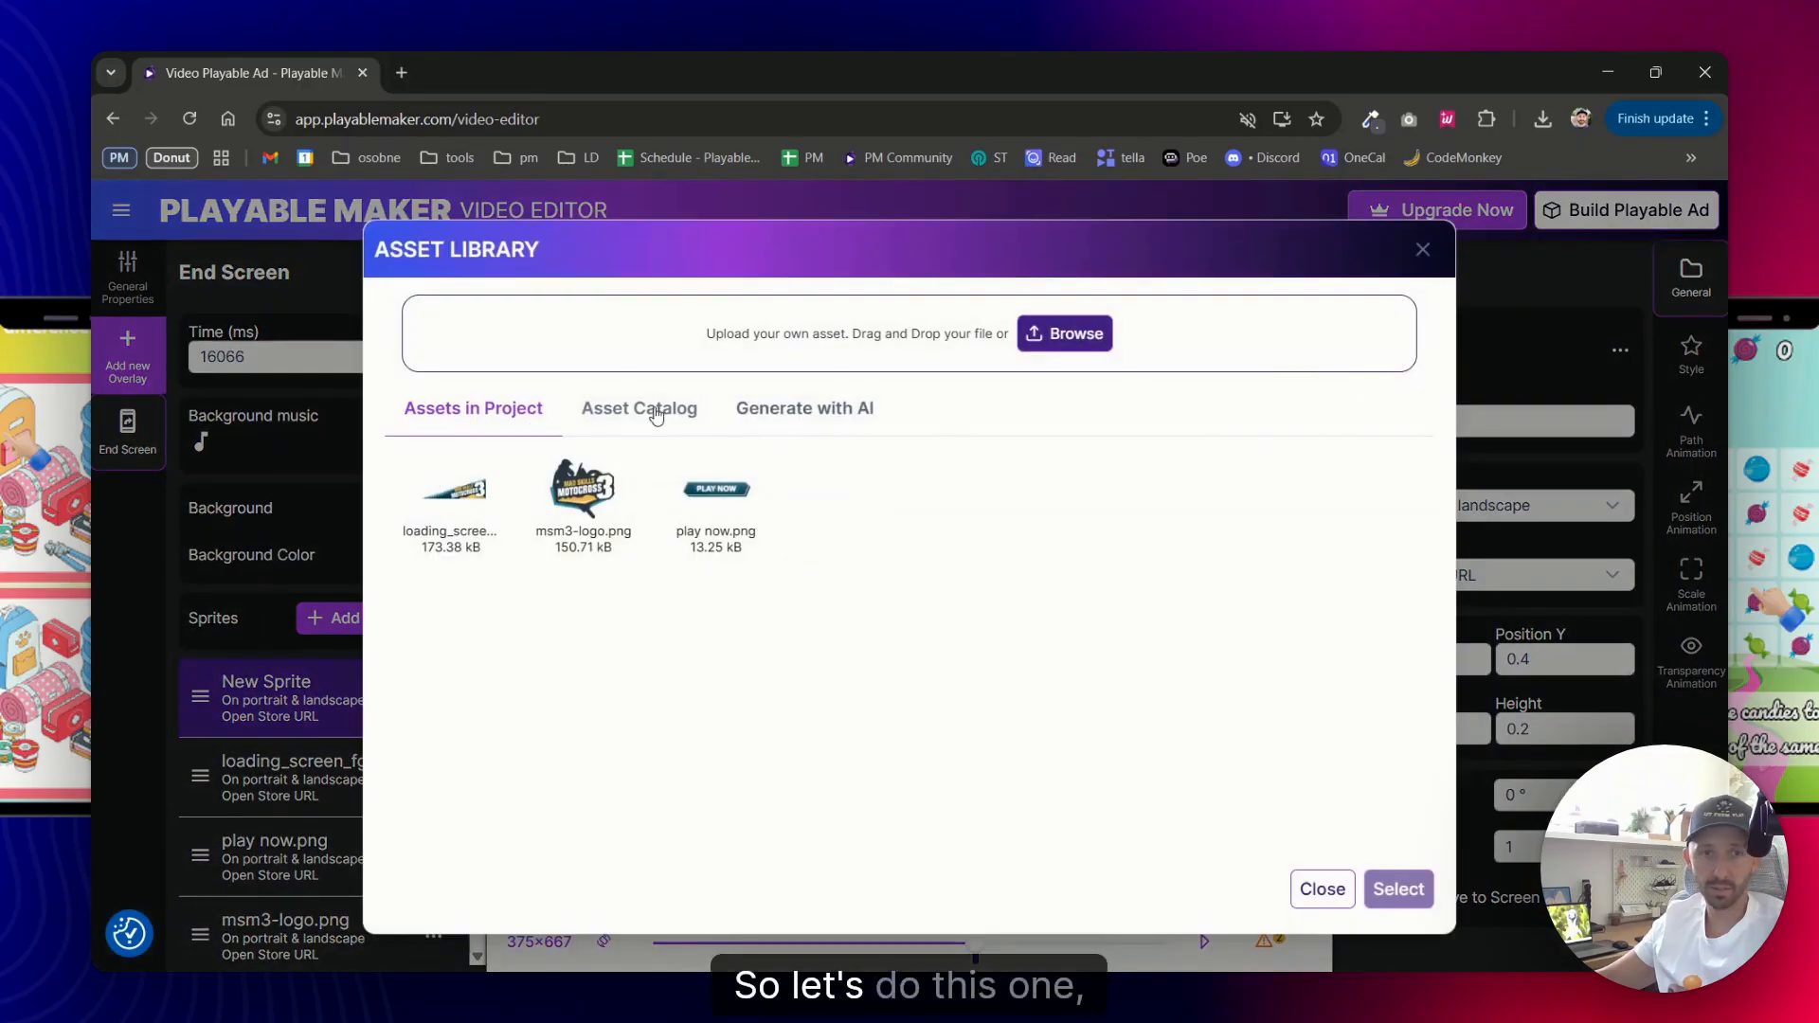
click(638, 407)
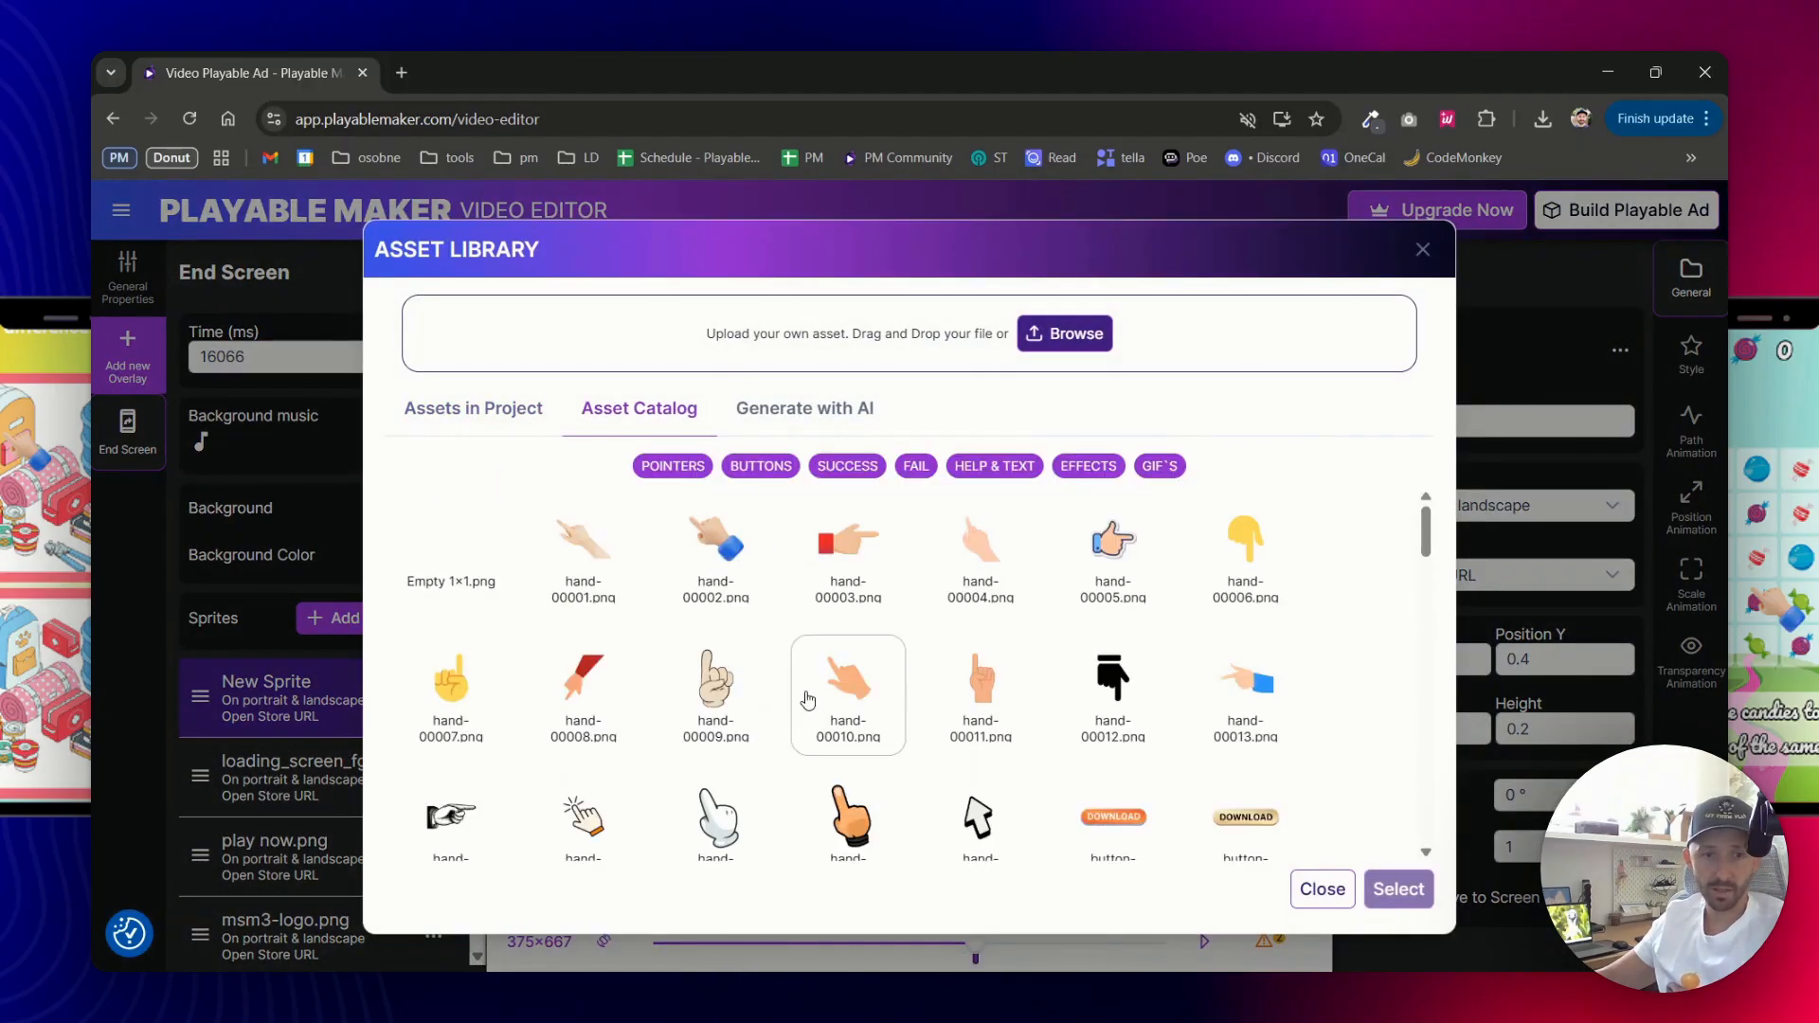
click(717, 540)
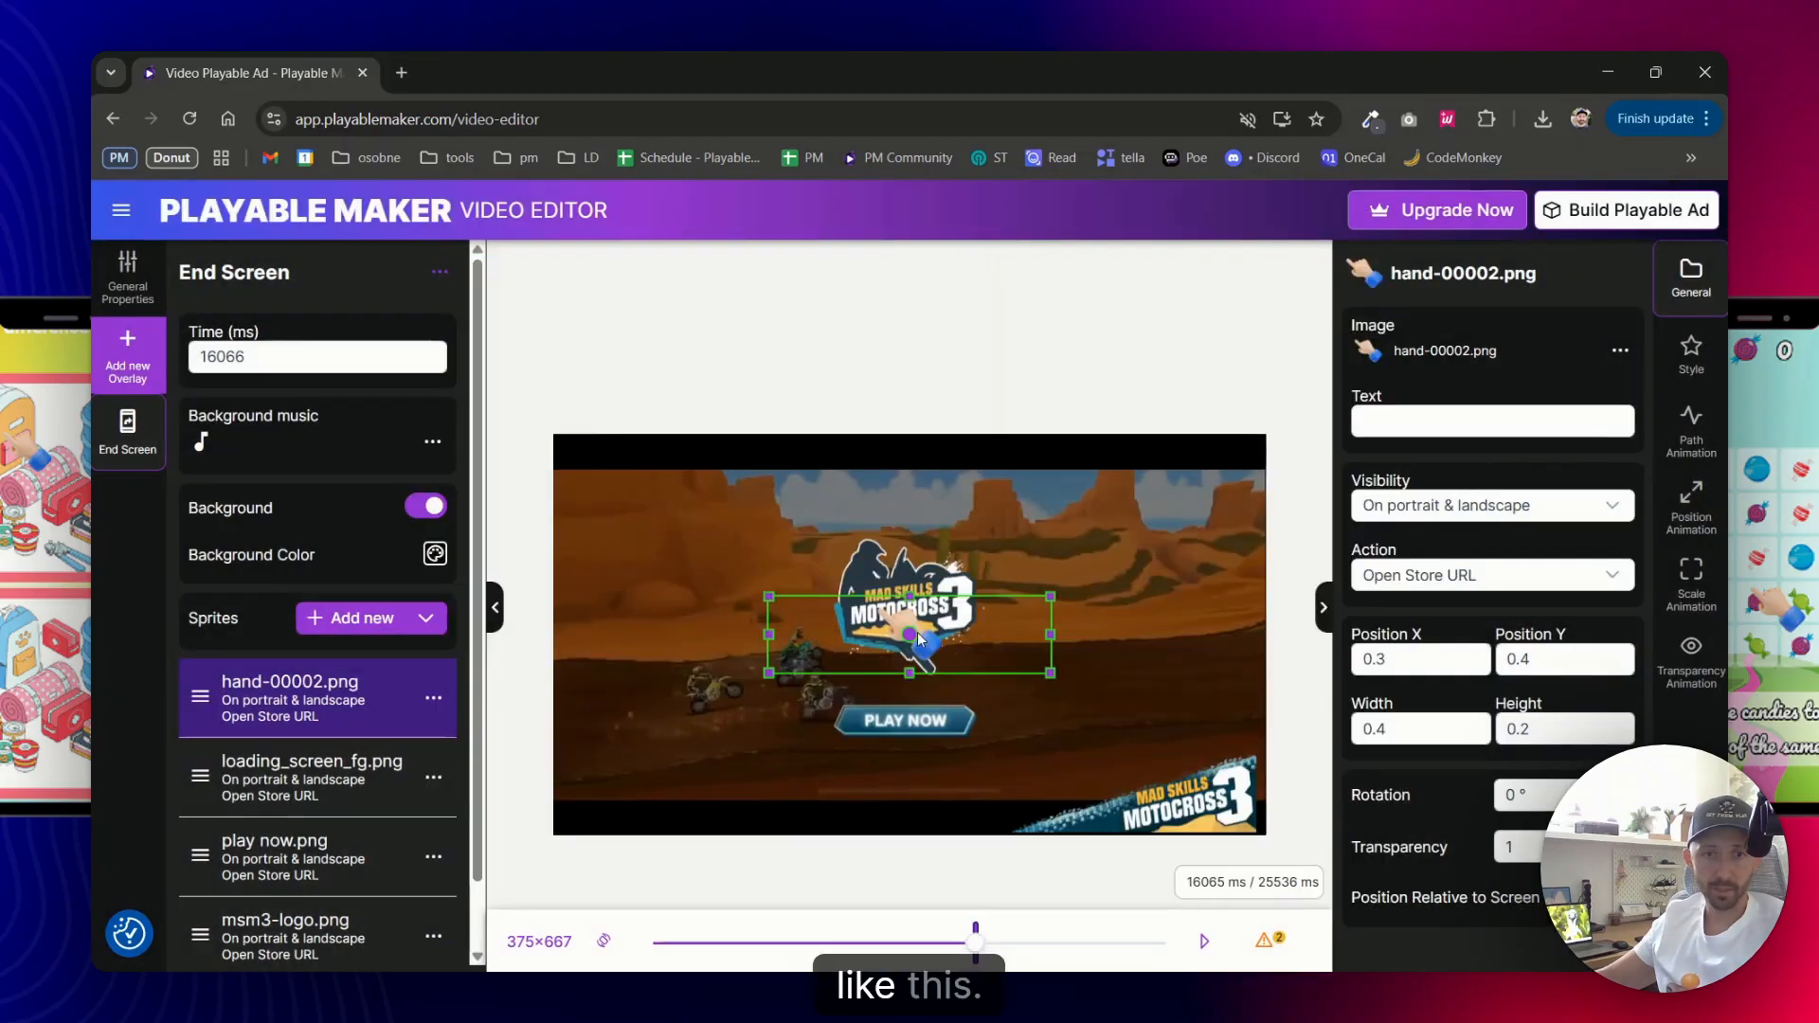
drag(912, 637, 980, 752)
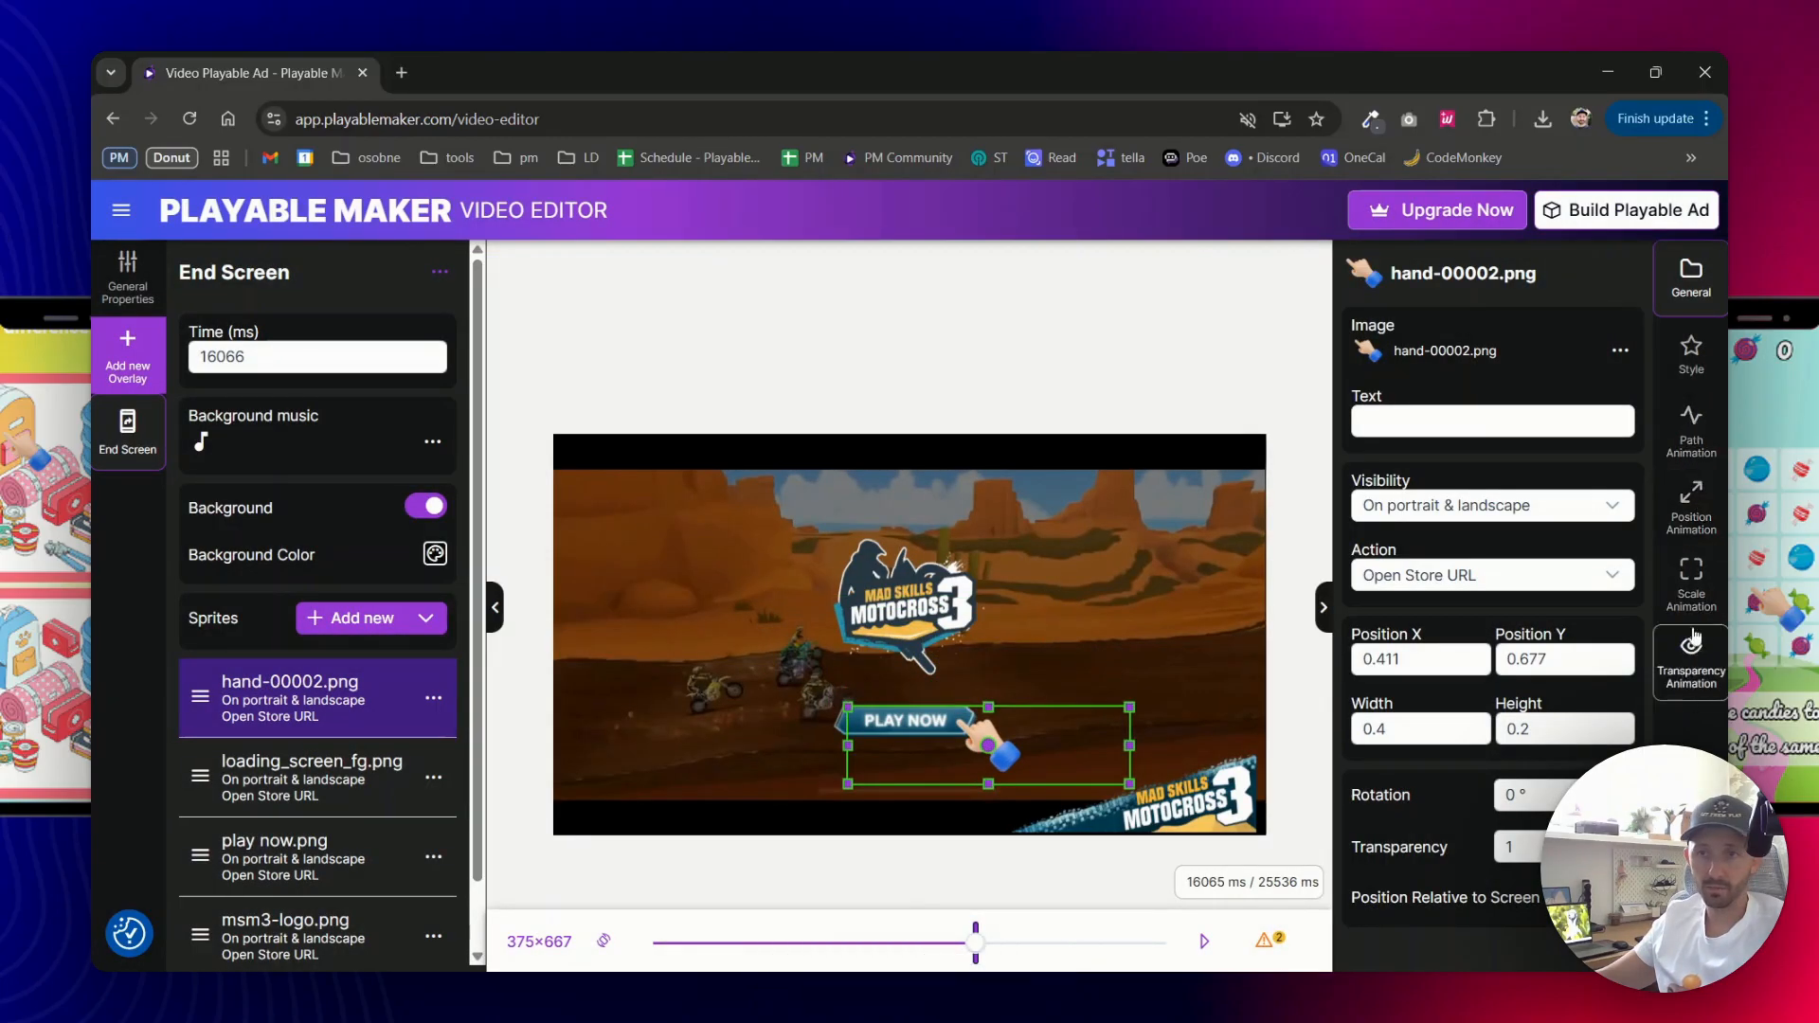
Enable a looping transparency animation on the hand (0.5, 500 ms, repeat -1, Yoyo)
click(1690, 663)
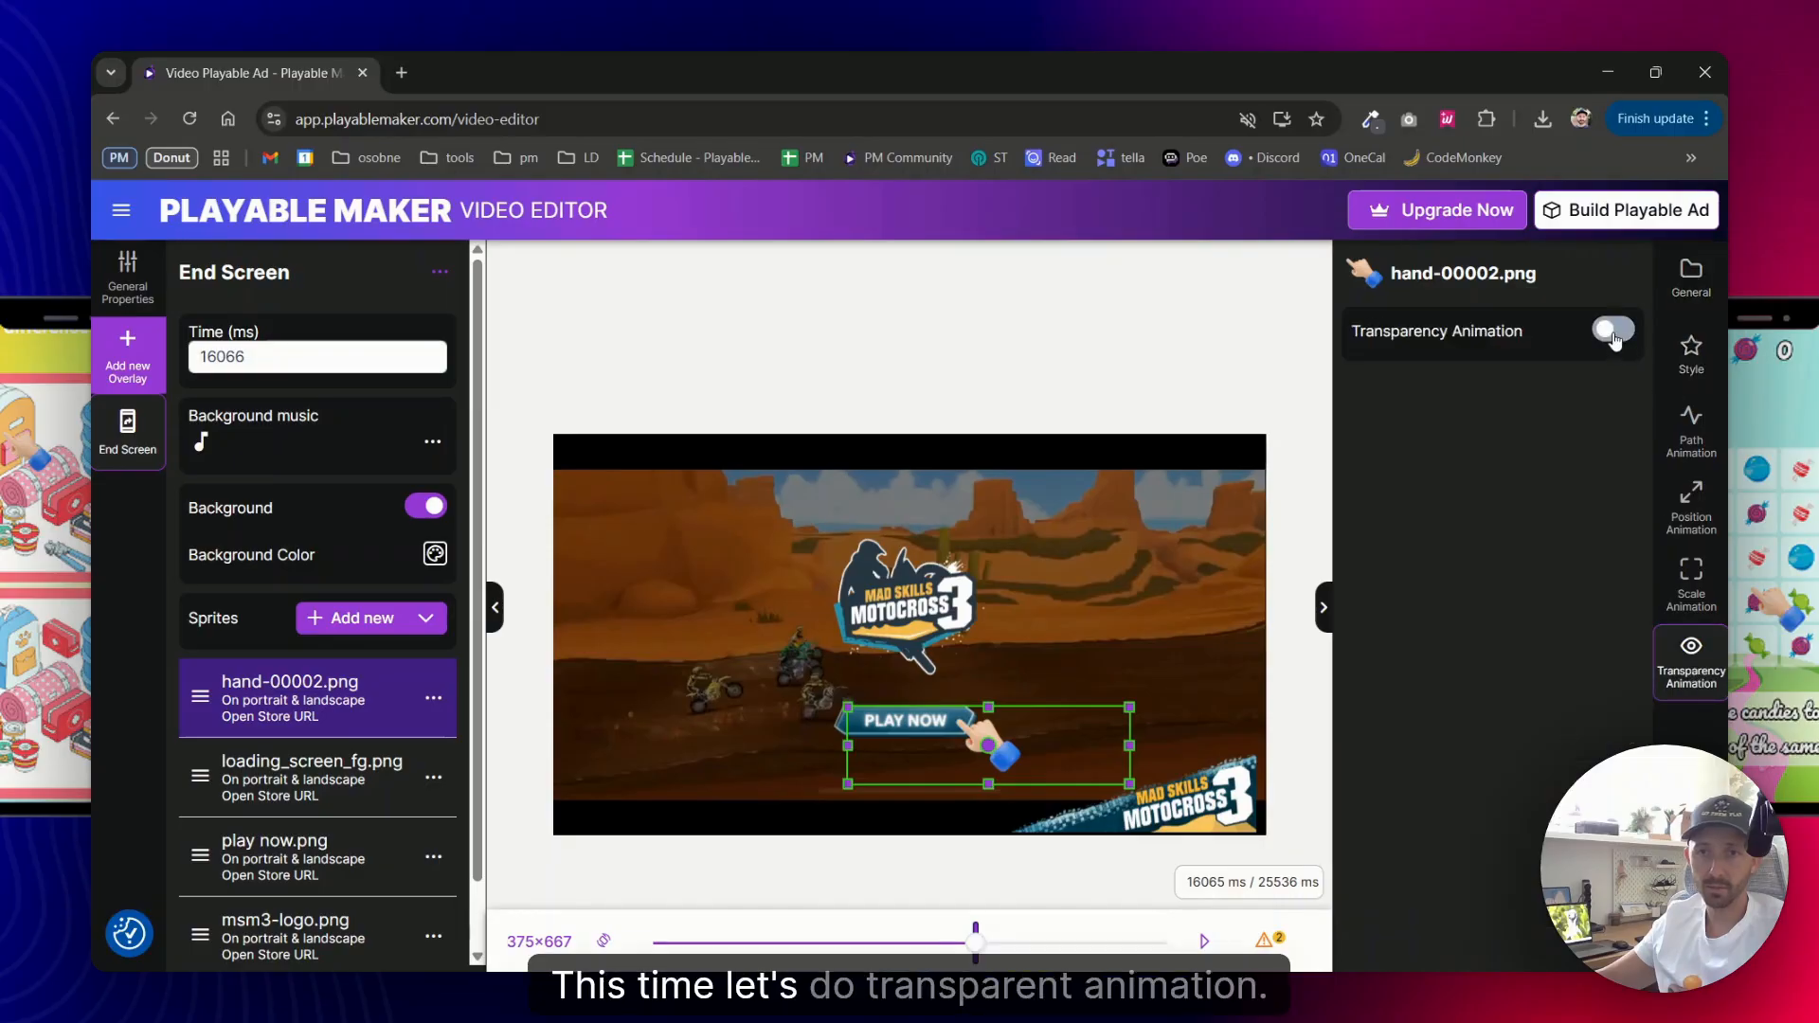
click(1613, 330)
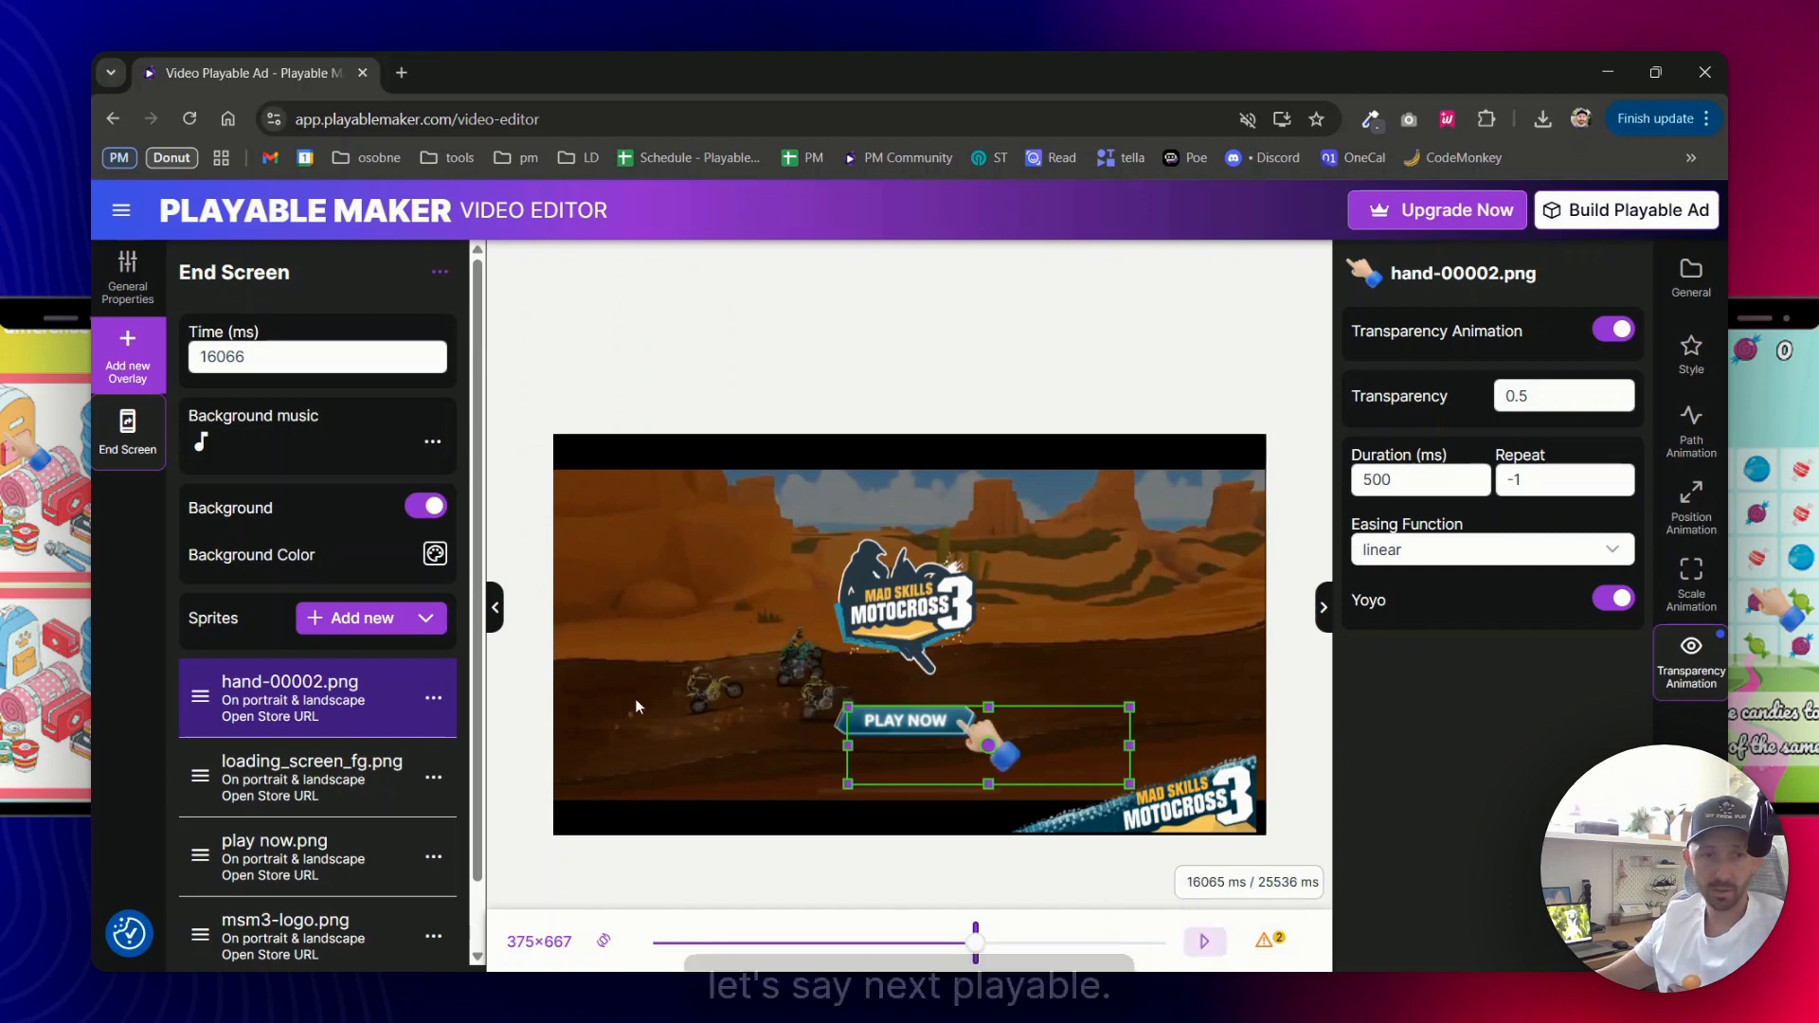
Preview the ad to watch the end screen with its fading hand, then stop the preview
click(1205, 939)
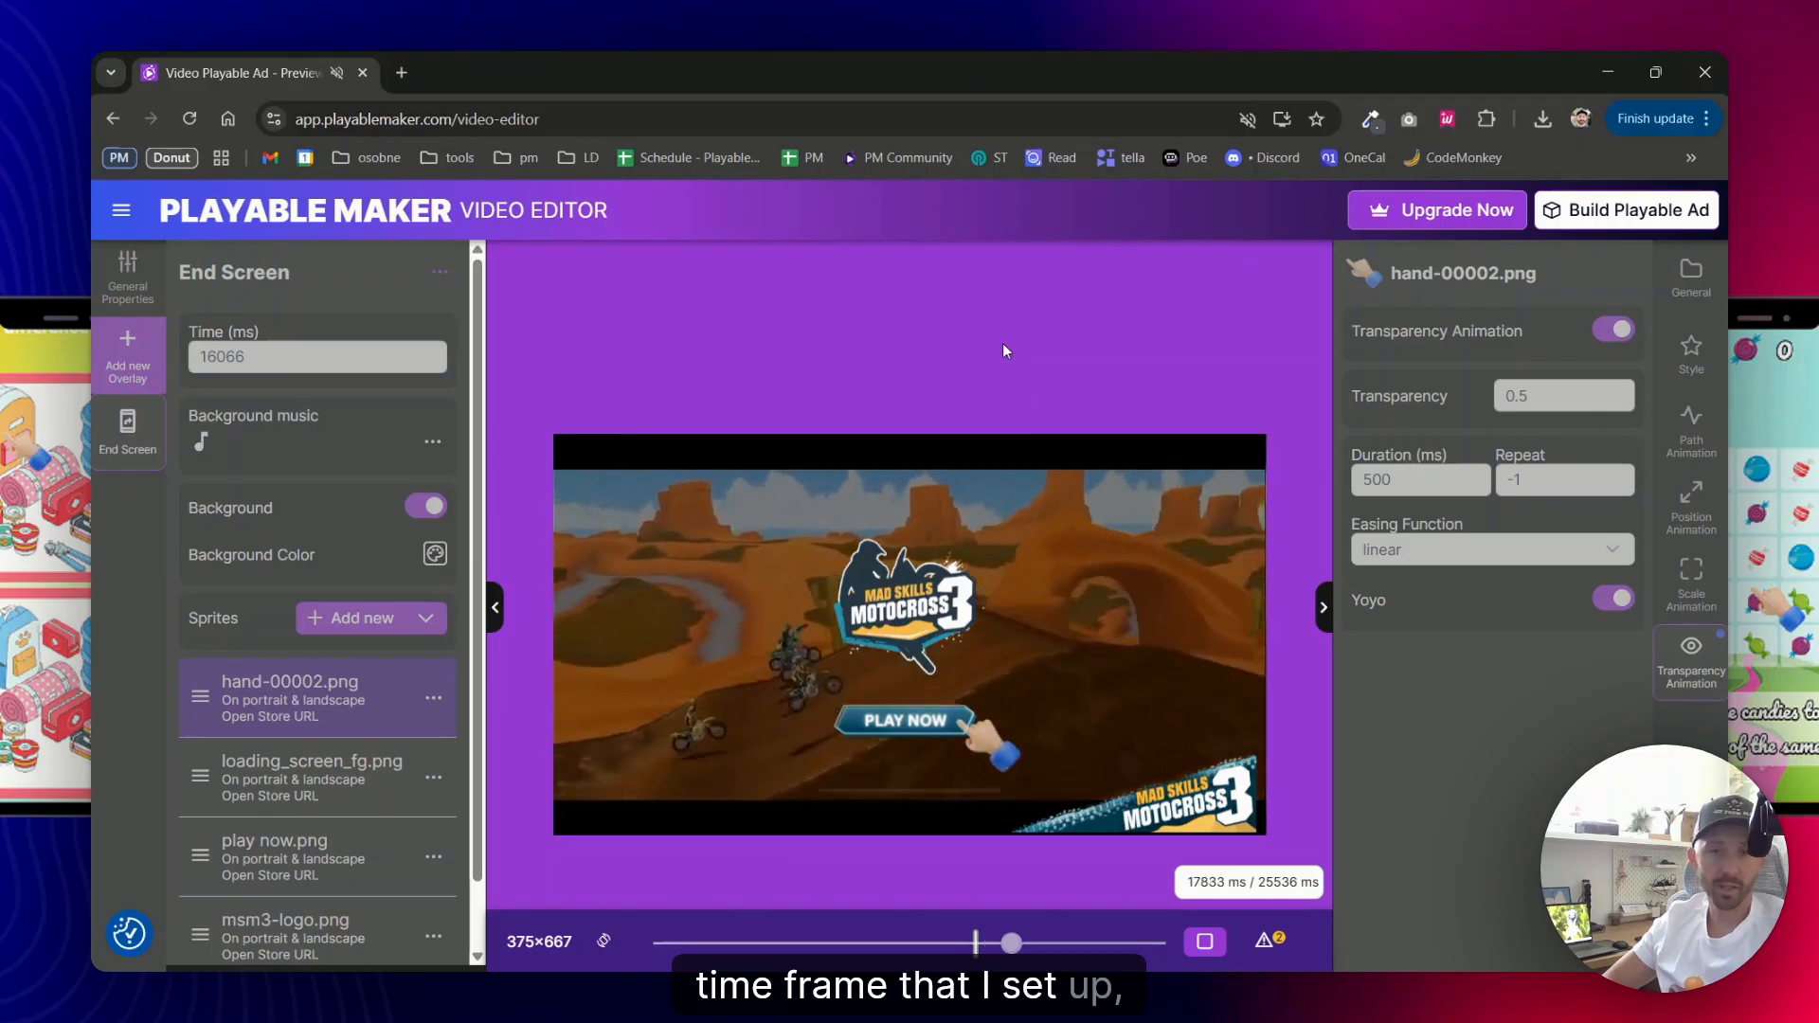
click(906, 720)
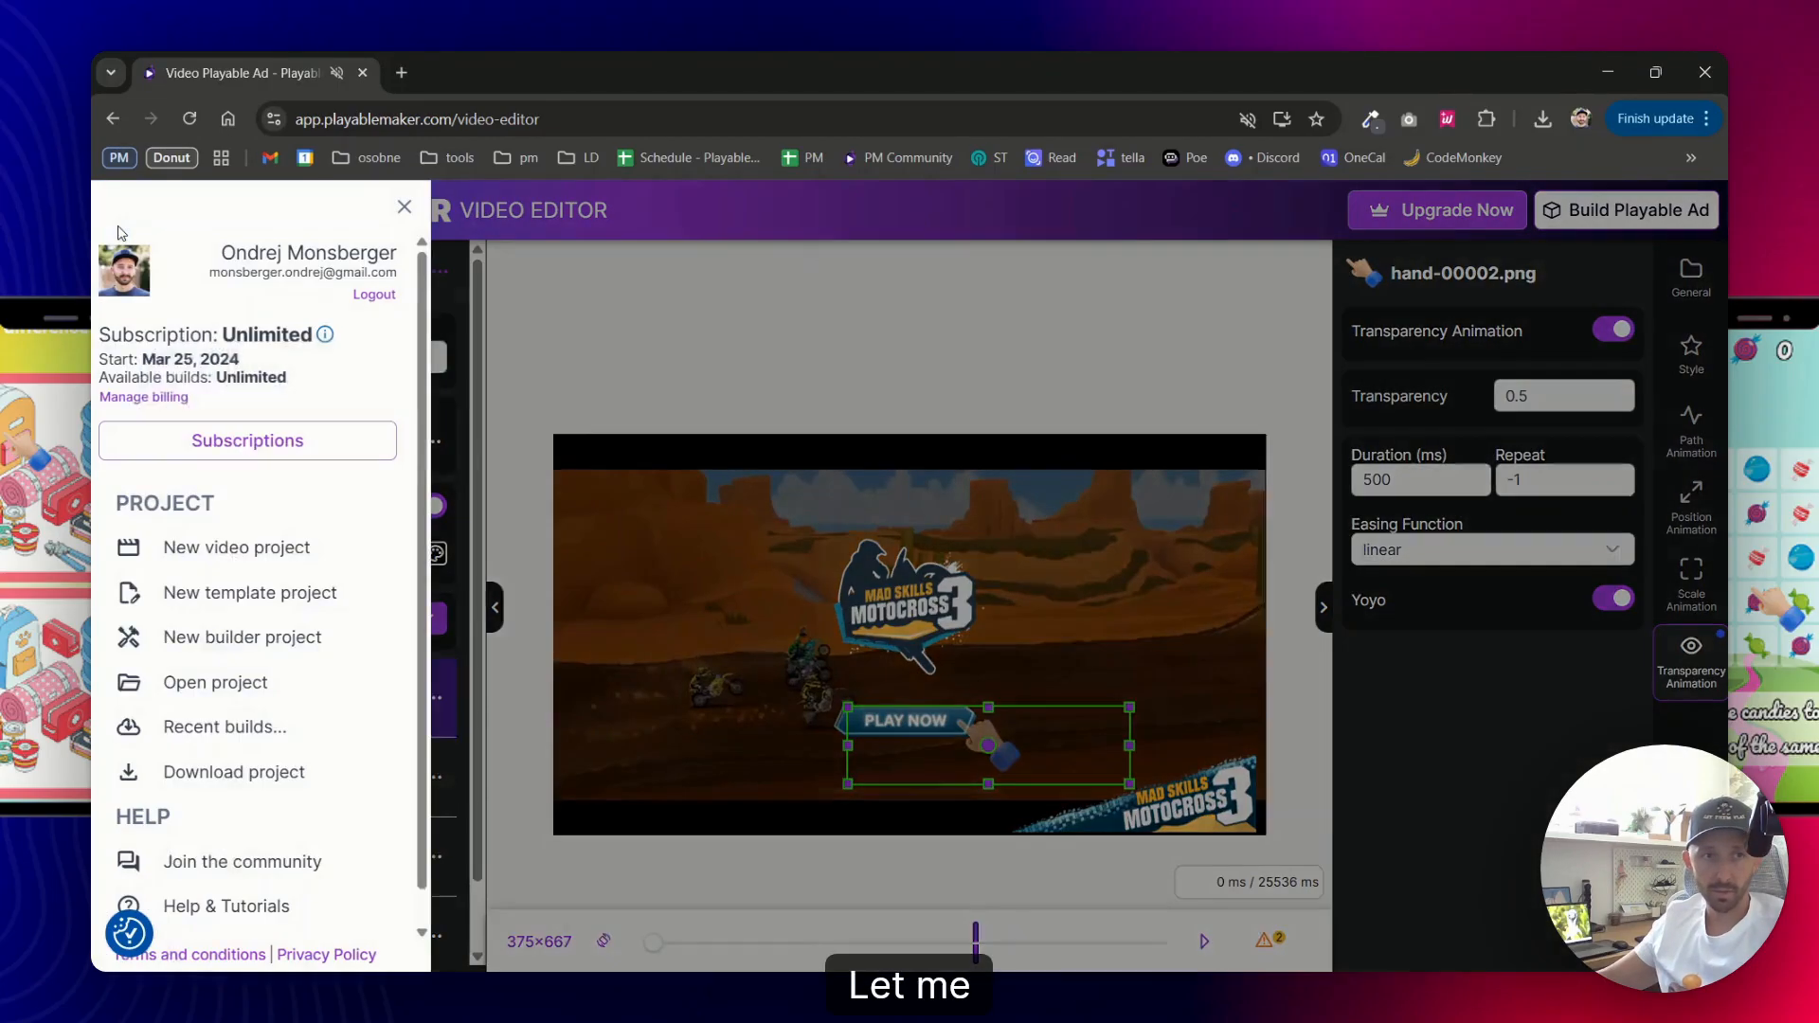
Download the project from the menu, then return to the End Screen settings
click(404, 206)
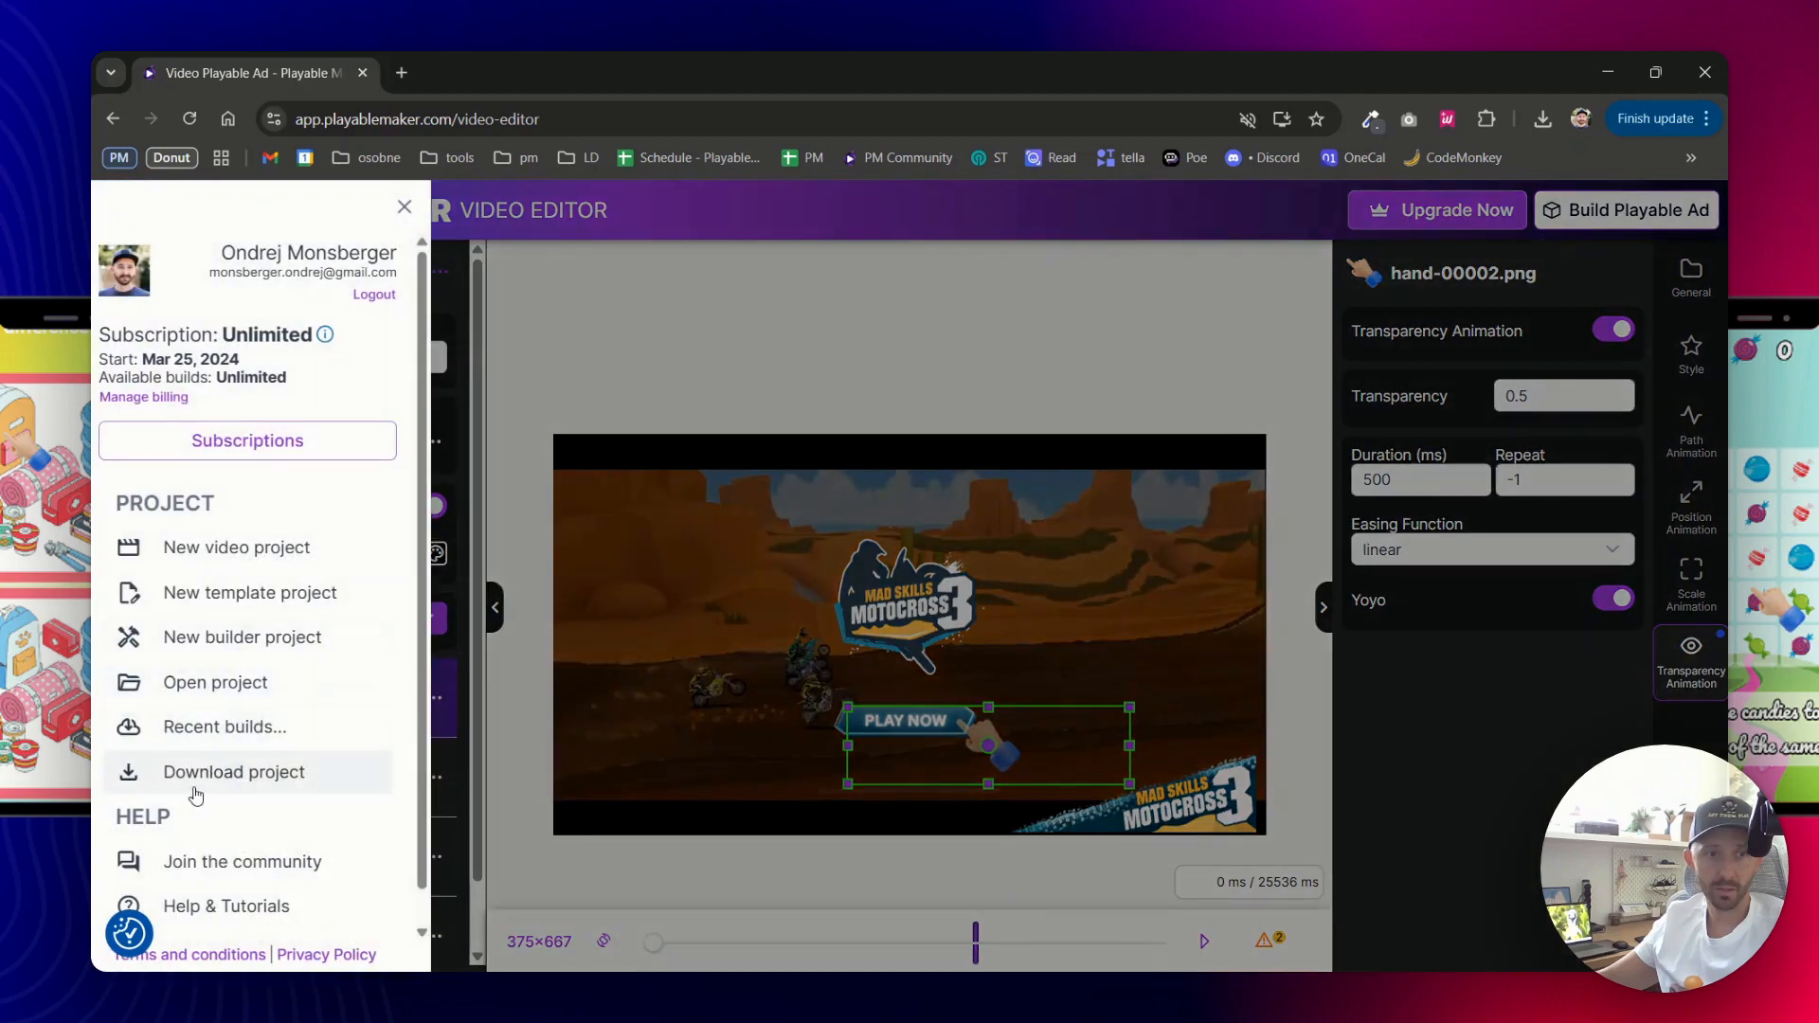
click(235, 773)
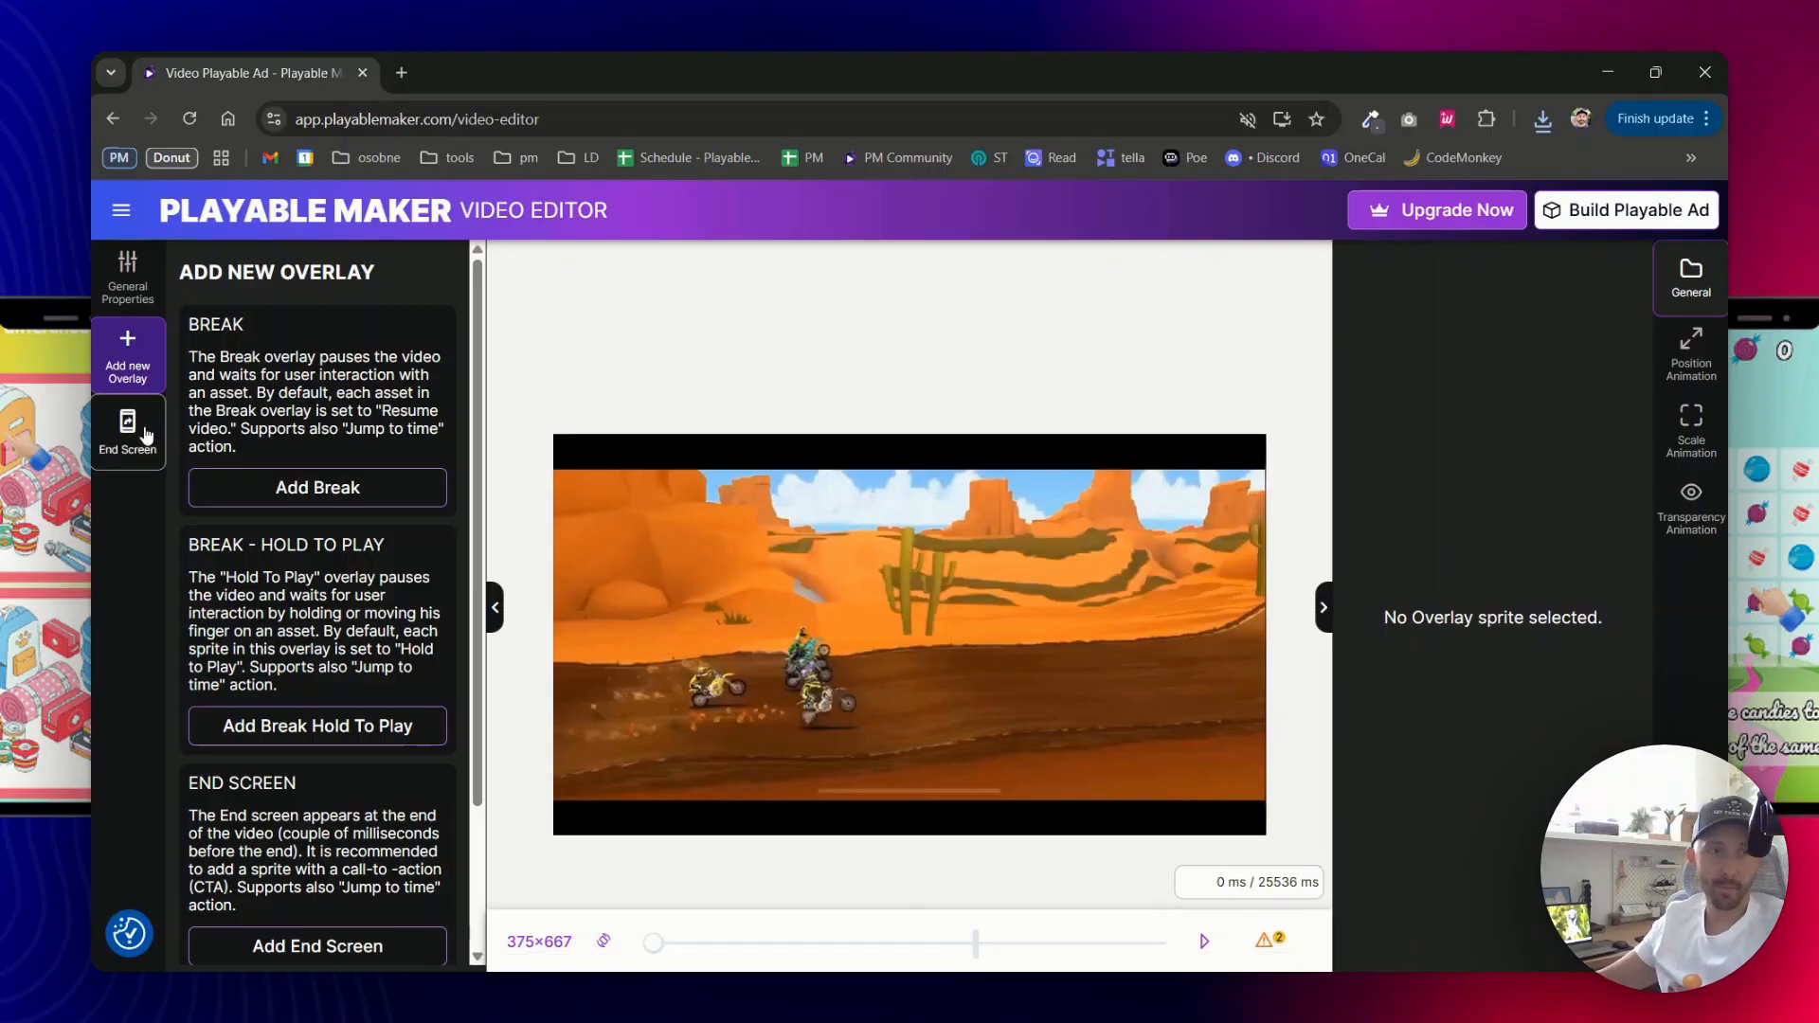
click(129, 432)
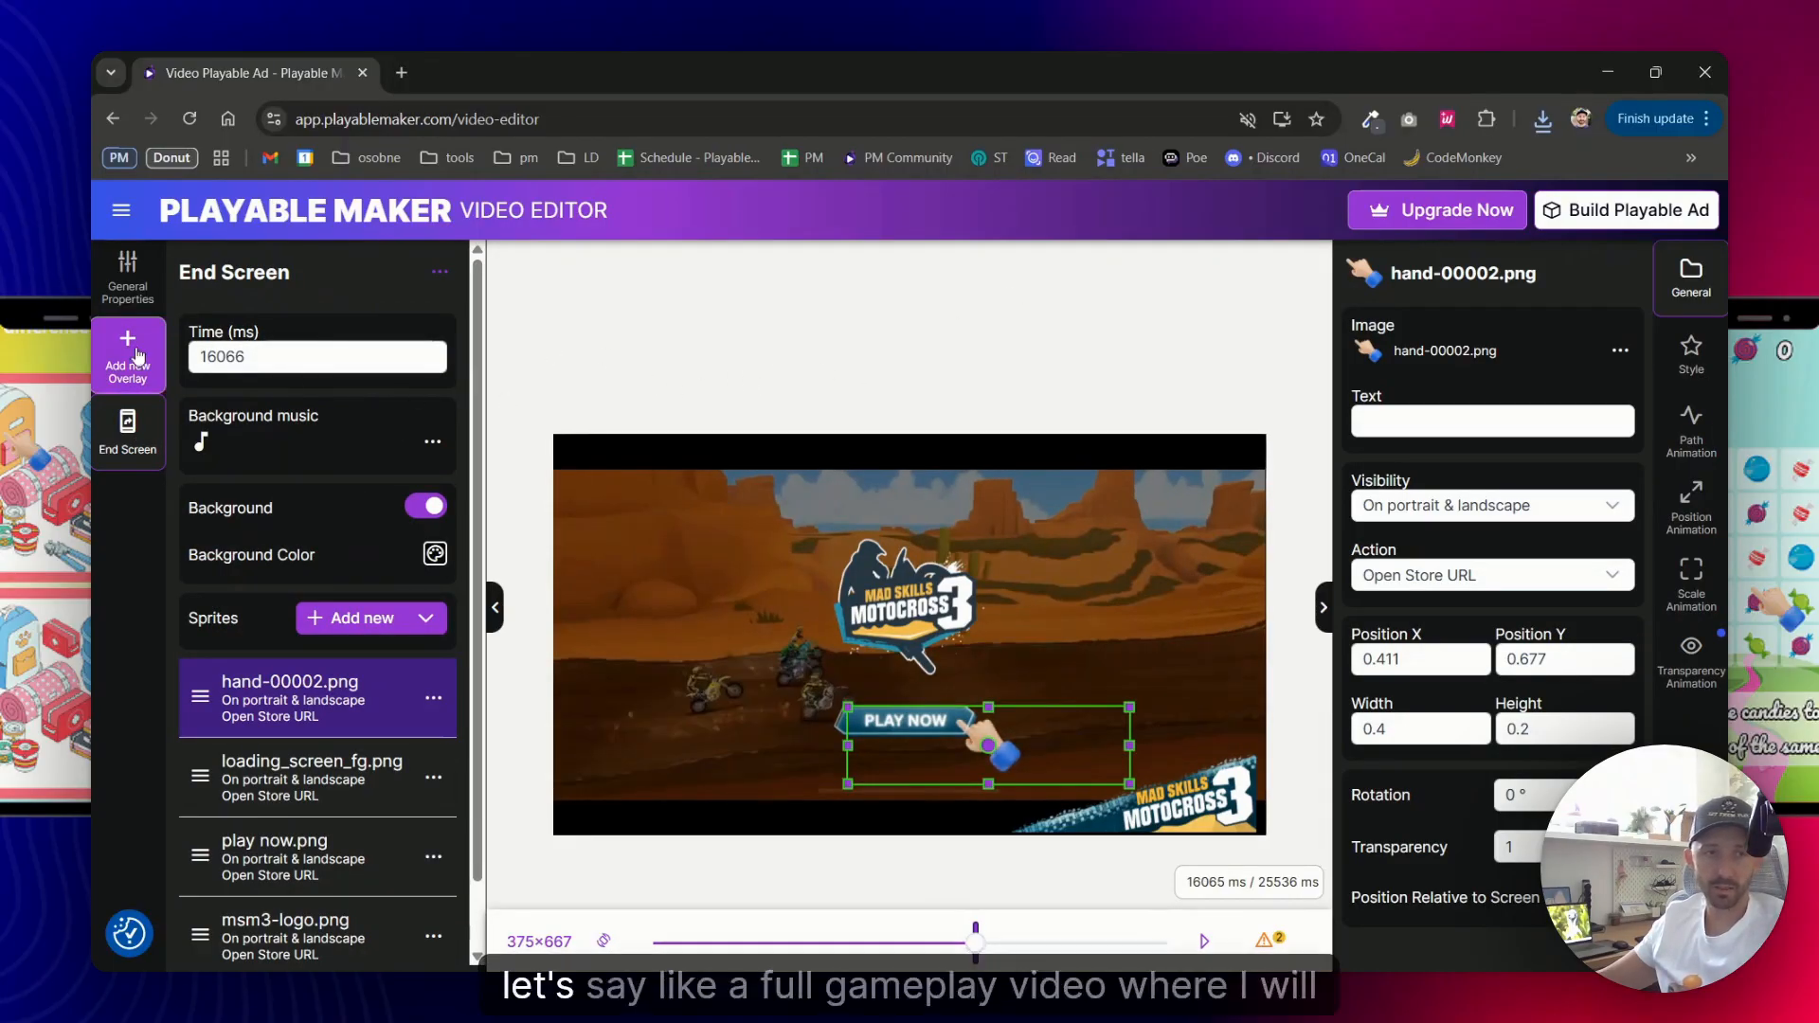
mouse_move(769, 595)
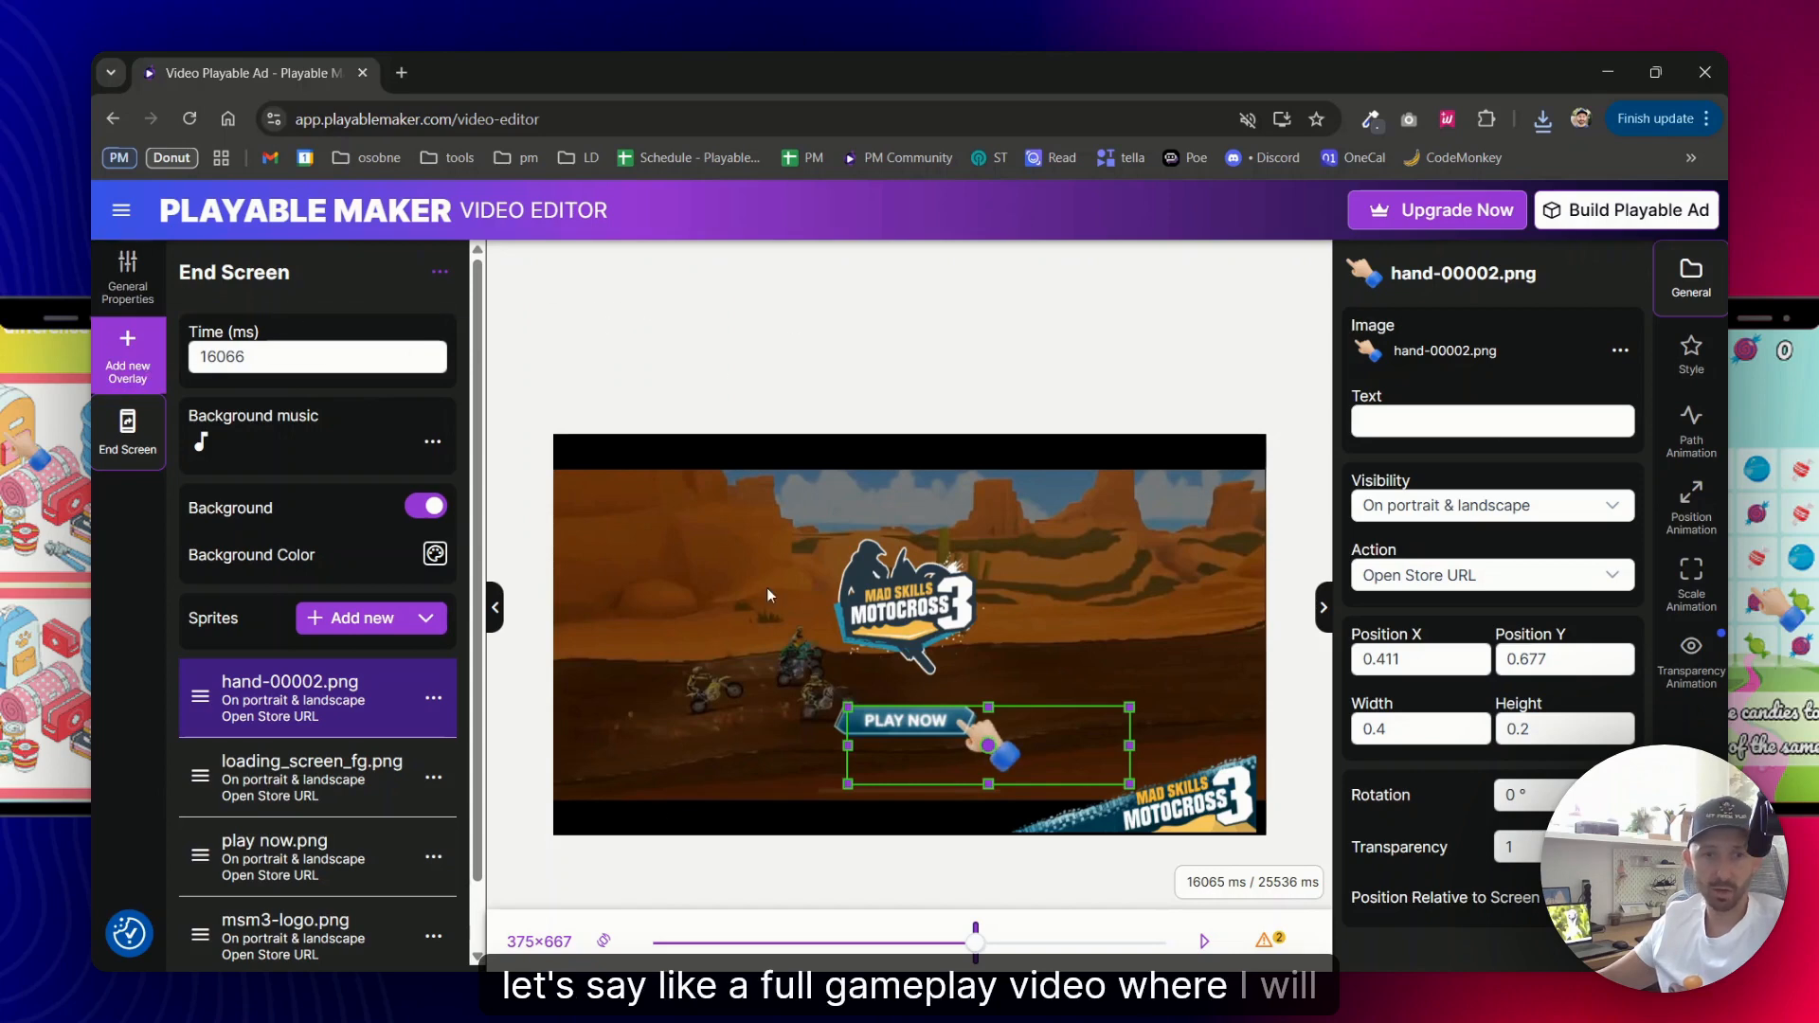
mouse_move(612, 394)
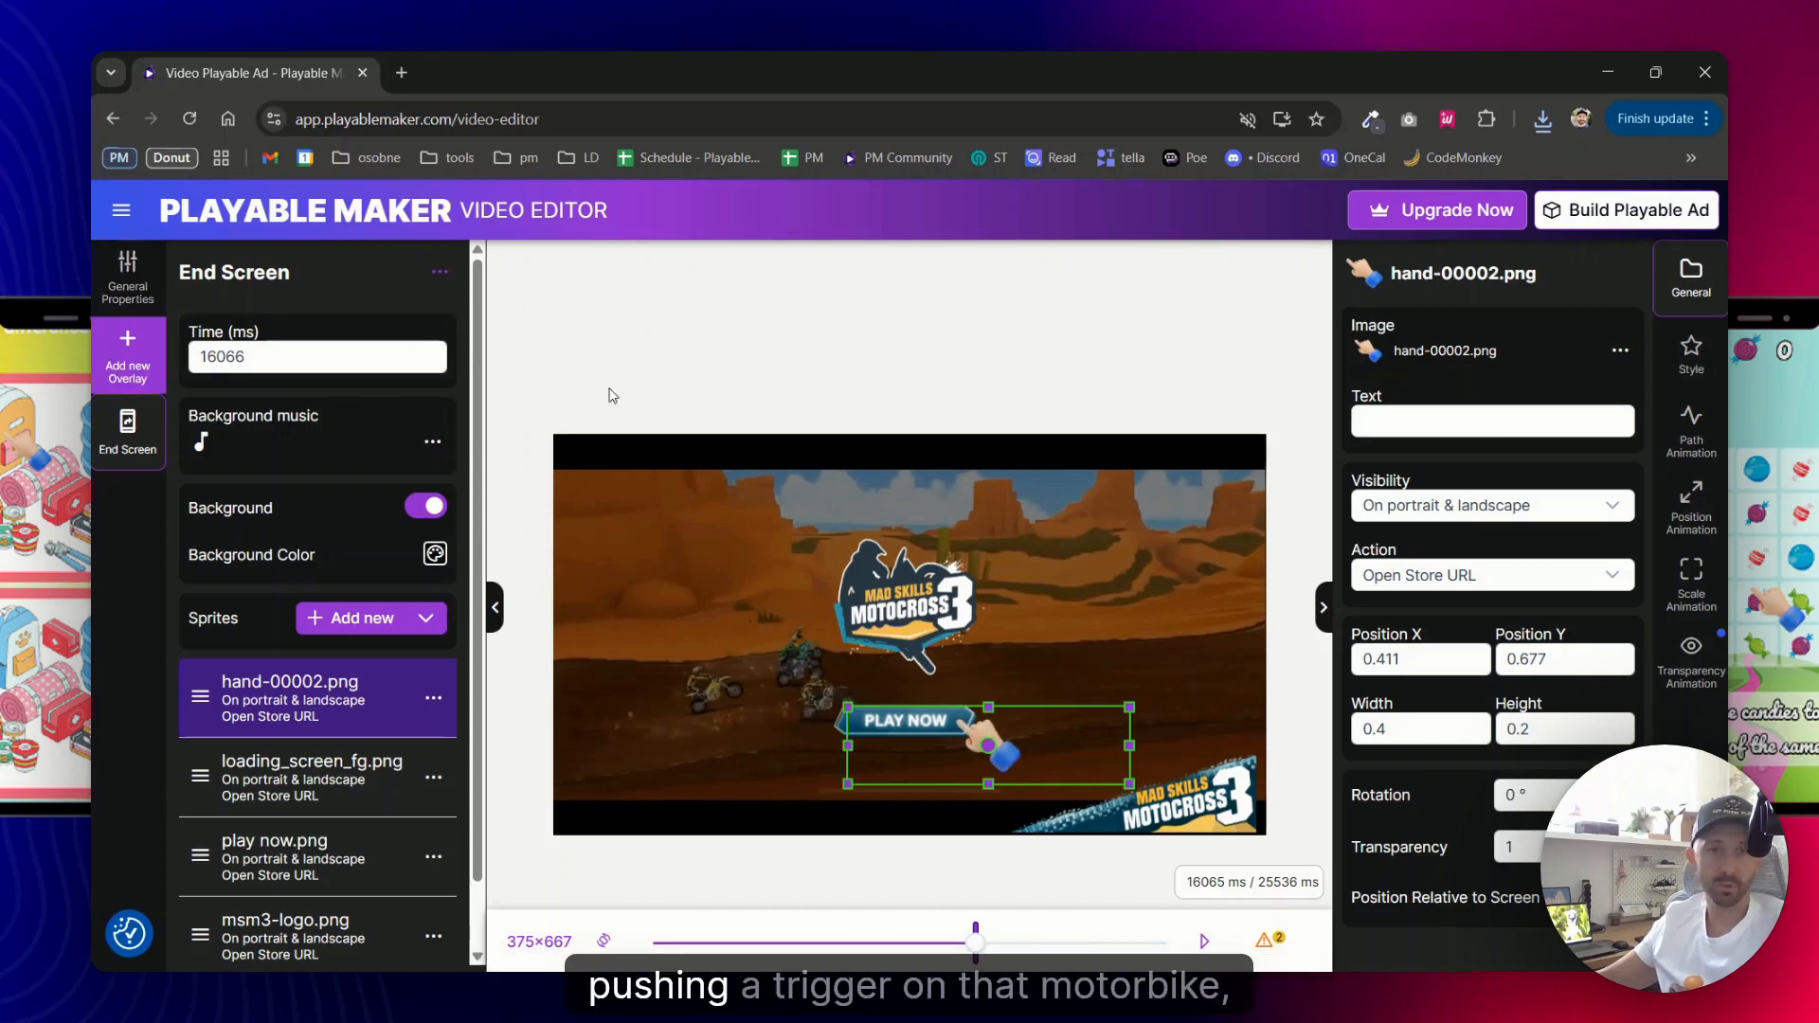
mouse_move(129, 315)
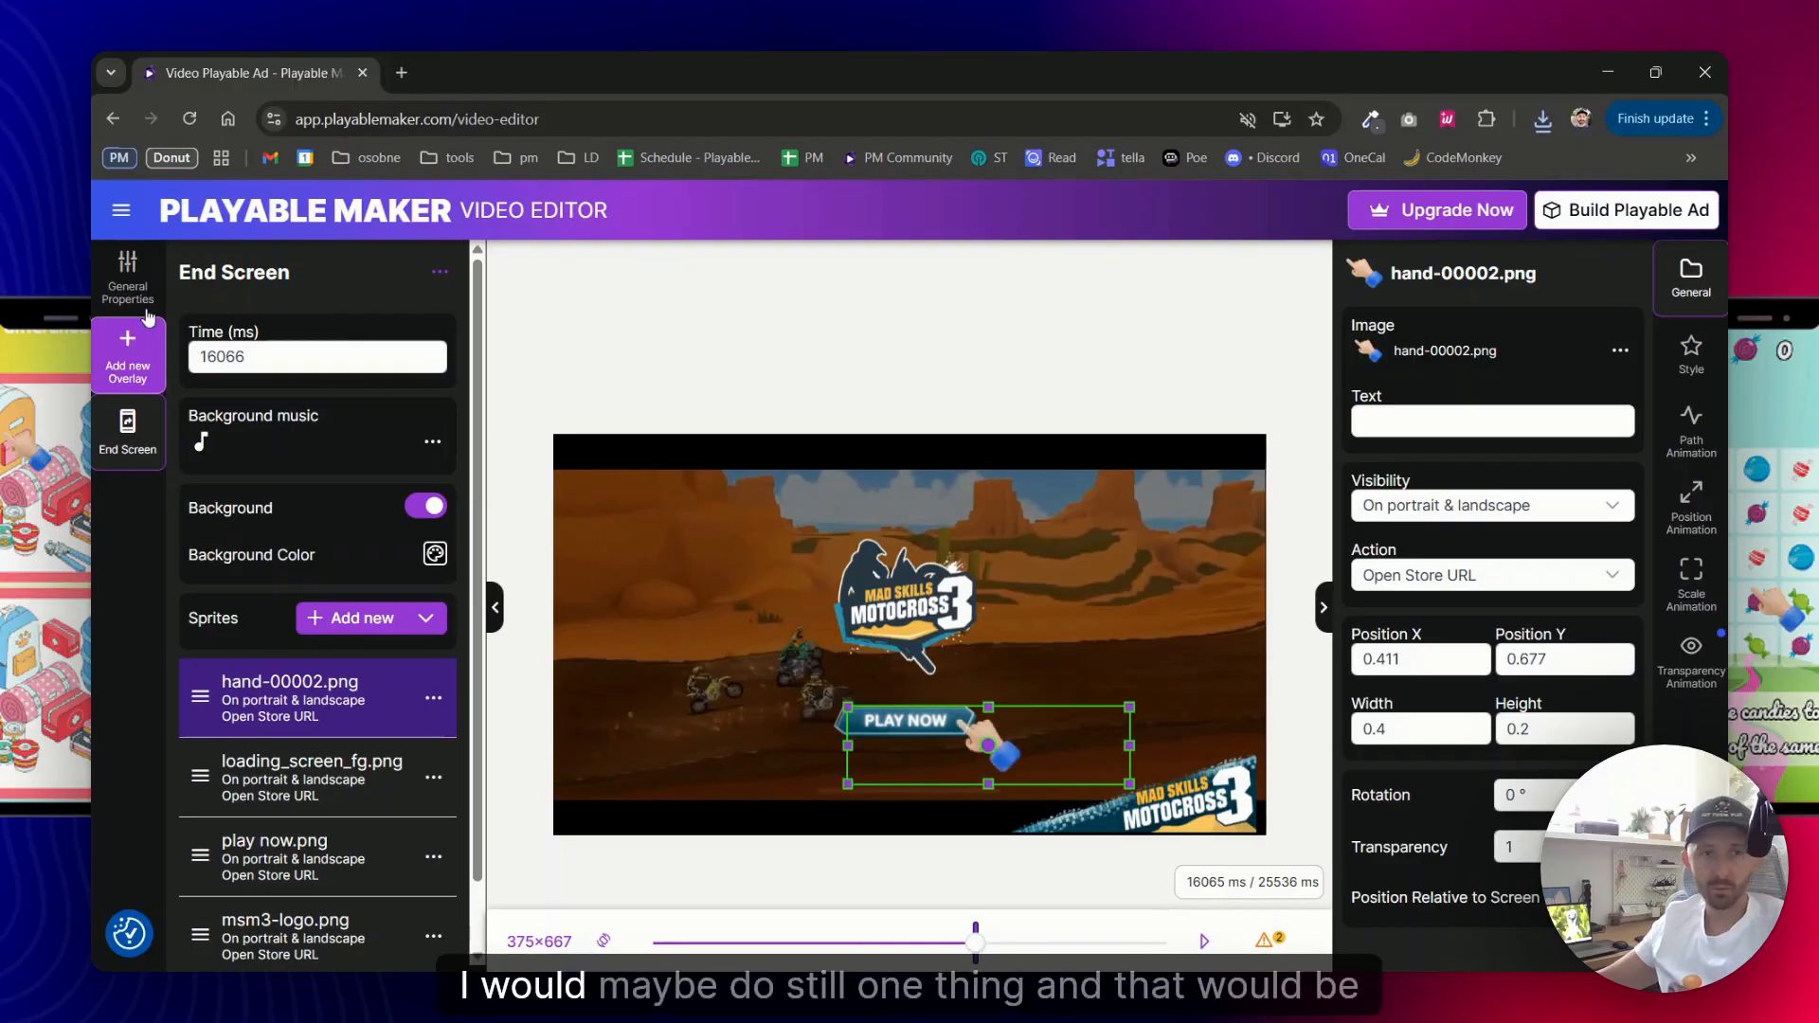
Add a permanent overlay with background off, starting at 2000 ms
click(127, 356)
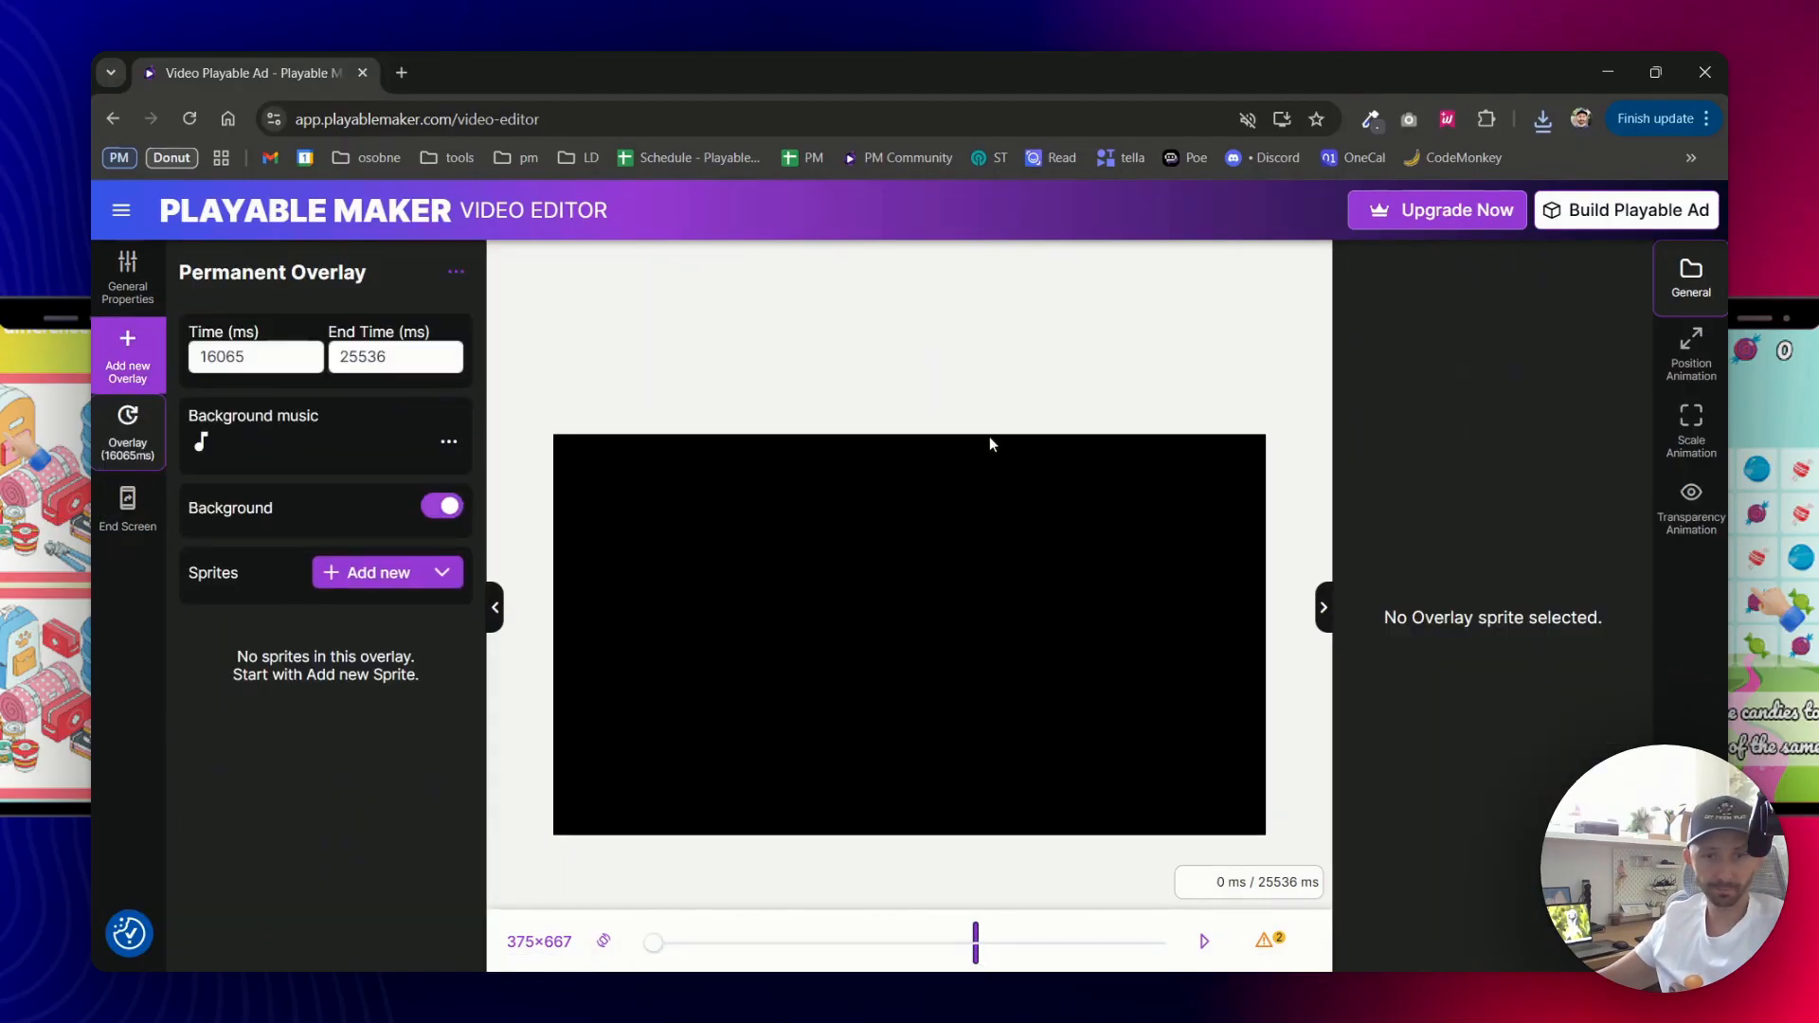
click(442, 508)
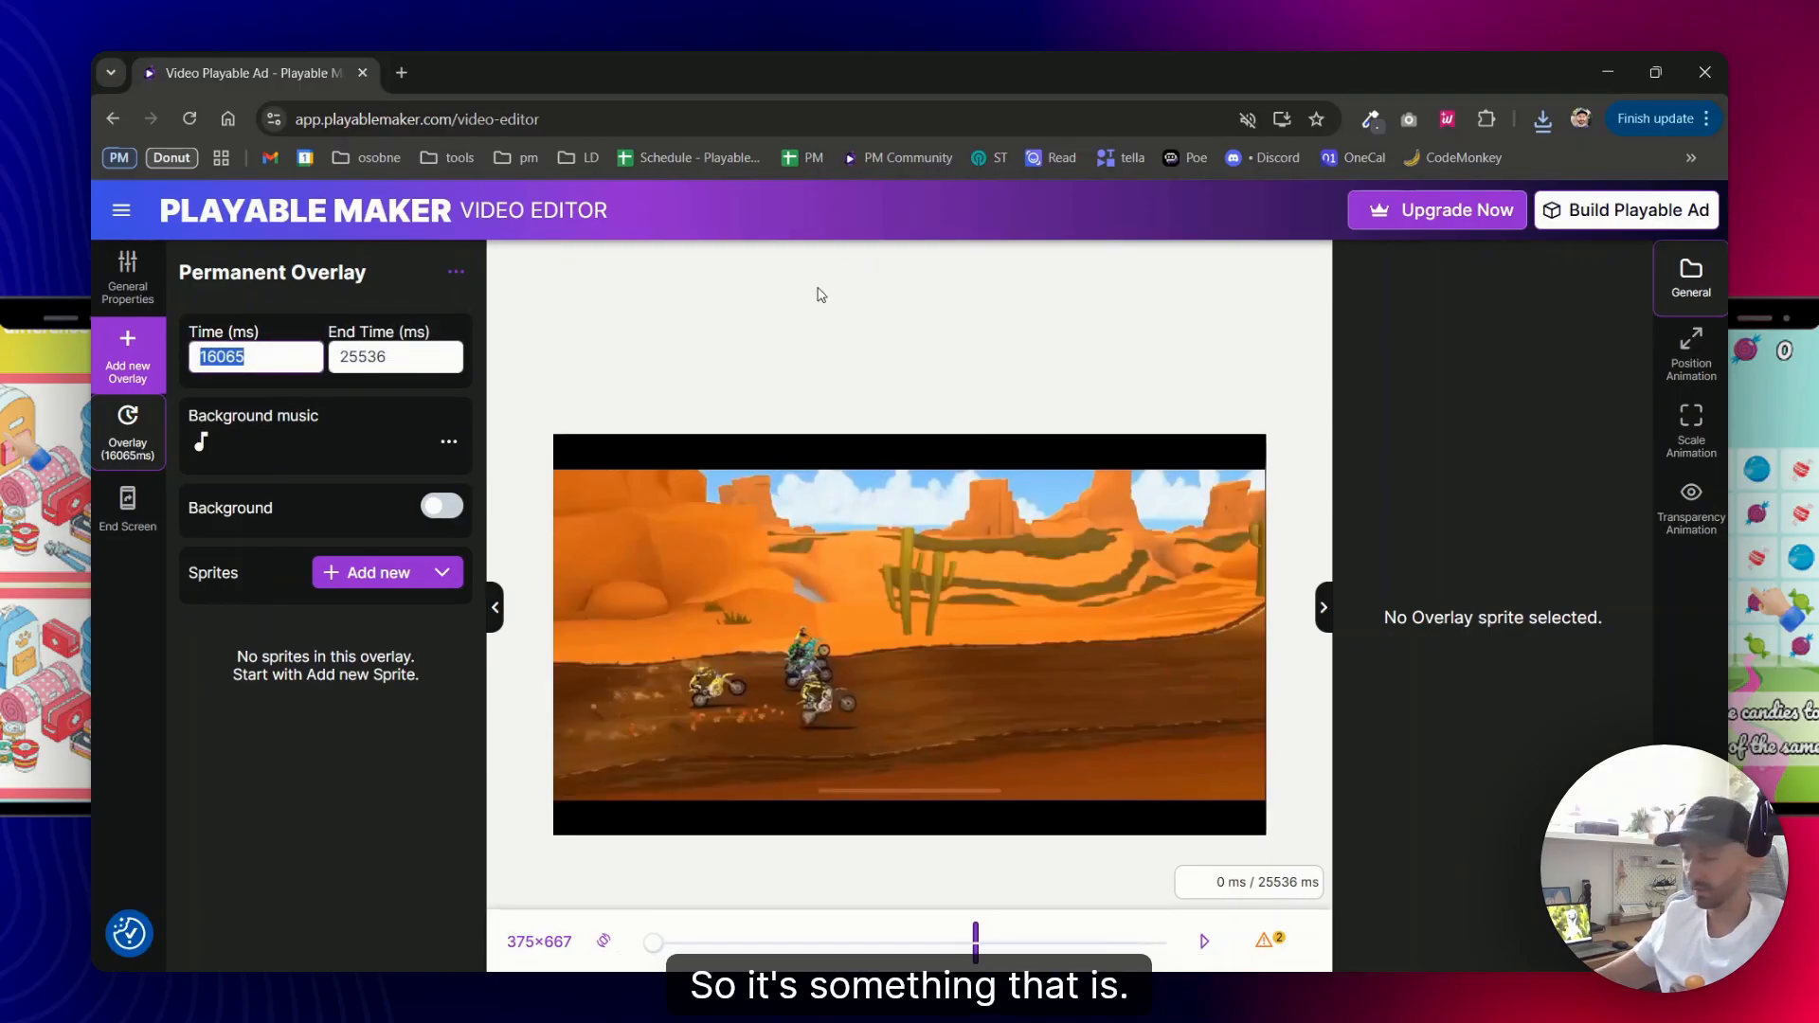
text(0)
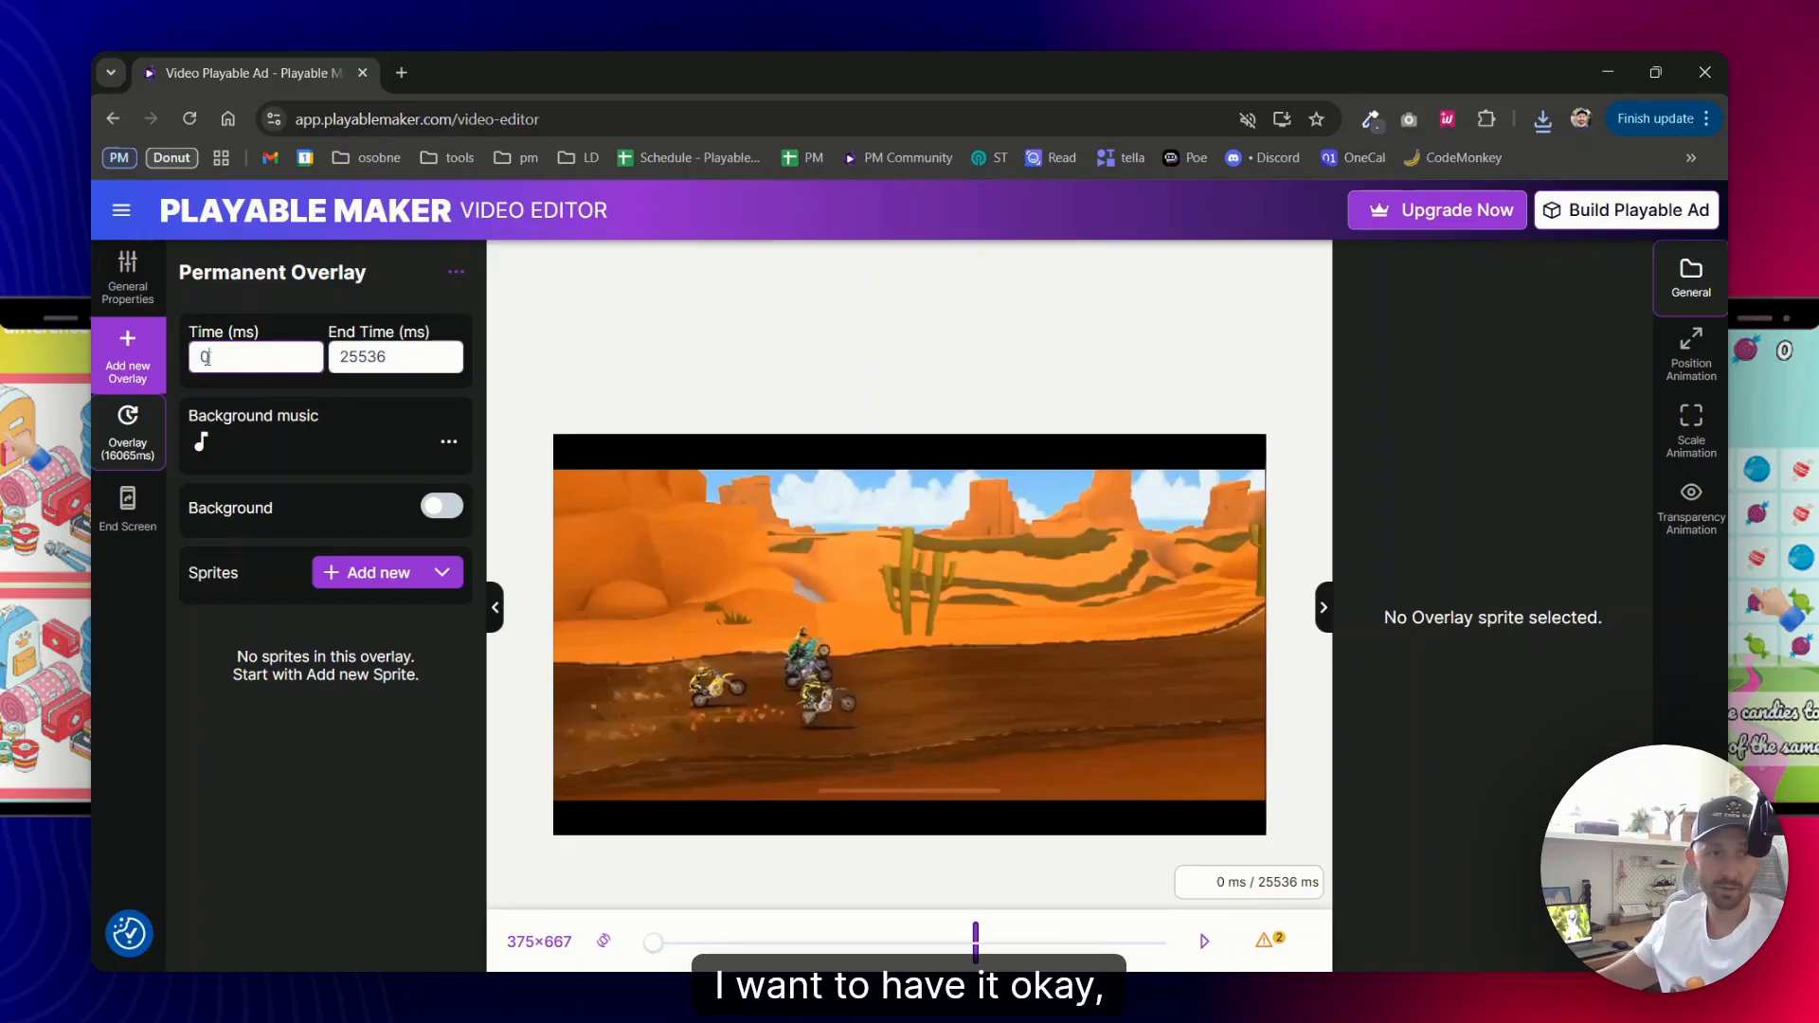
text(2000)
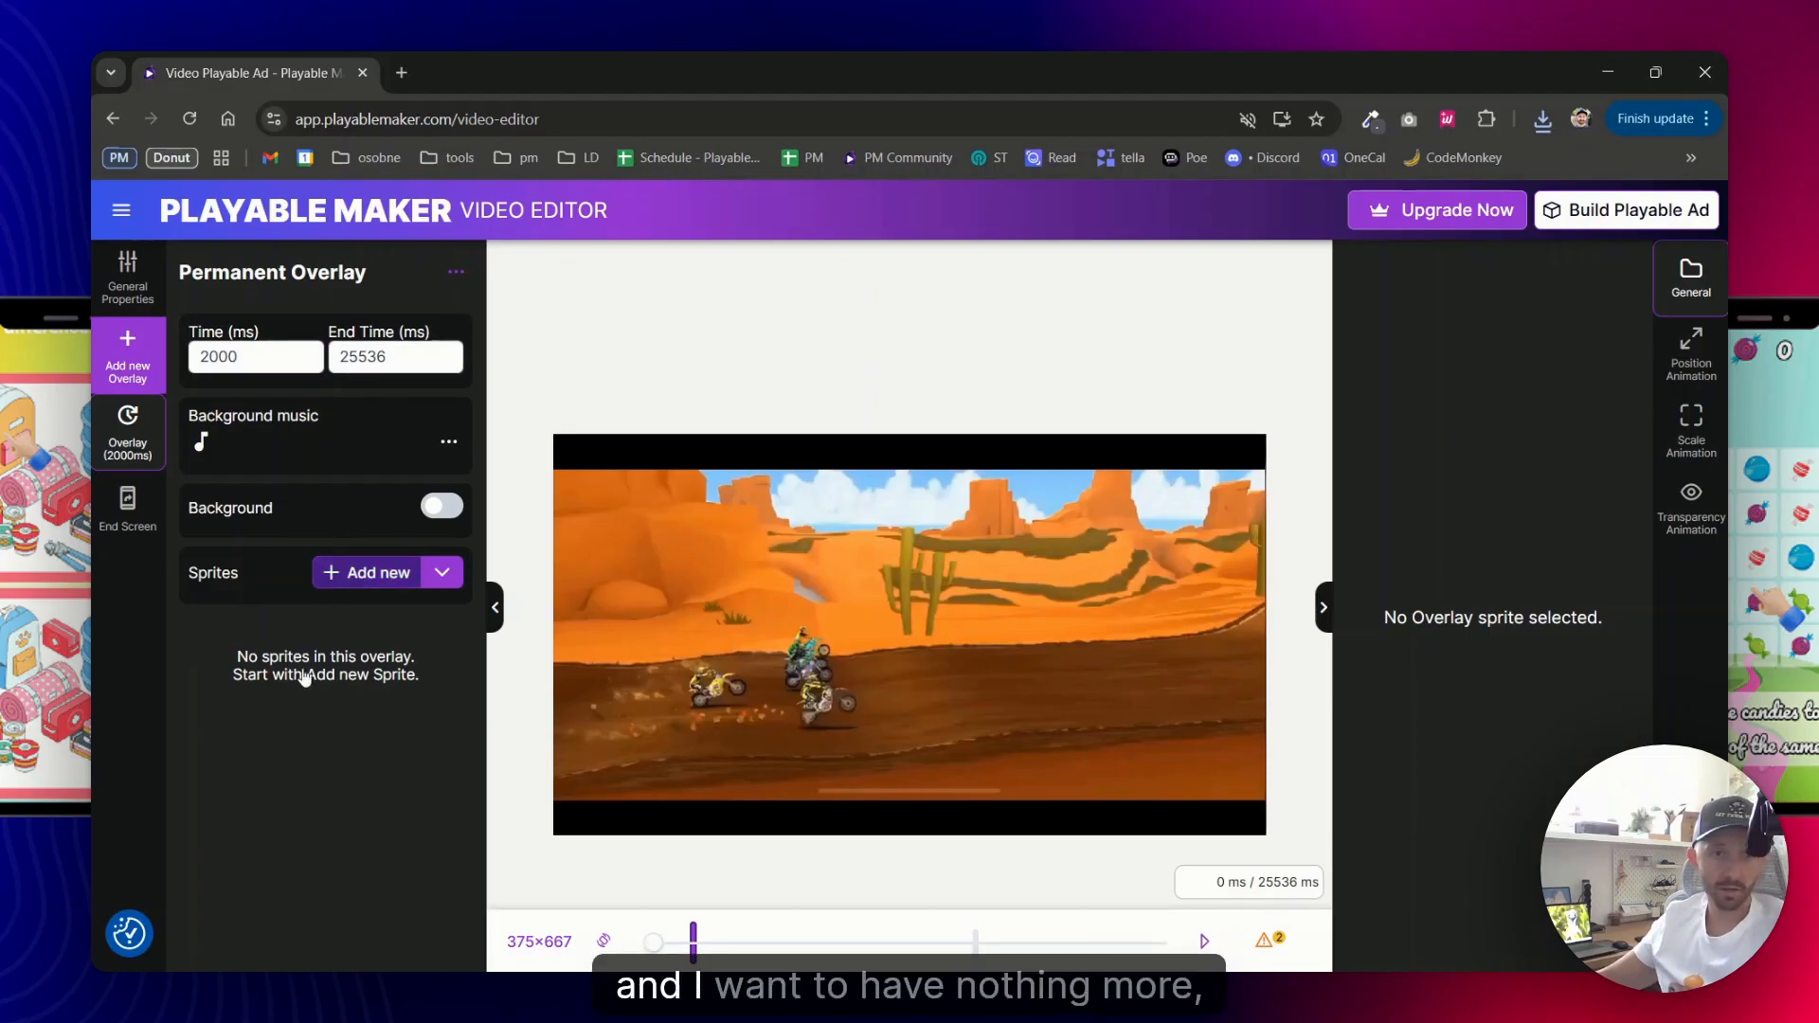
Add a play now.png sprite to the overlay, shrunk and placed at the video's bottom-left
click(363, 573)
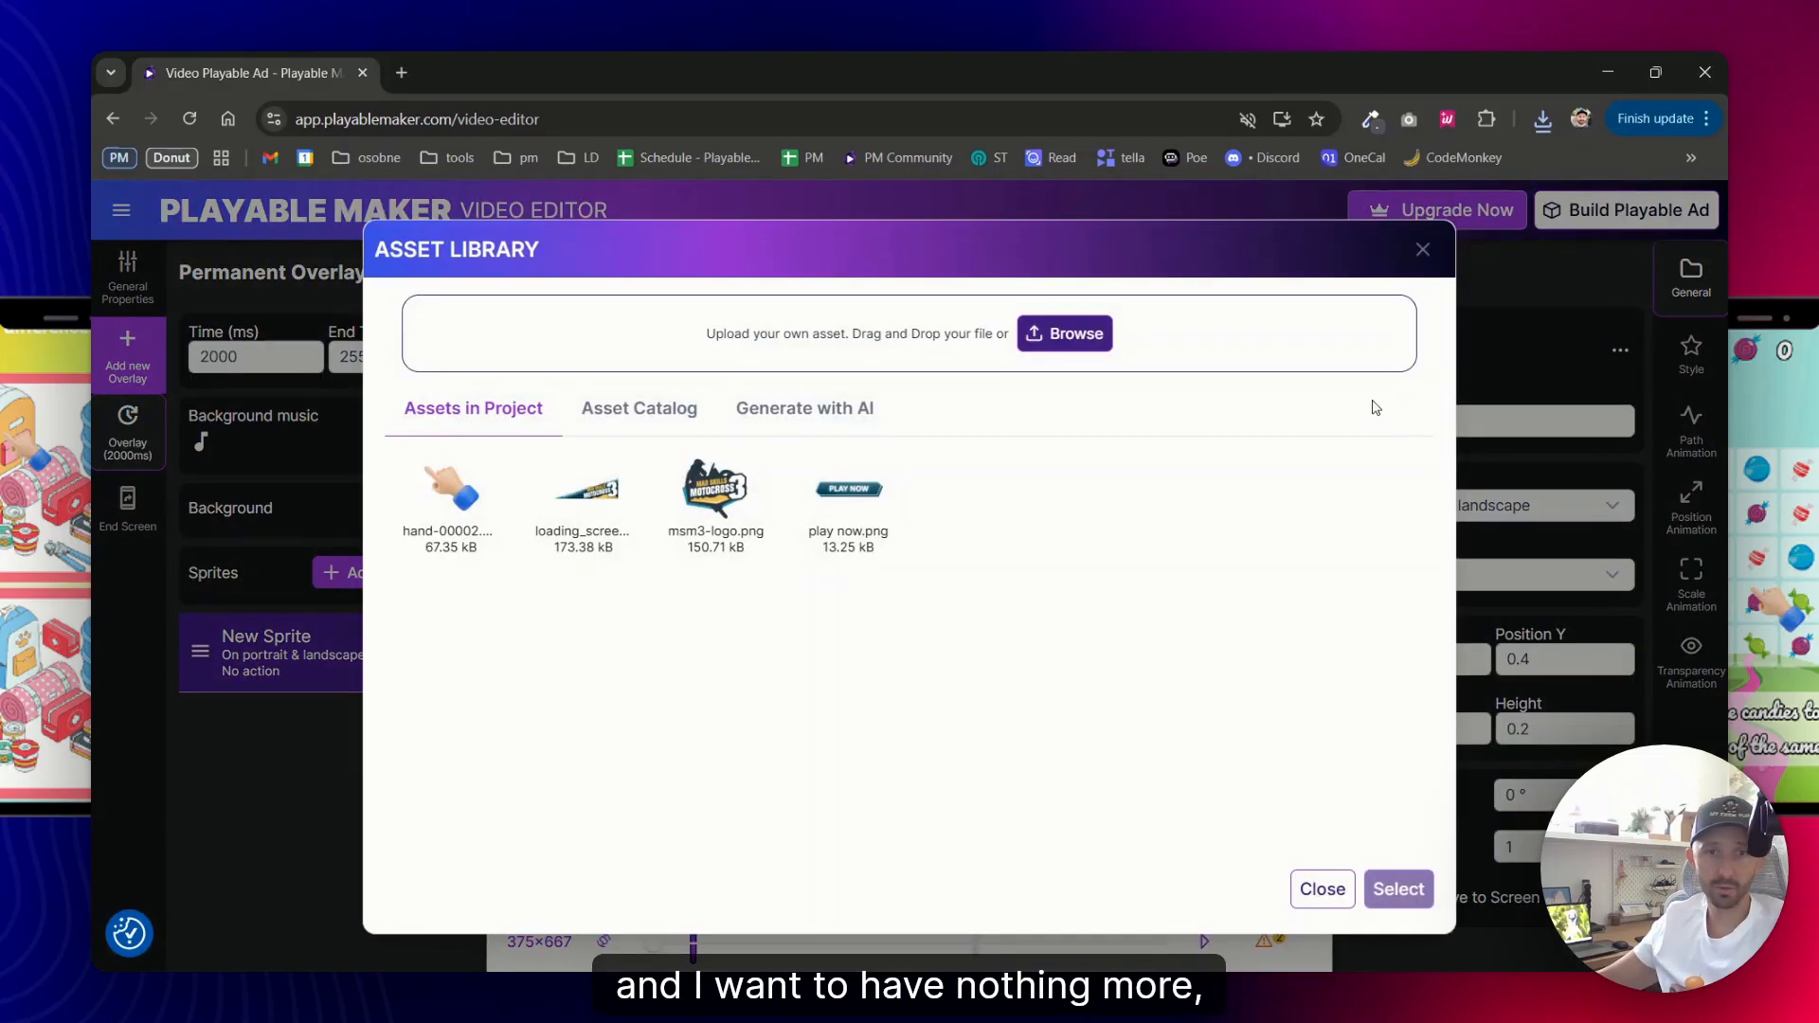
click(1399, 888)
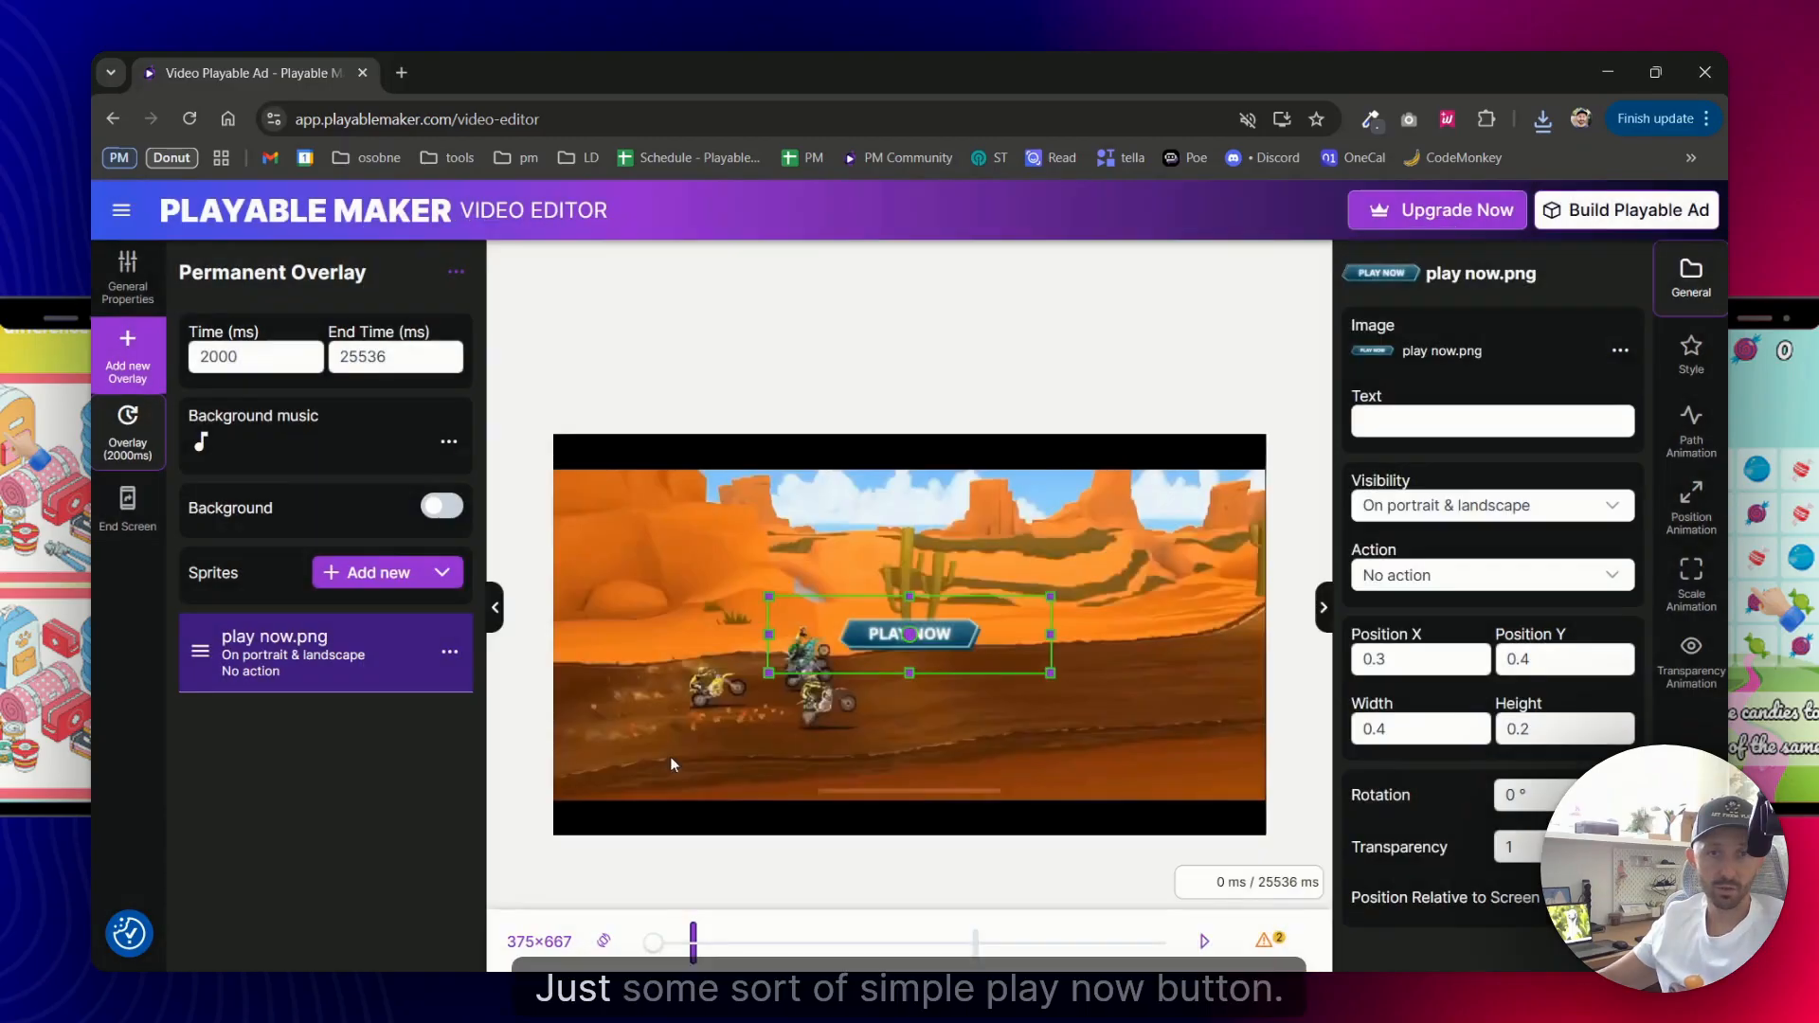
drag(908, 632, 769, 760)
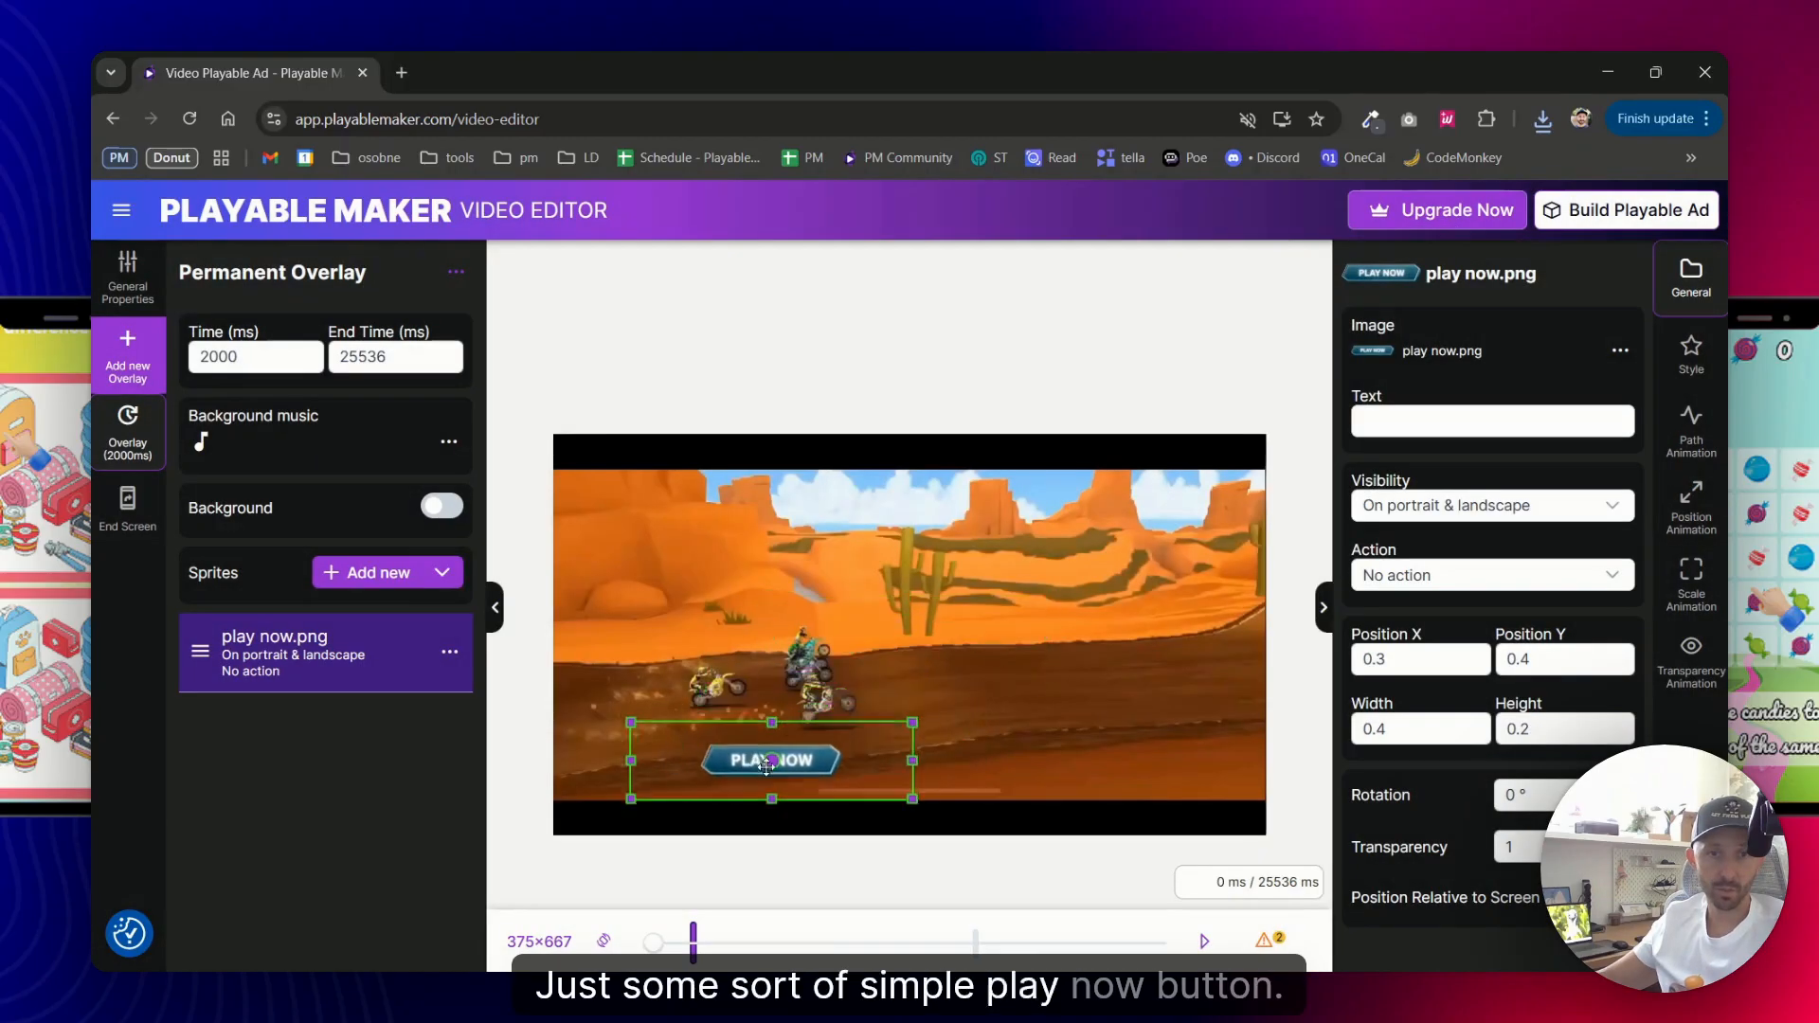
drag(766, 760, 655, 798)
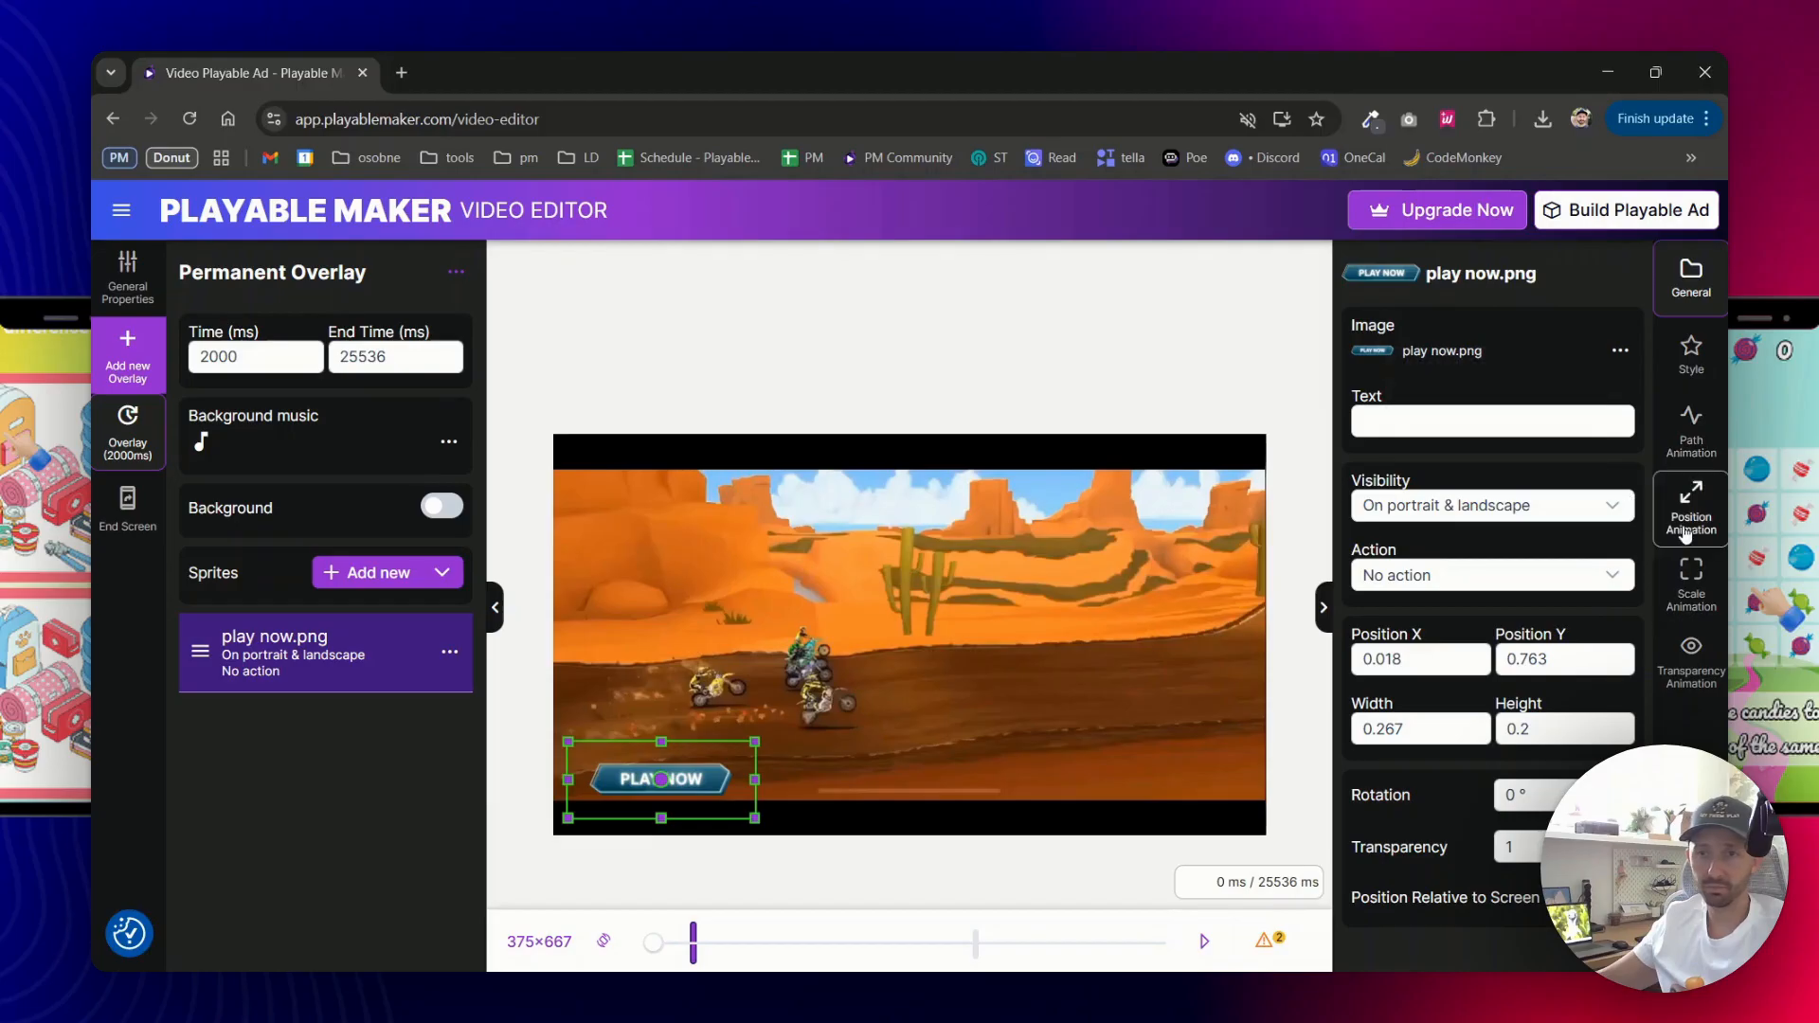
Give the Play Now button a looping 1.1x scale pulse and set the overlay end time to 16000 ms
click(1690, 584)
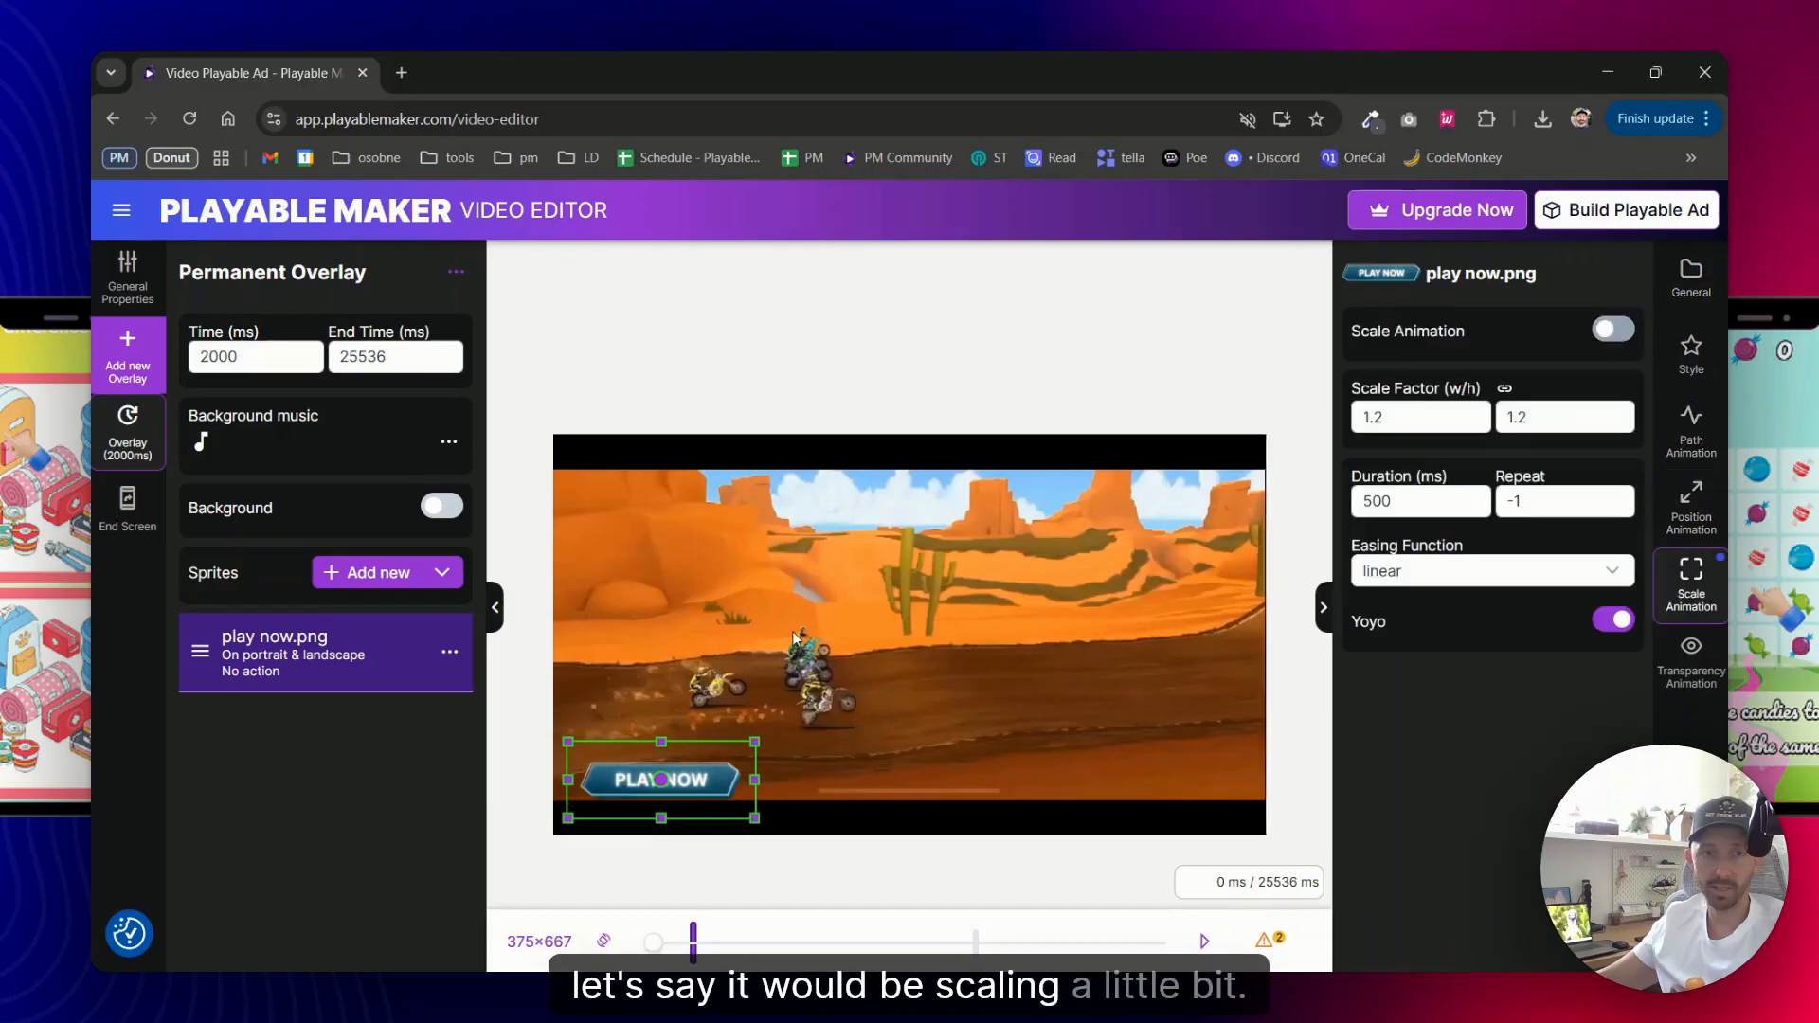
click(1614, 330)
text(1.1)
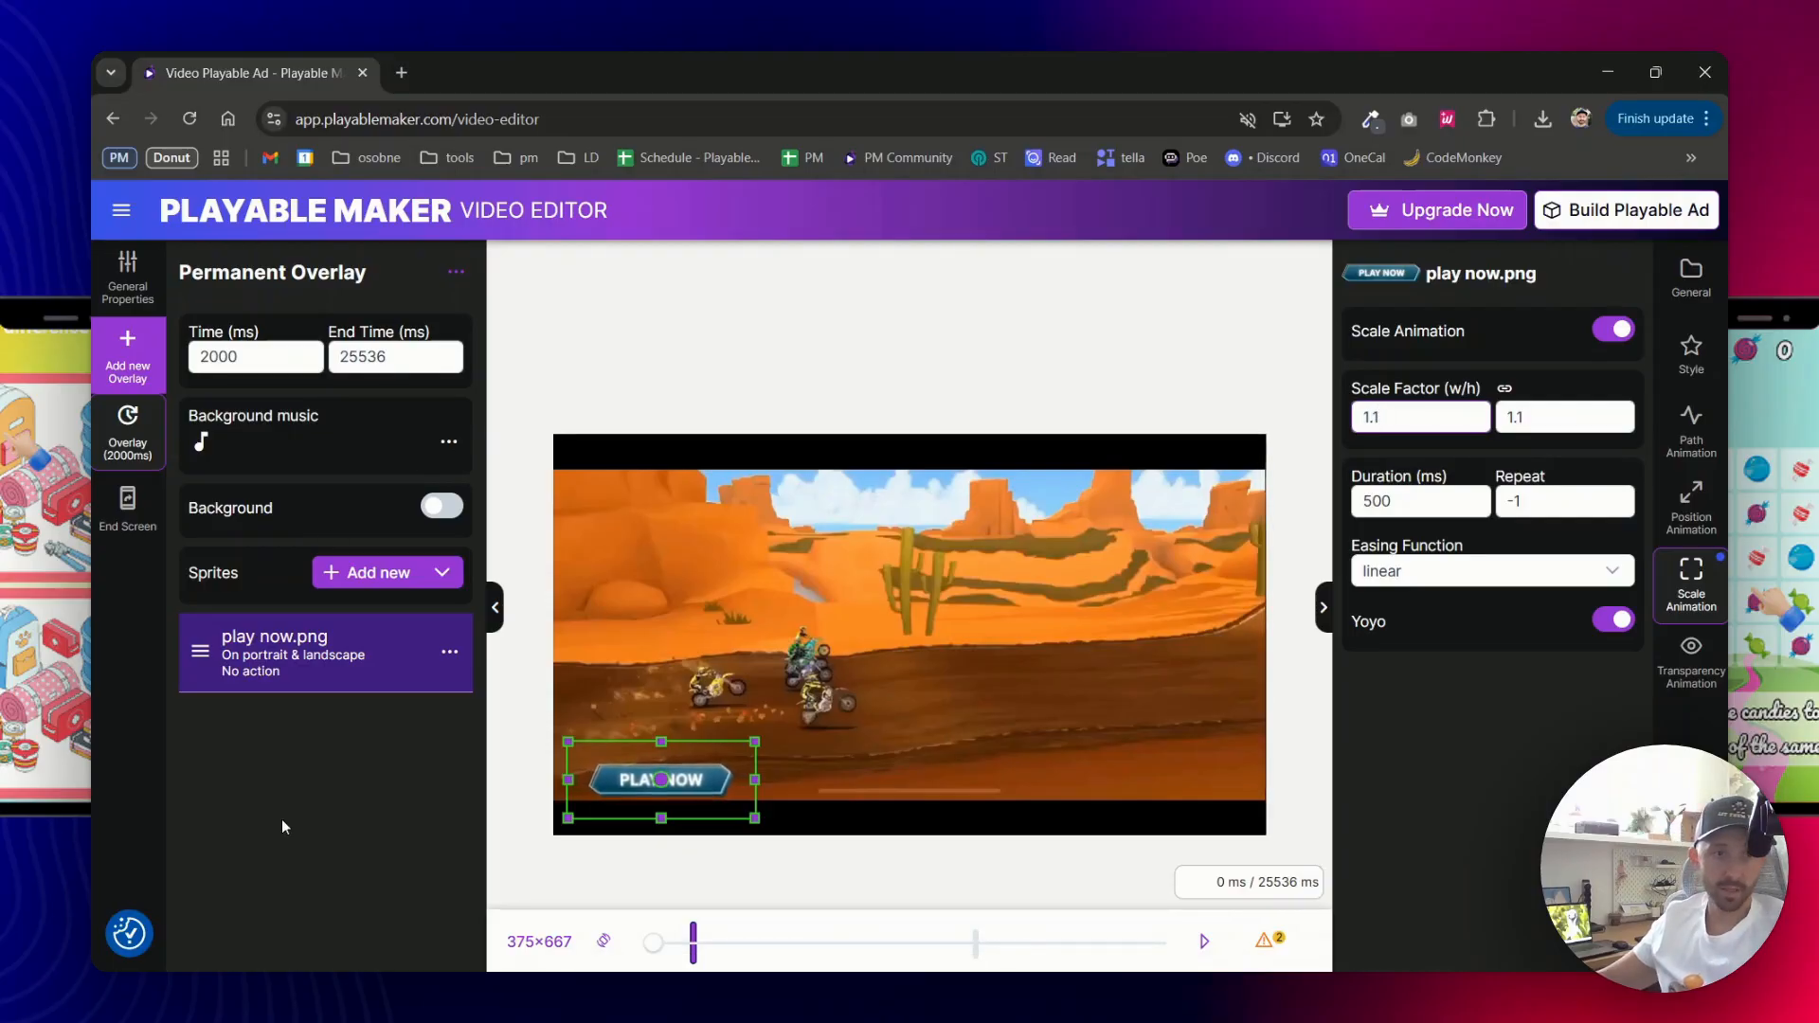
click(127, 512)
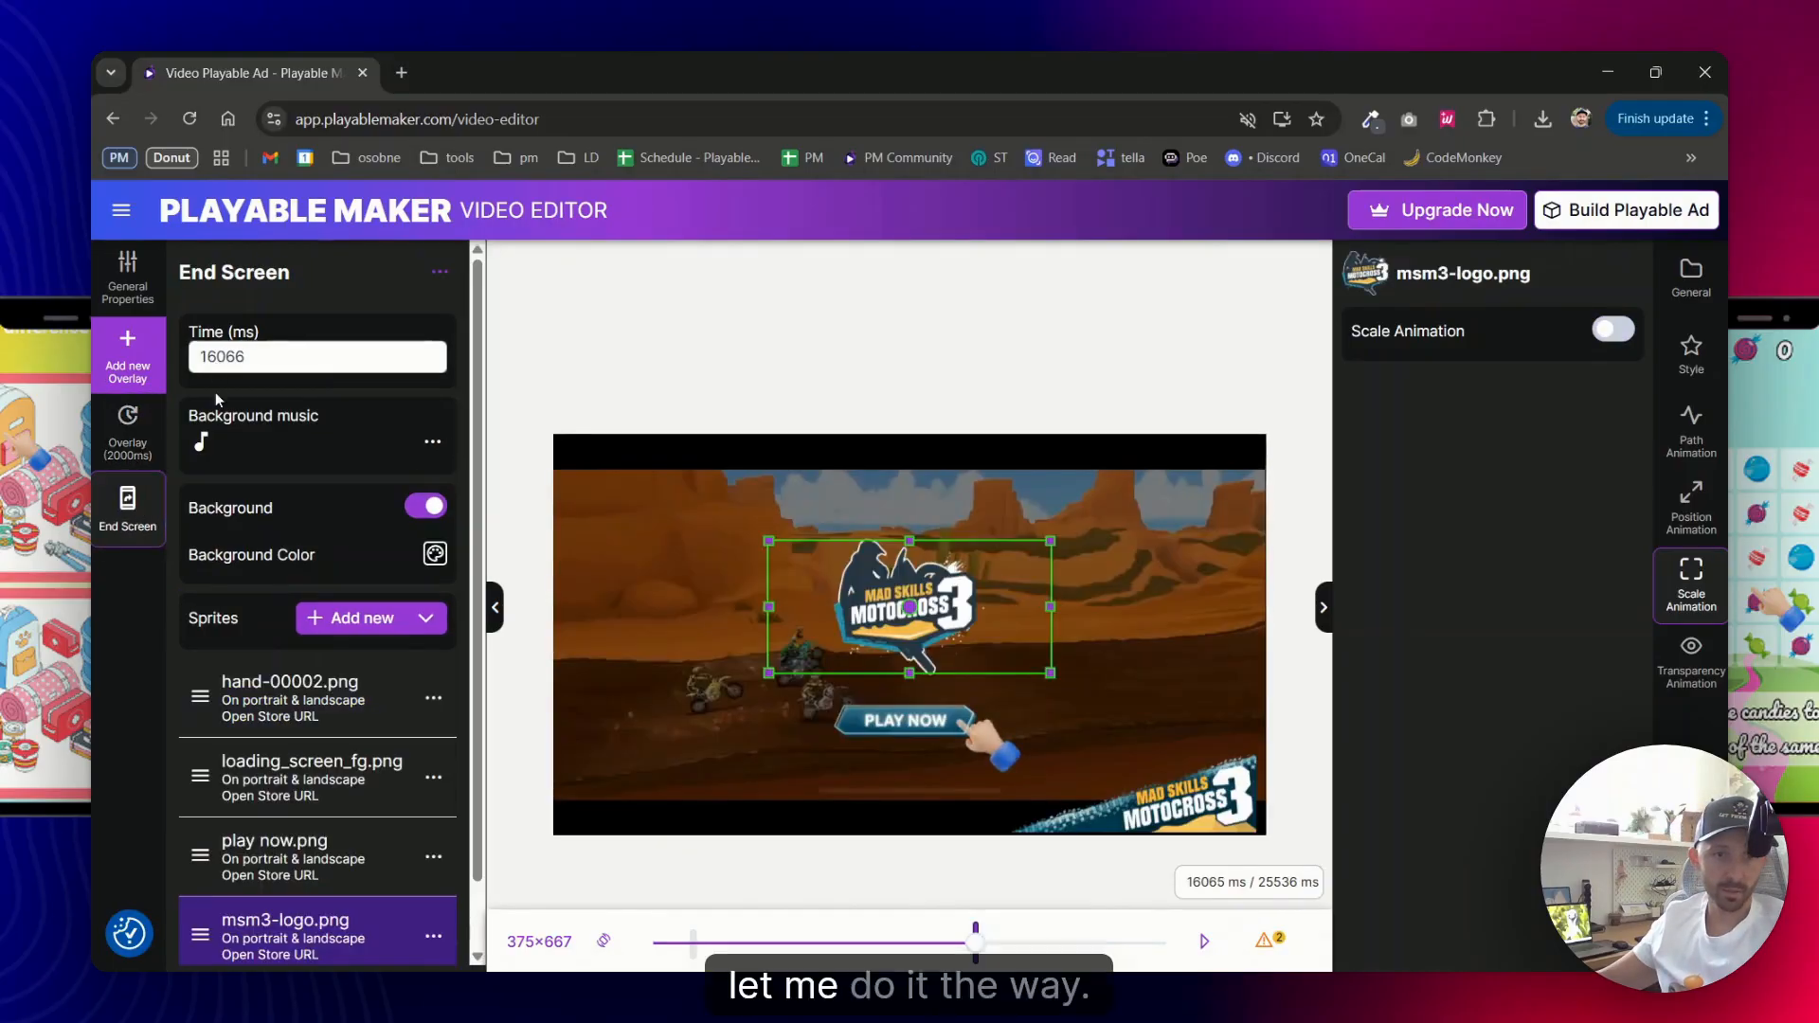
click(218, 357)
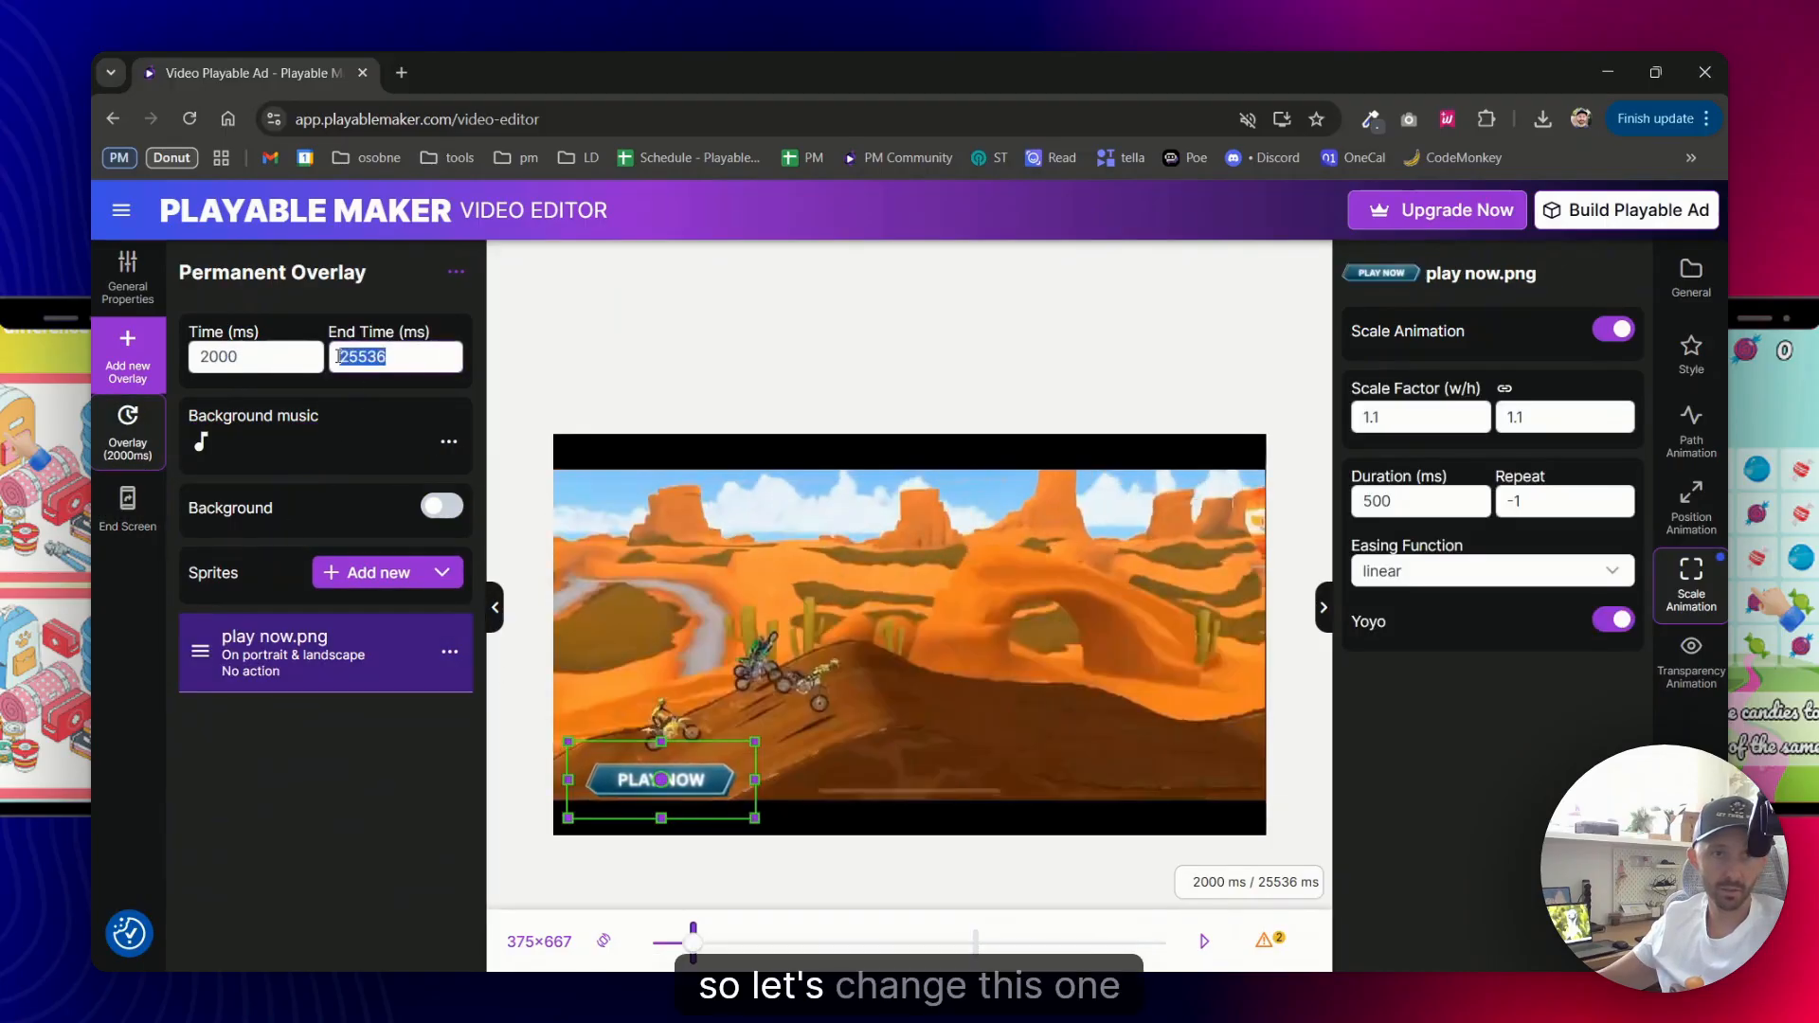
text(16000)
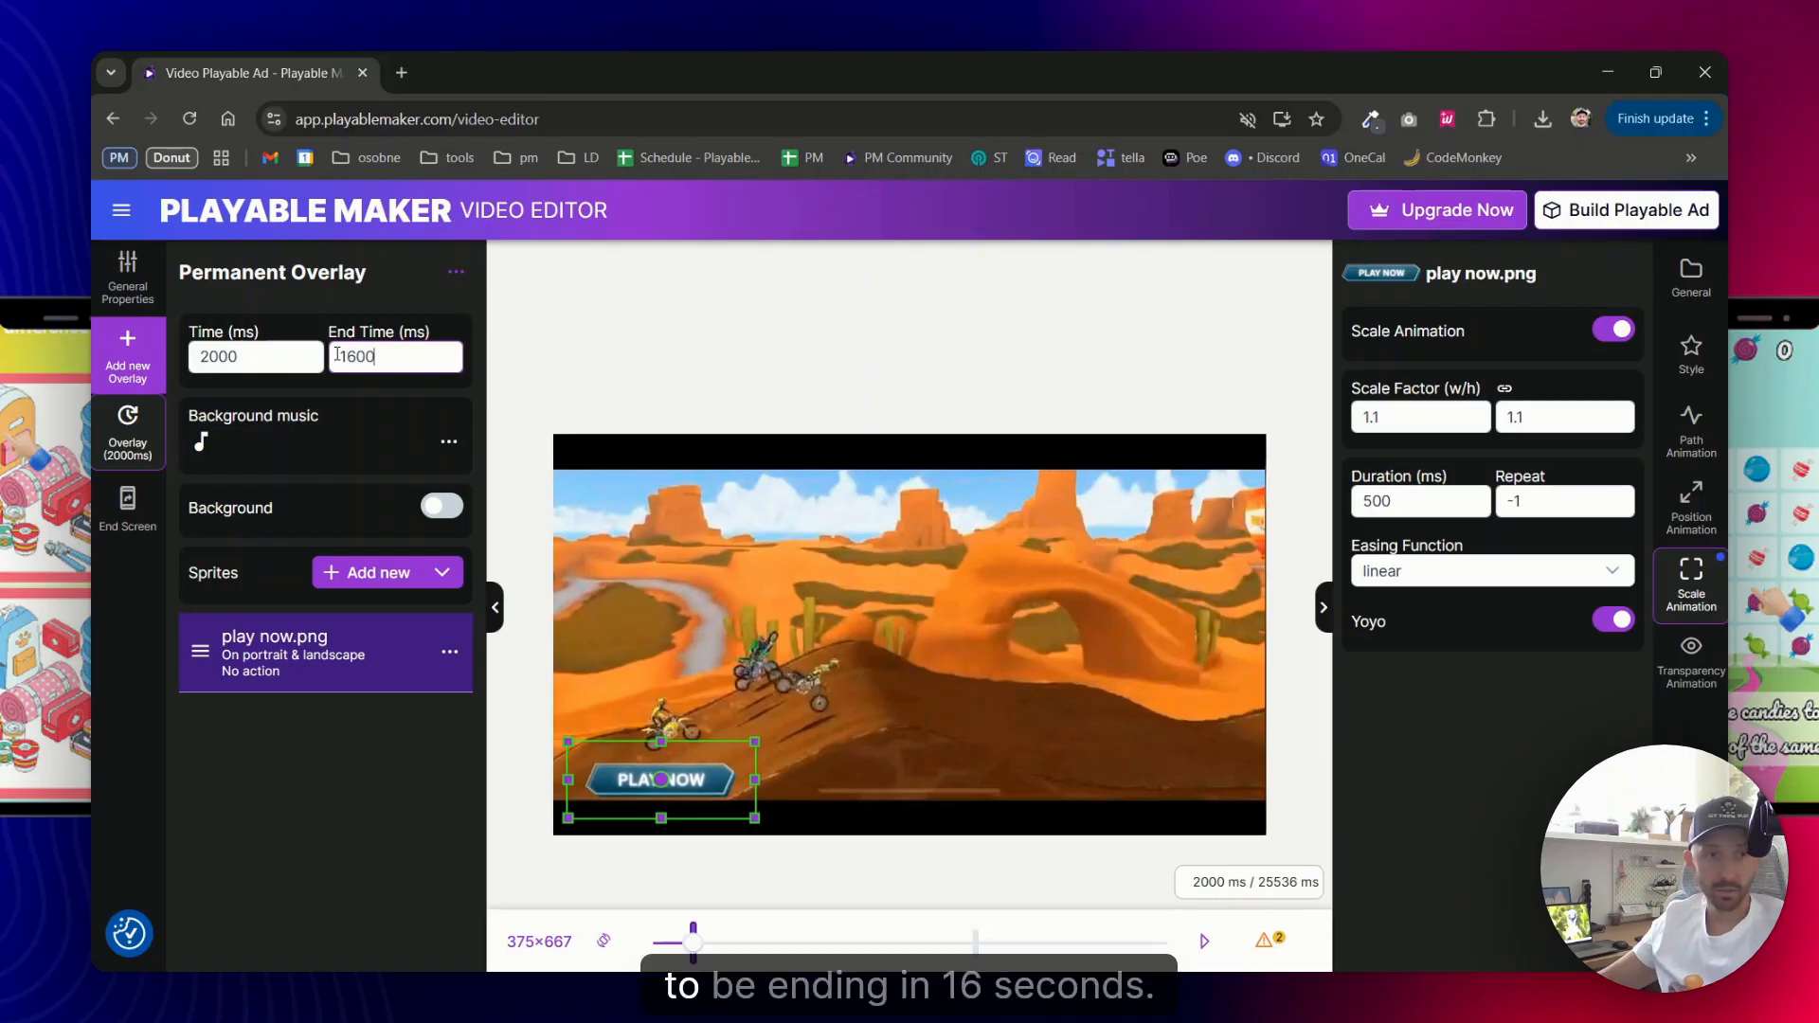
text(16000)
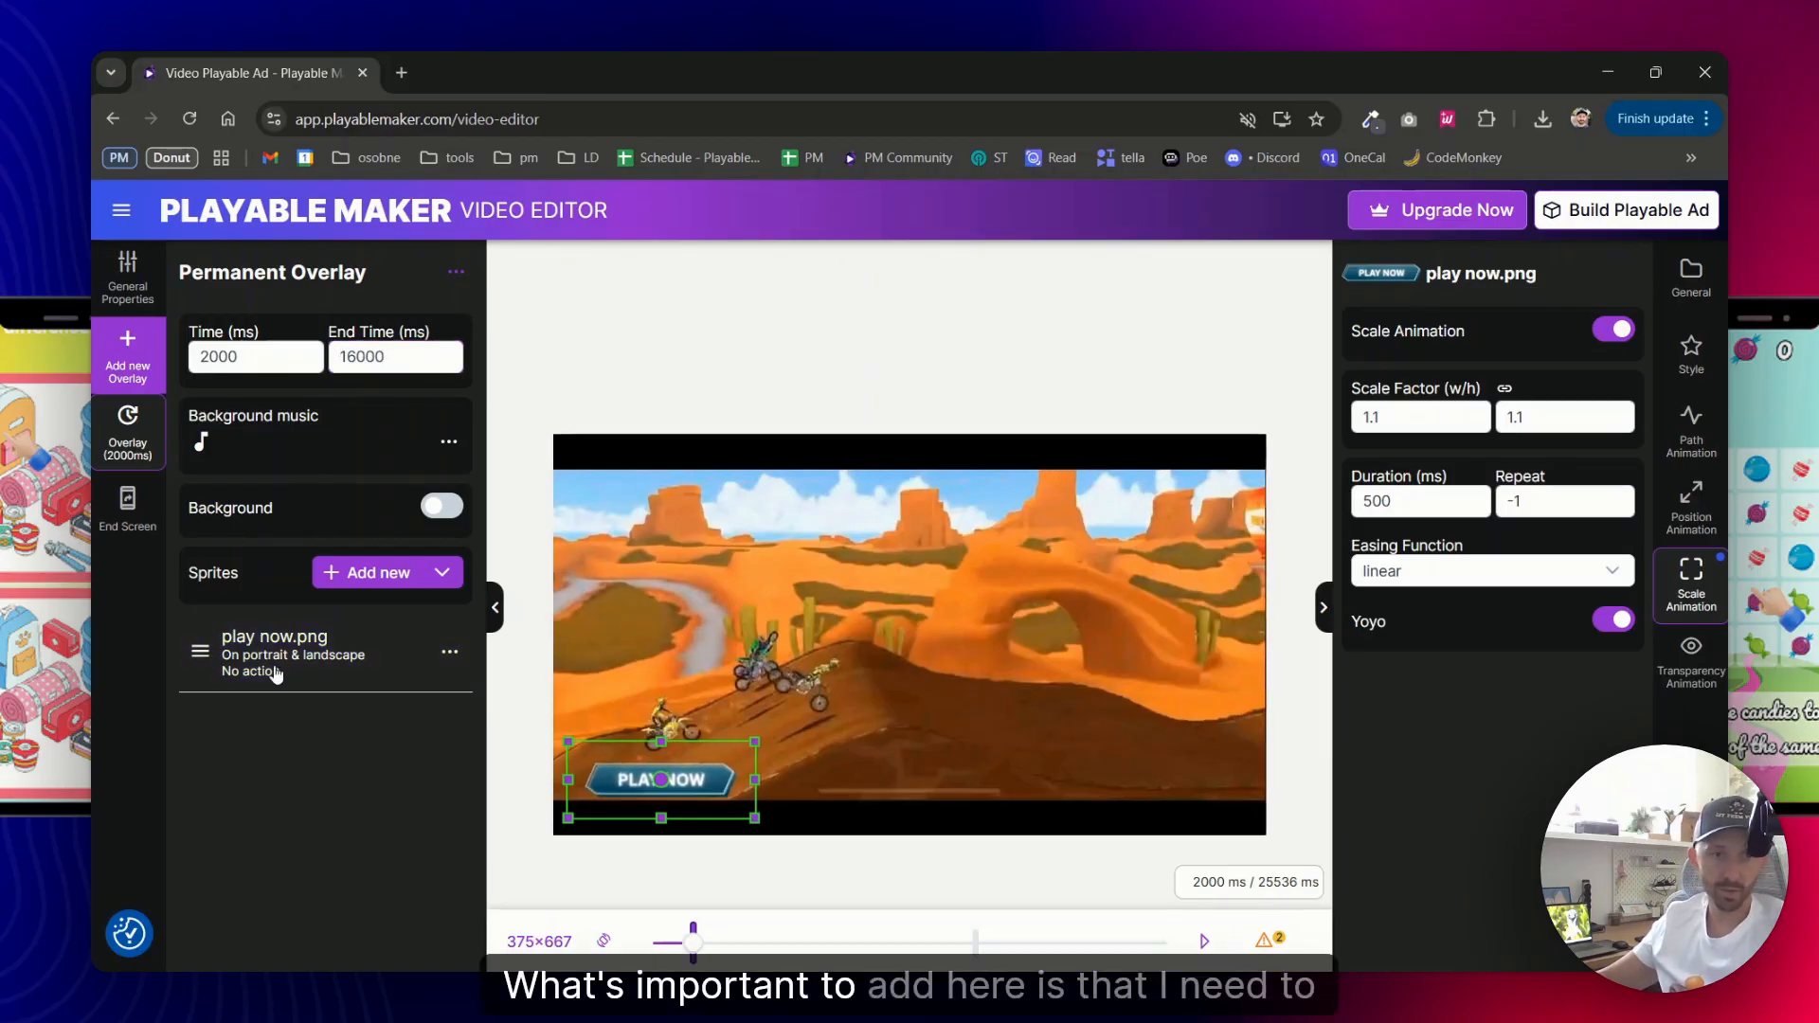
Set the overlay Play Now sprite's action to Open Store URL and start a preview
click(1690, 277)
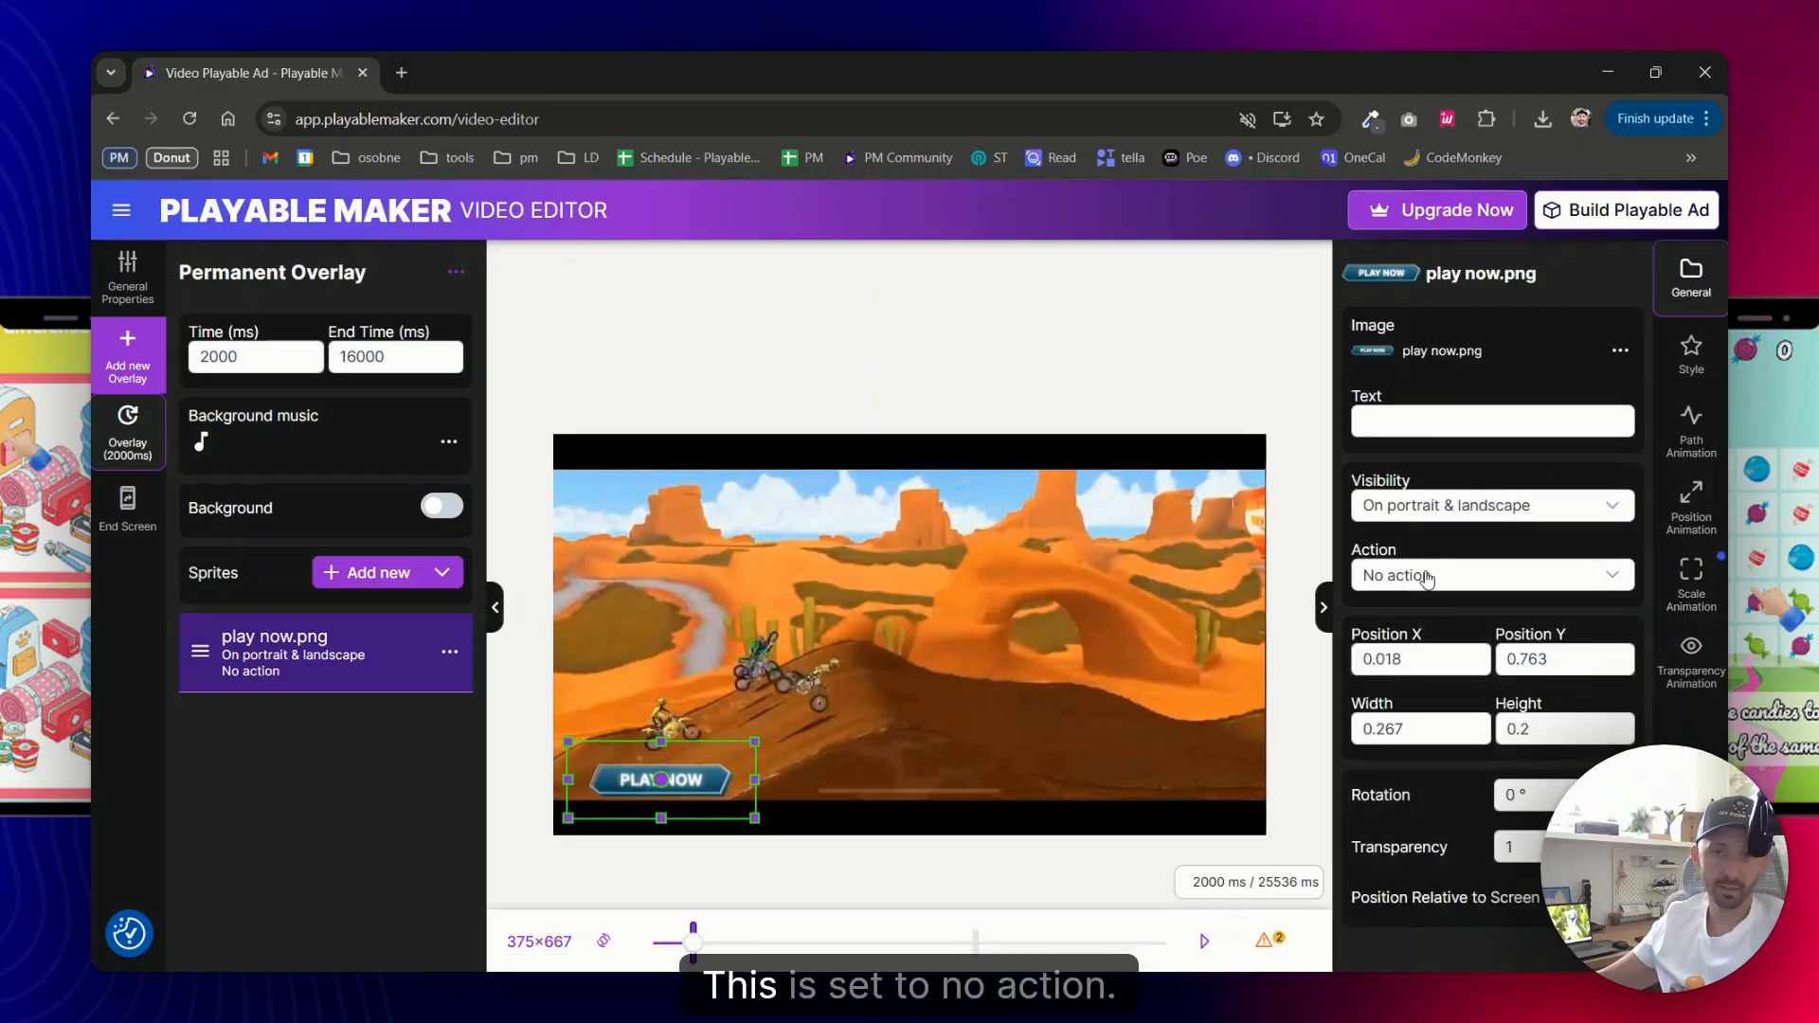
click(1493, 576)
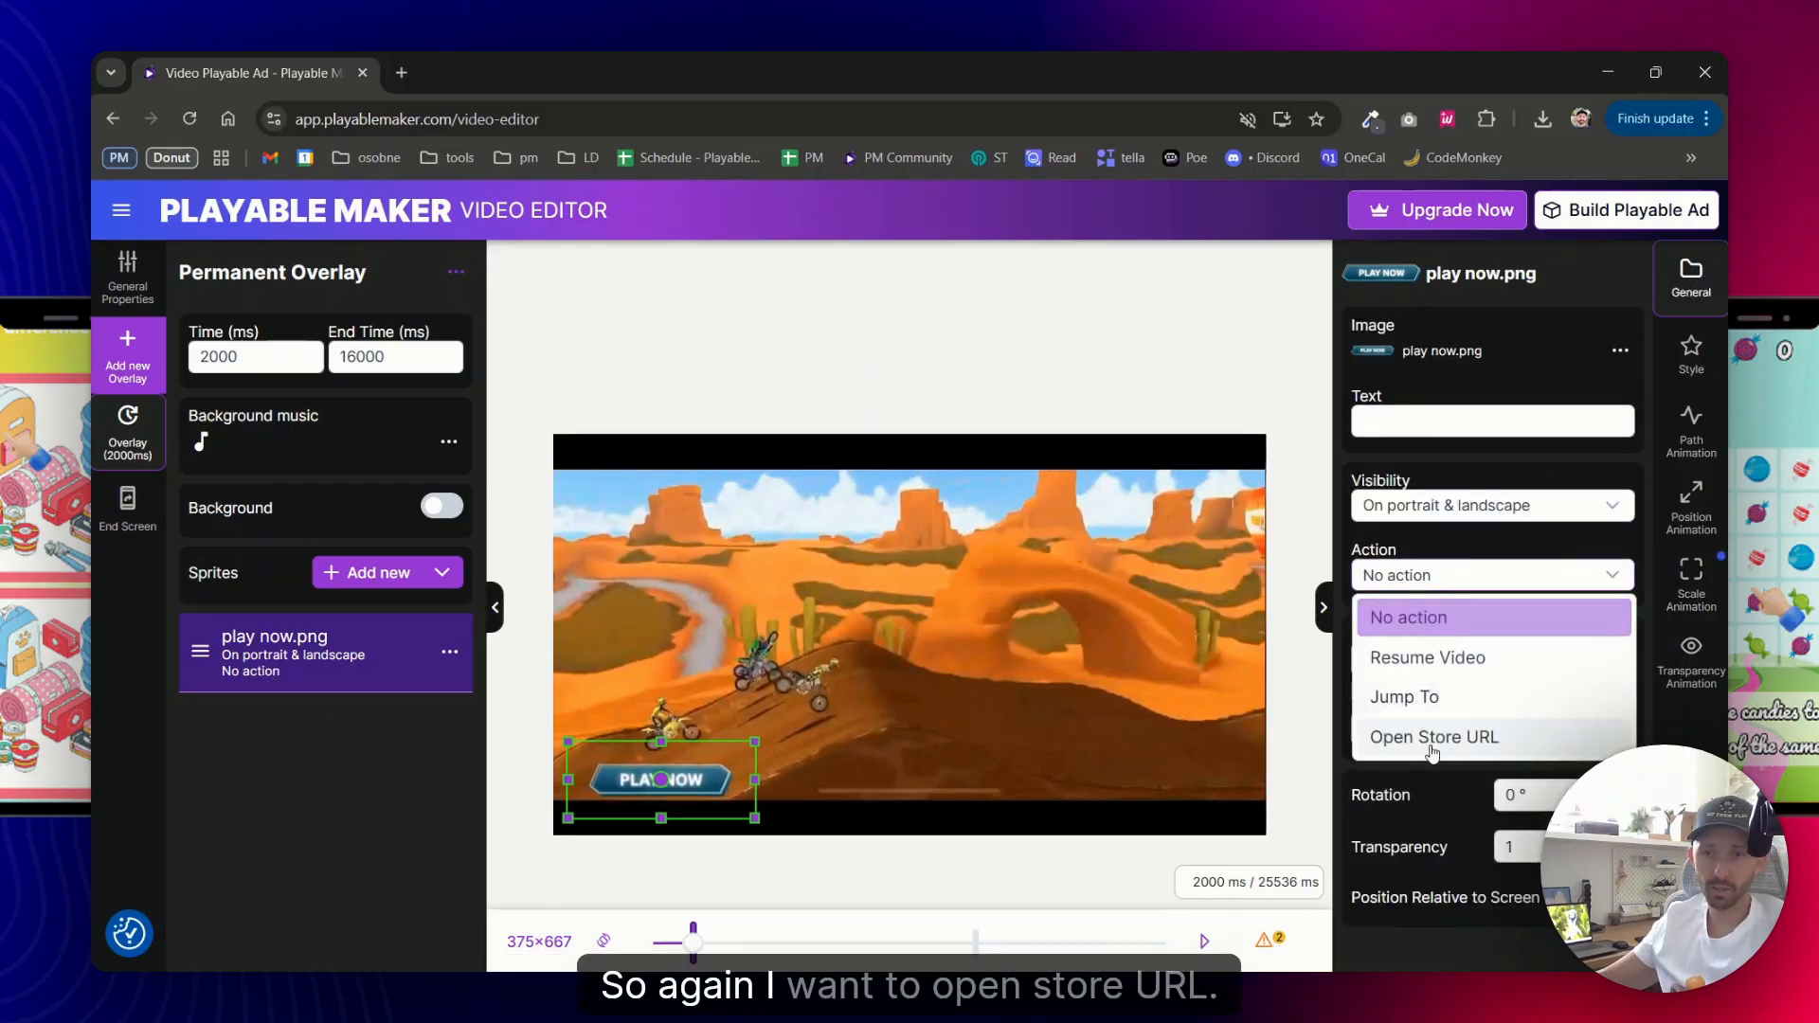
click(1432, 737)
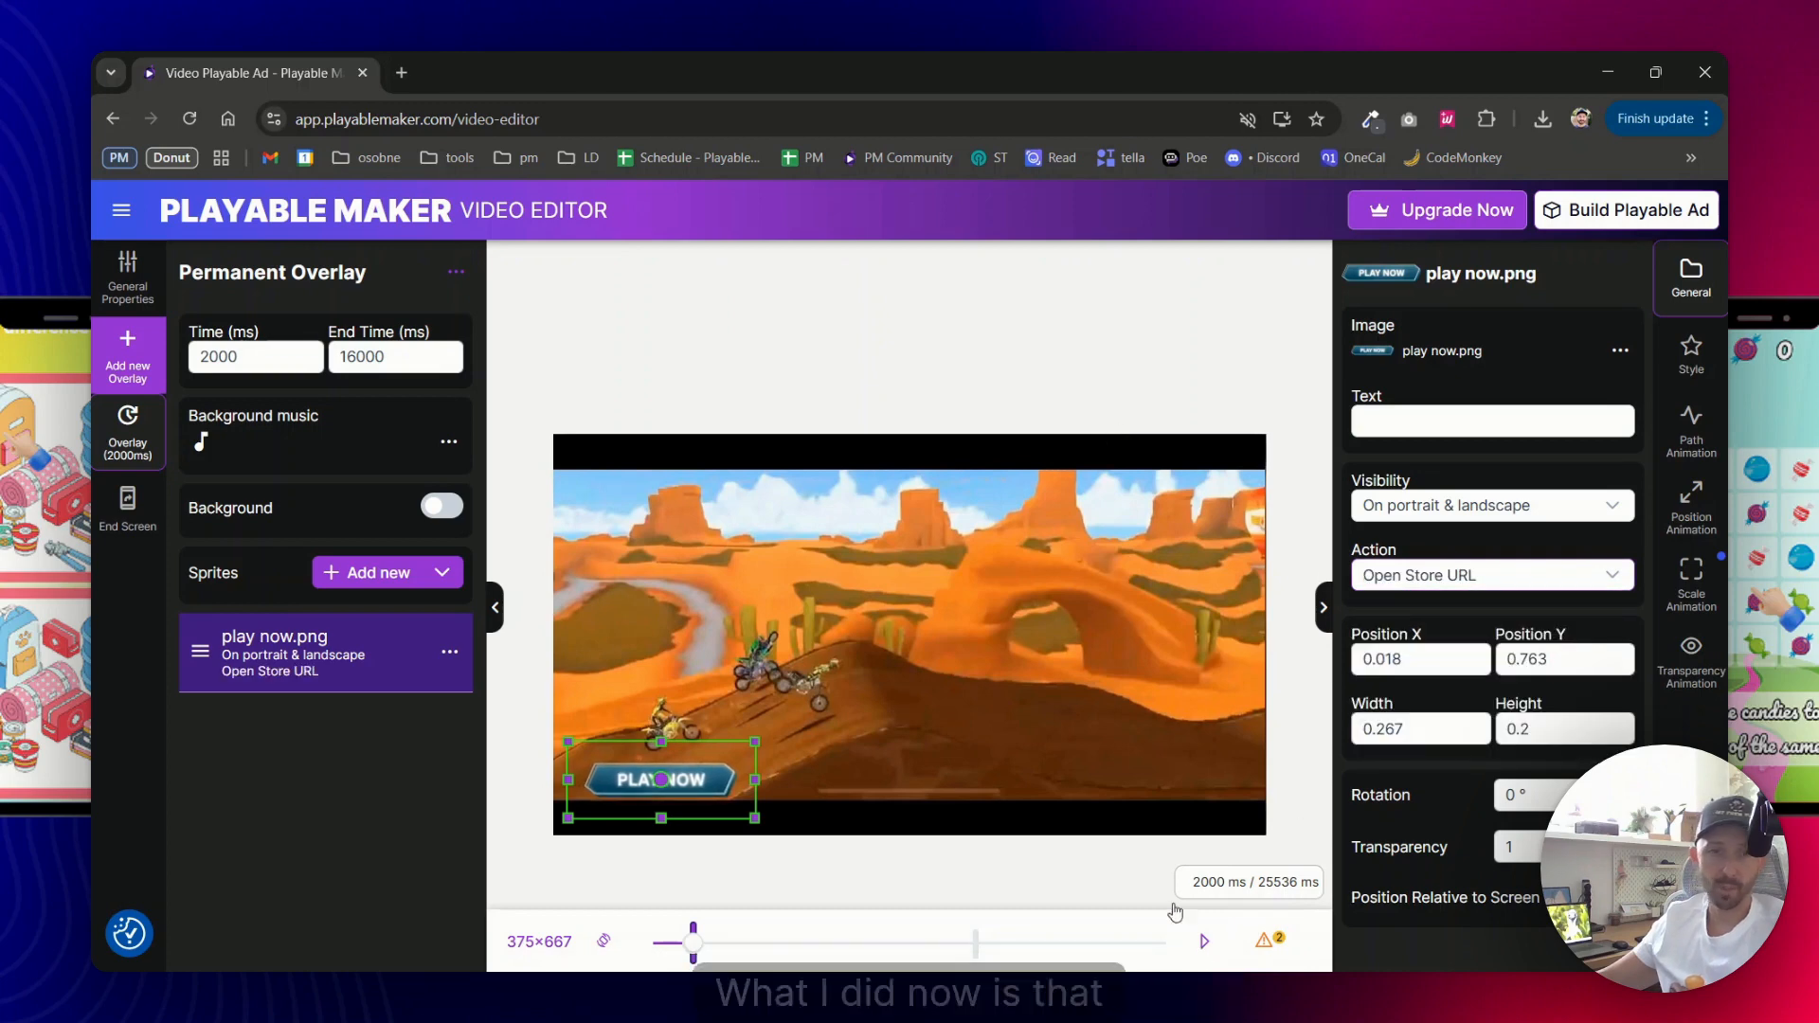
click(1206, 942)
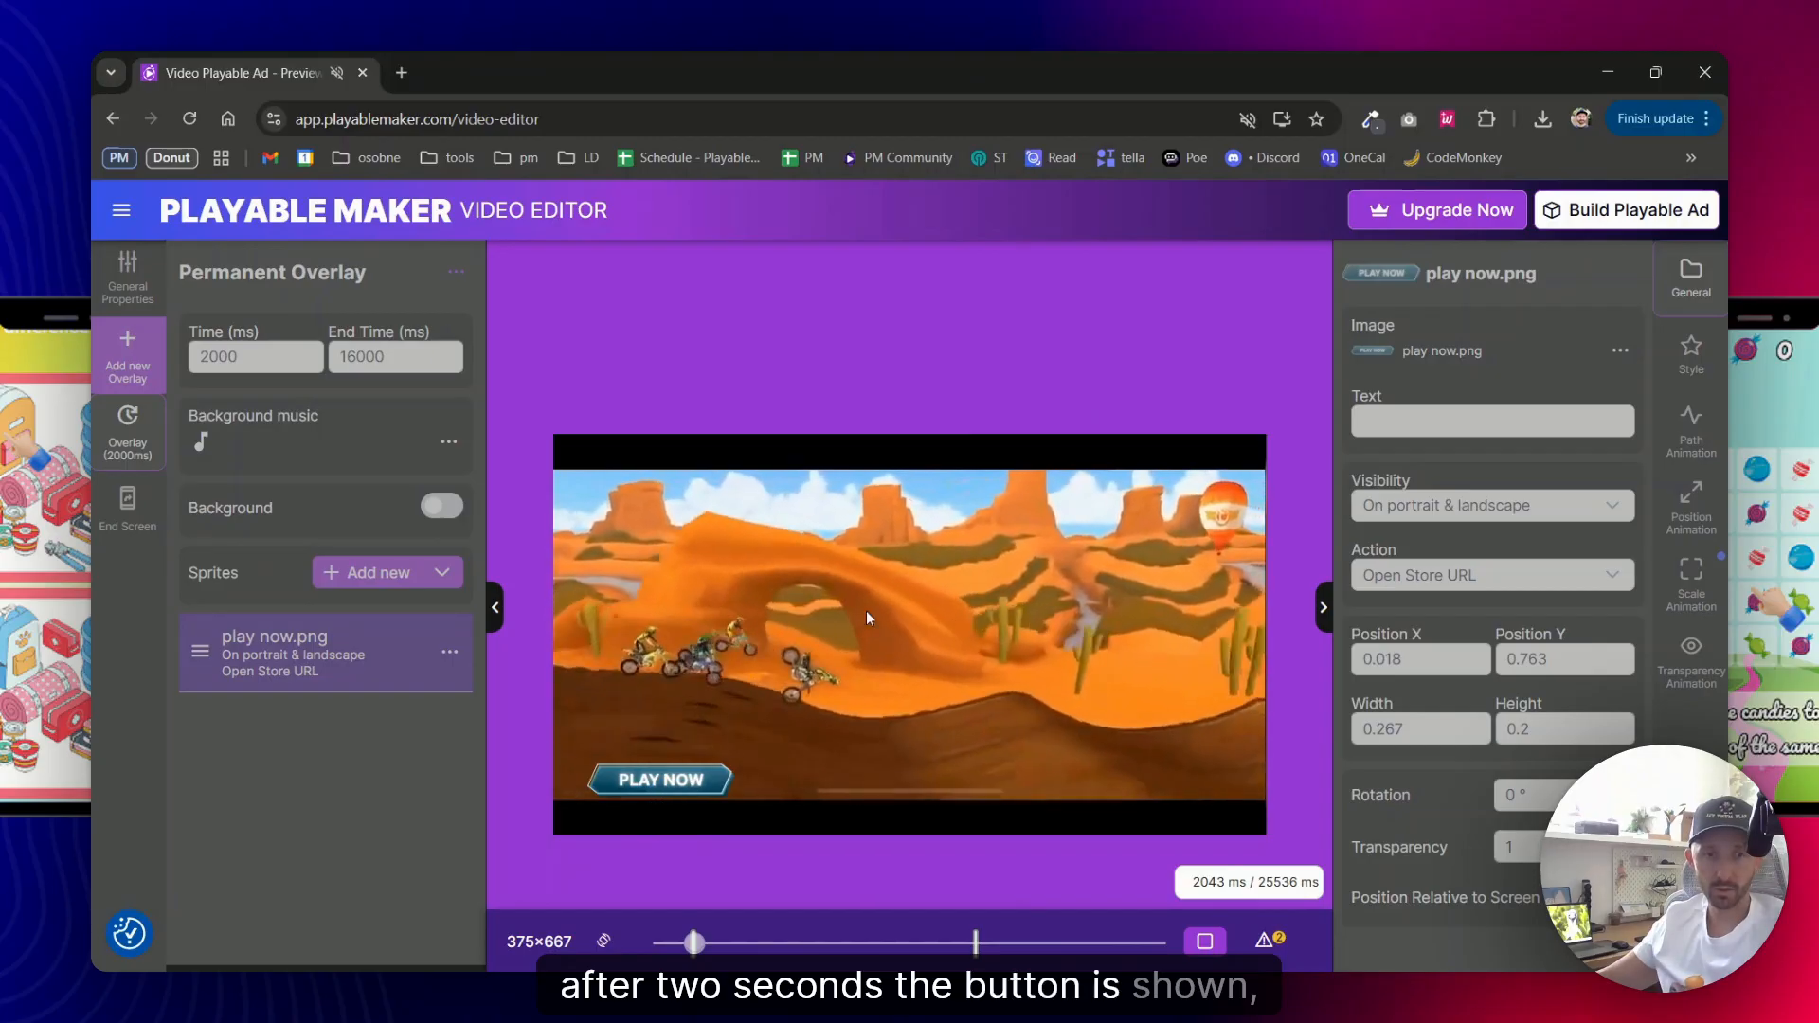
Tap the floating Play Now in preview to confirm the store URL click, then scrub to the end screen
click(660, 779)
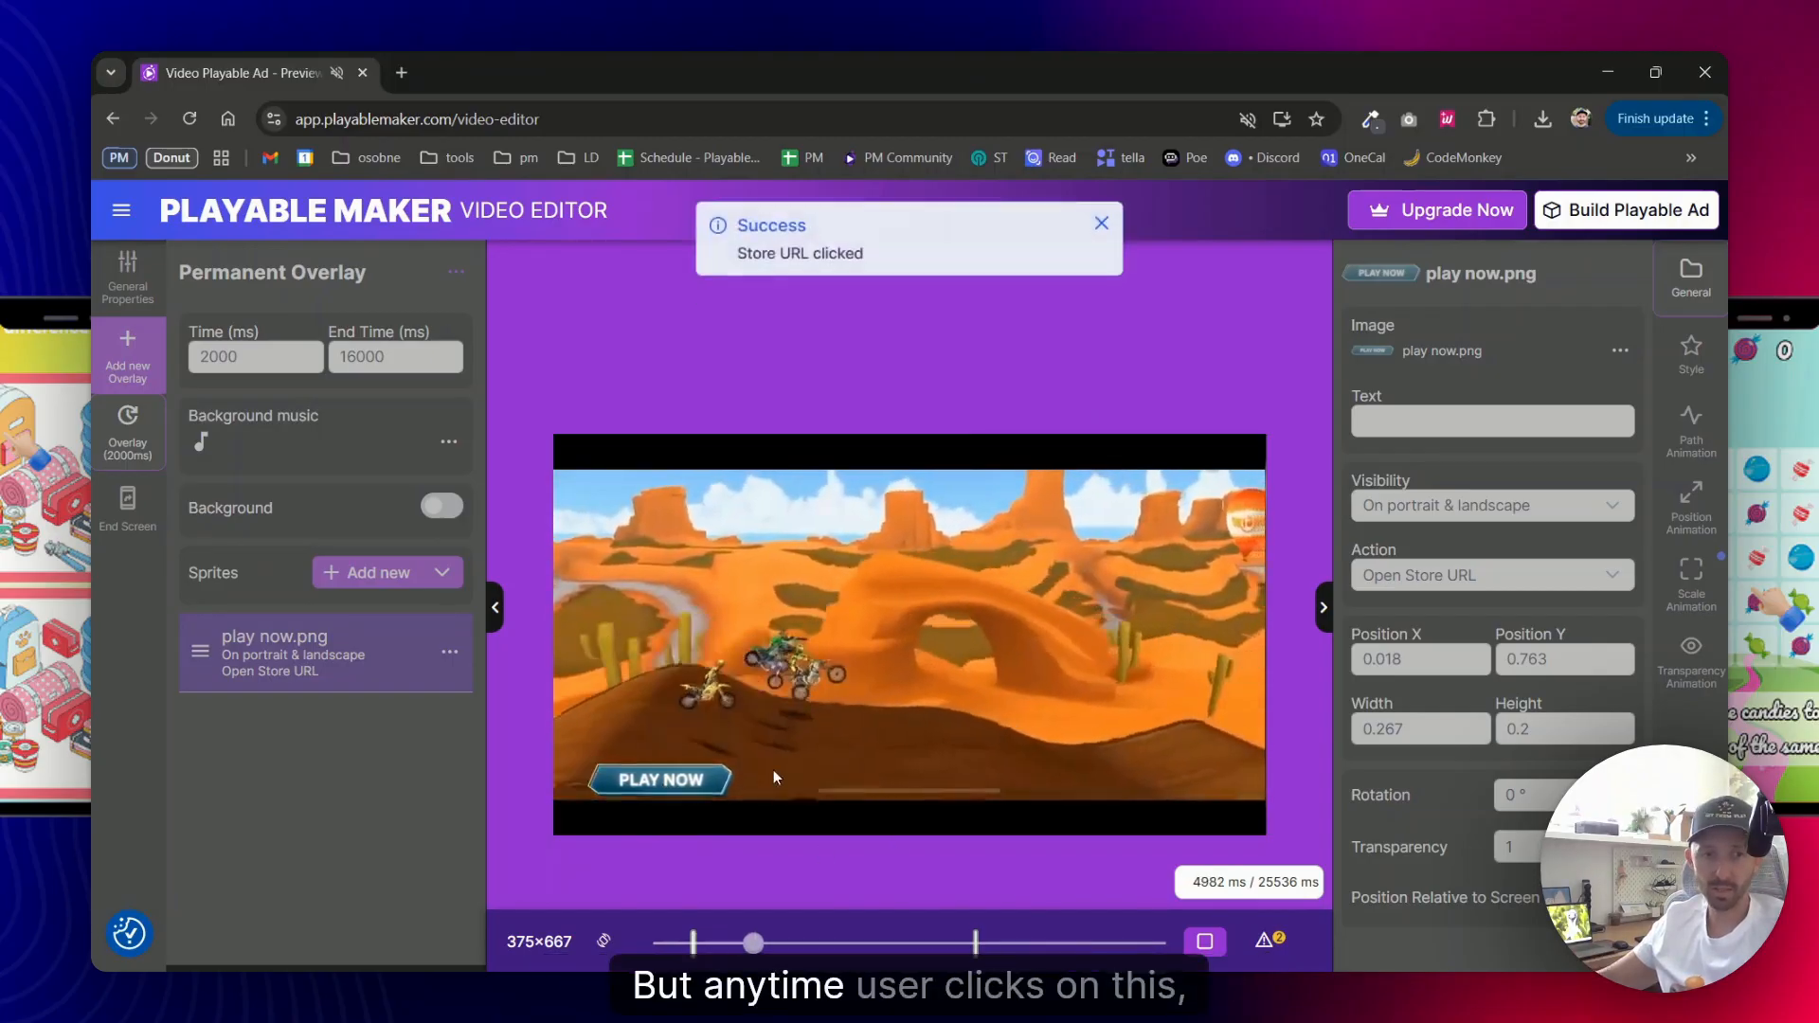
click(660, 779)
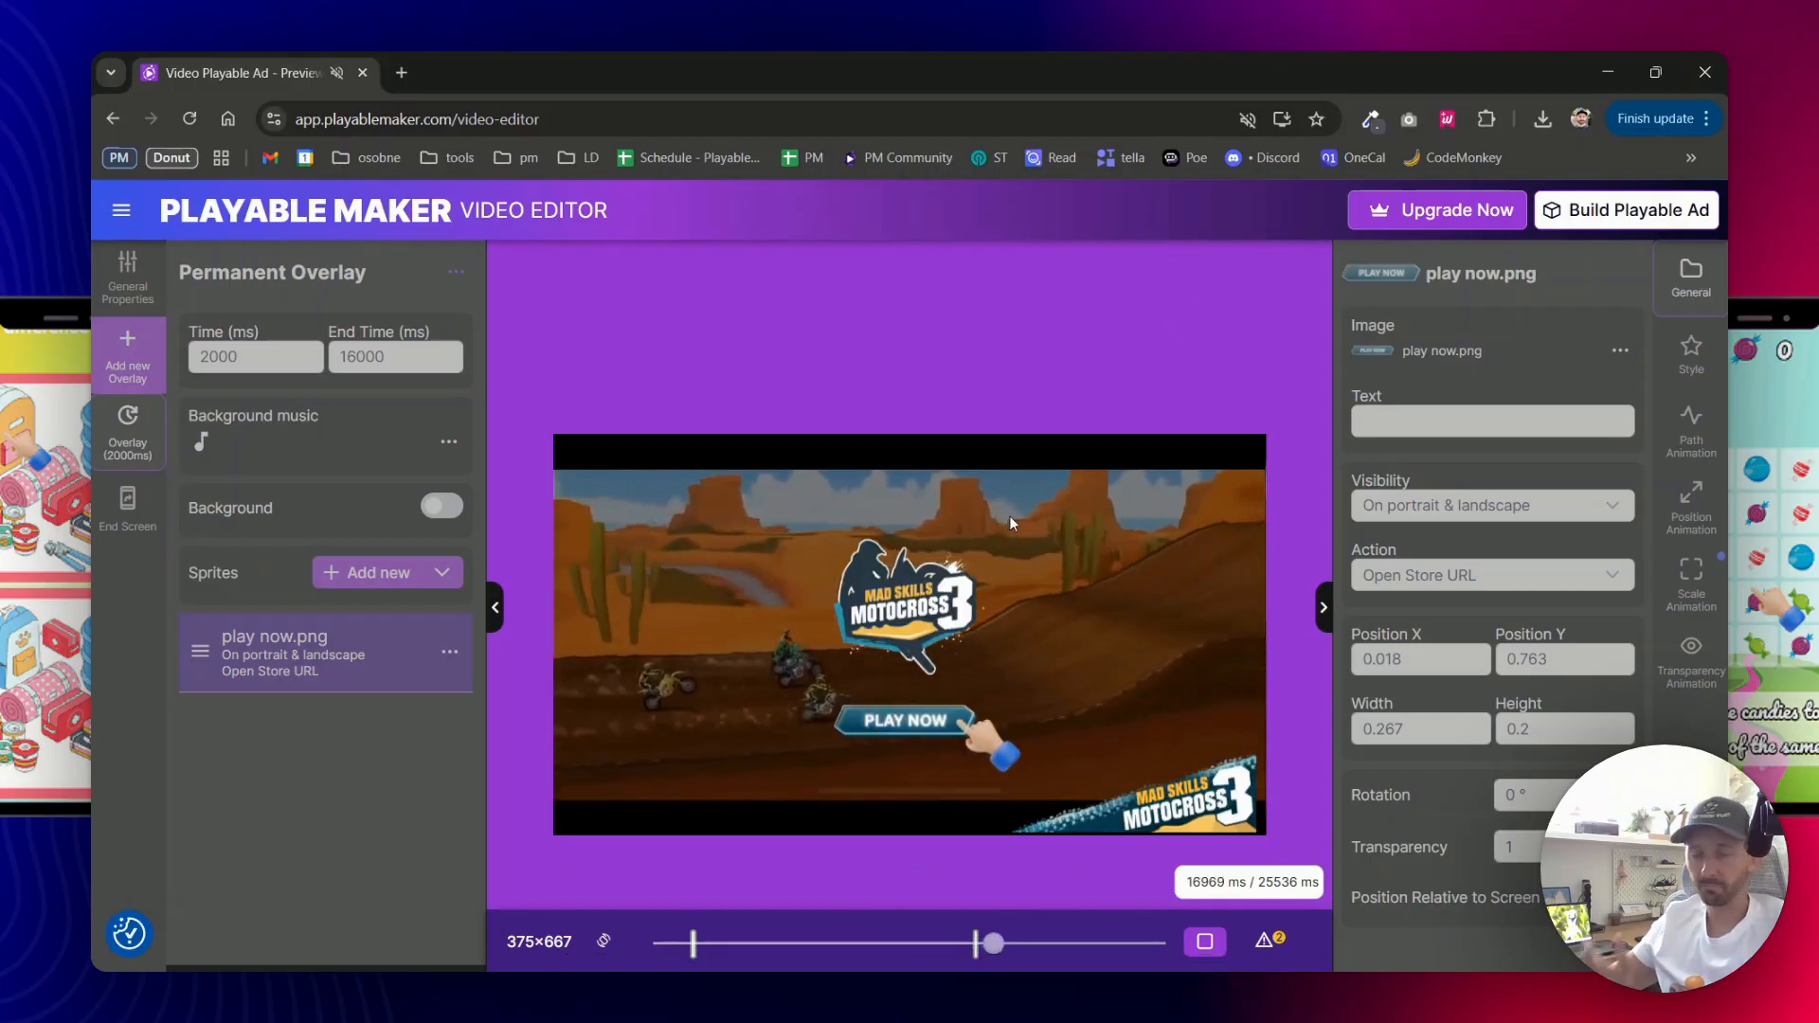
drag(989, 942, 1036, 941)
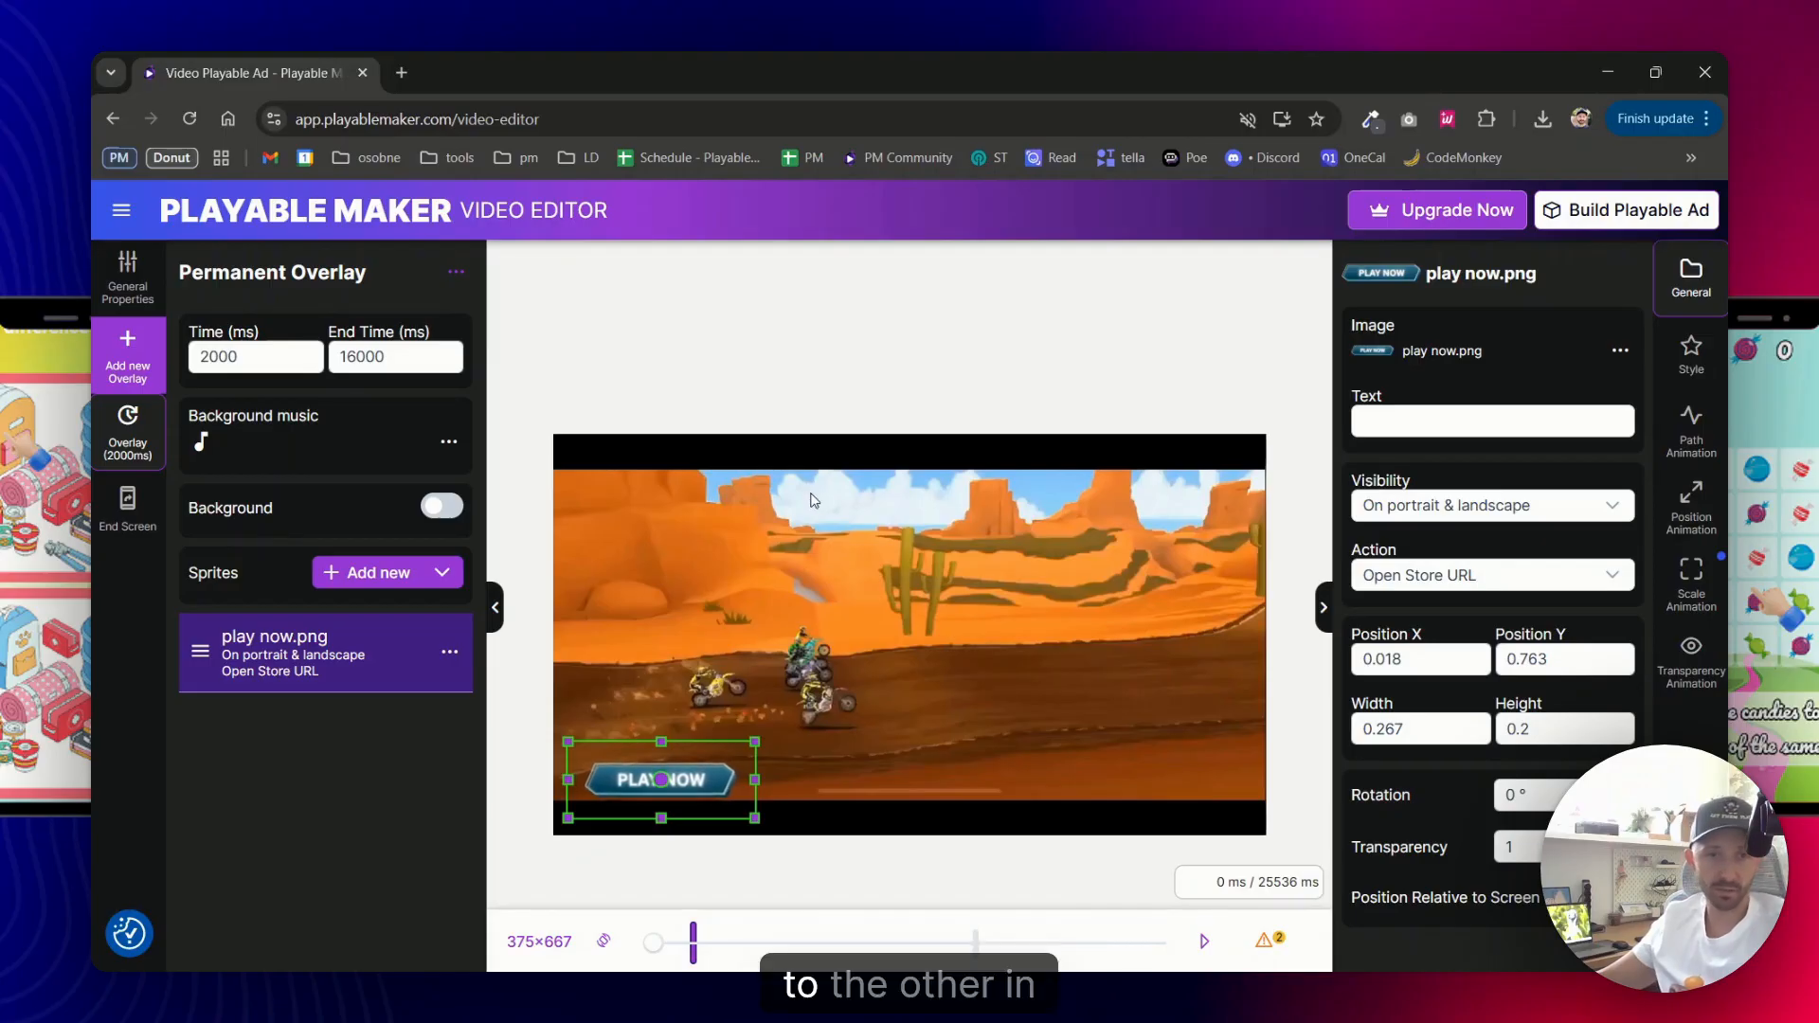
mouse_move(883, 347)
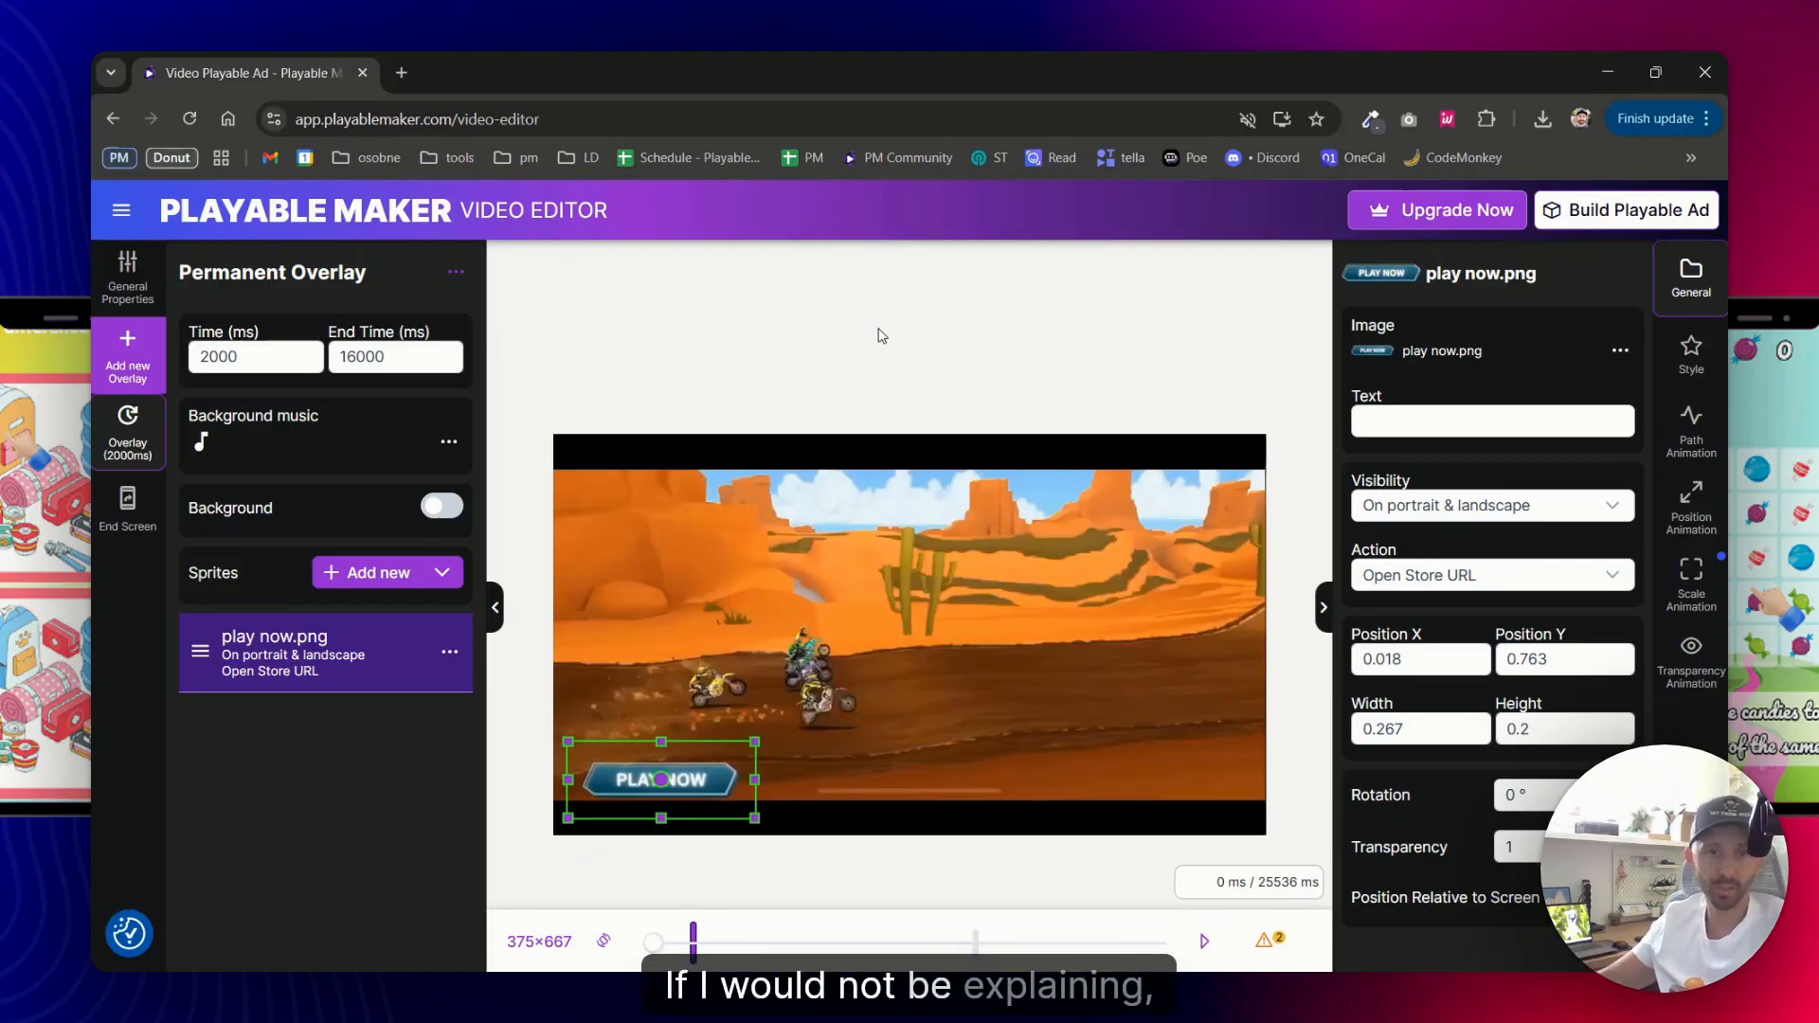
mouse_move(872, 364)
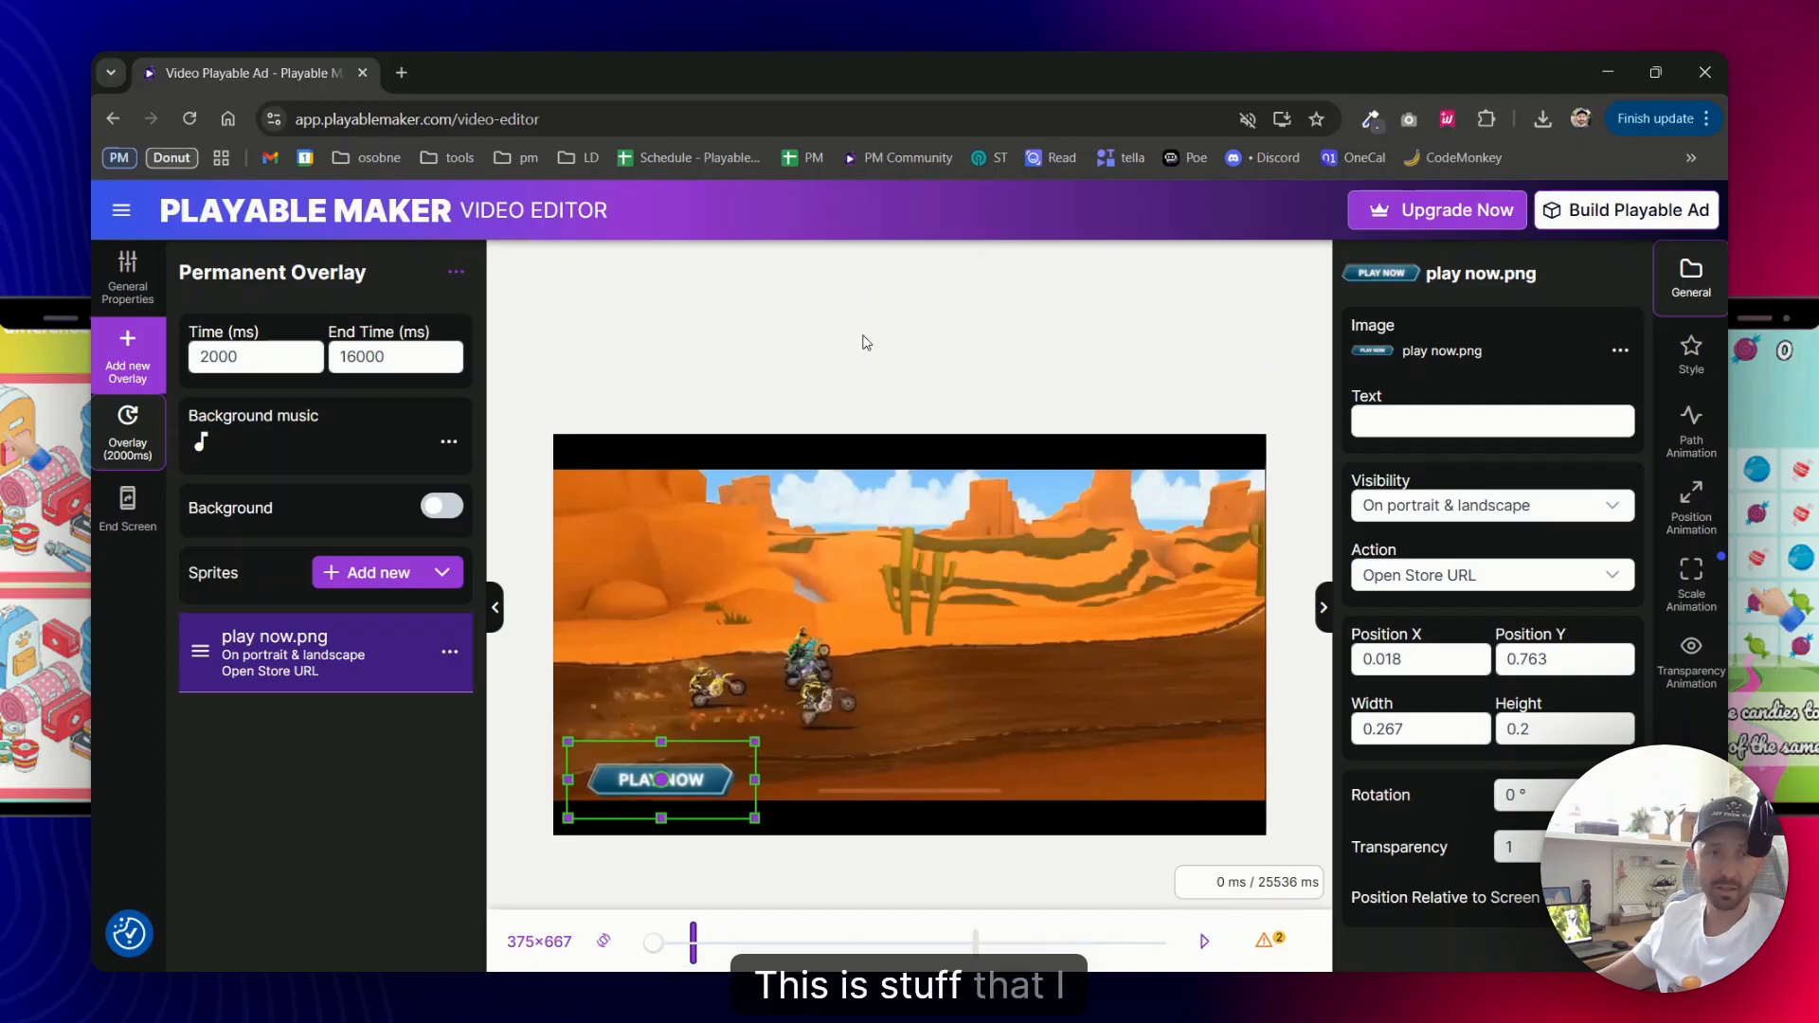
mouse_move(912, 332)
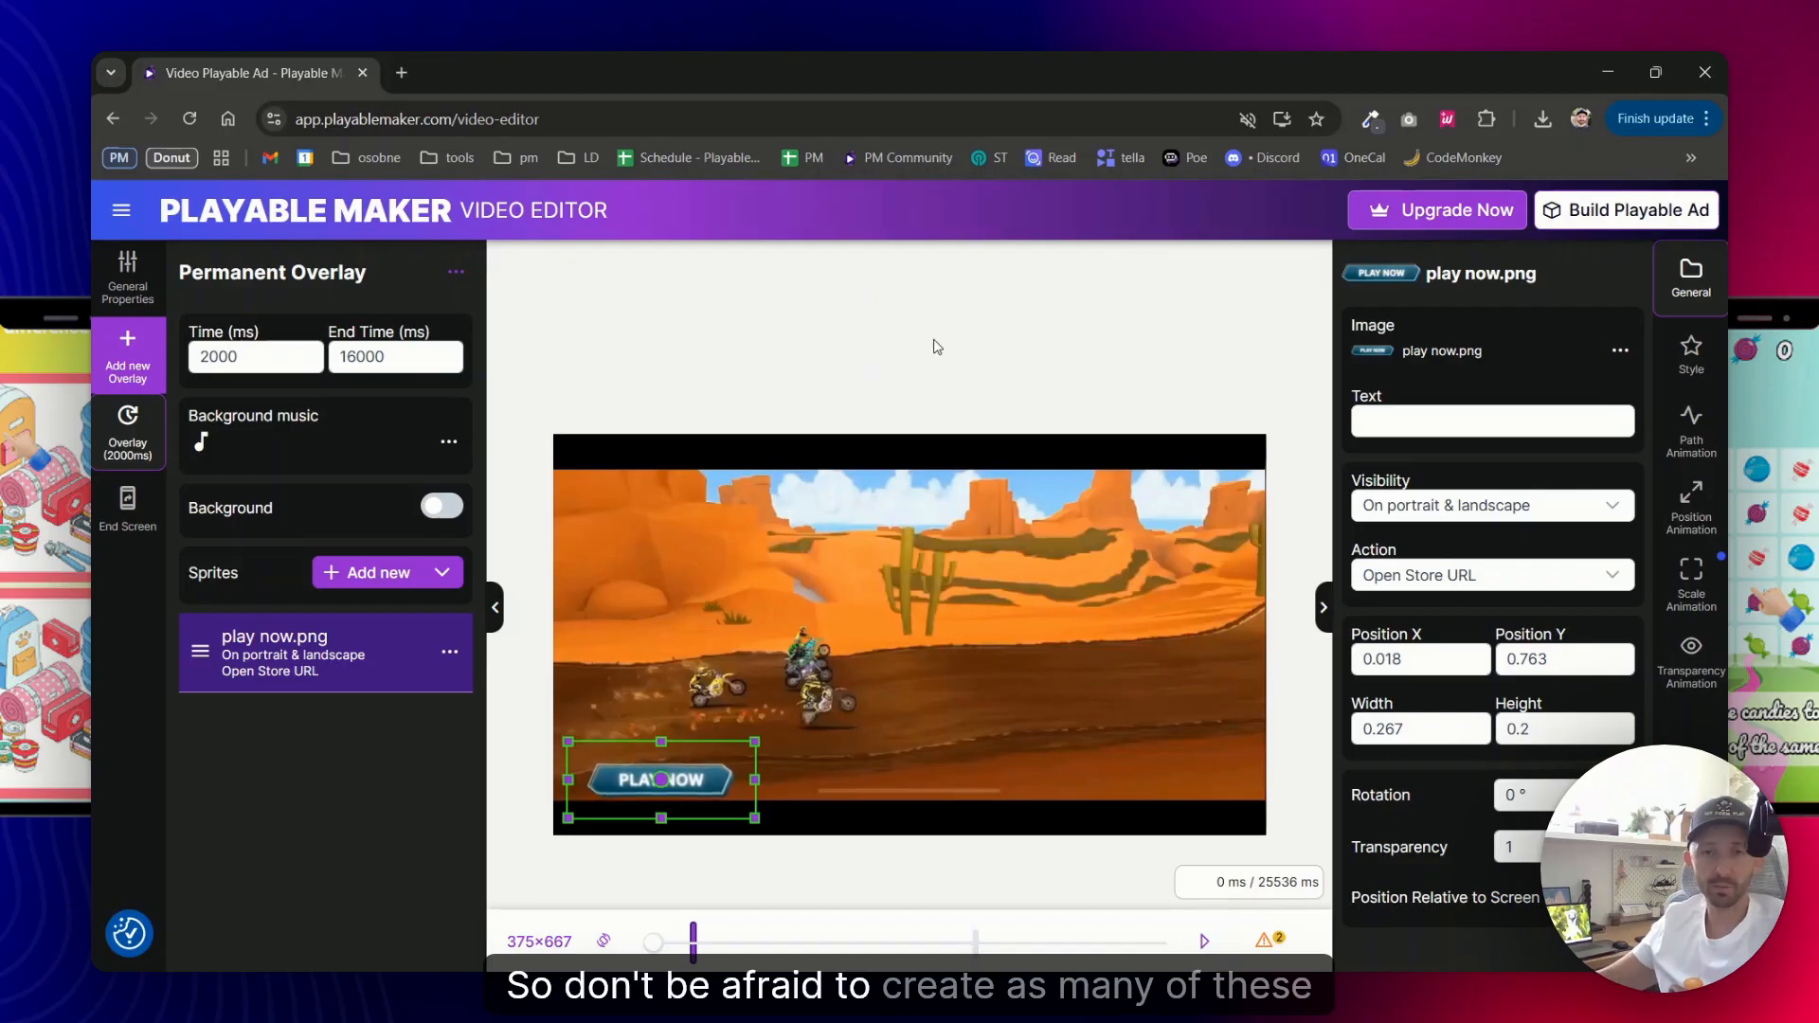
mouse_move(996, 360)
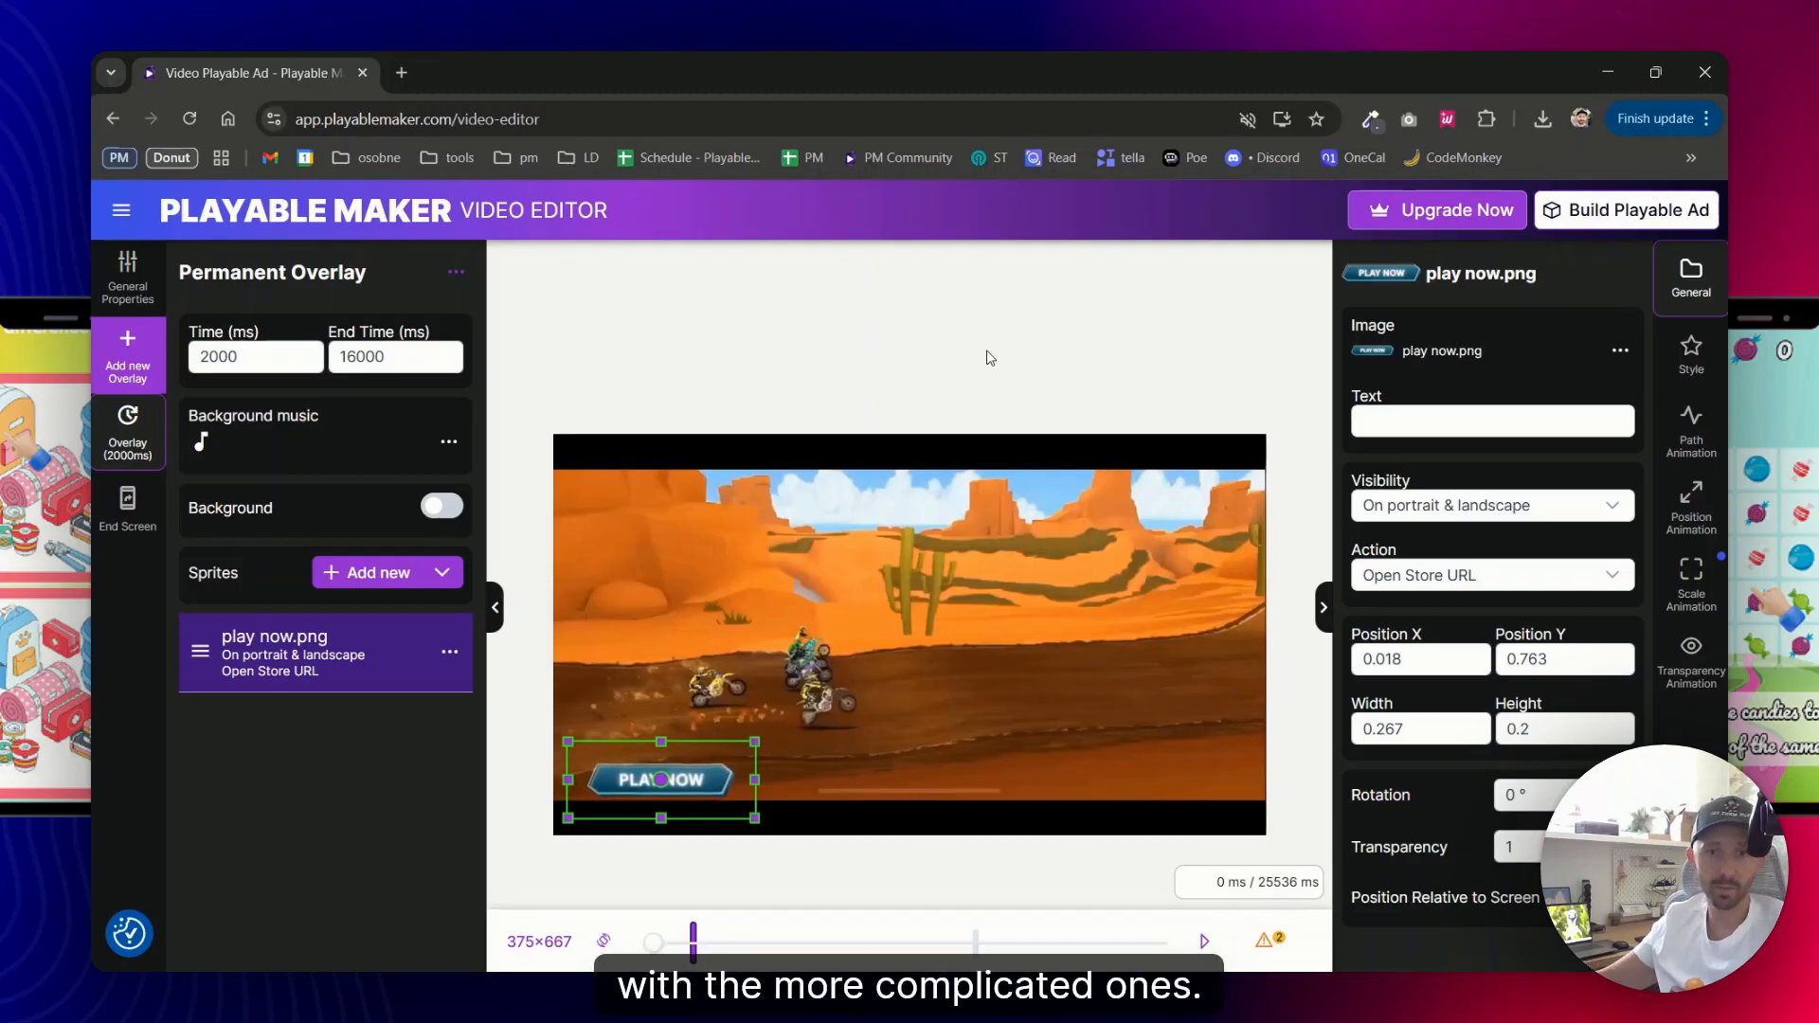
mouse_move(933, 322)
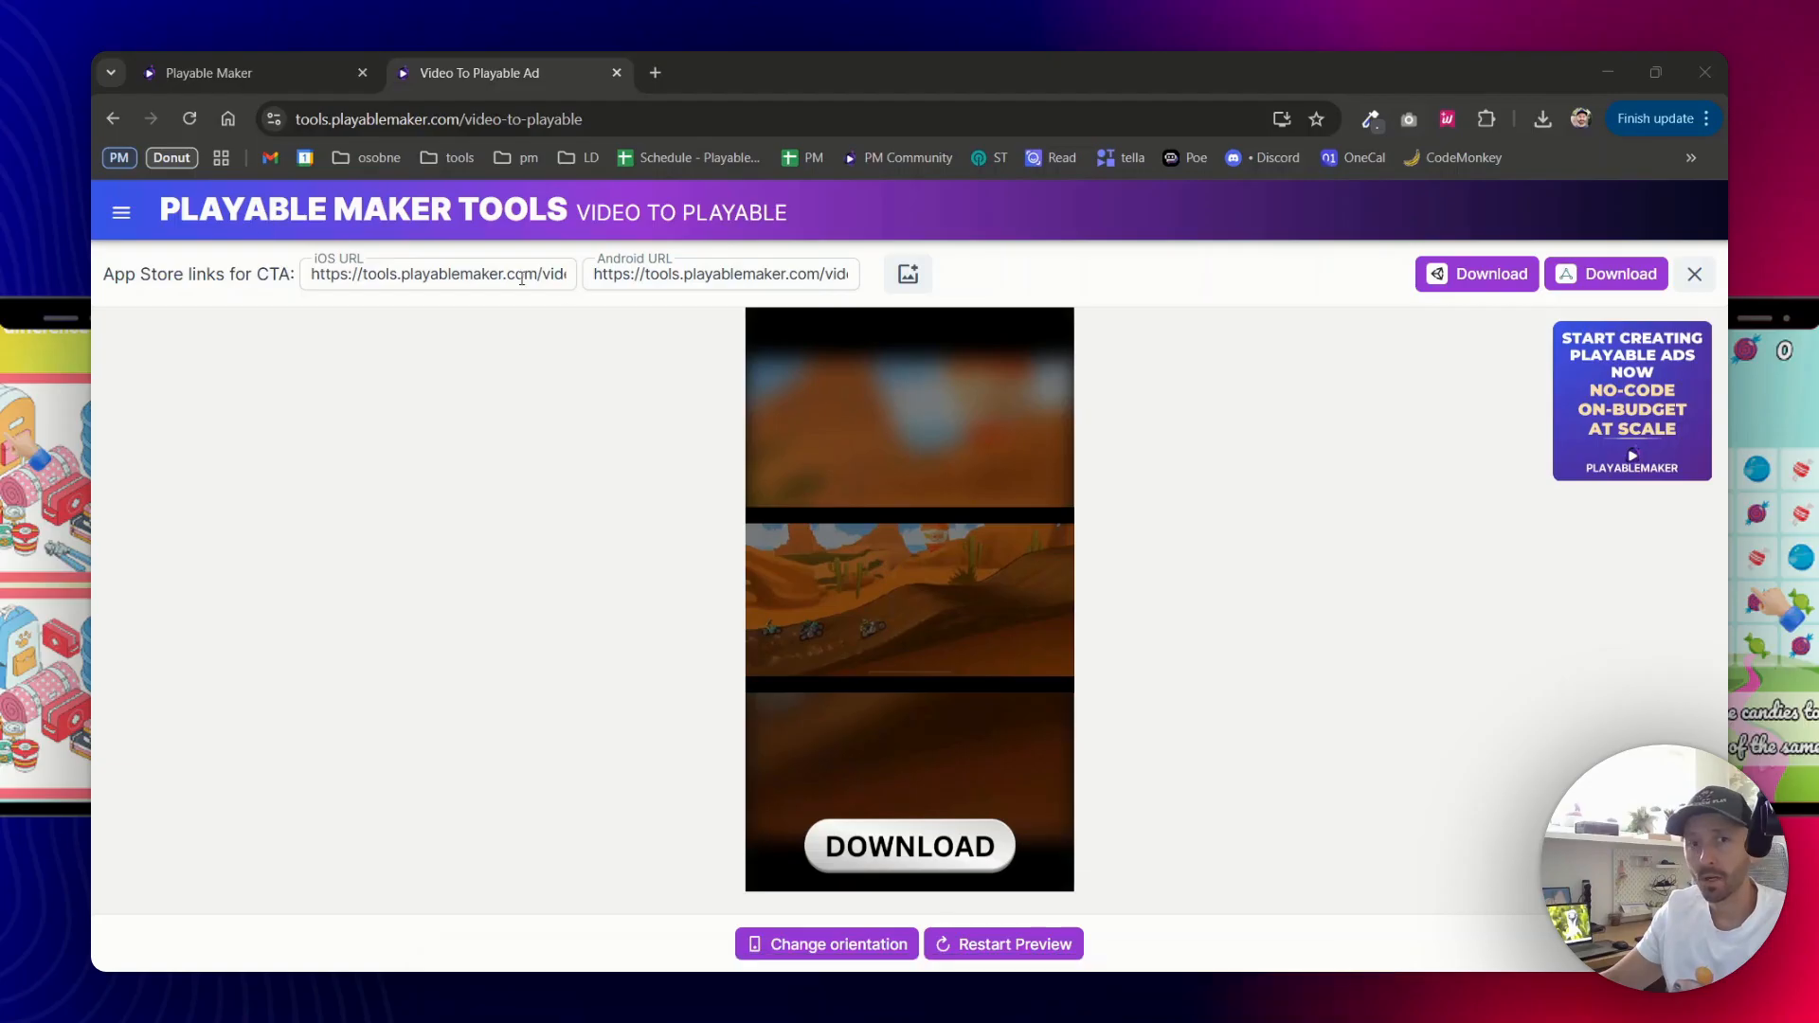
mouse_move(356, 229)
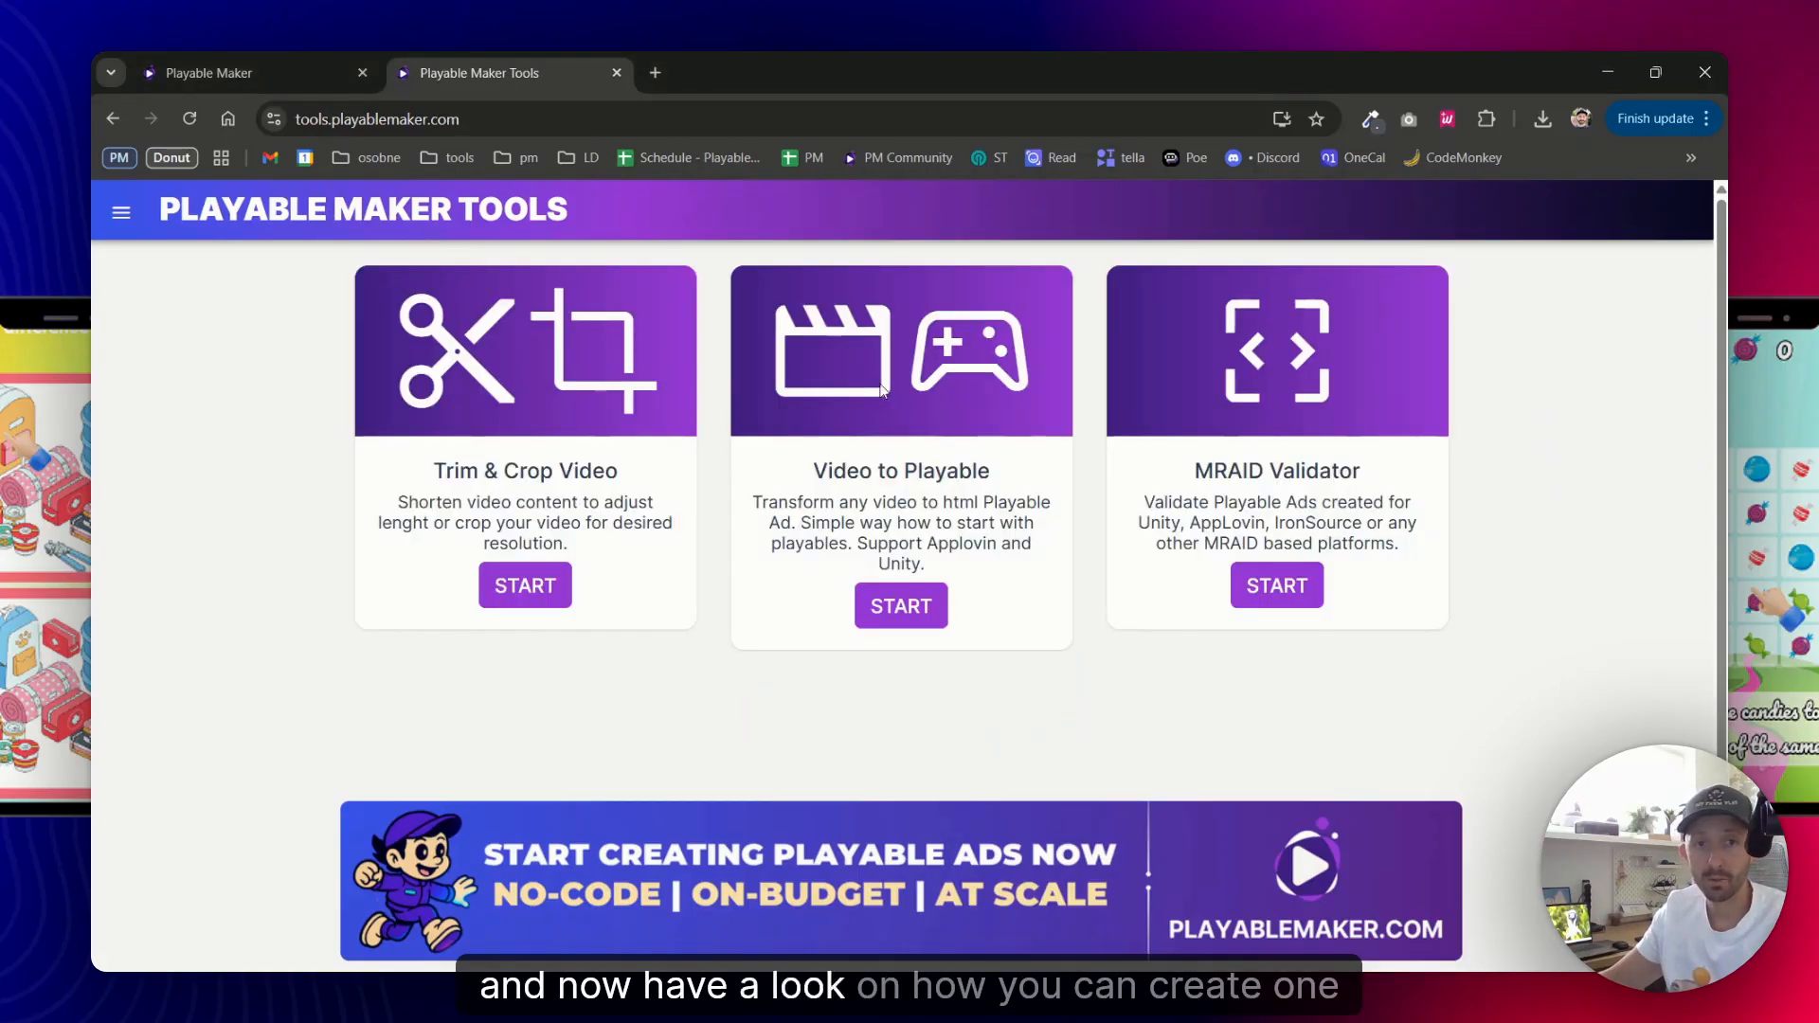
mouse_move(1046, 614)
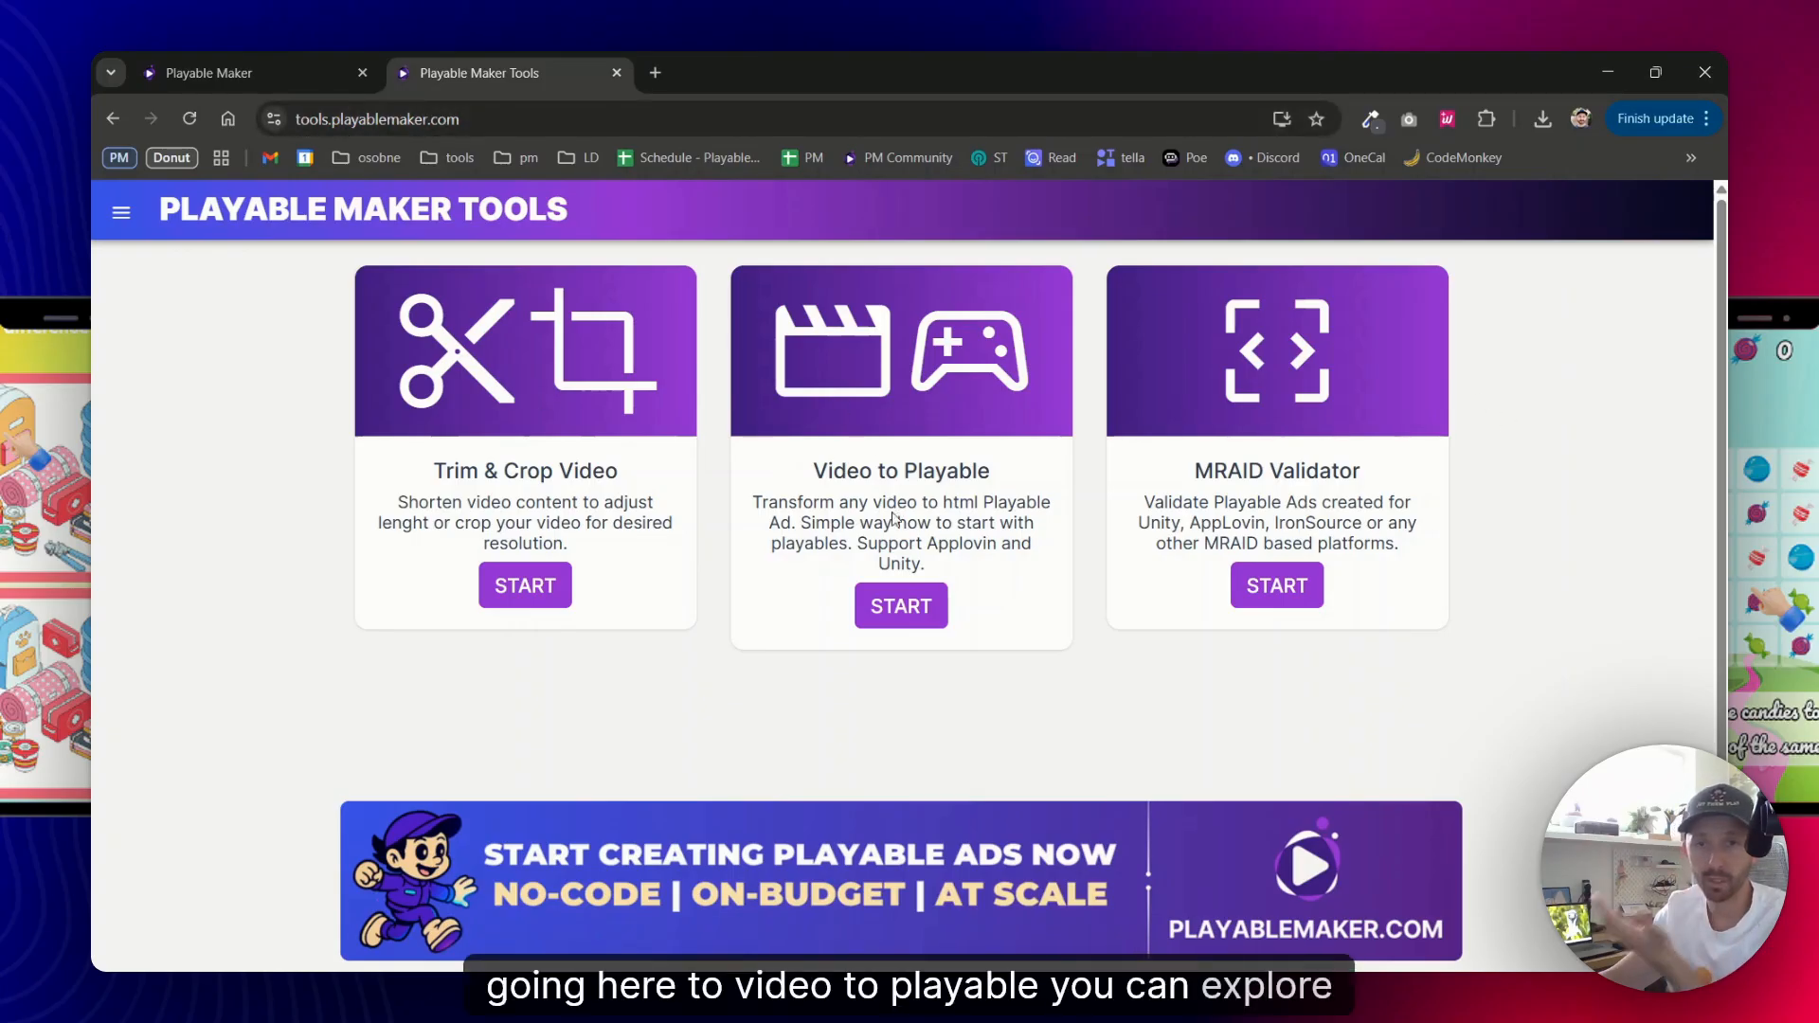
Start Video to Playable and upload the motocross gameplay MP4 for conversion
click(902, 606)
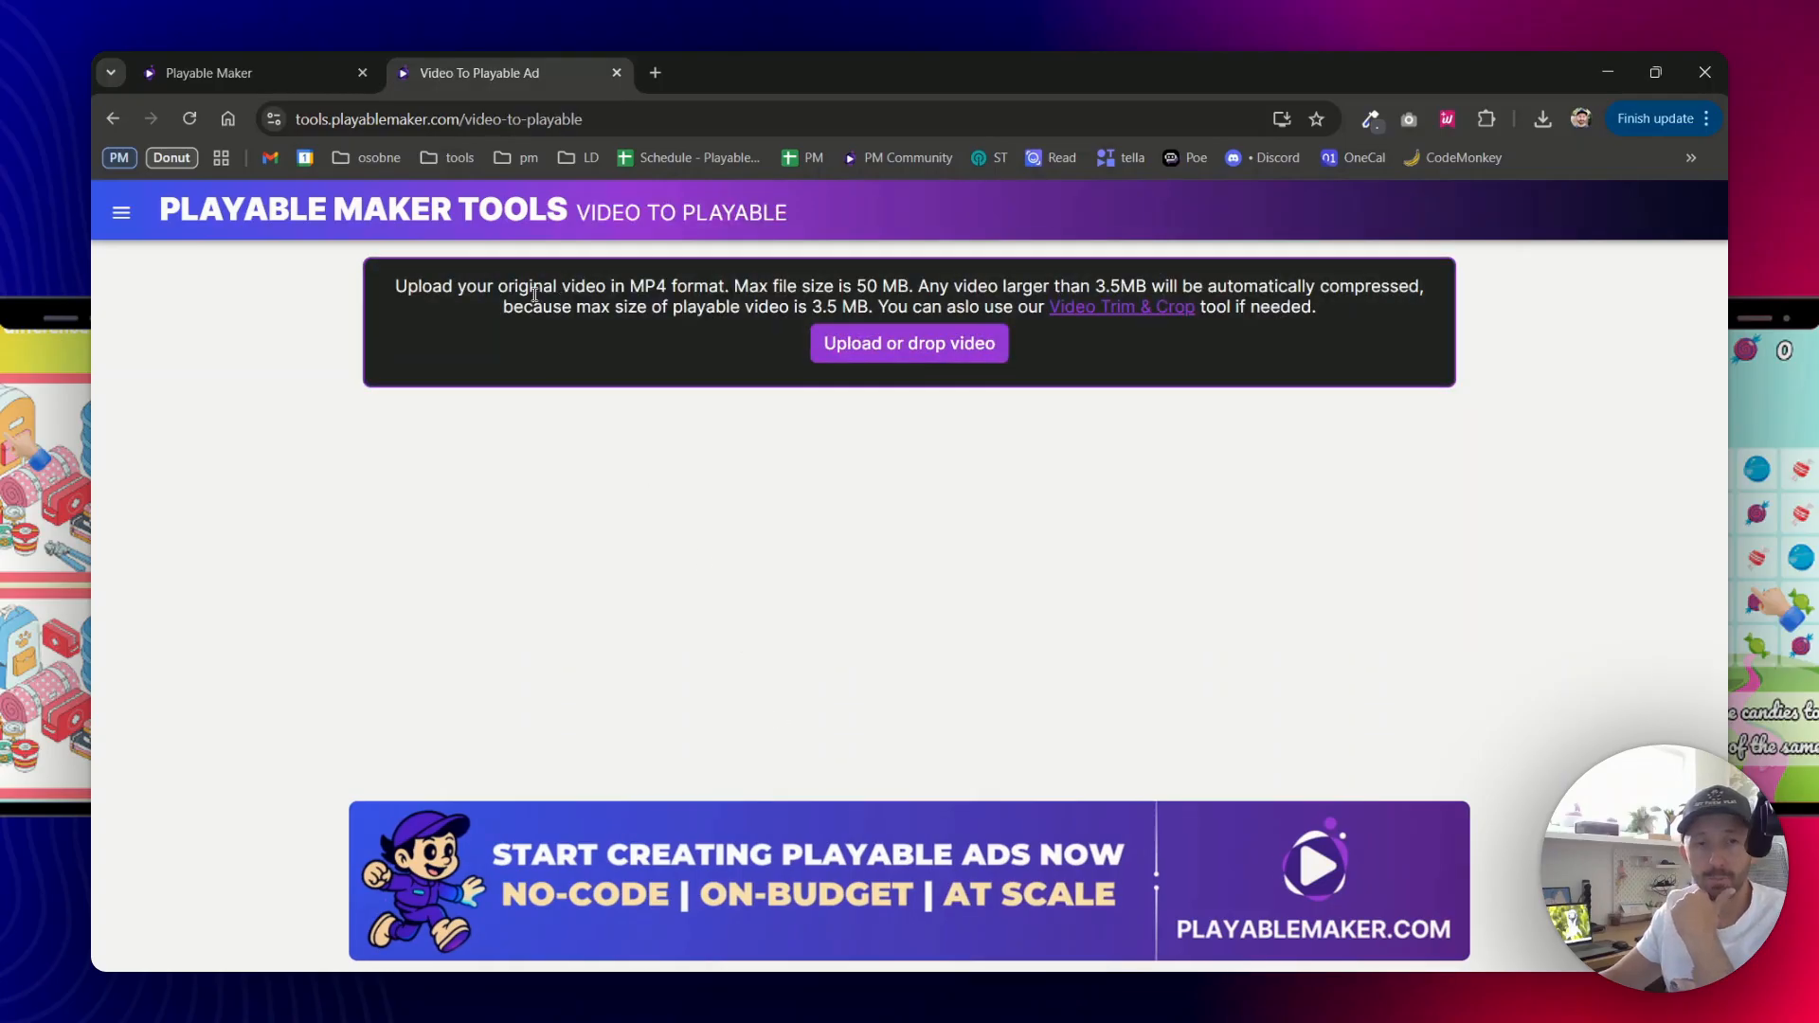
click(910, 343)
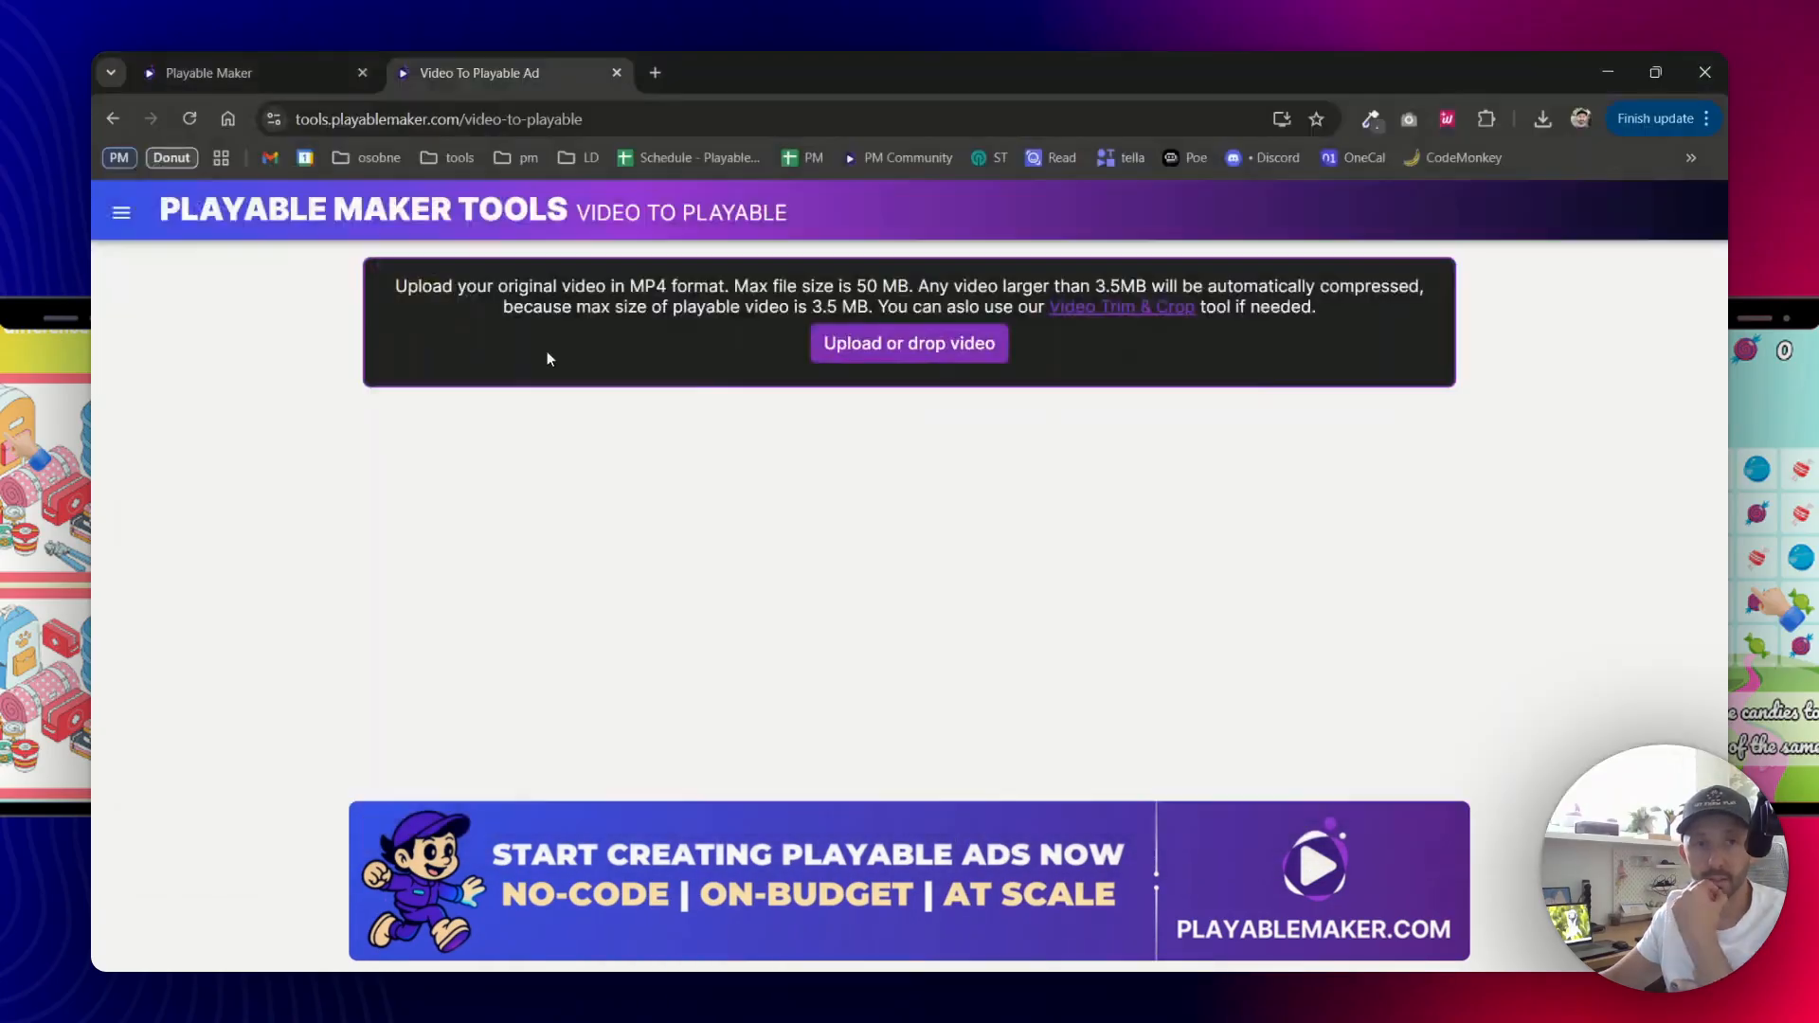
click(910, 342)
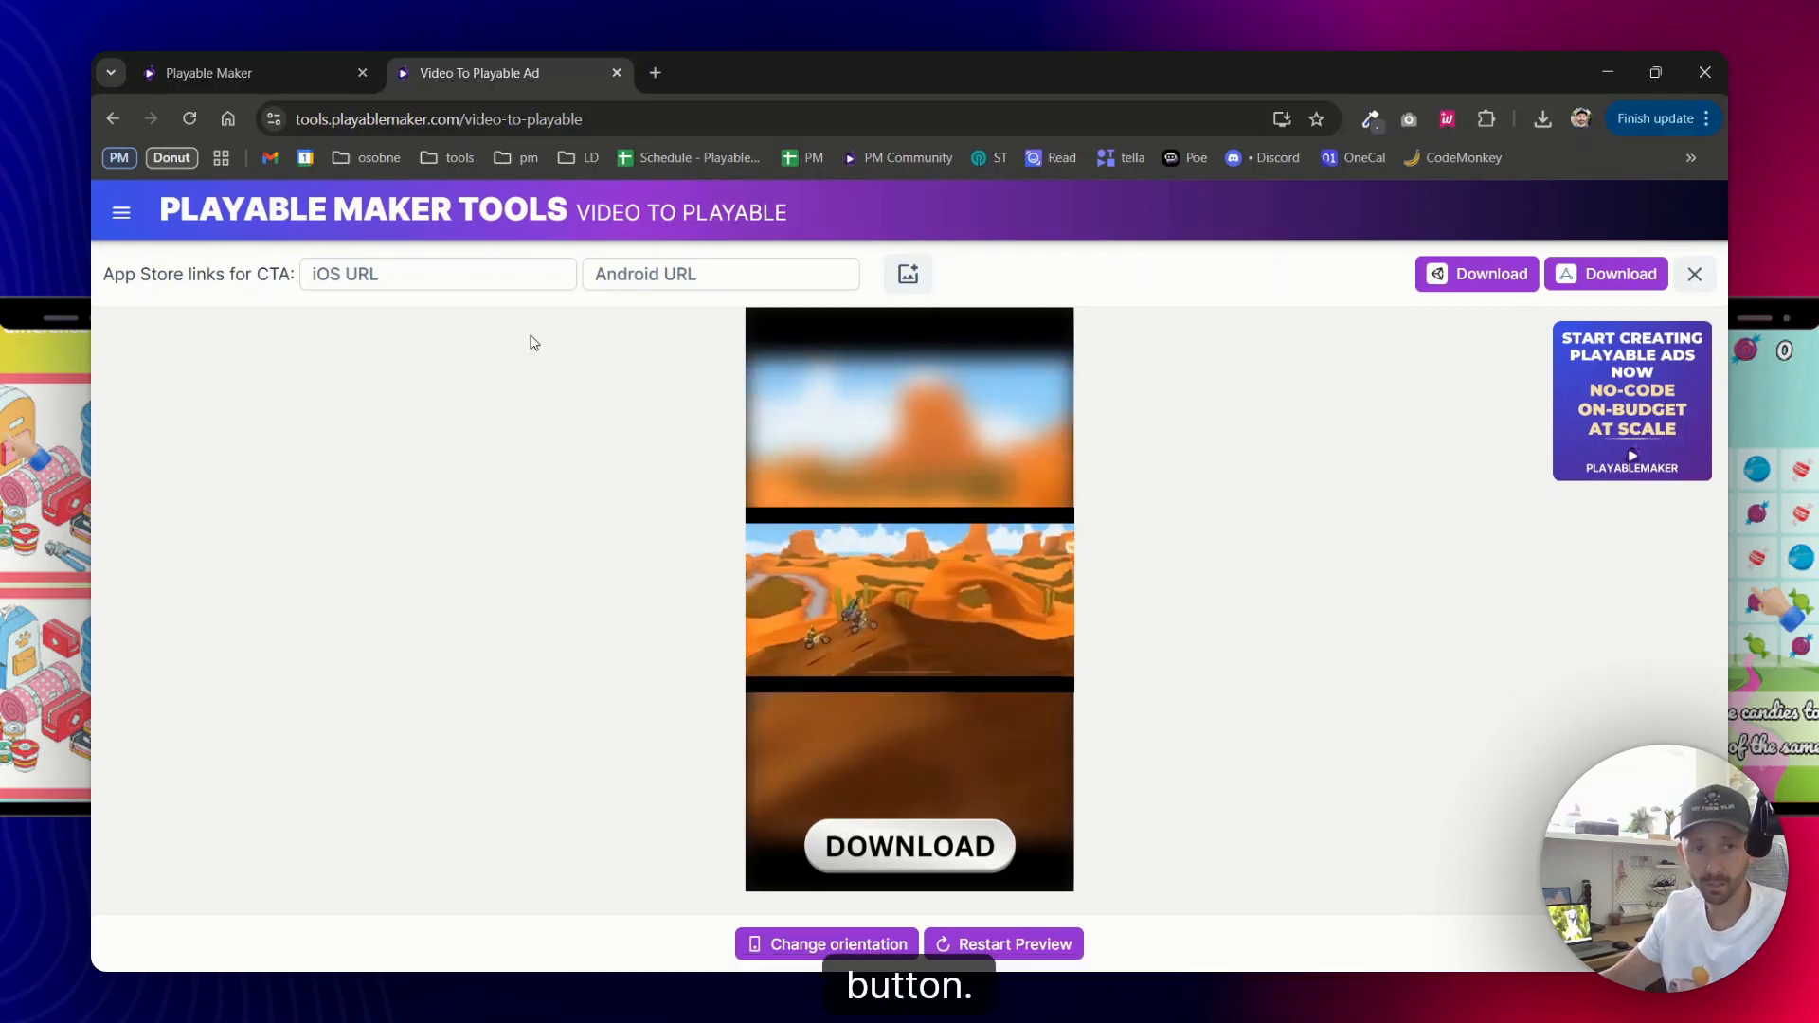
Fill the iOS and Android store link fields and upload the game's app icon
text(ayablemaker.com/video-to-playable)
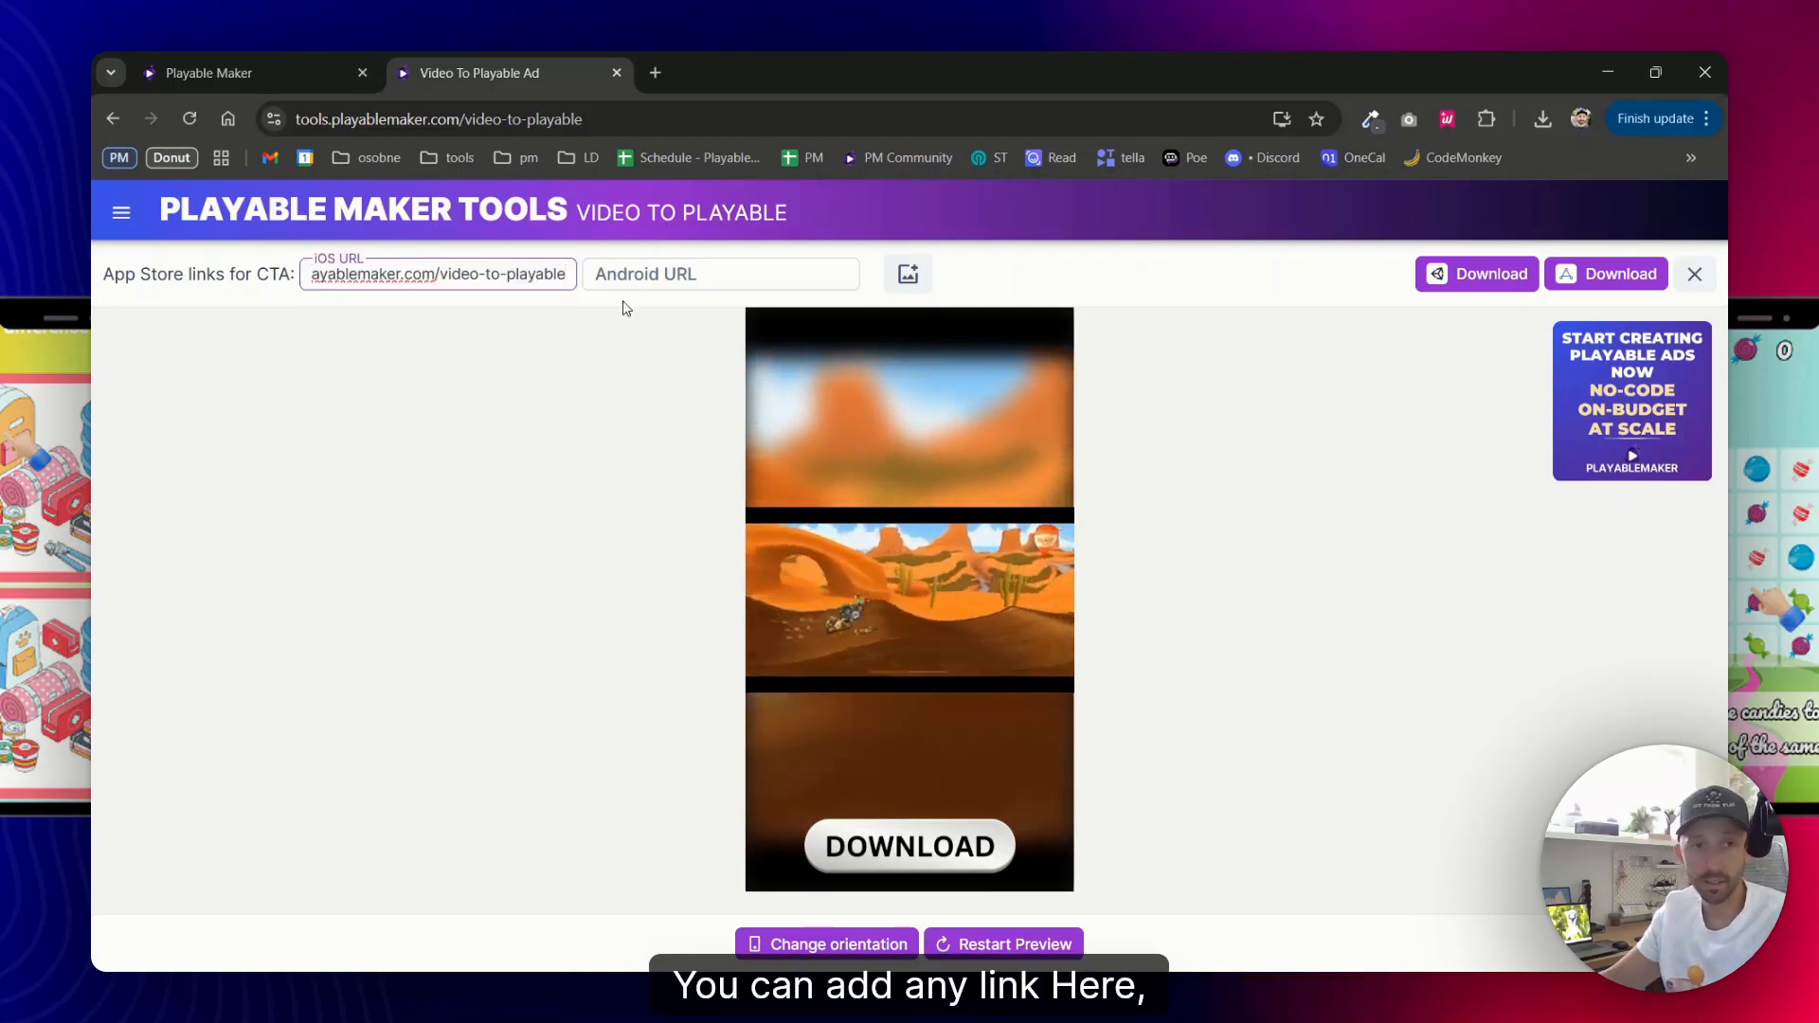
text(https://tools.playablemaker.com/video-to-playable)
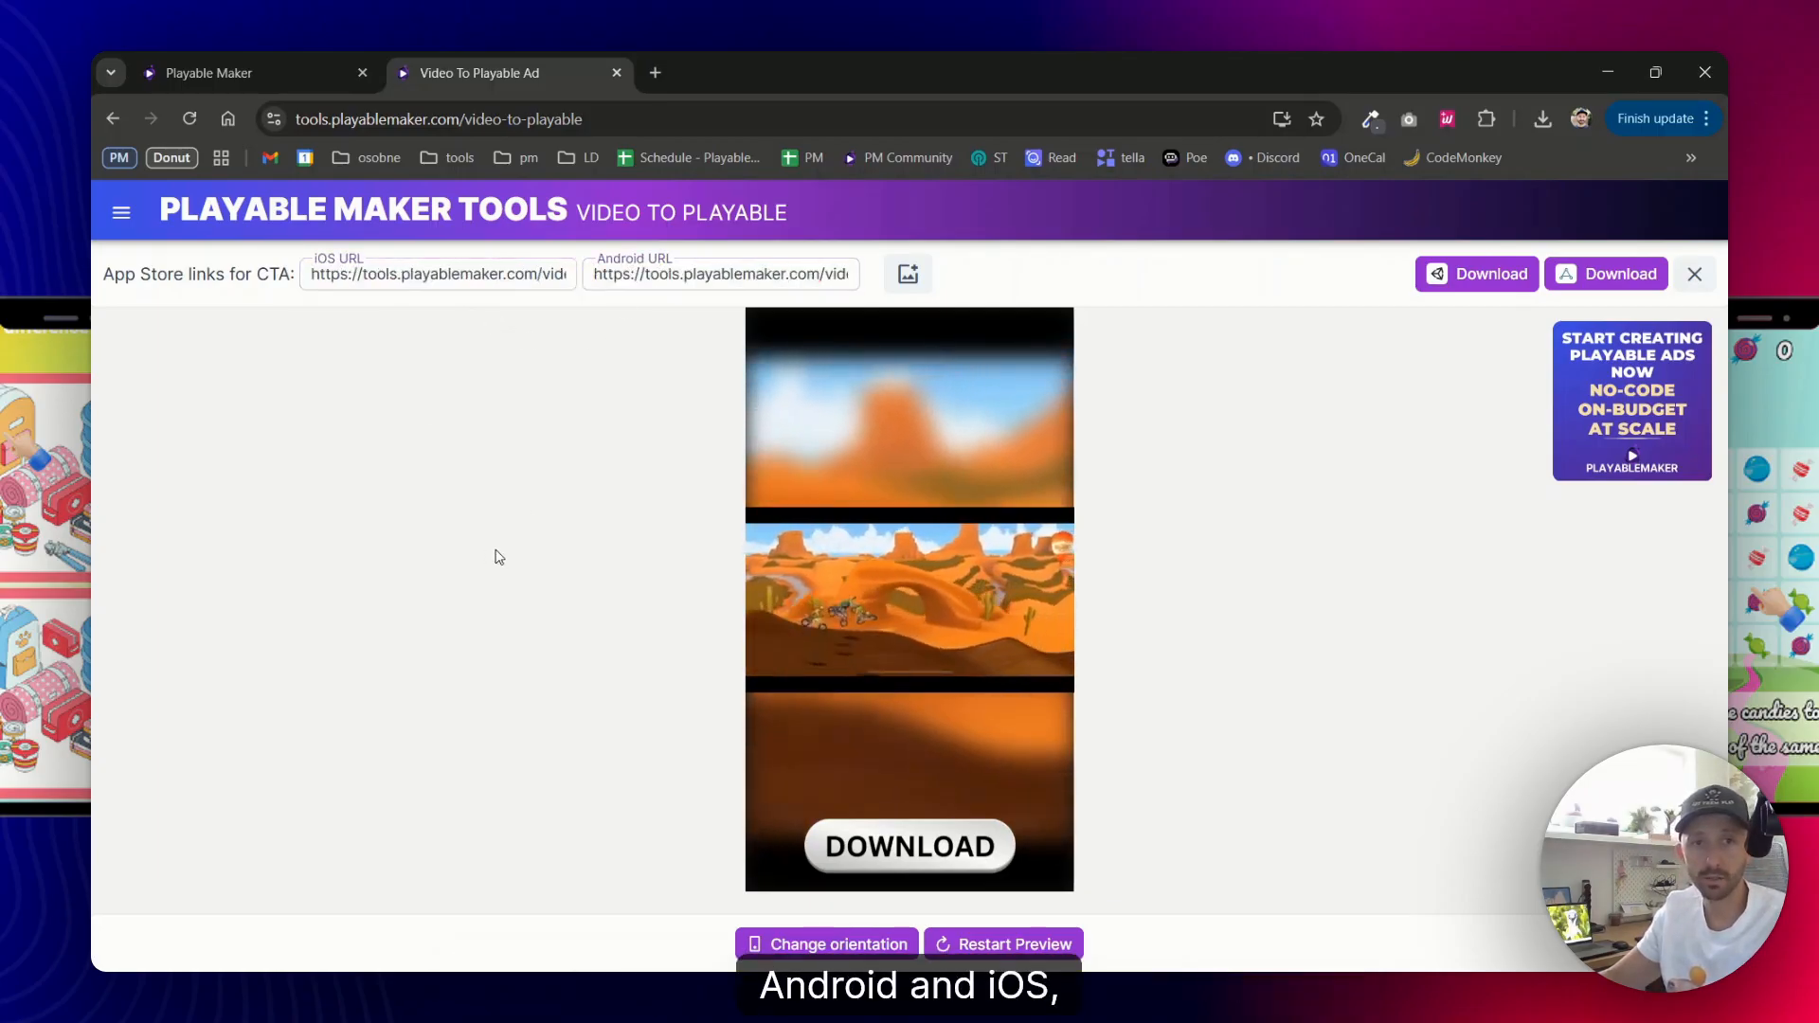
click(908, 273)
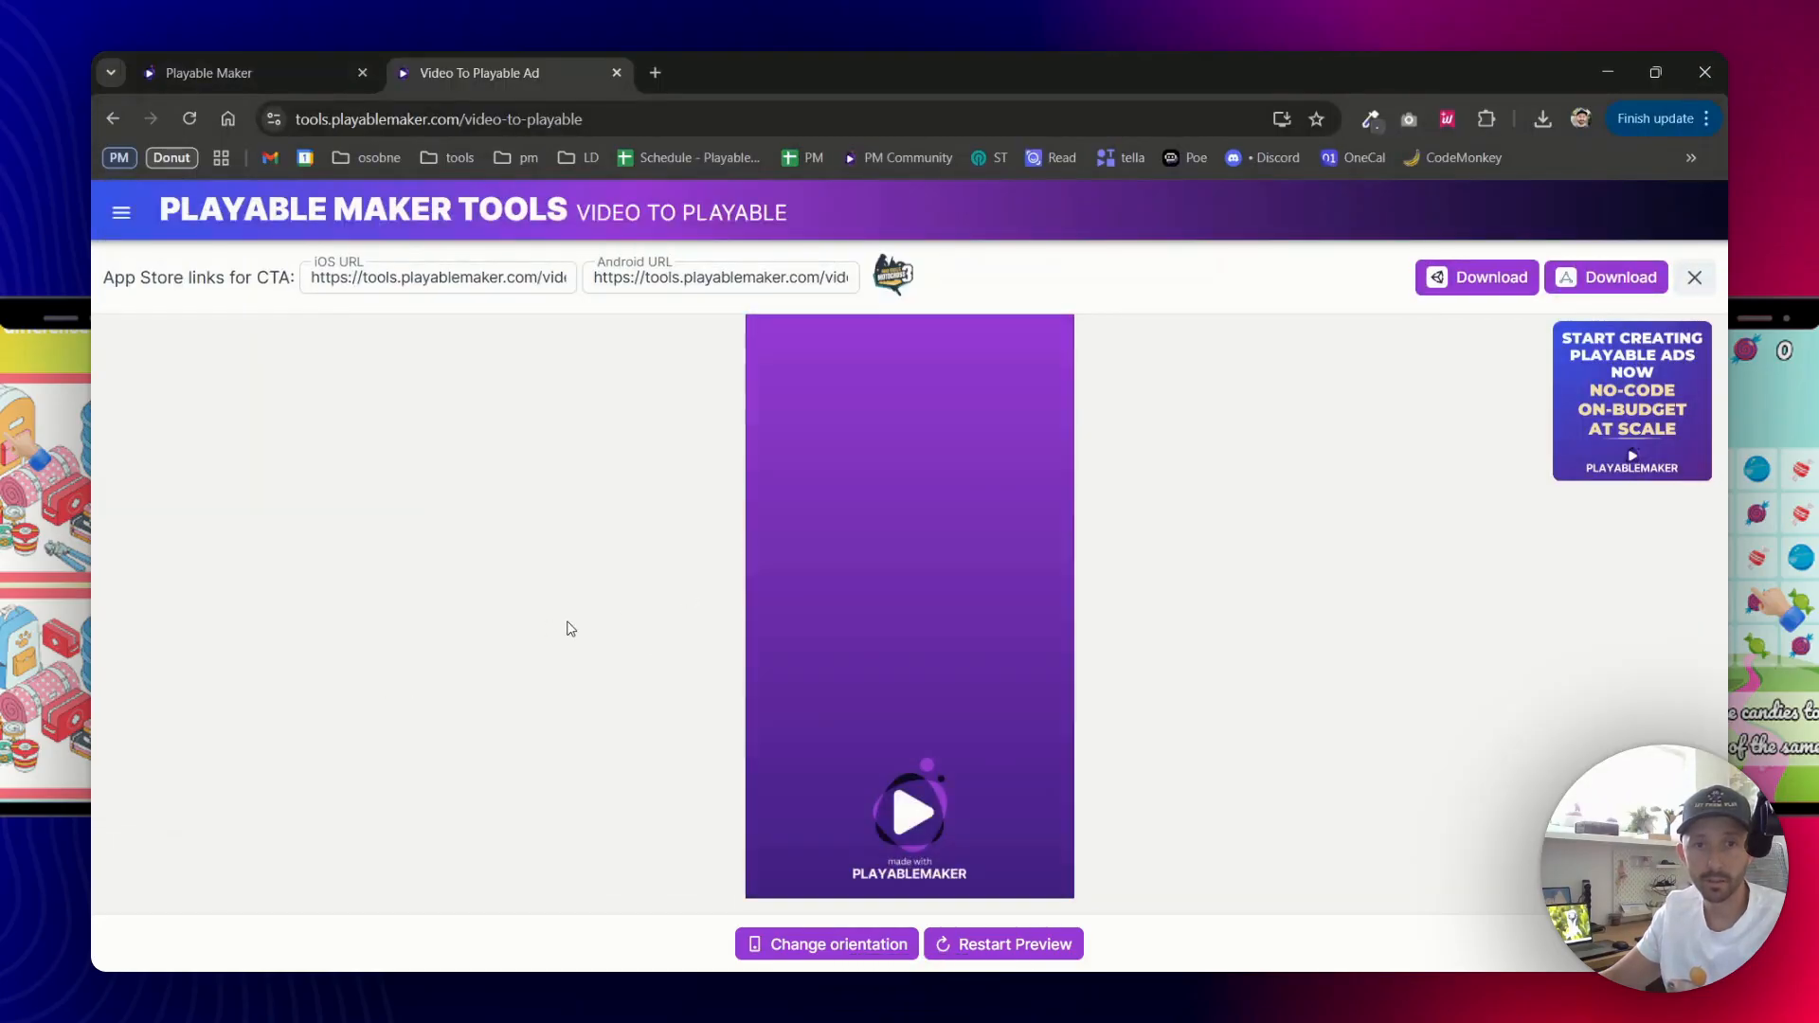
click(910, 818)
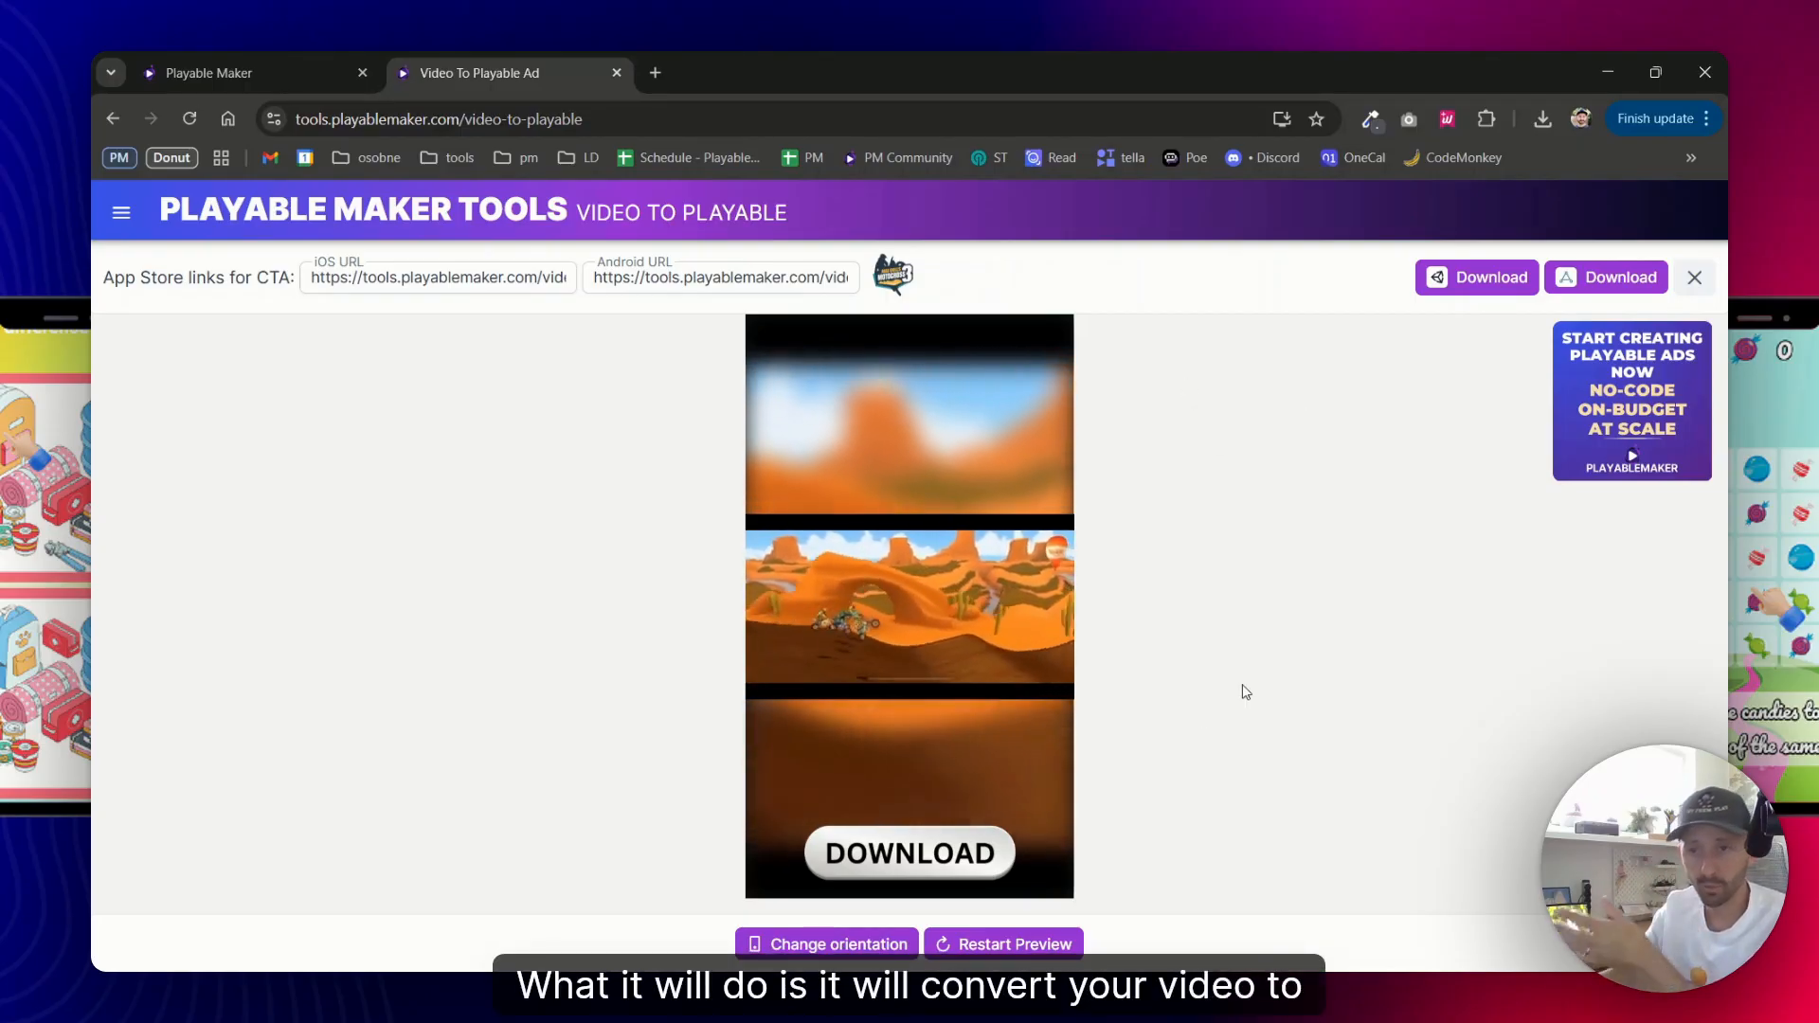
mouse_move(1486, 280)
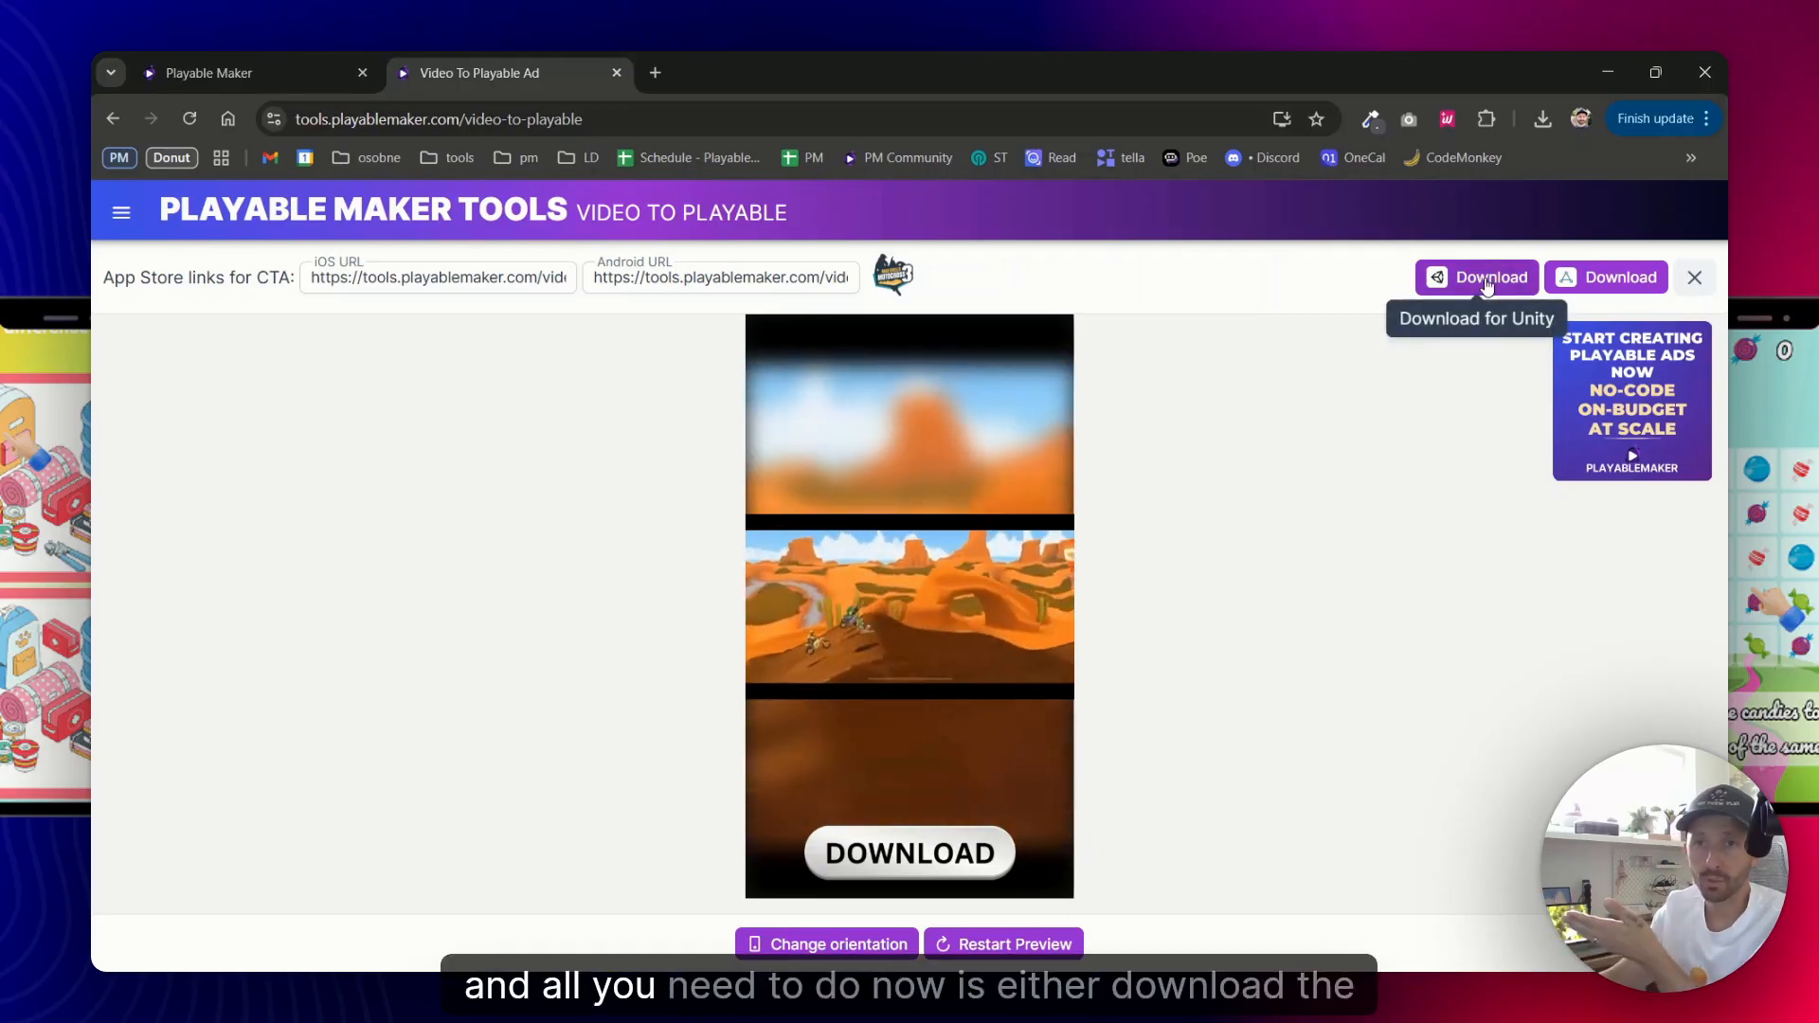
mouse_move(1599, 277)
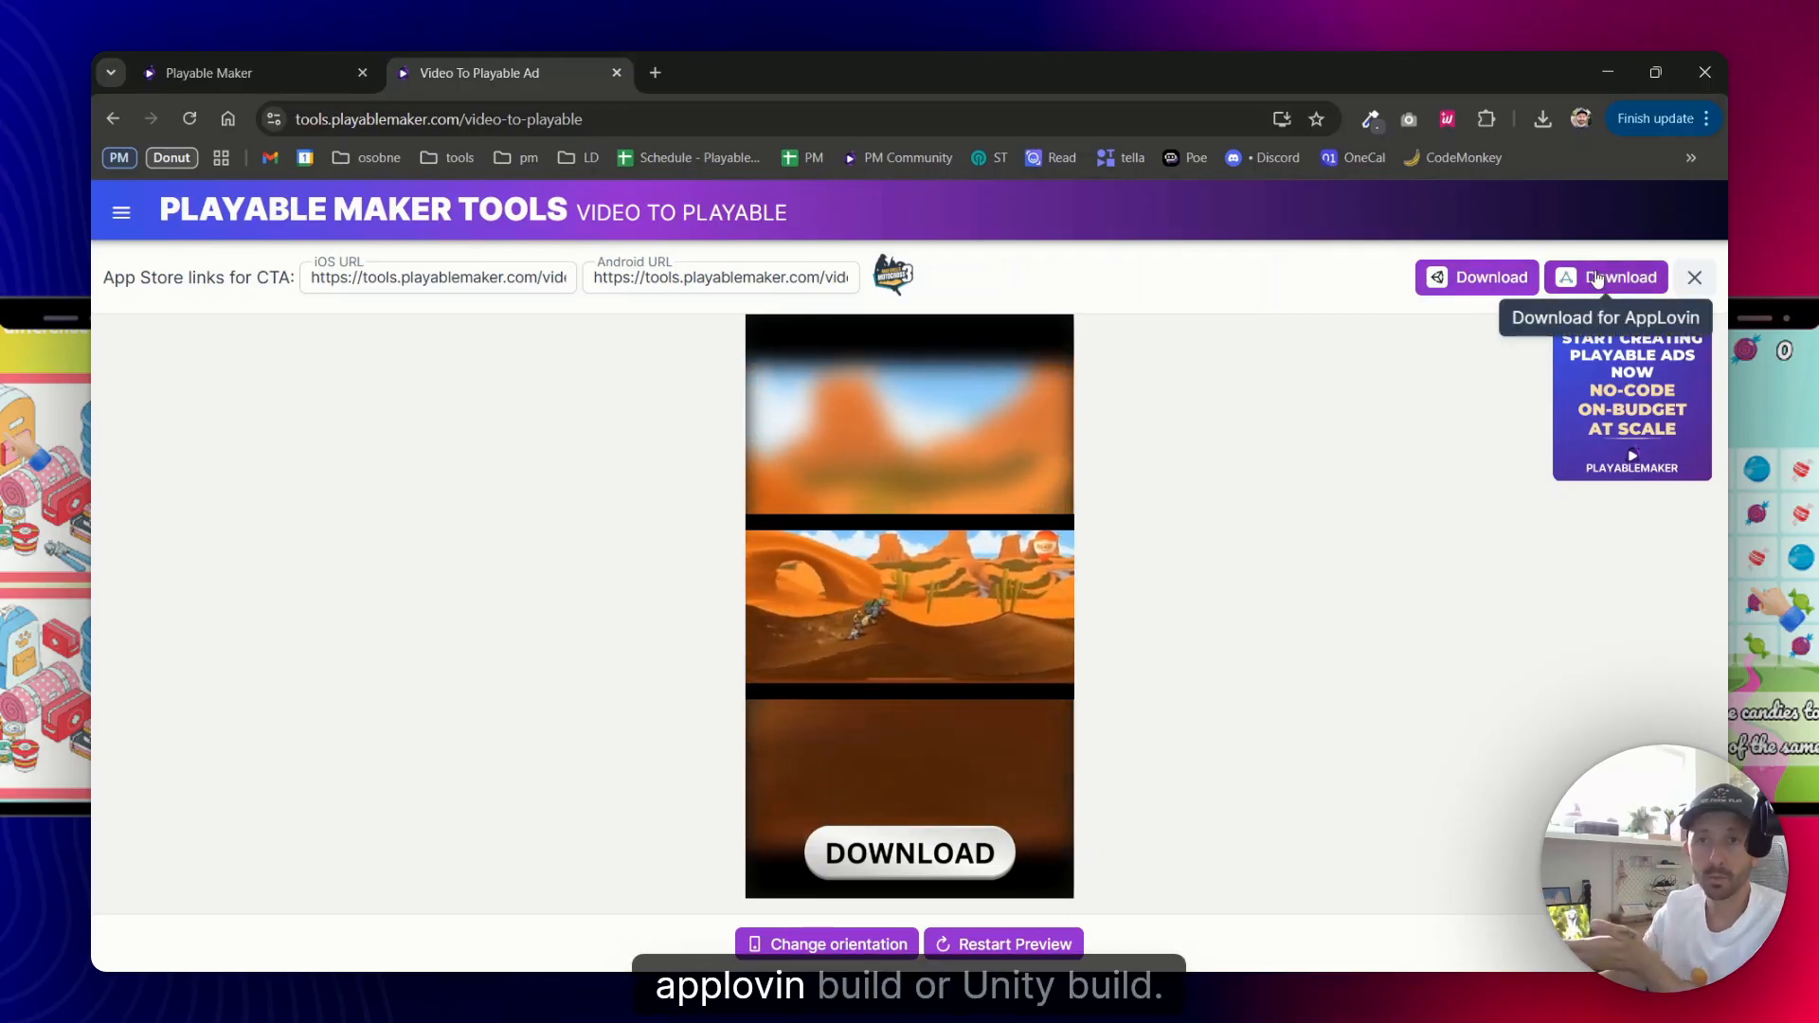
mouse_move(1466, 281)
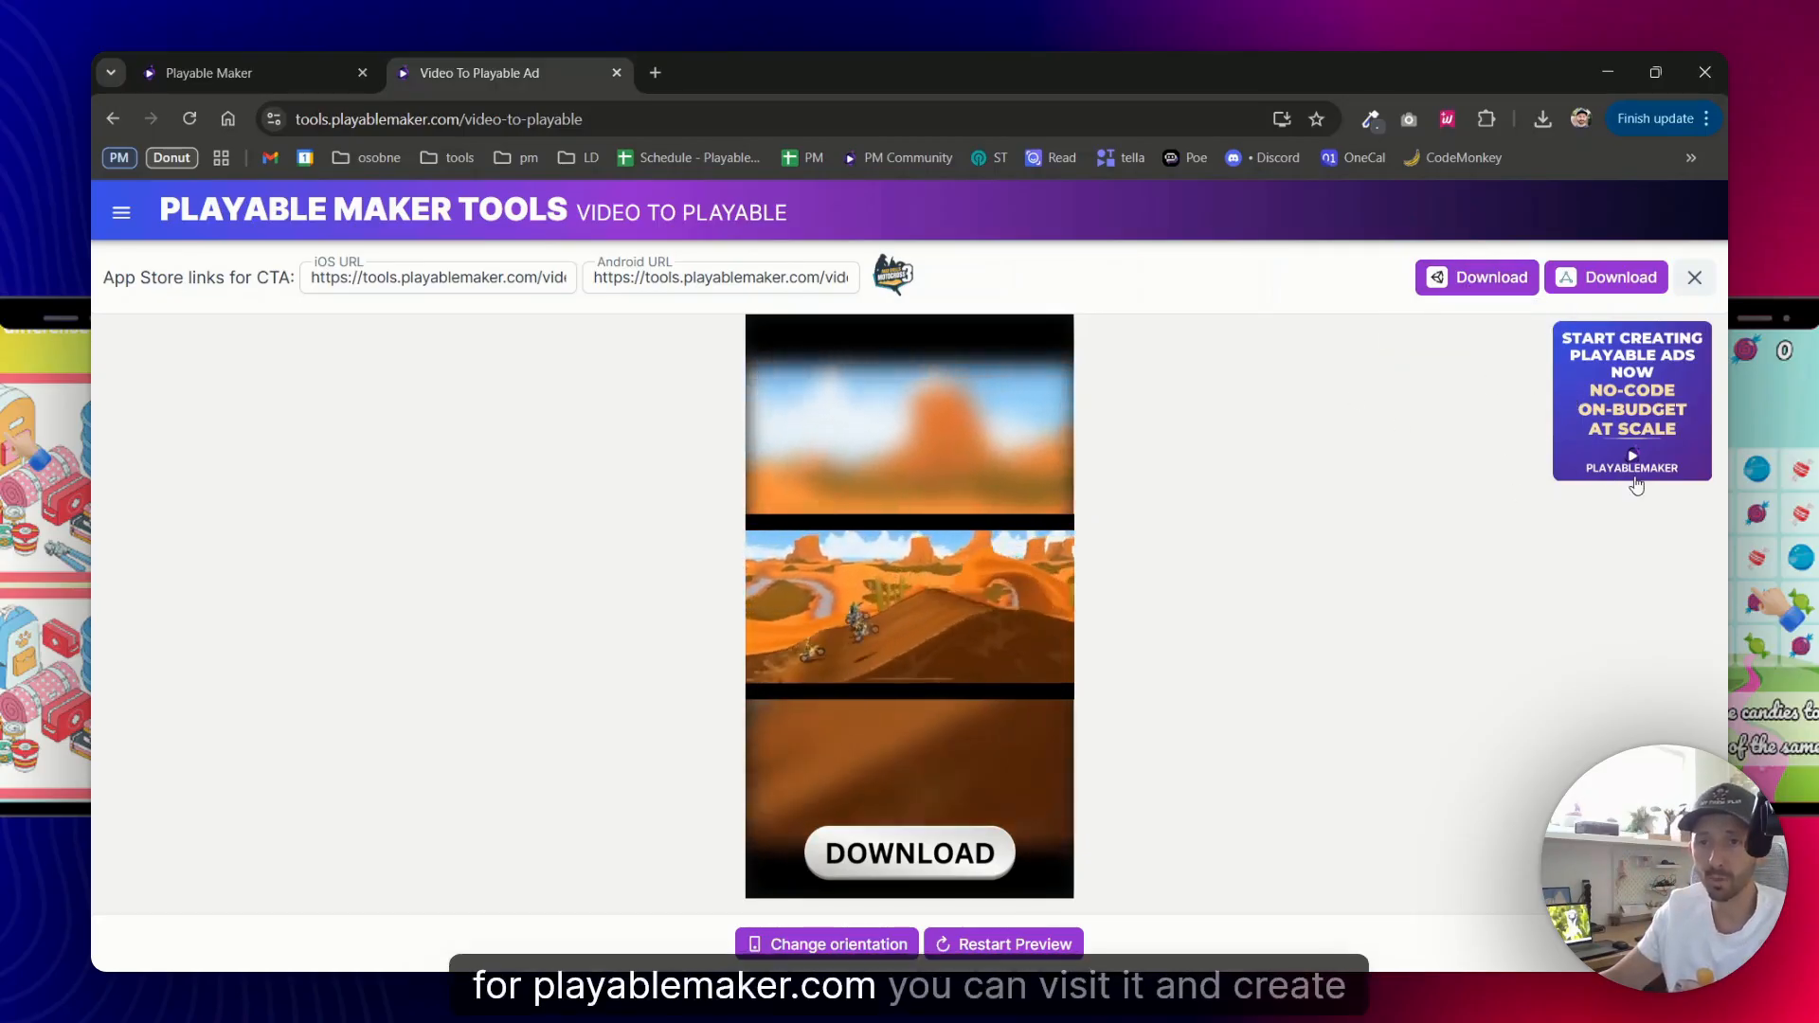
mouse_move(1391, 482)
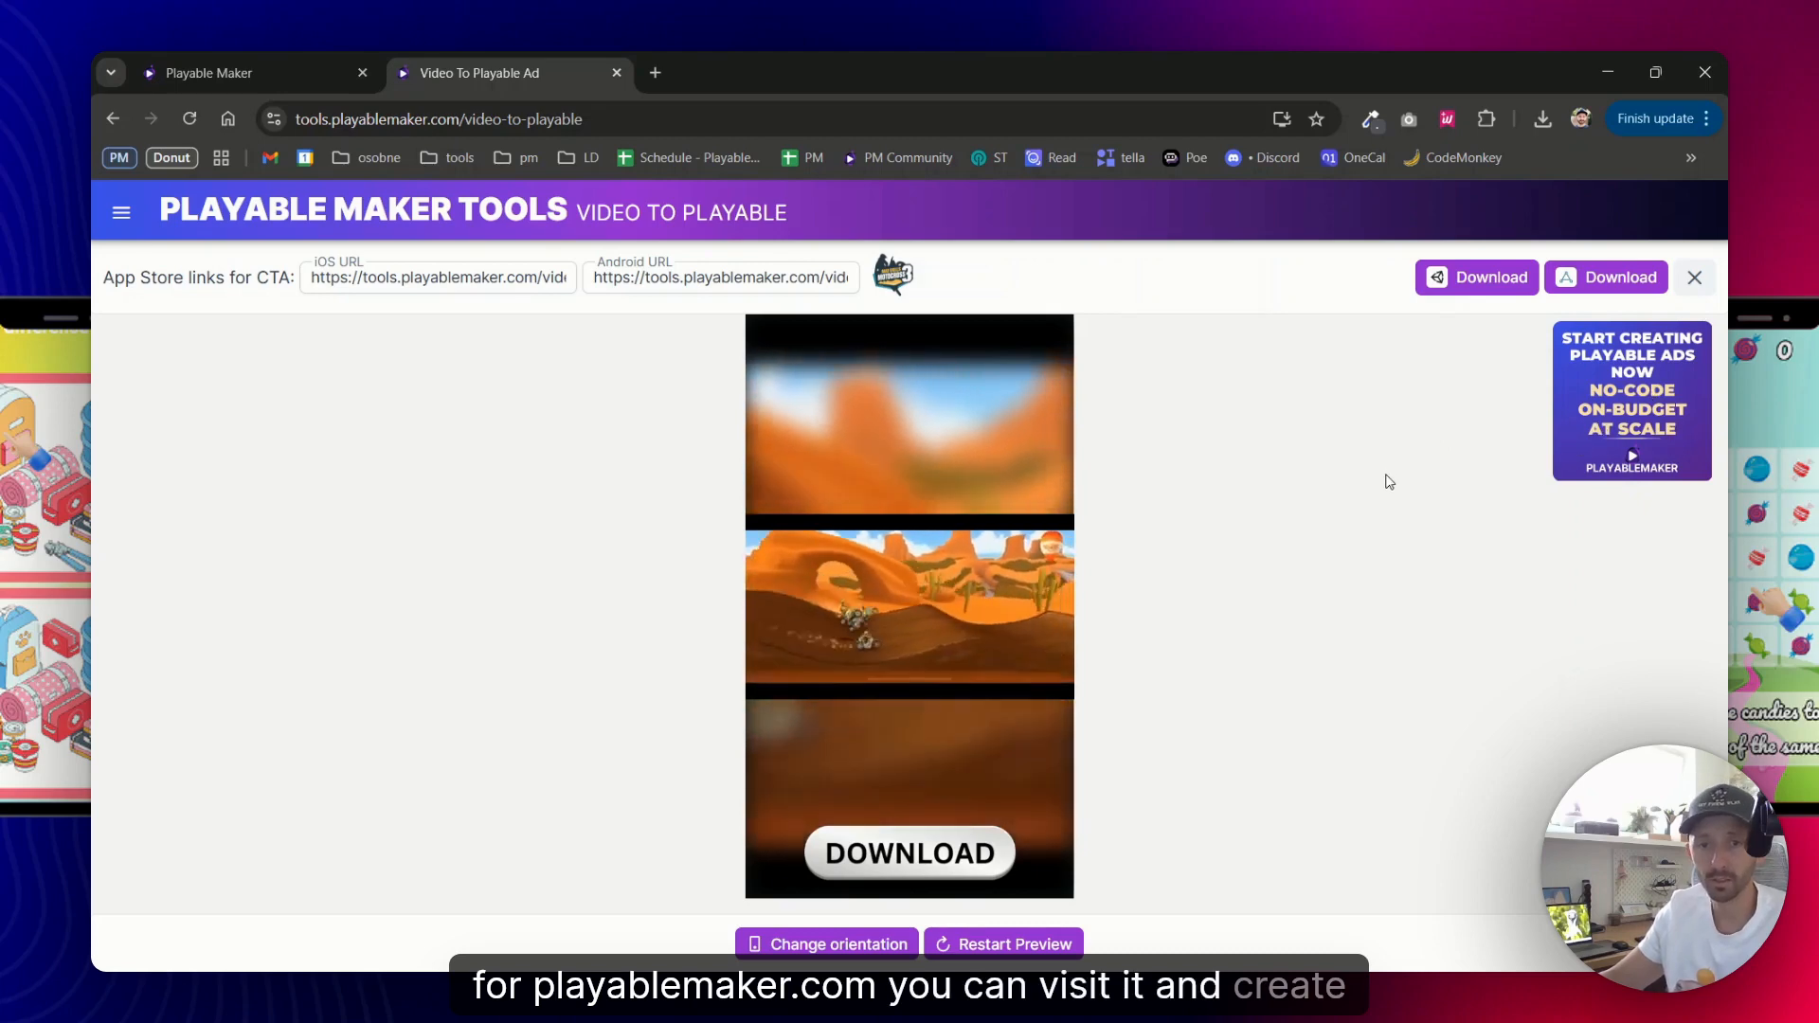
mouse_move(1620, 276)
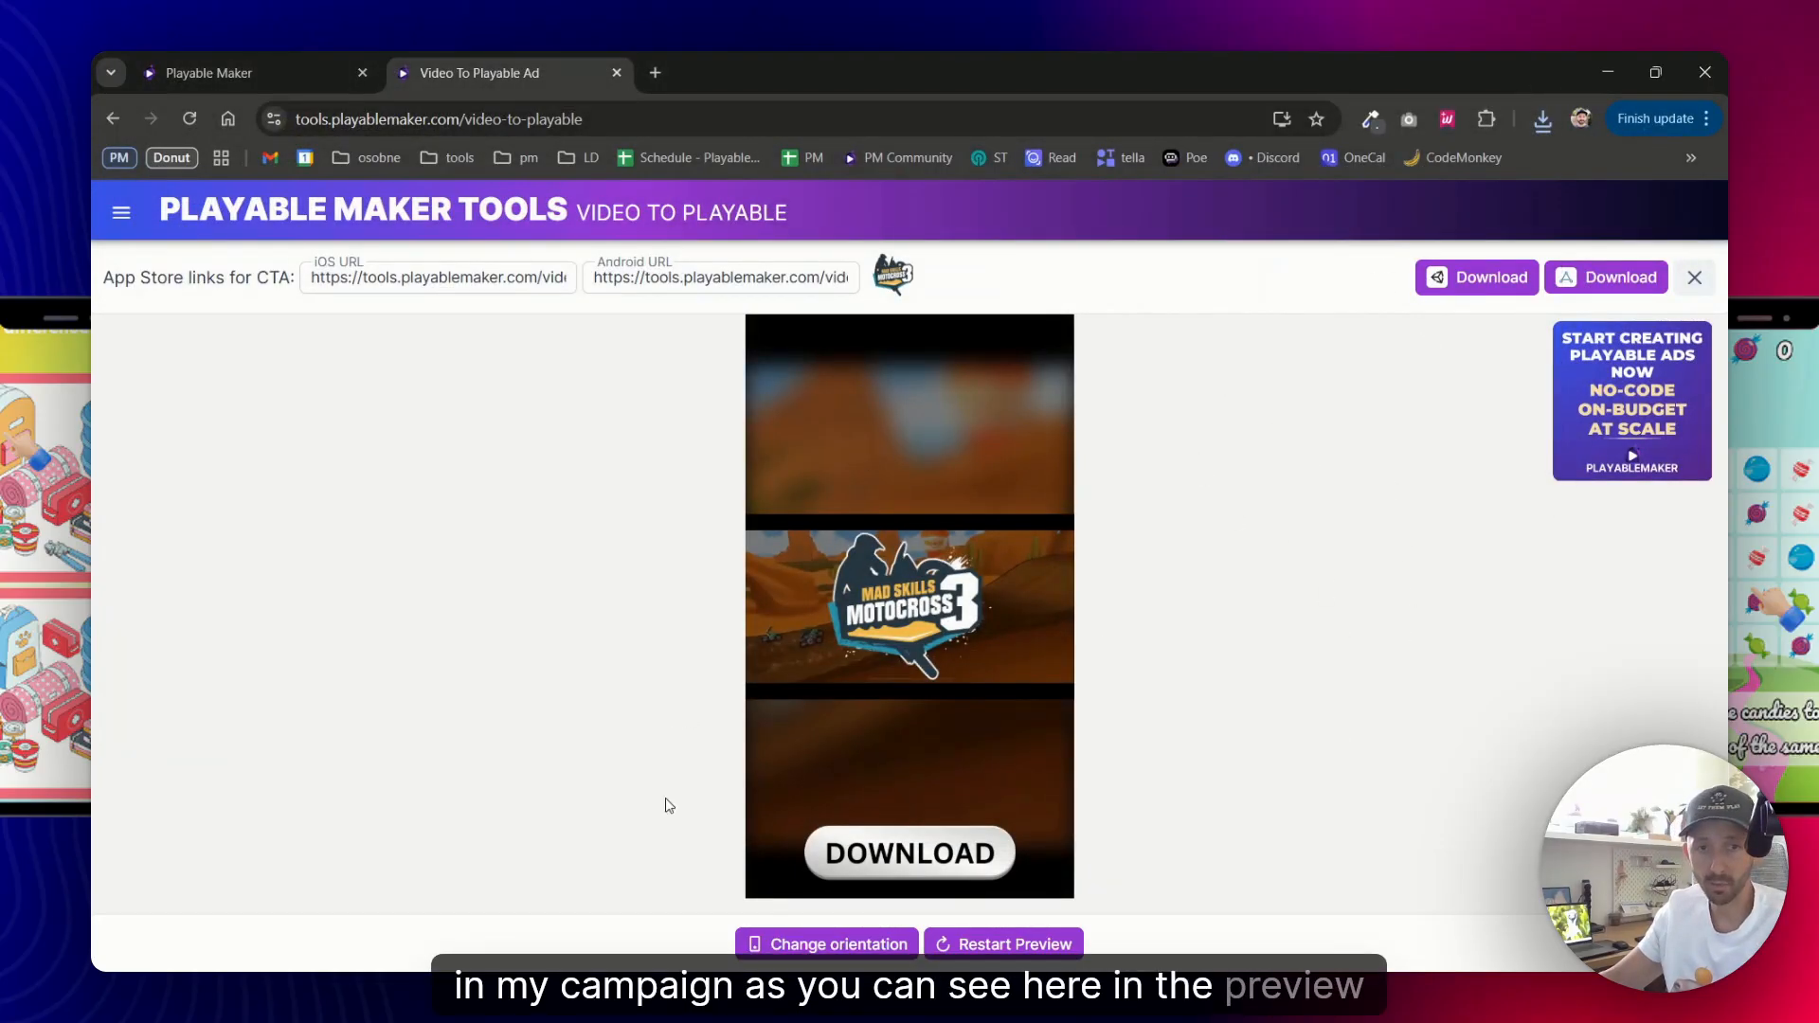
mouse_move(959, 314)
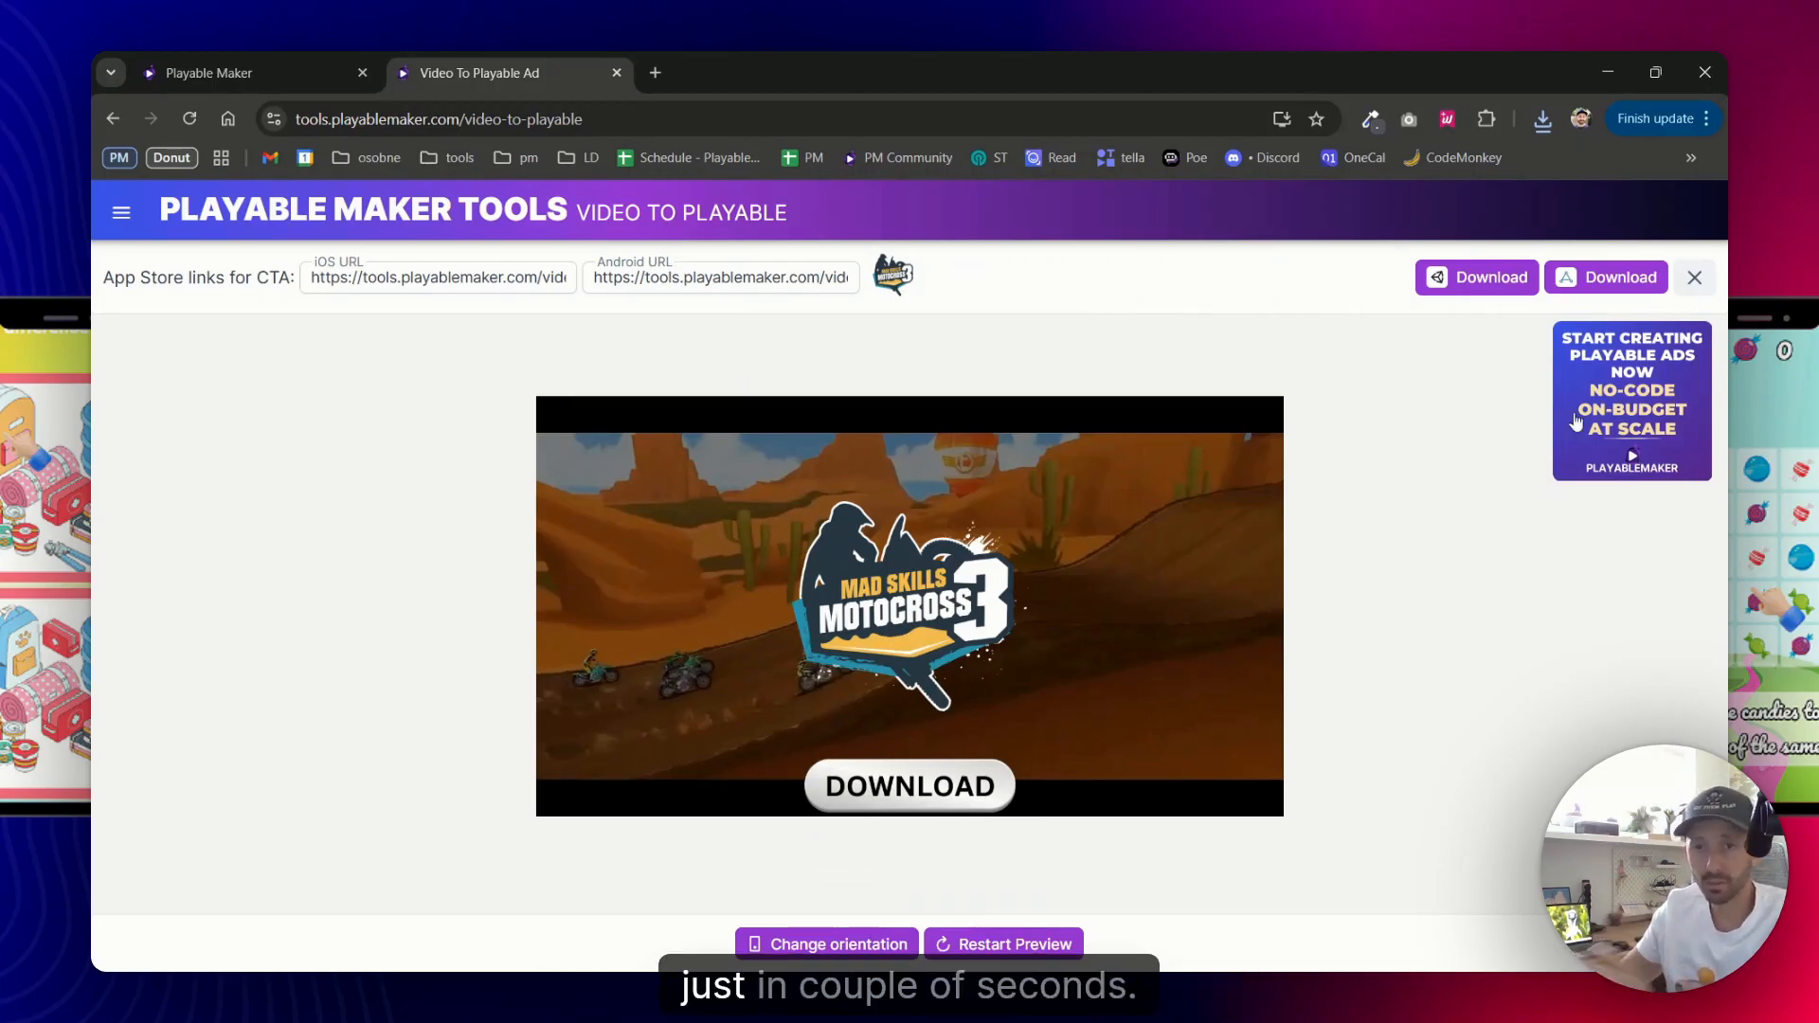
mouse_move(1458, 456)
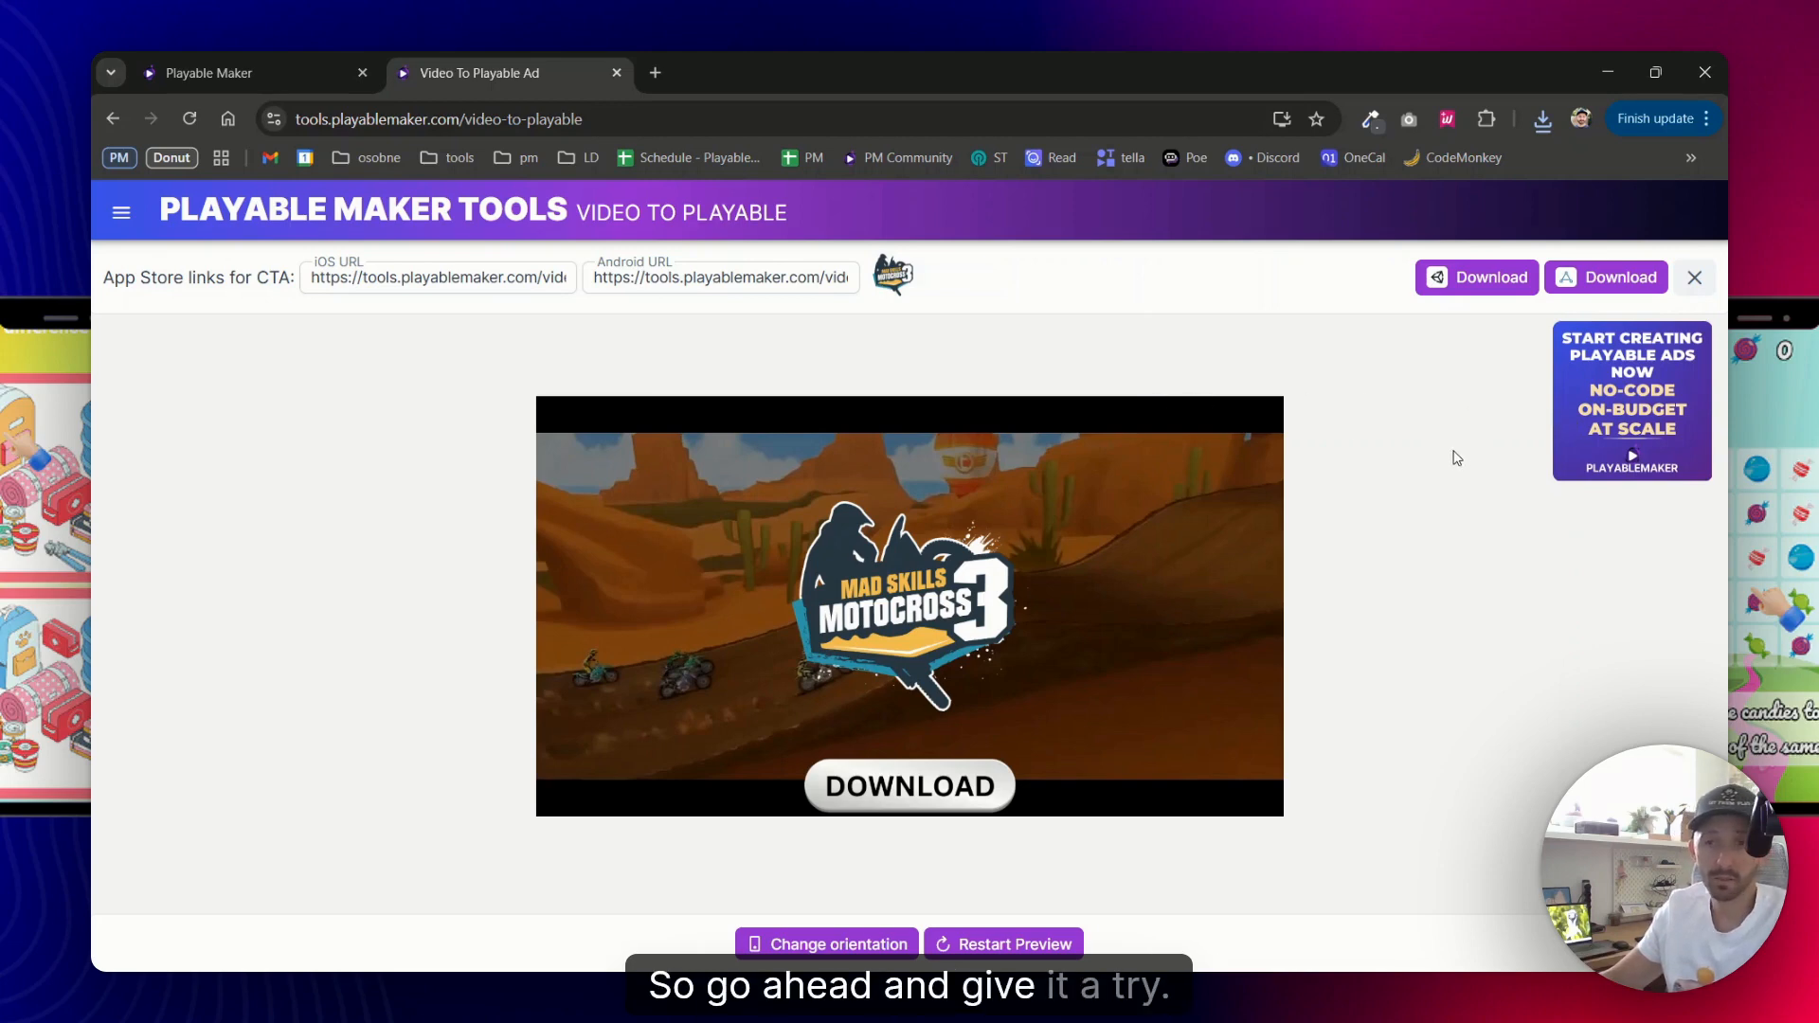
mouse_move(1567, 416)
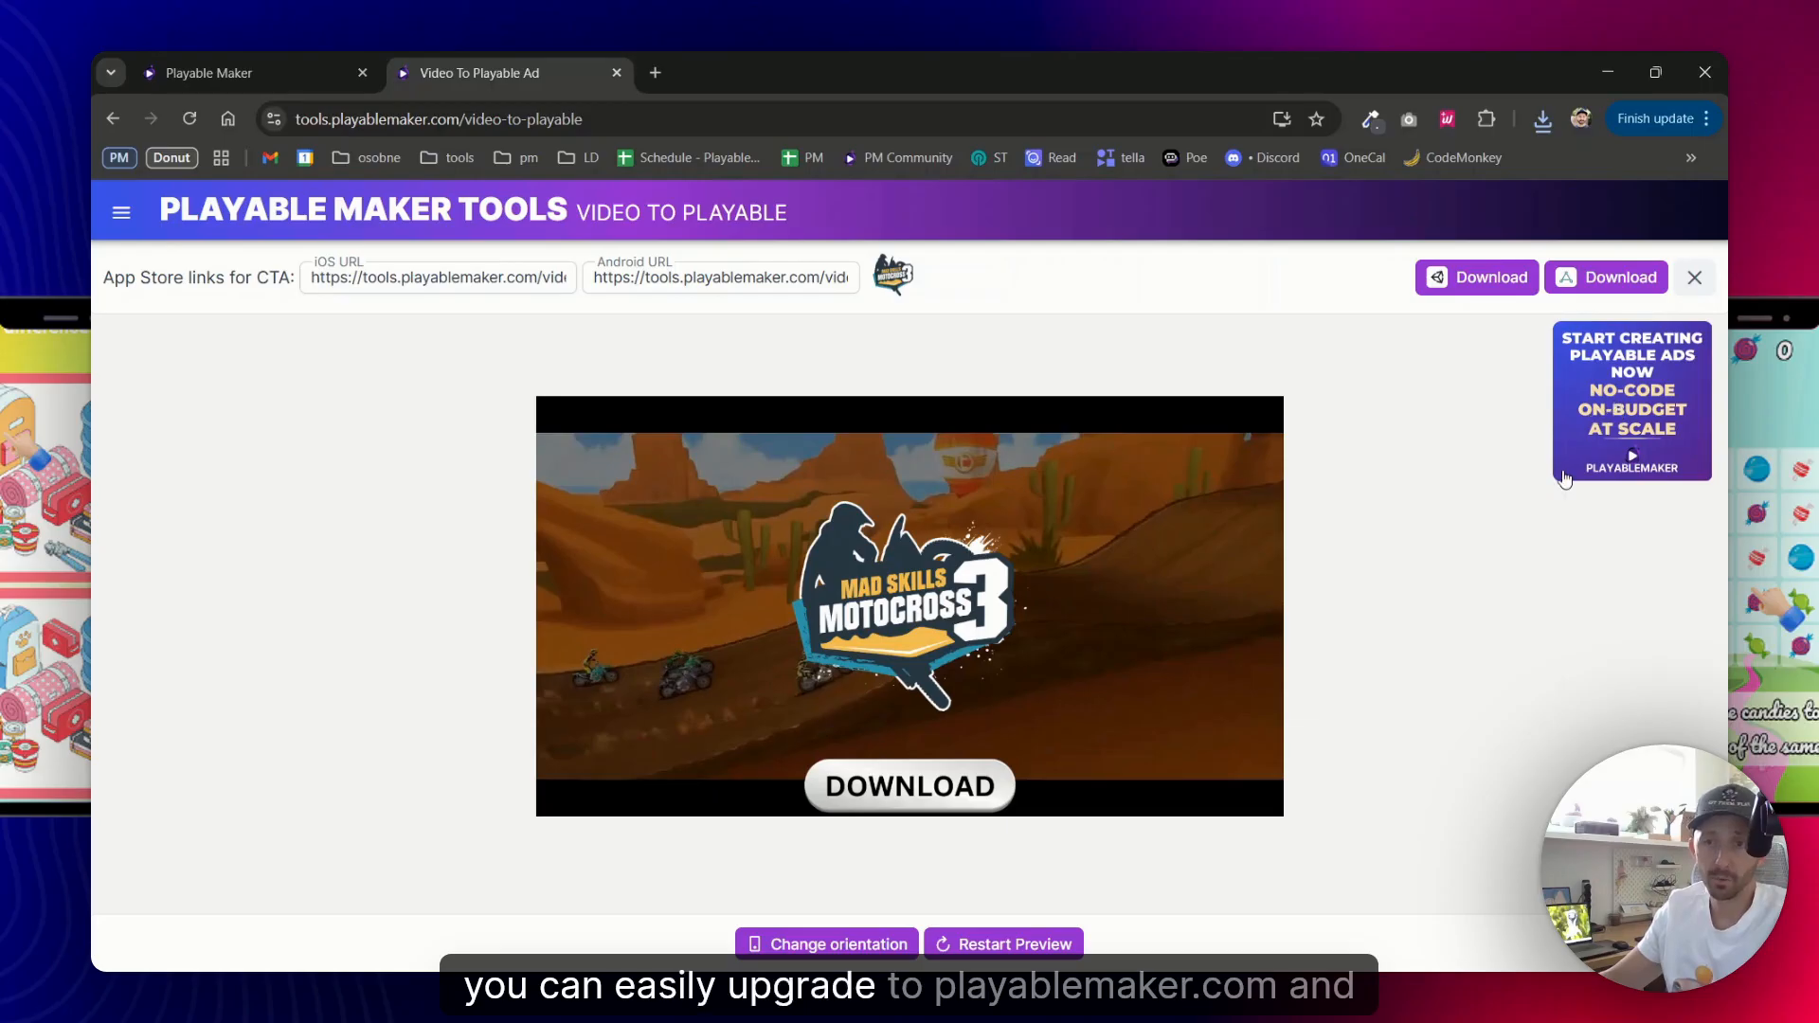
mouse_move(1462, 419)
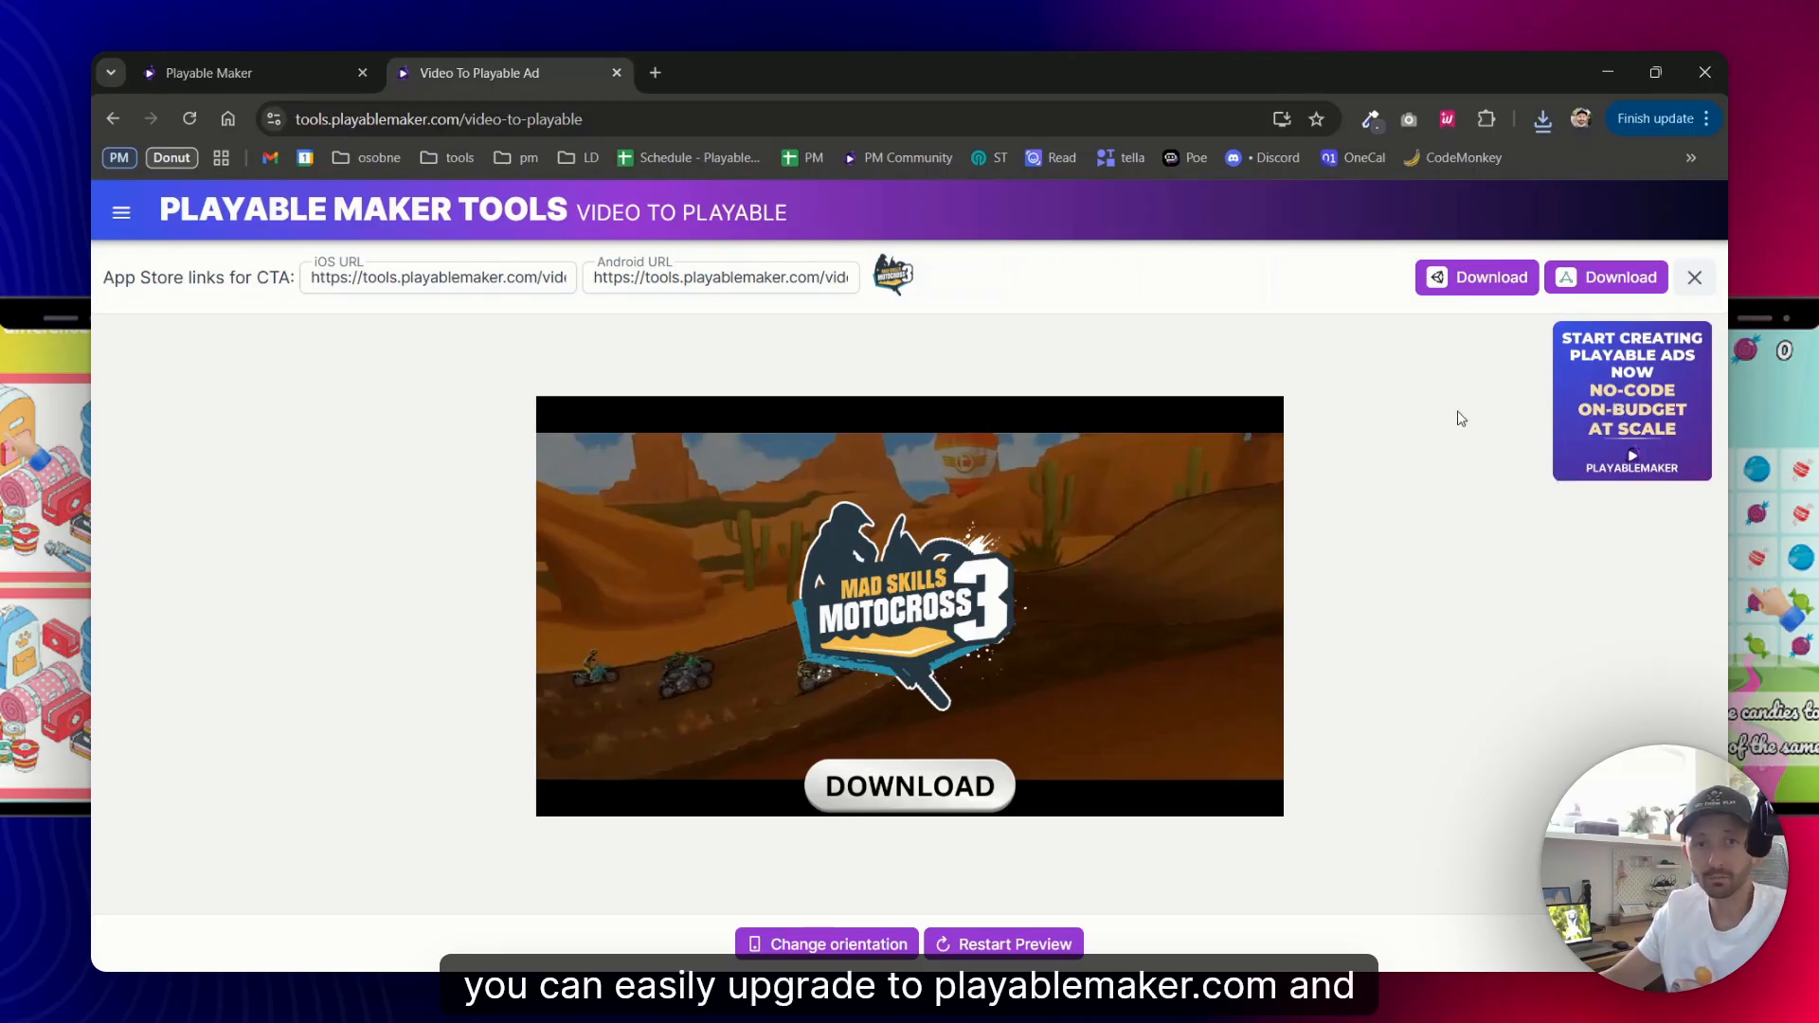
mouse_move(1436, 423)
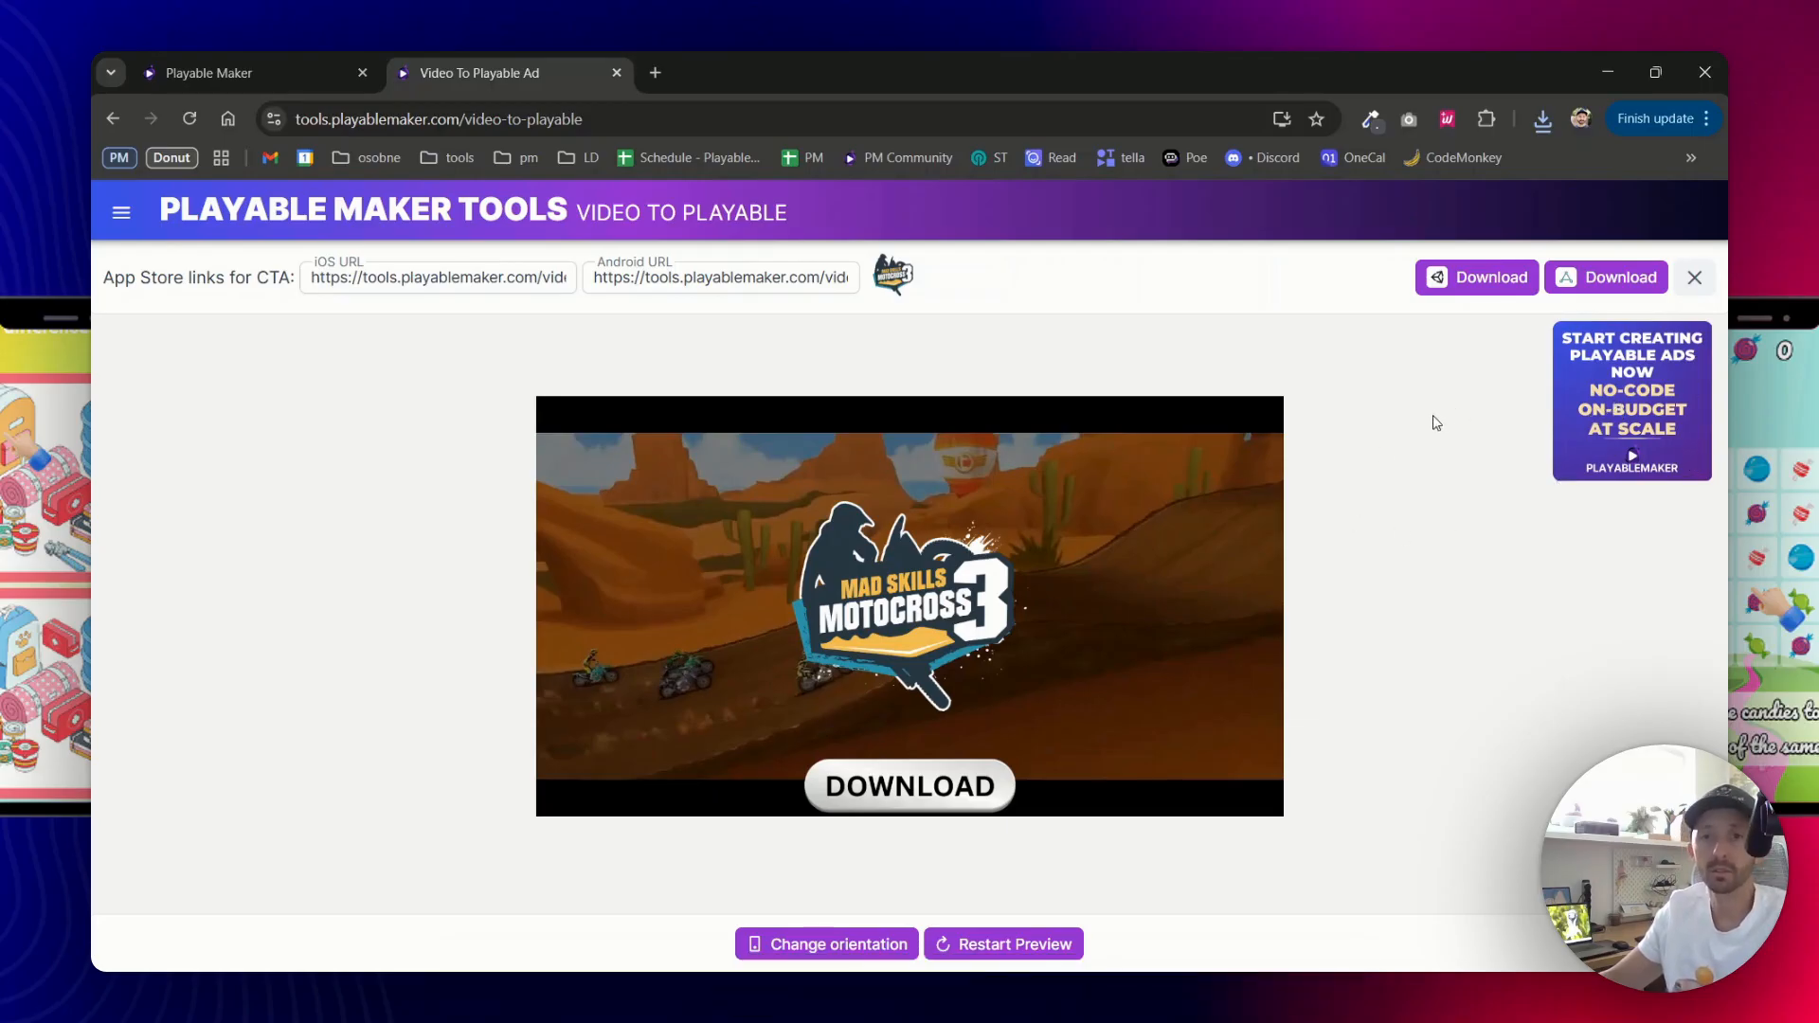